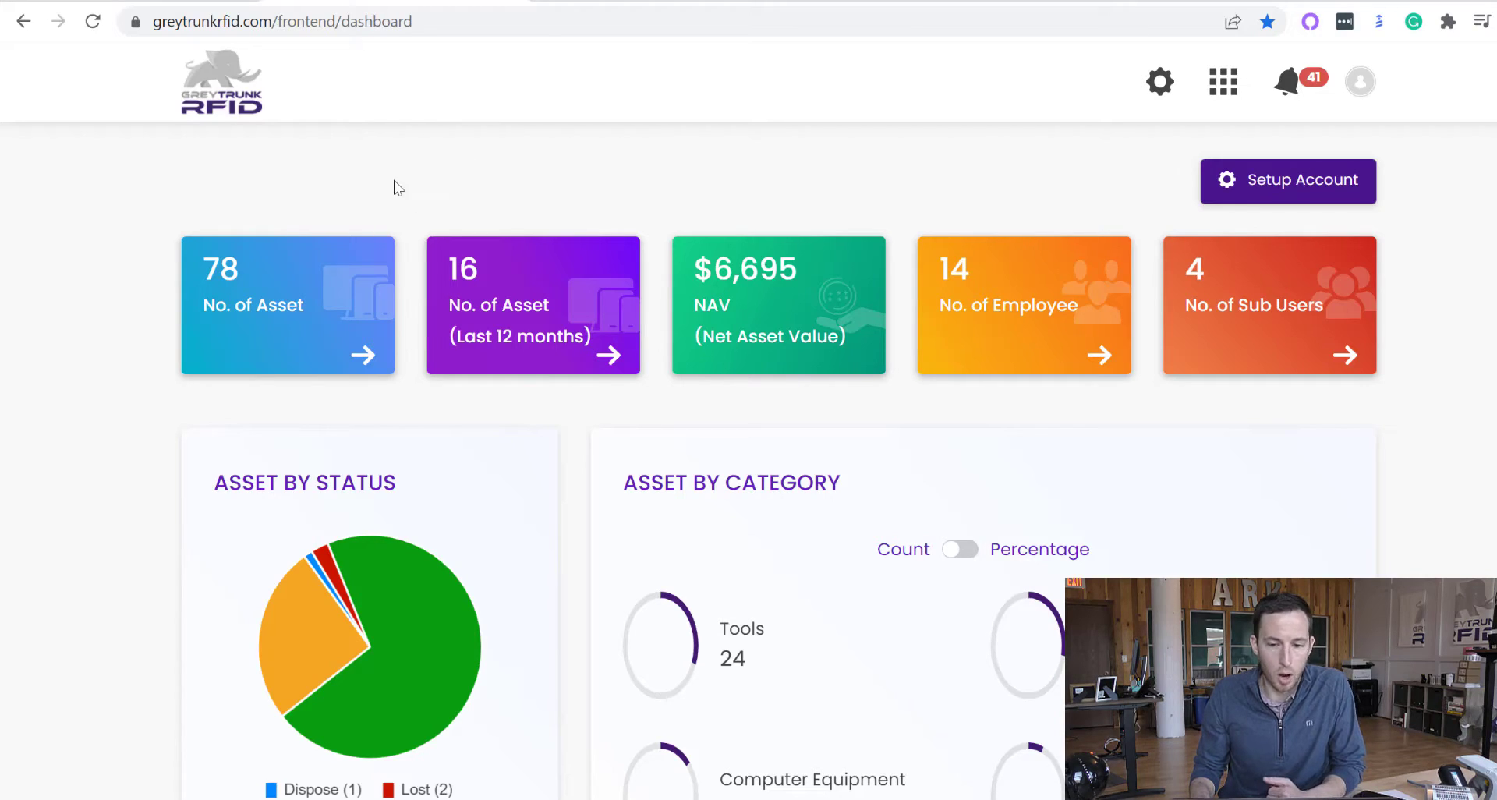
mouse_move(560, 175)
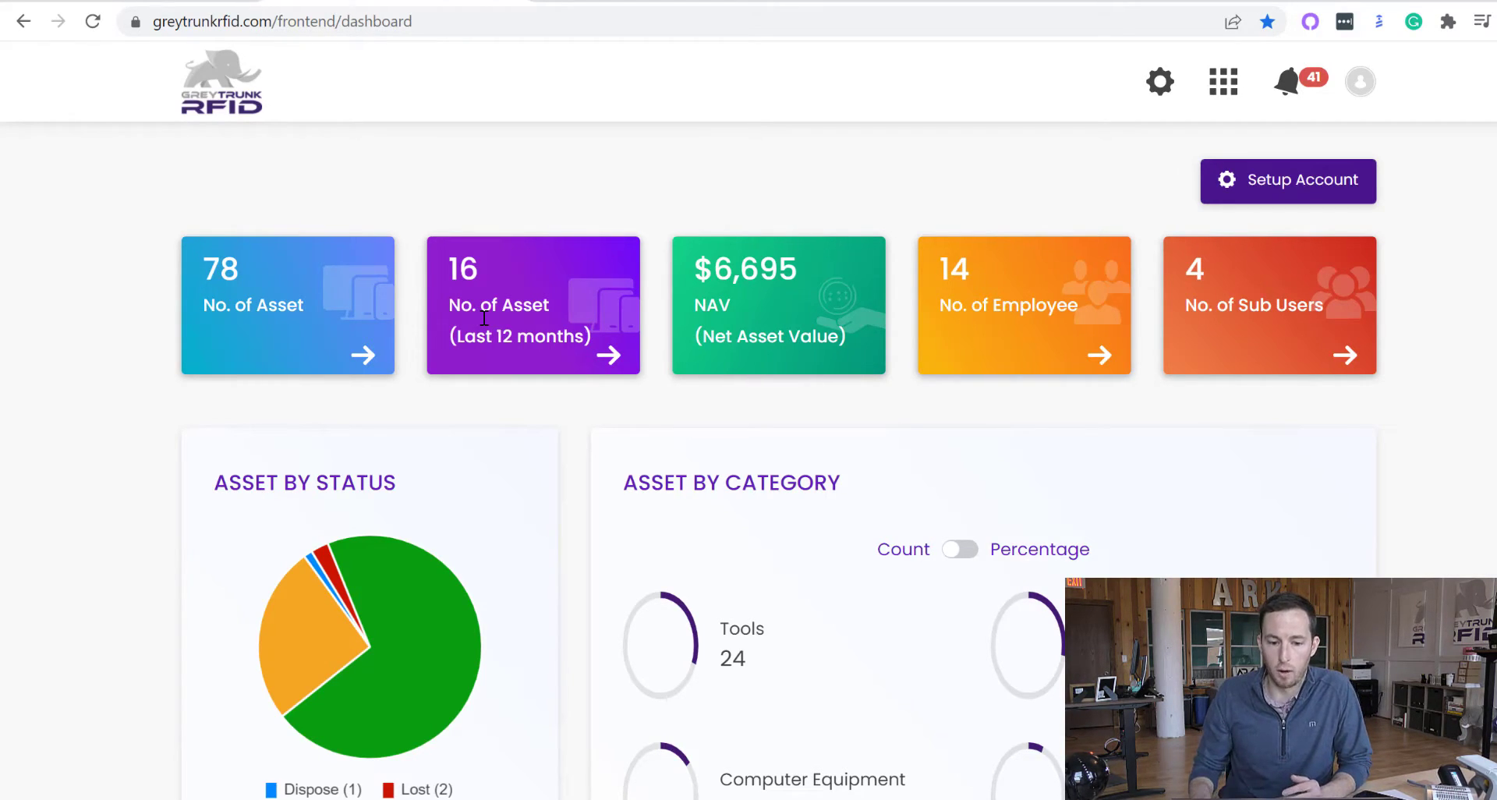
mouse_move(789, 287)
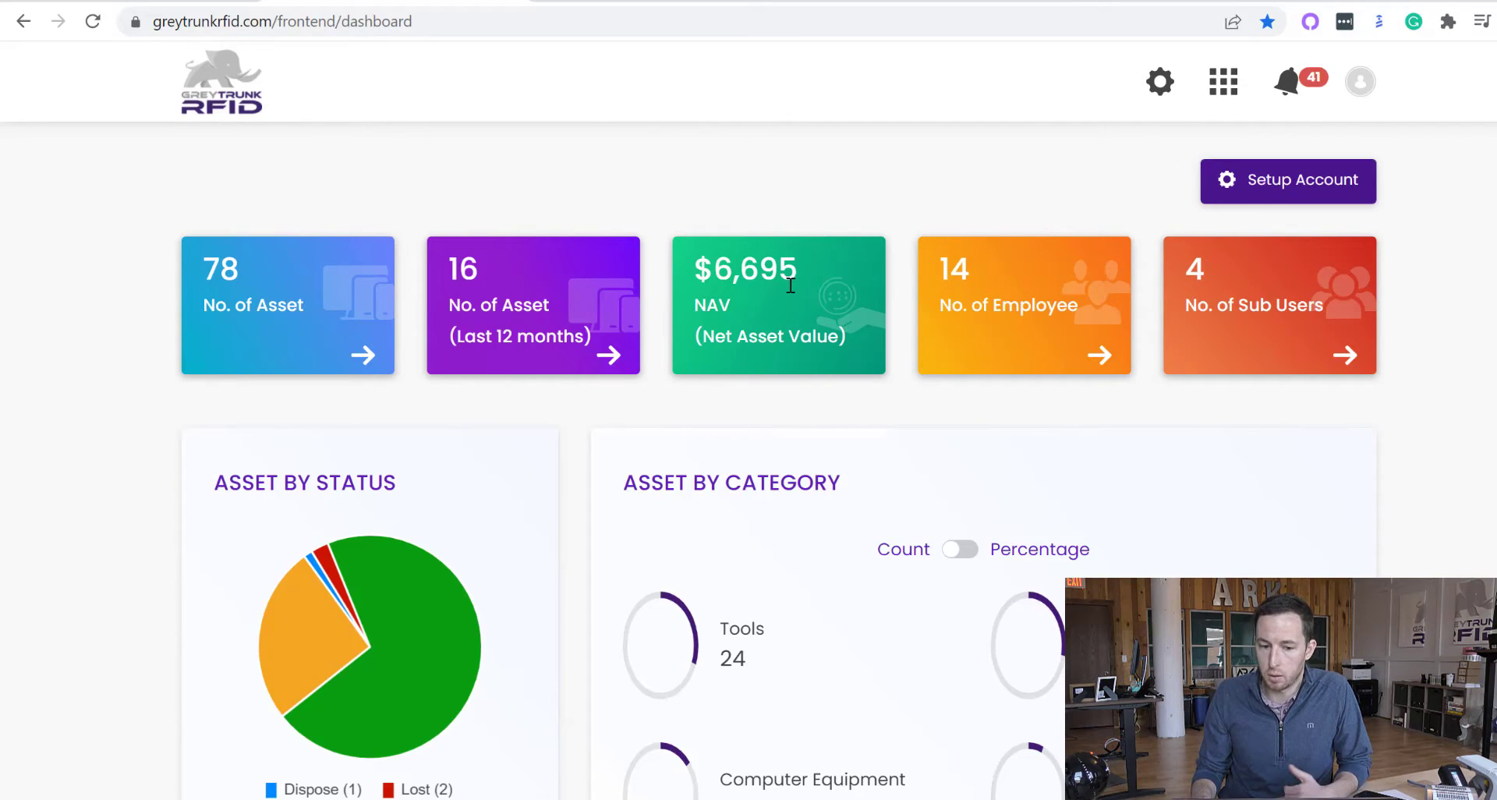
mouse_move(869, 335)
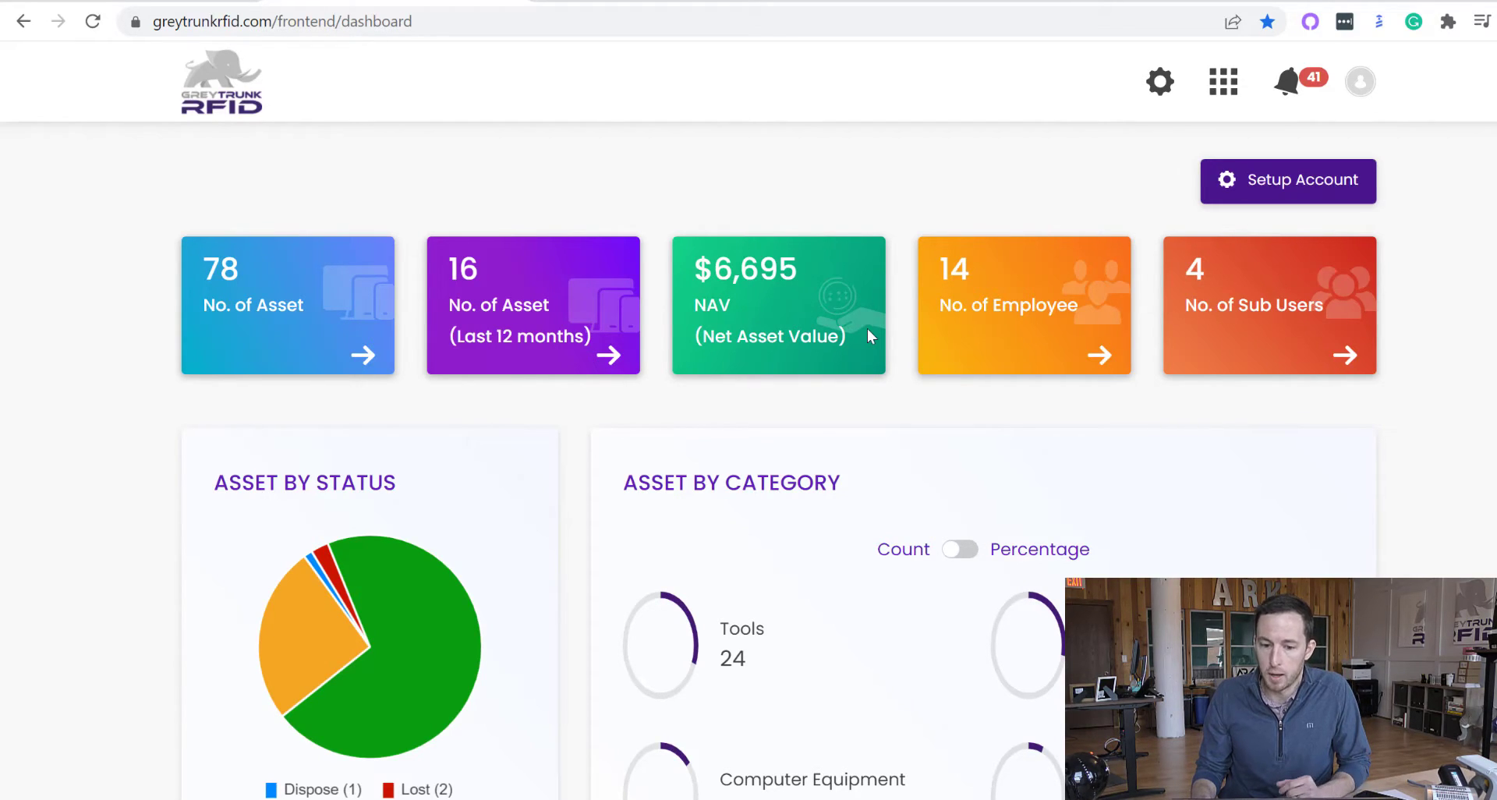
mouse_move(1264, 348)
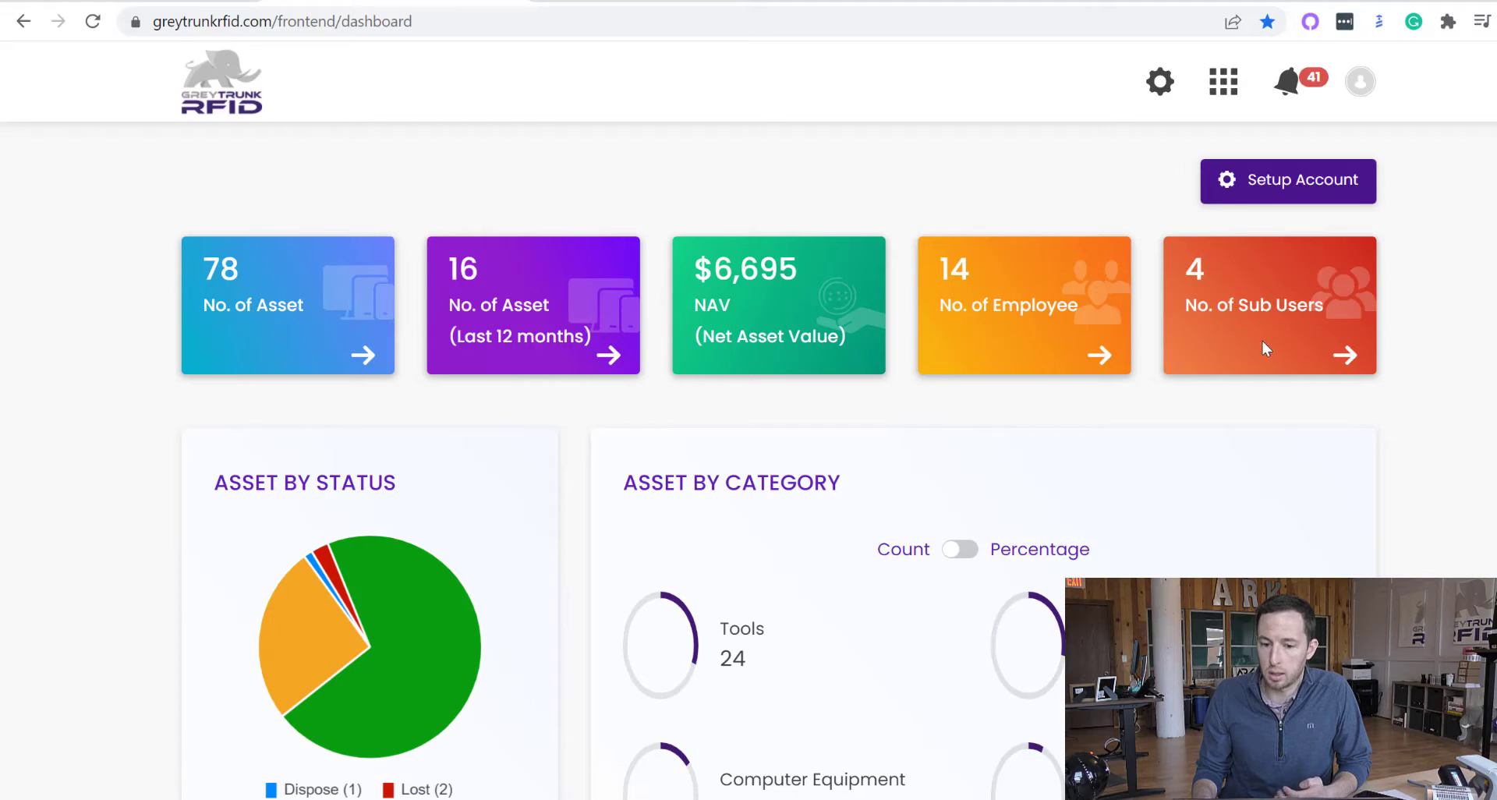
mouse_move(1103, 335)
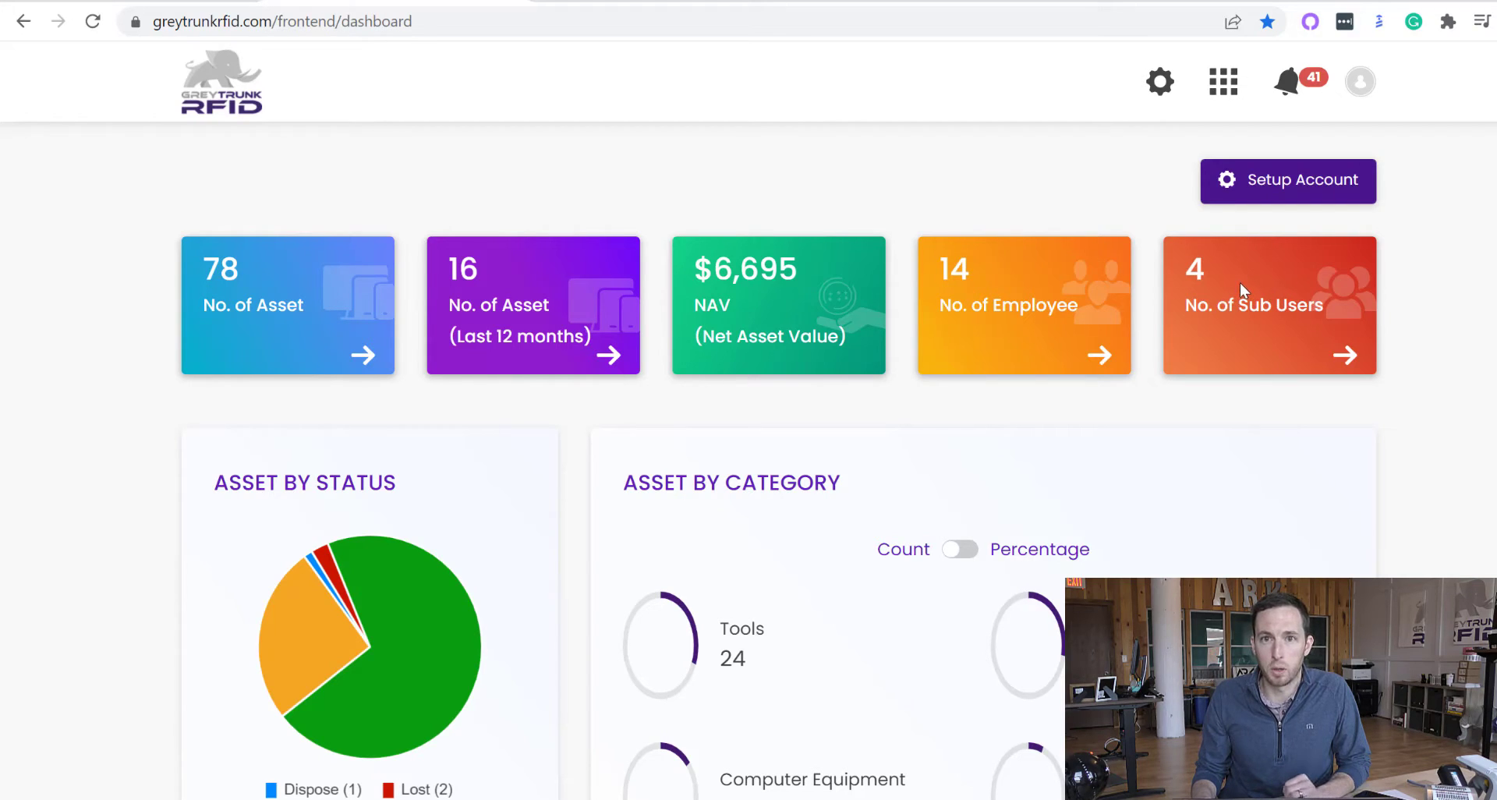
Step: Review the dashboard categories as percentages then counts, and scroll down to the recent activity feed
scroll("down", 3)
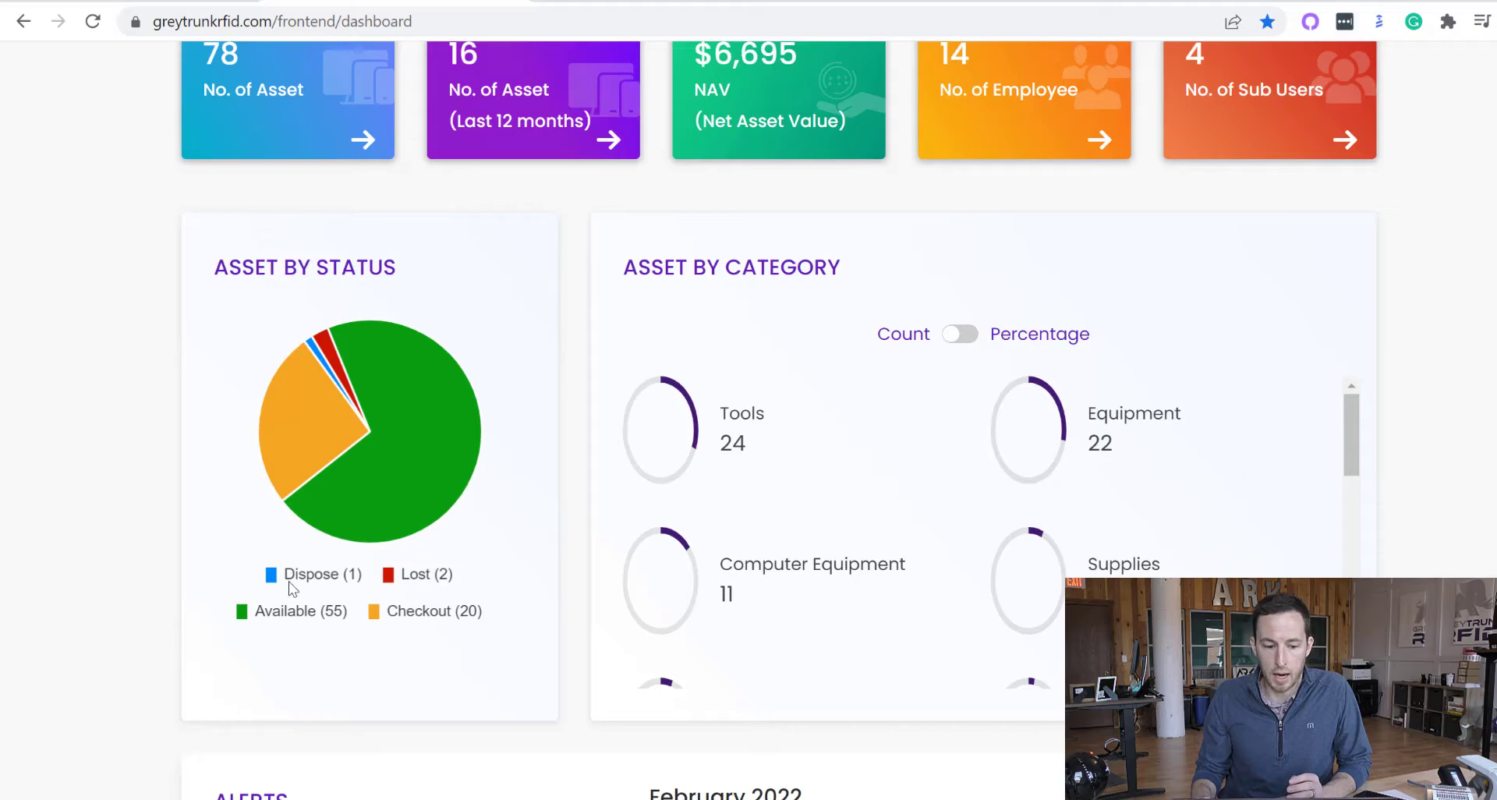
mouse_move(416, 622)
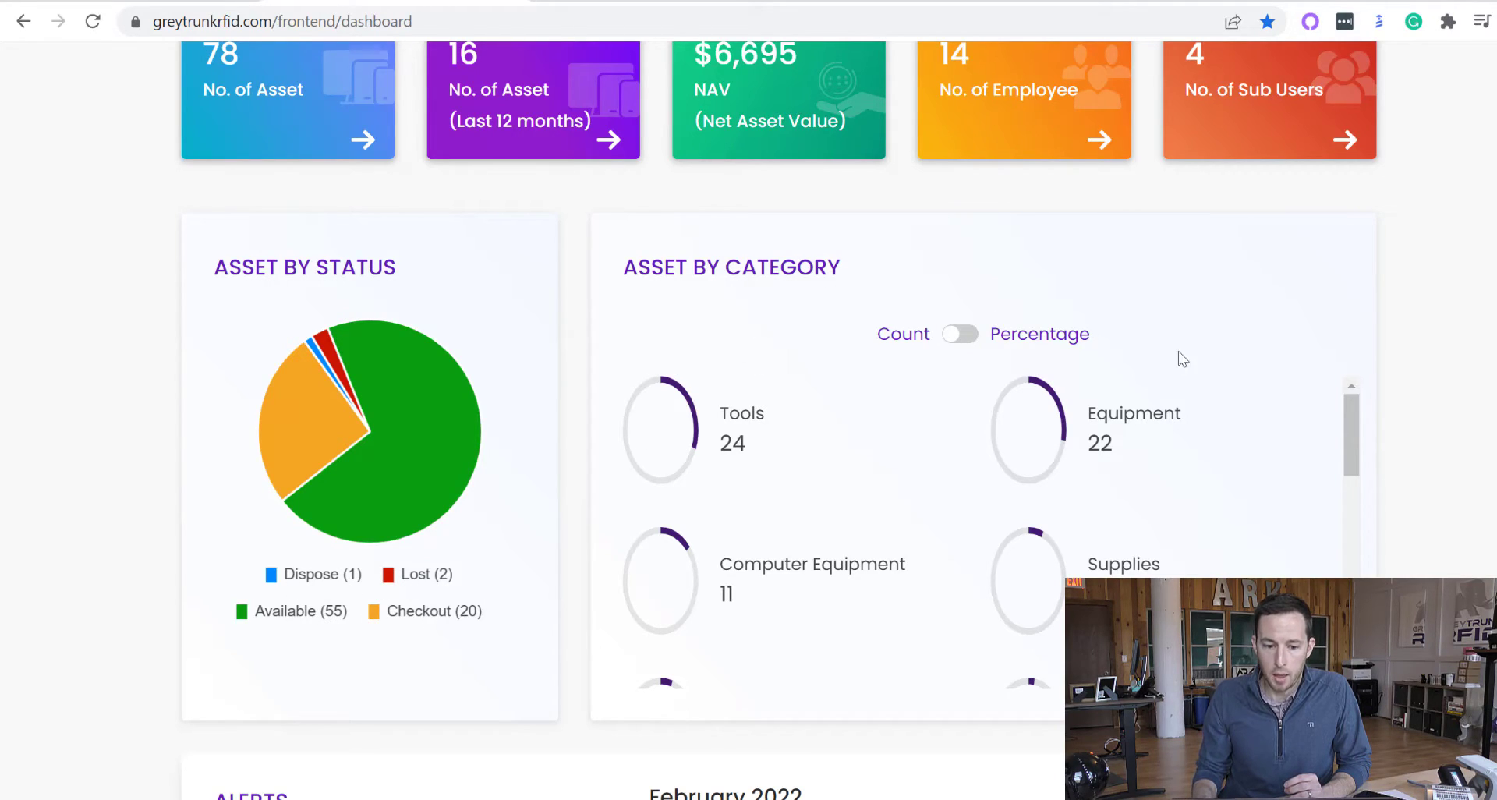
scroll("down", 3)
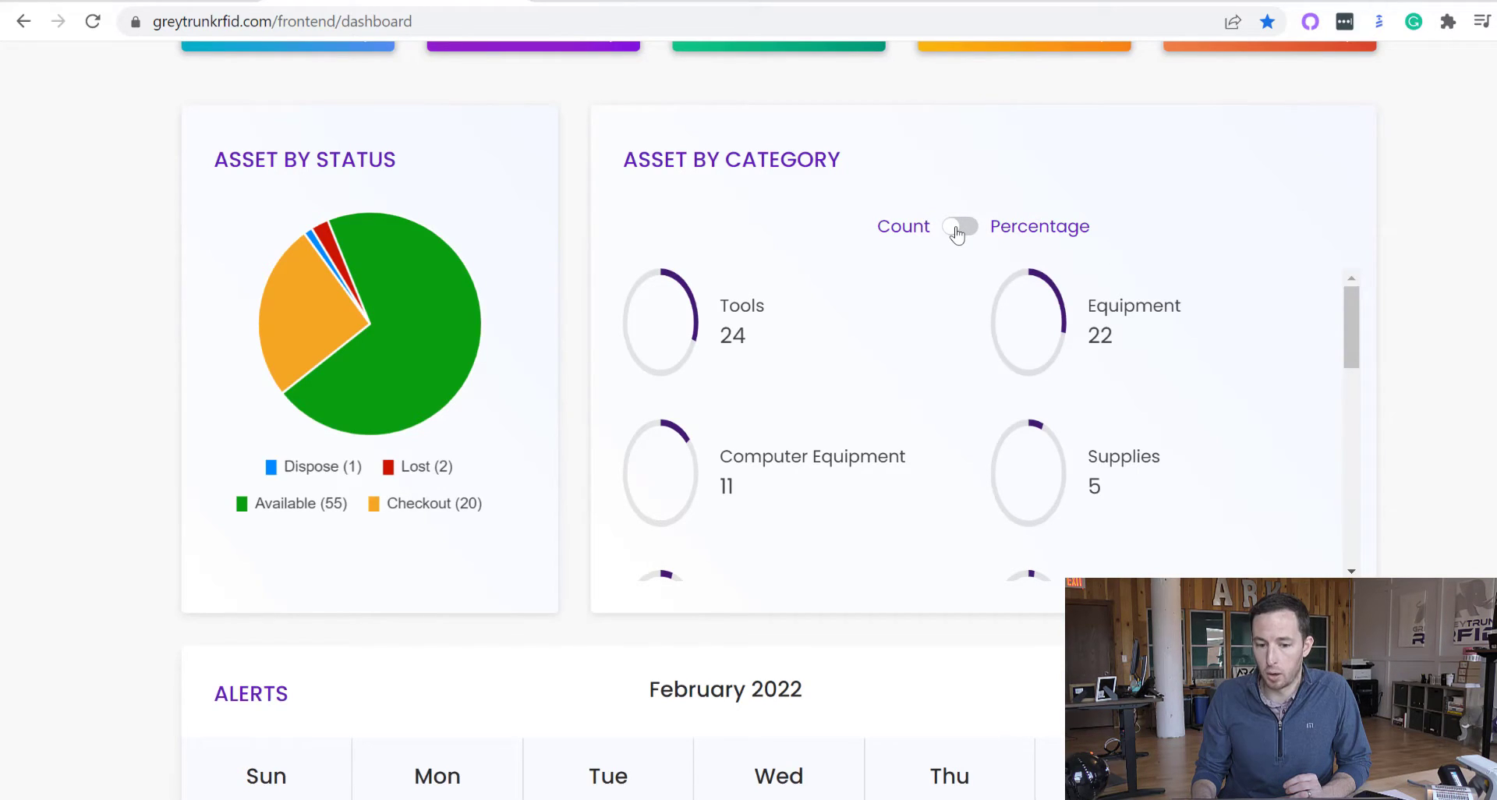
left_click(960, 226)
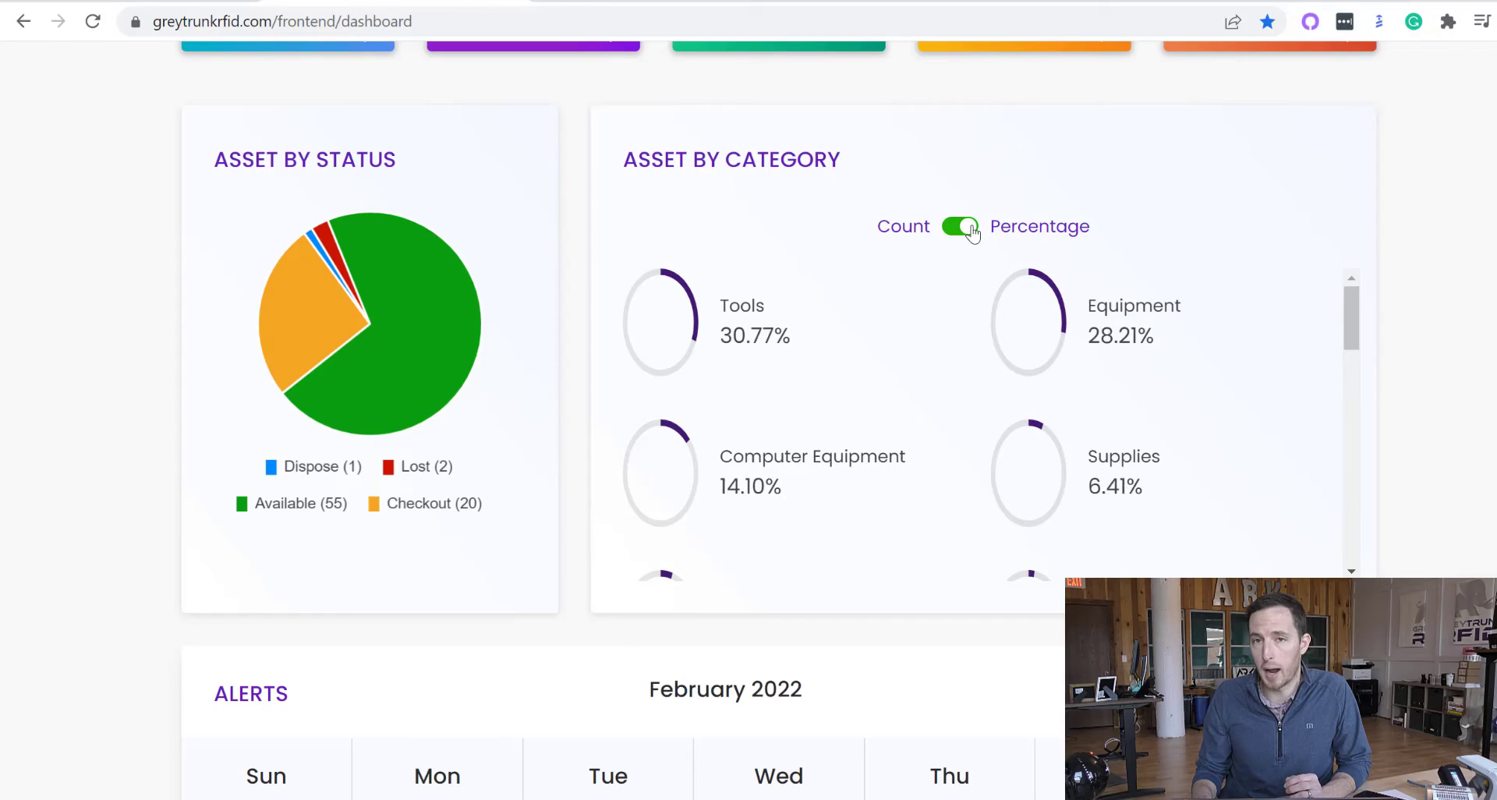
left_click(960, 226)
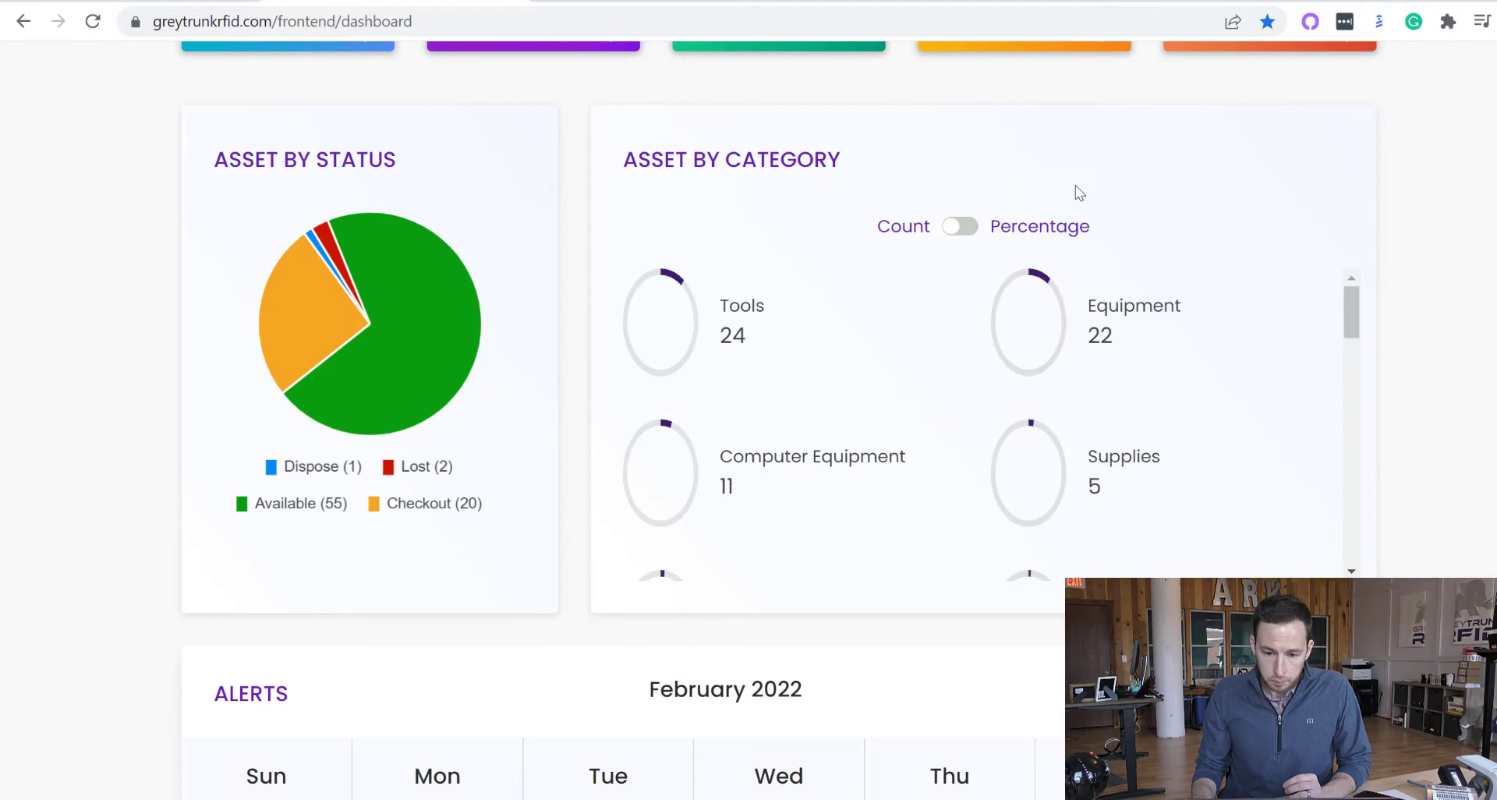
scroll("down", 3)
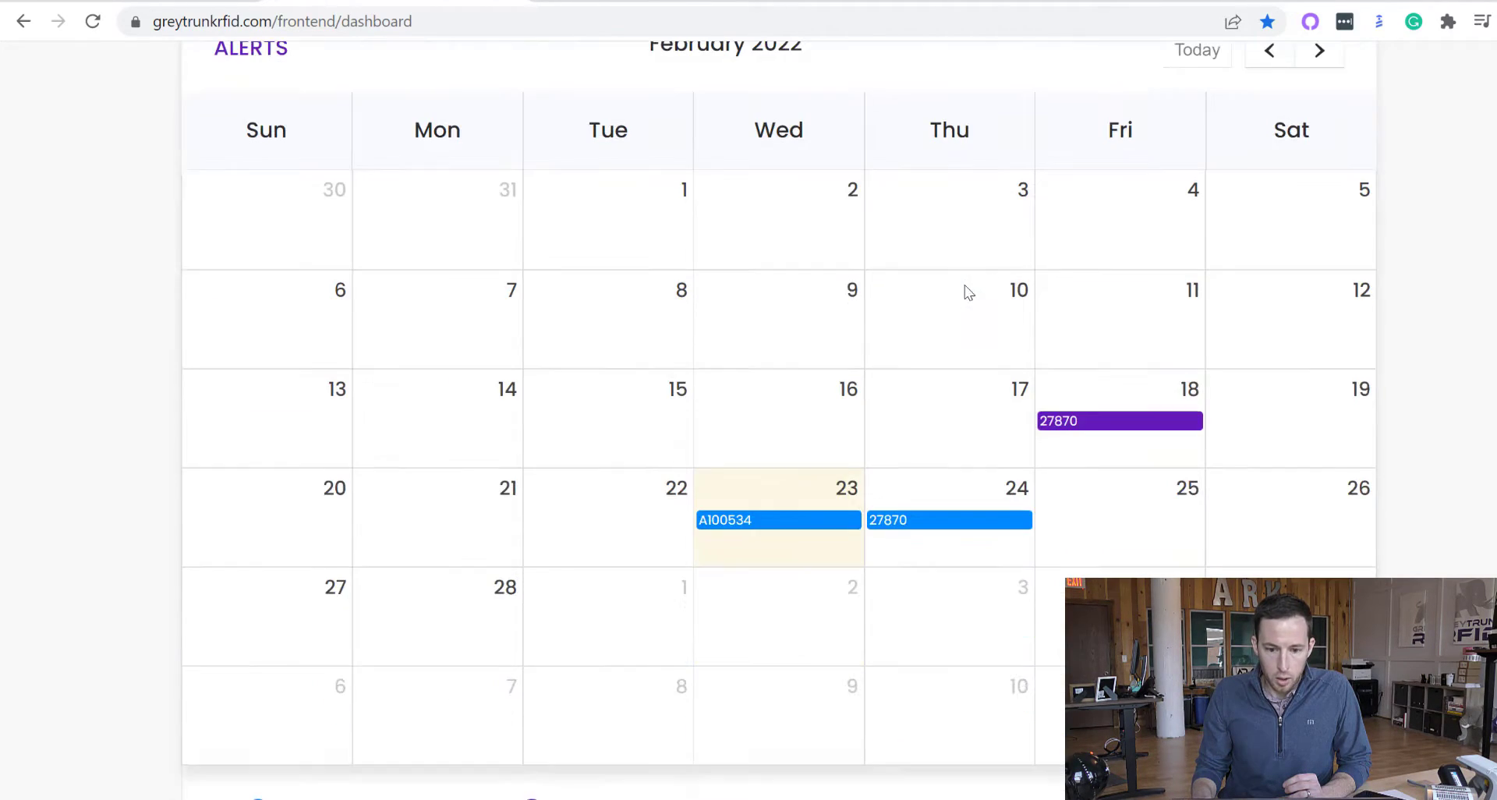
scroll("down", 3)
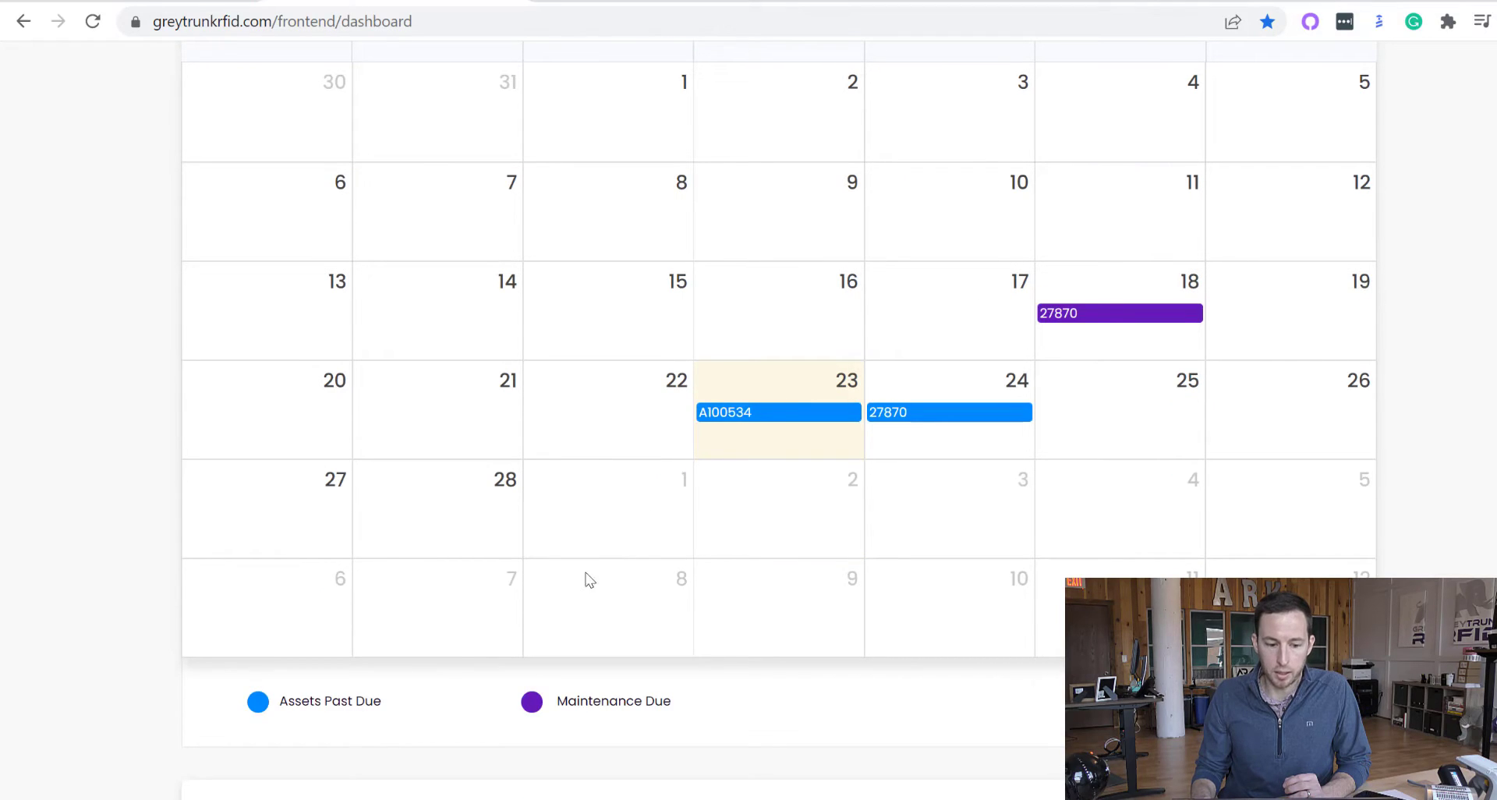
mouse_move(442, 643)
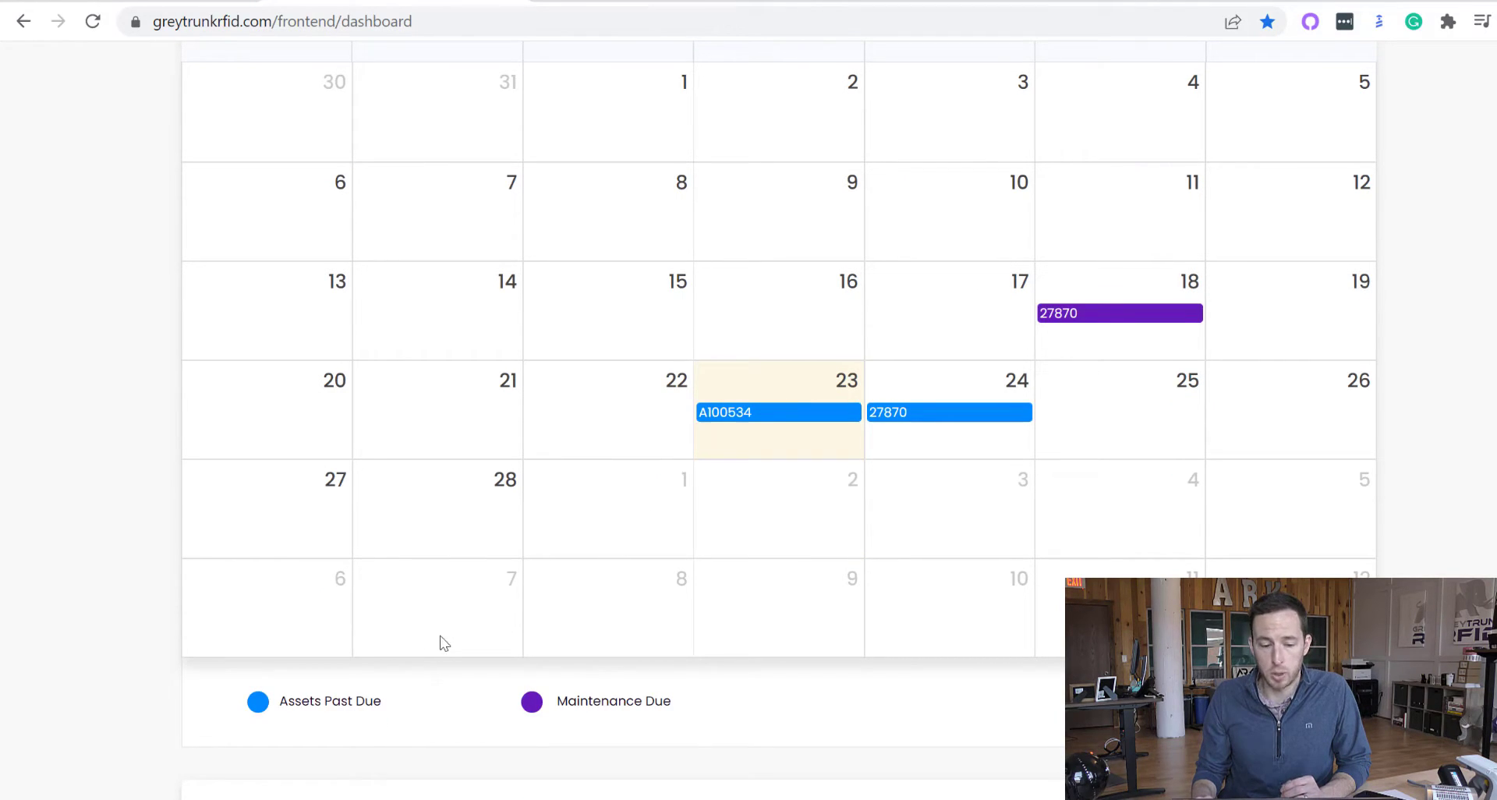
mouse_move(621, 720)
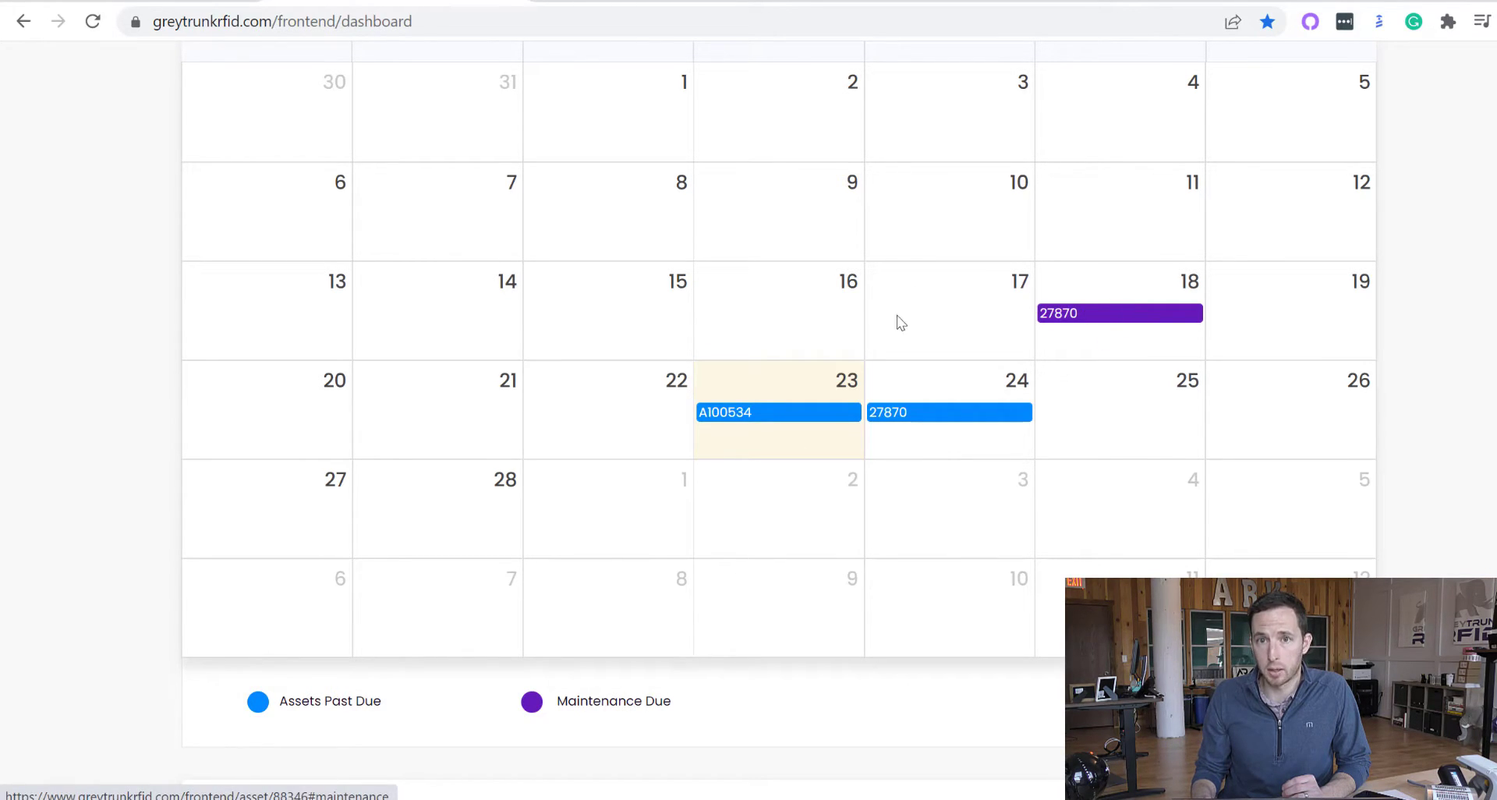
scroll("down", 3)
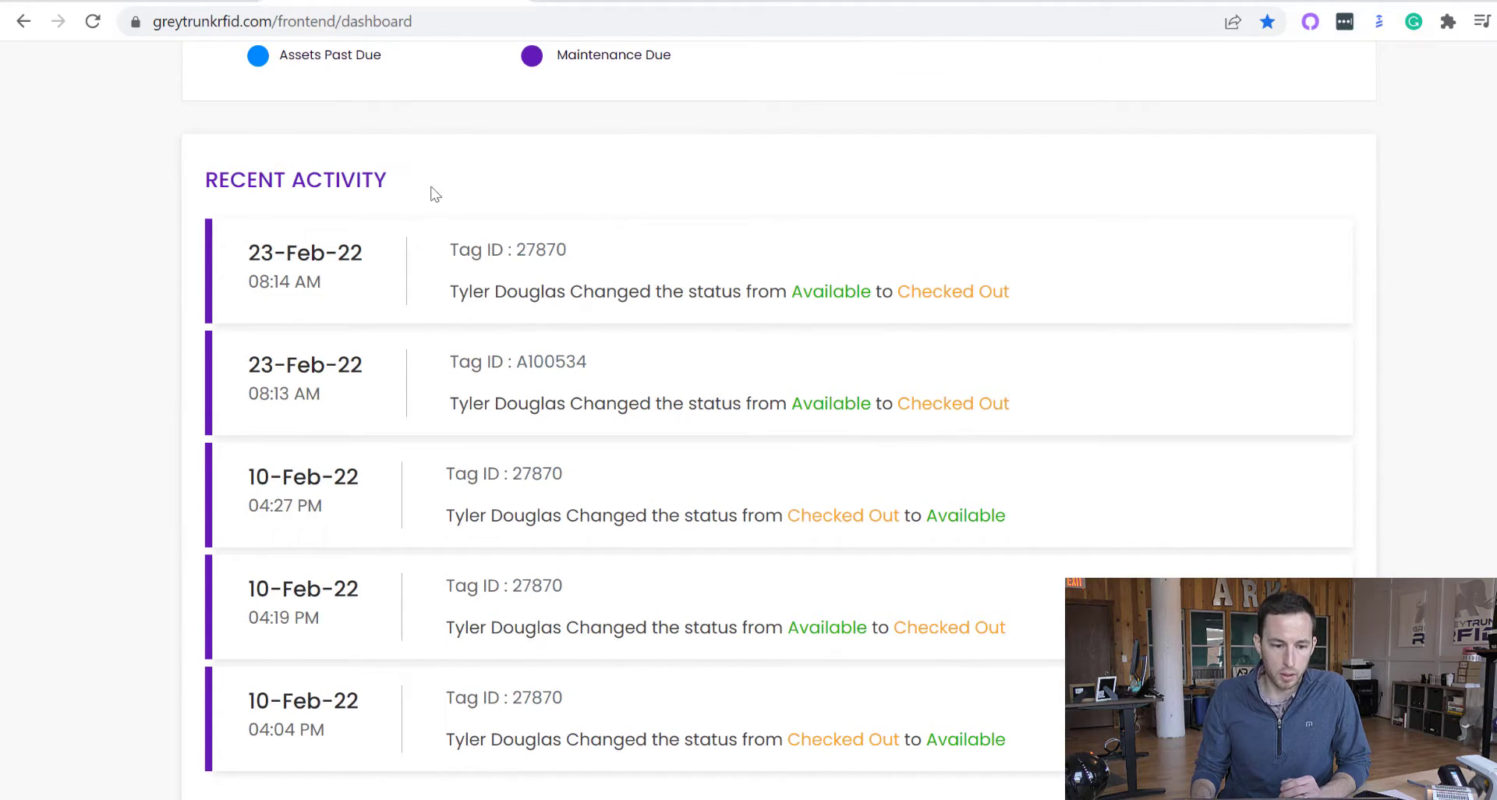
mouse_move(319, 261)
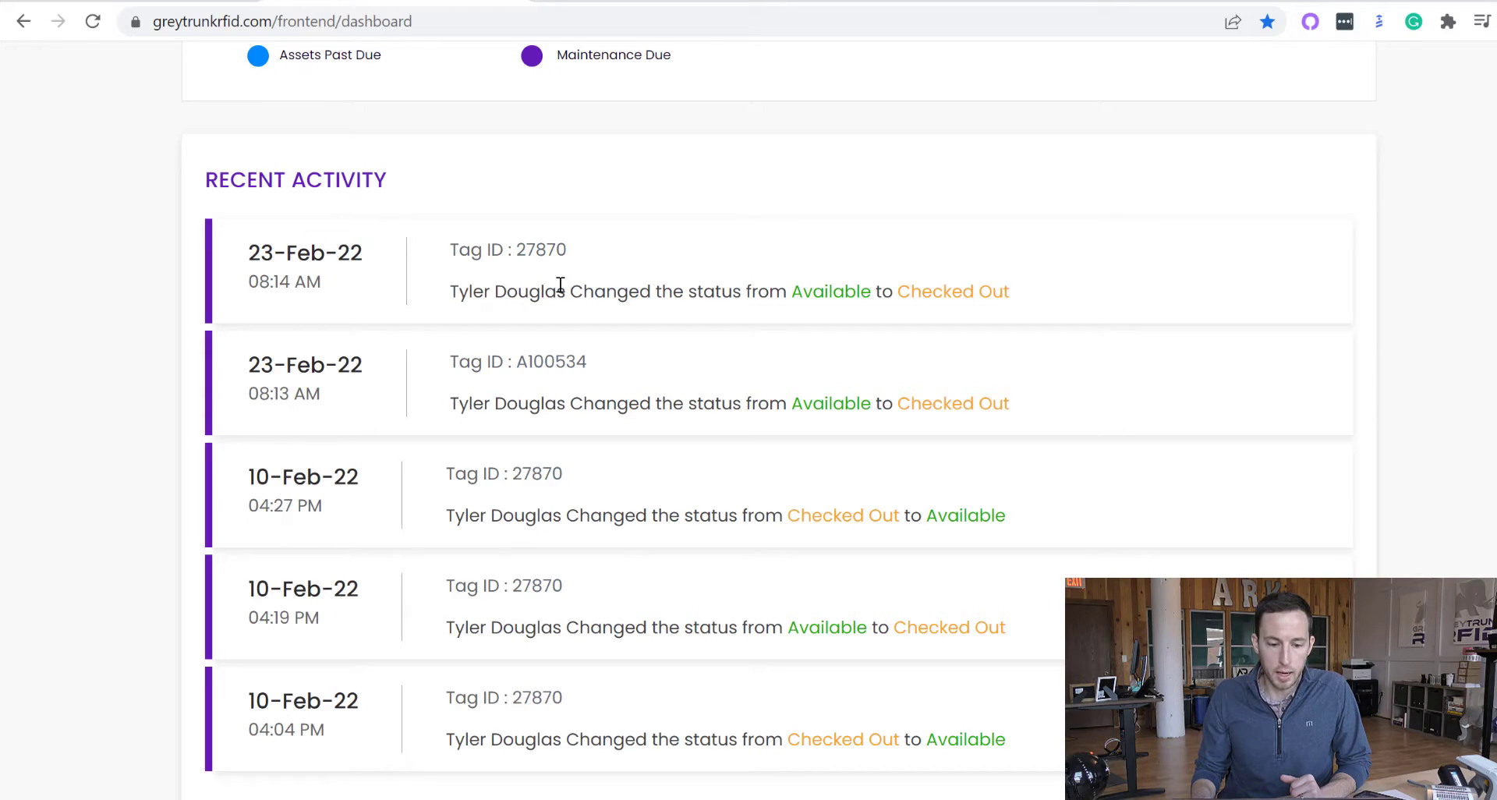
mouse_move(642, 290)
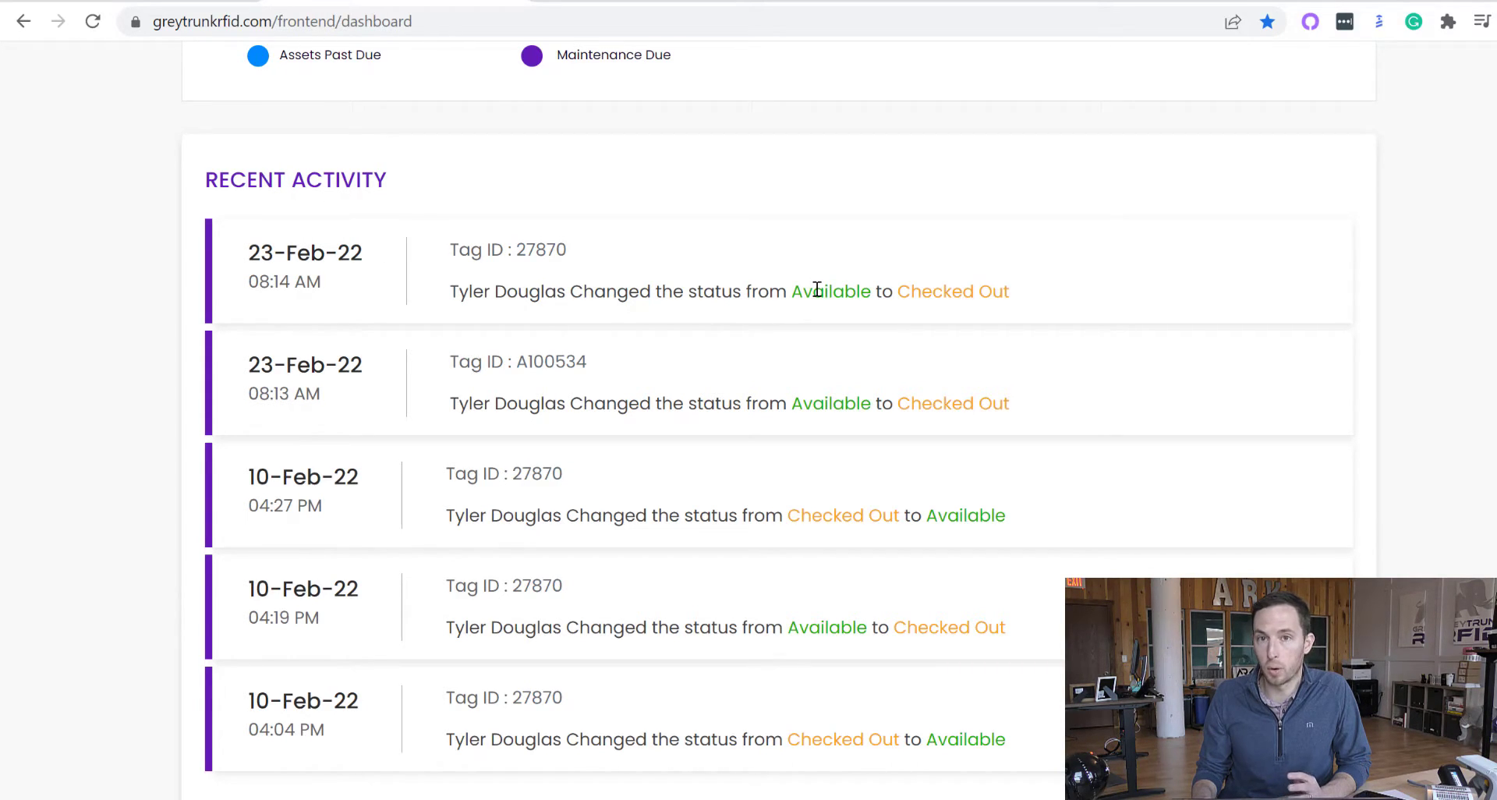
mouse_move(783, 342)
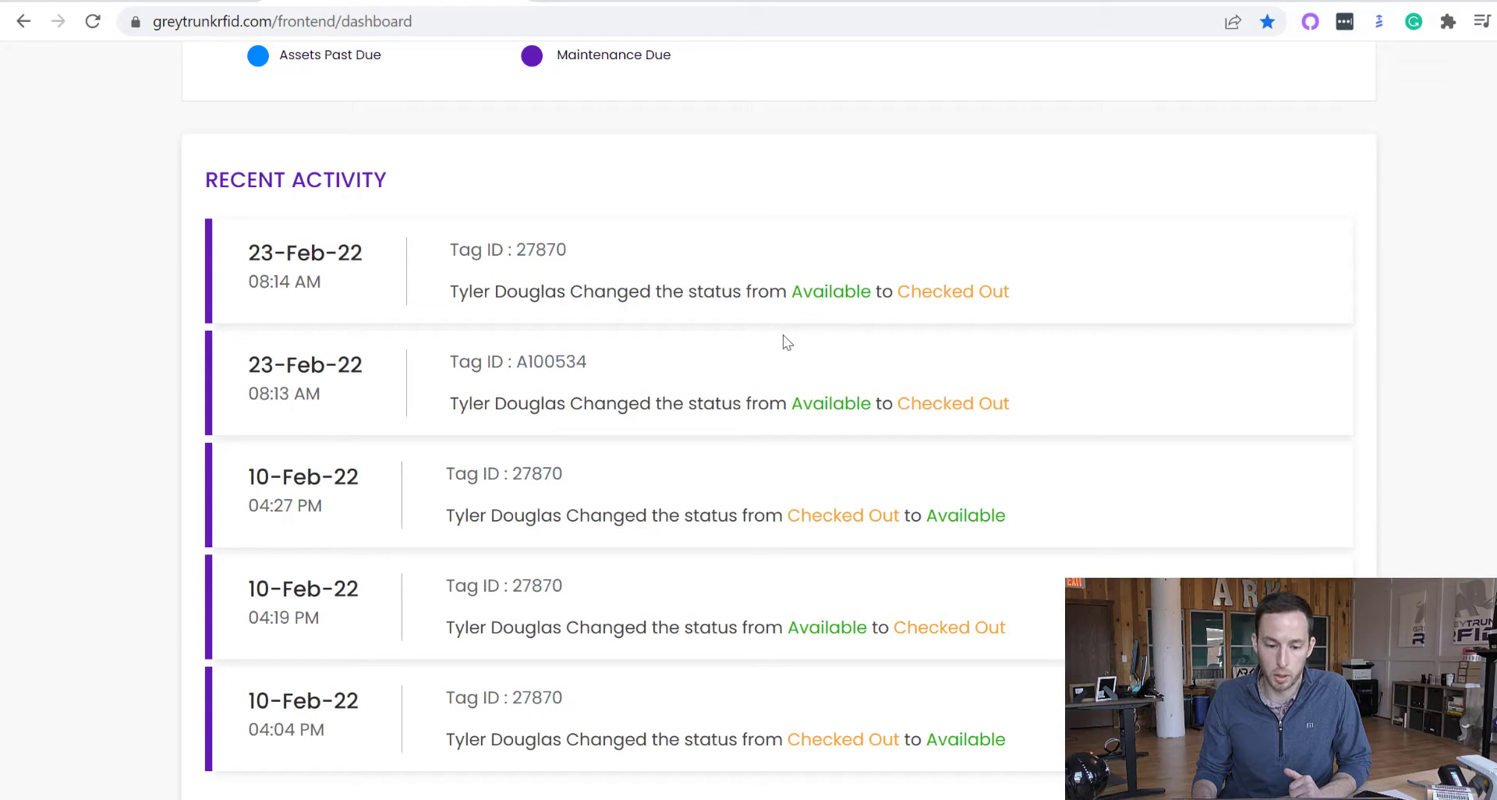
mouse_move(743, 297)
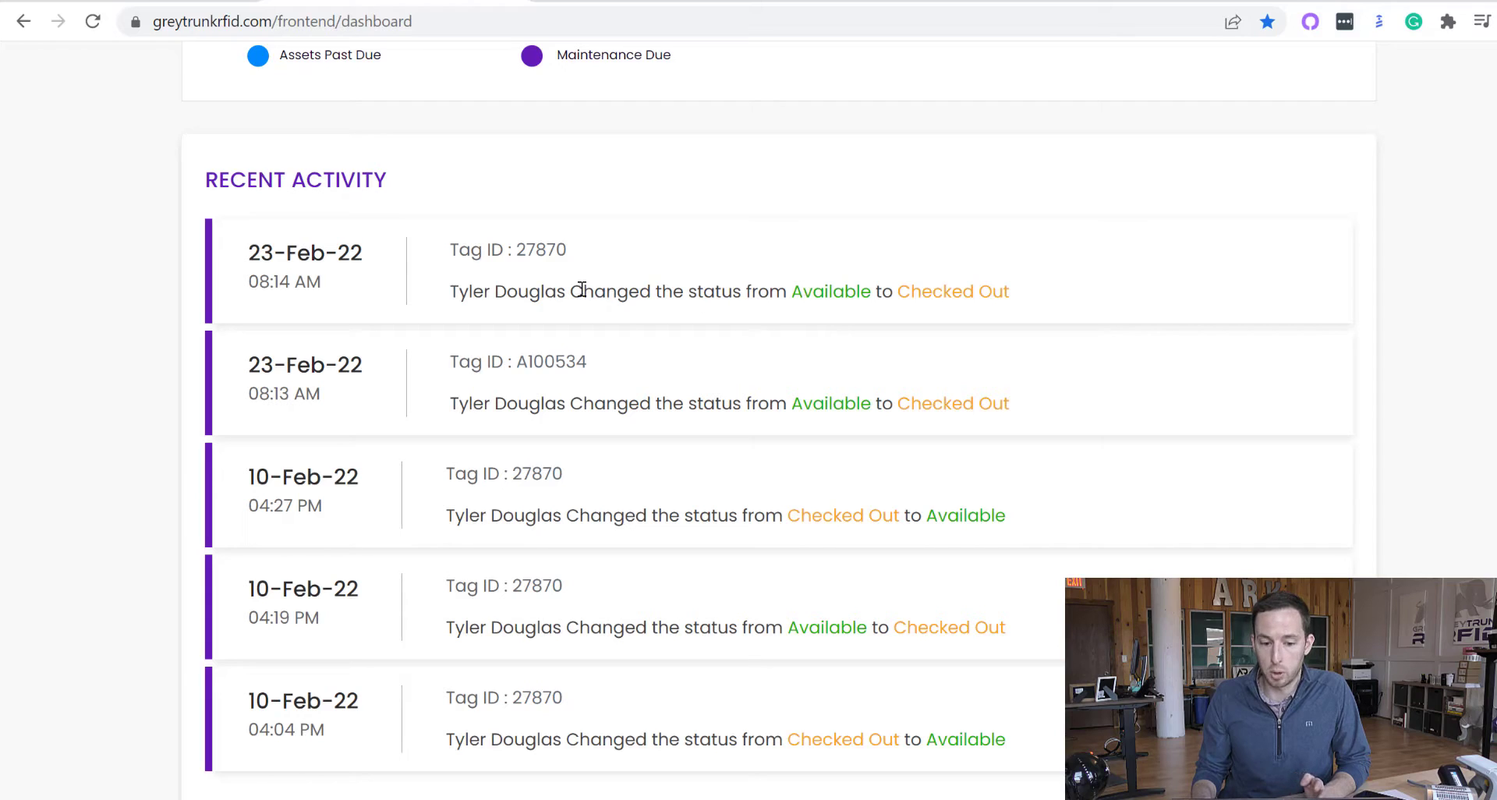
mouse_move(945, 315)
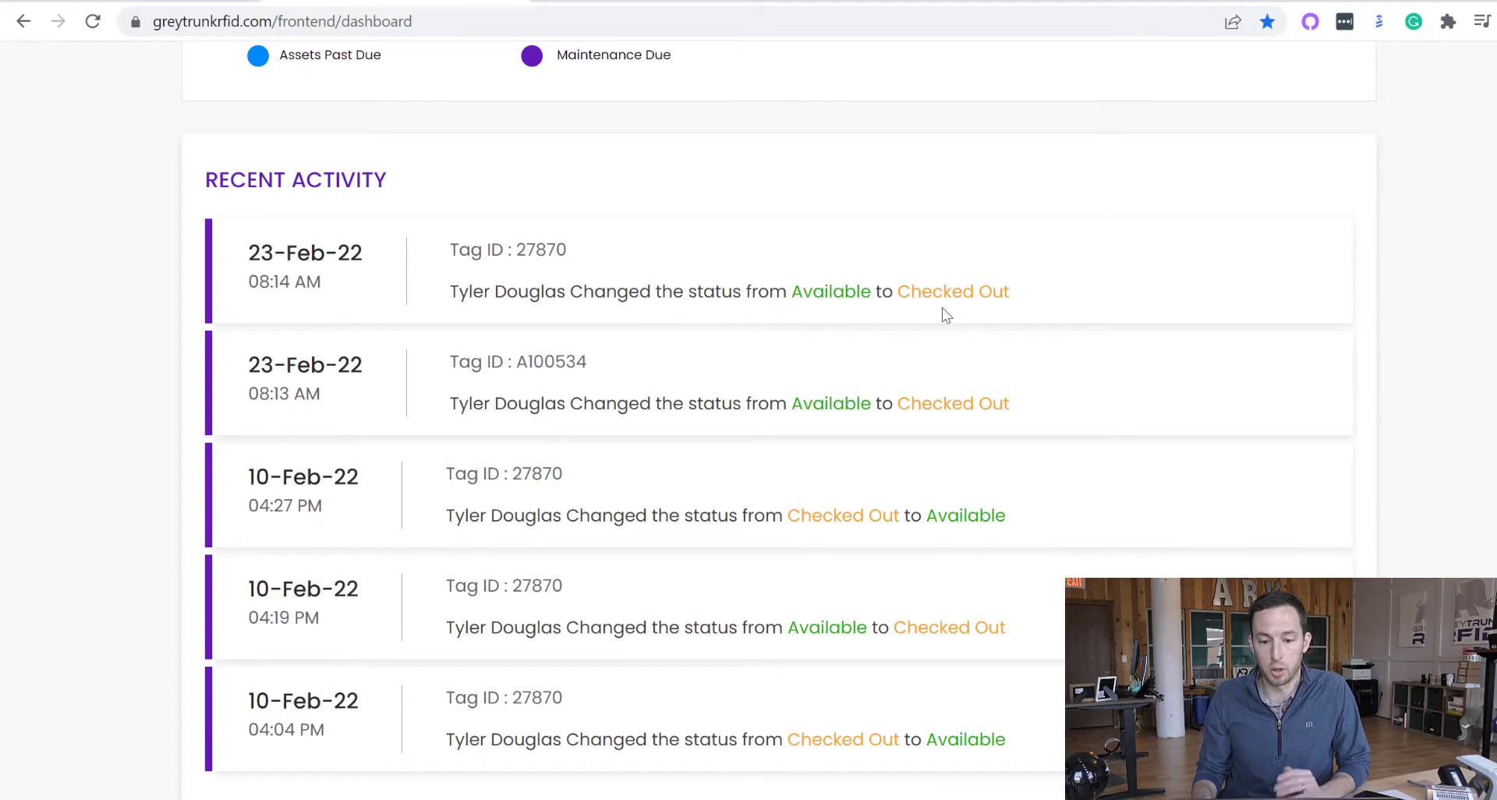
mouse_move(797, 497)
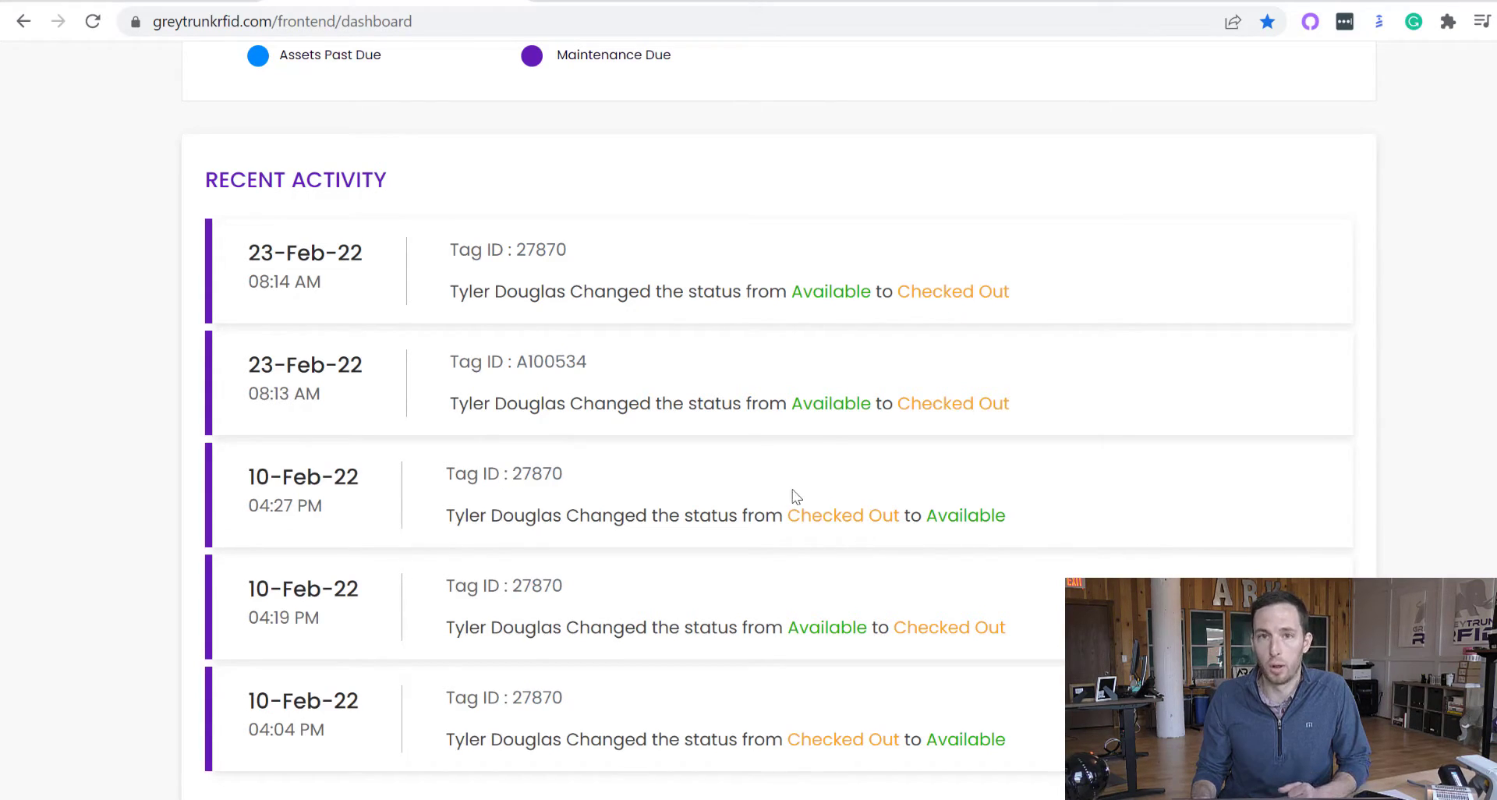
mouse_move(697, 356)
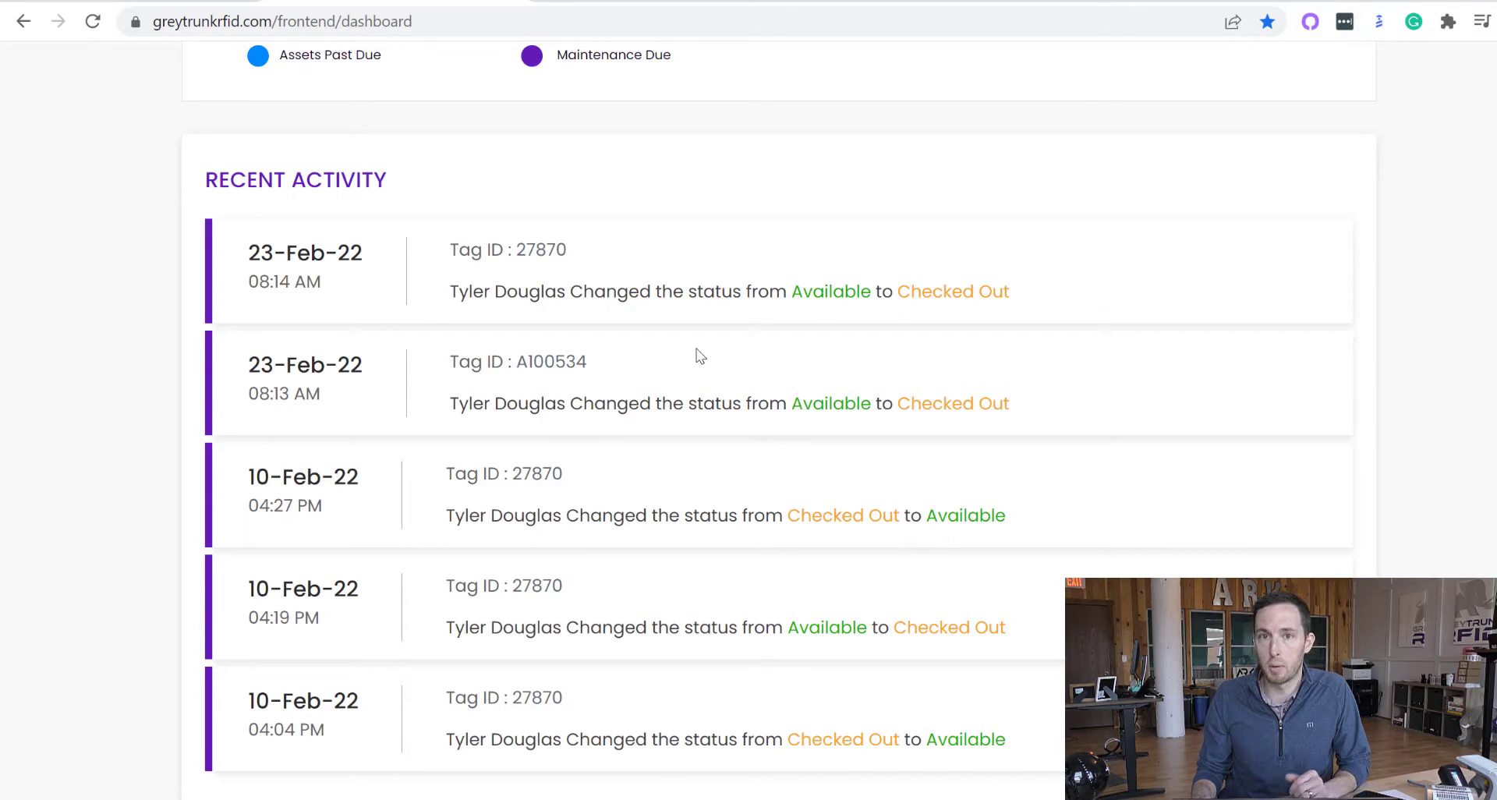
mouse_move(716, 431)
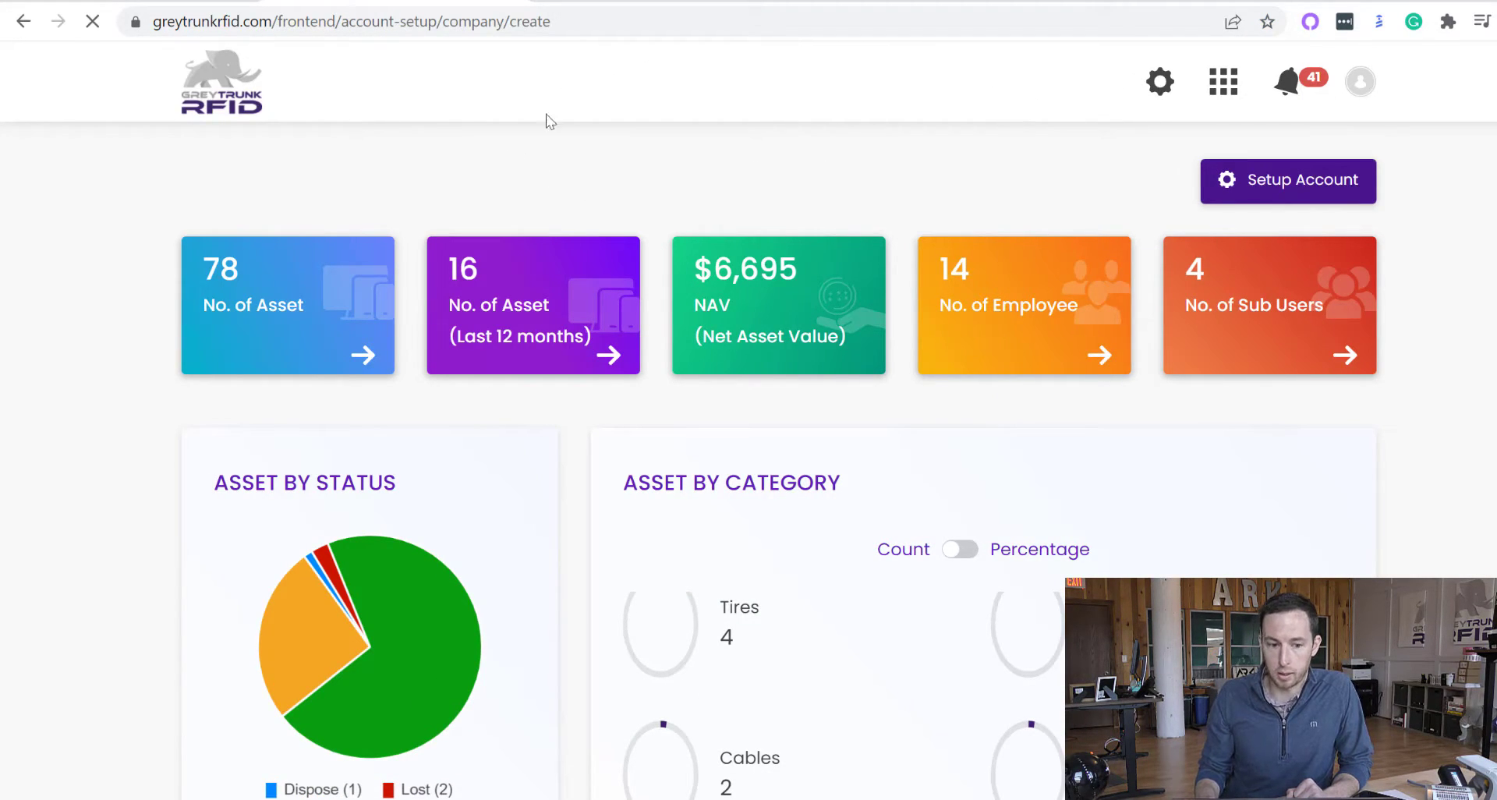
Step: Enter Setup Account and view the Site Information list with Metalcraft and Clear Lake
left_click(1287, 180)
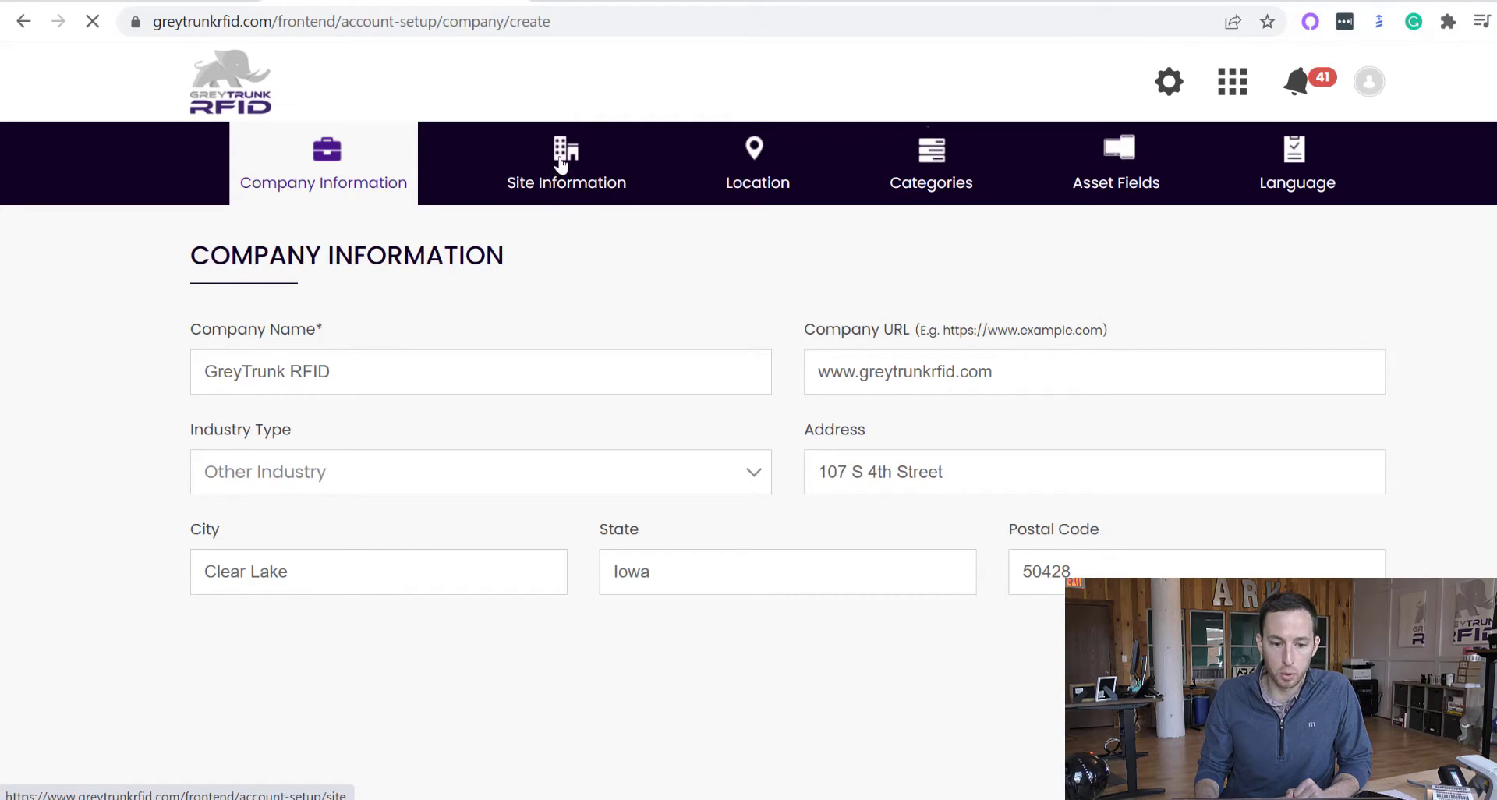
left_click(566, 162)
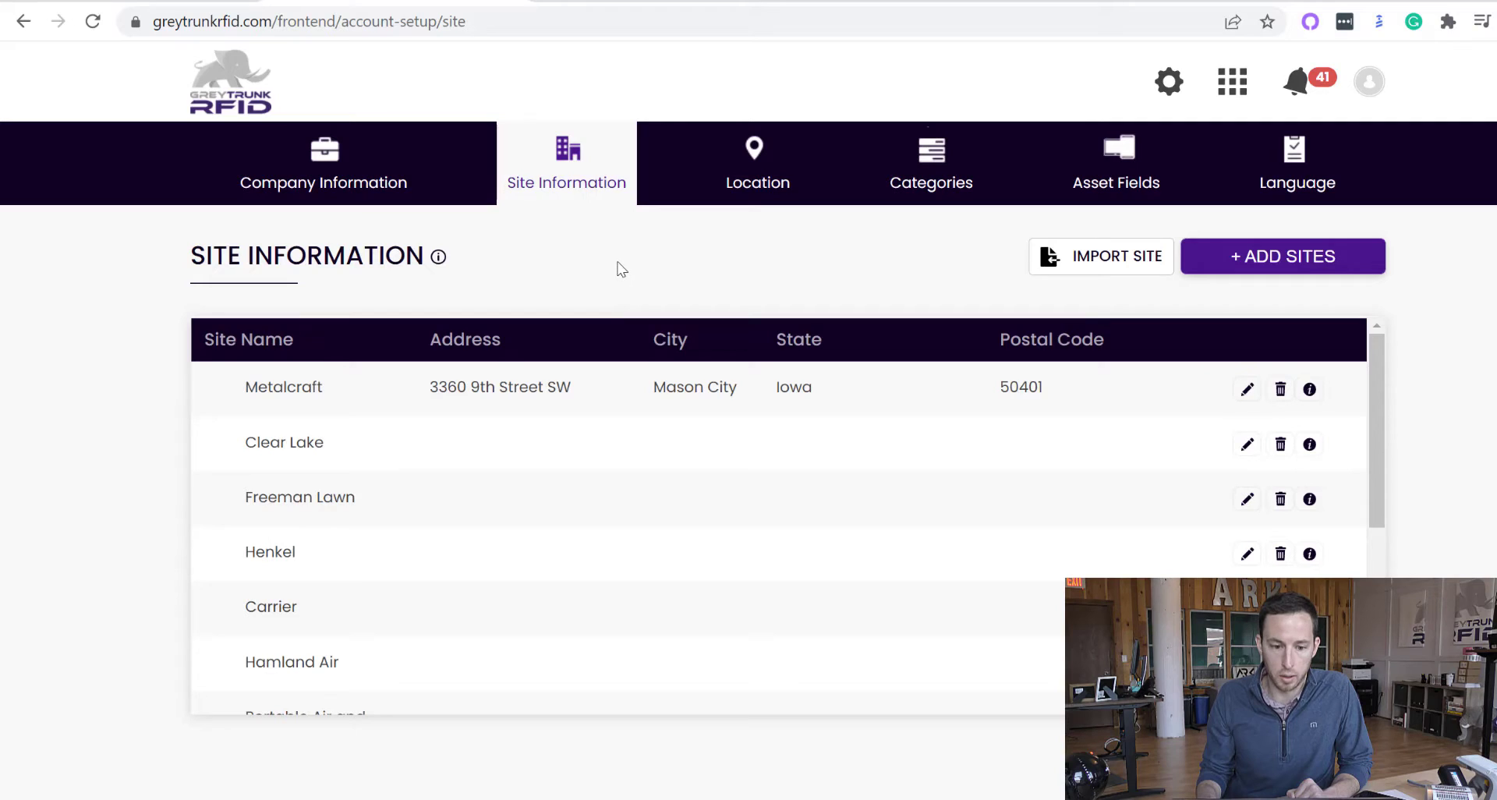
mouse_move(711, 264)
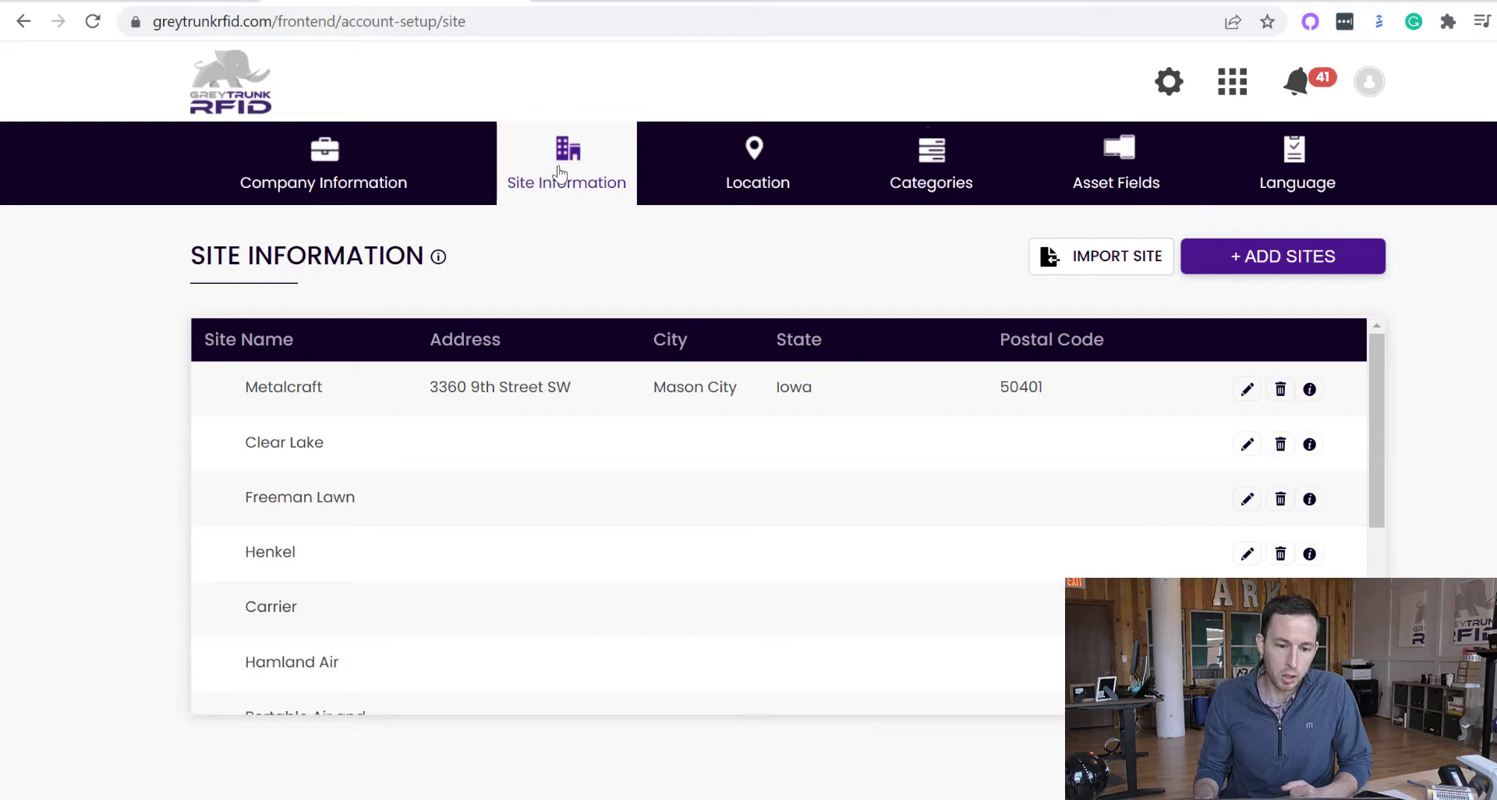
mouse_move(583, 265)
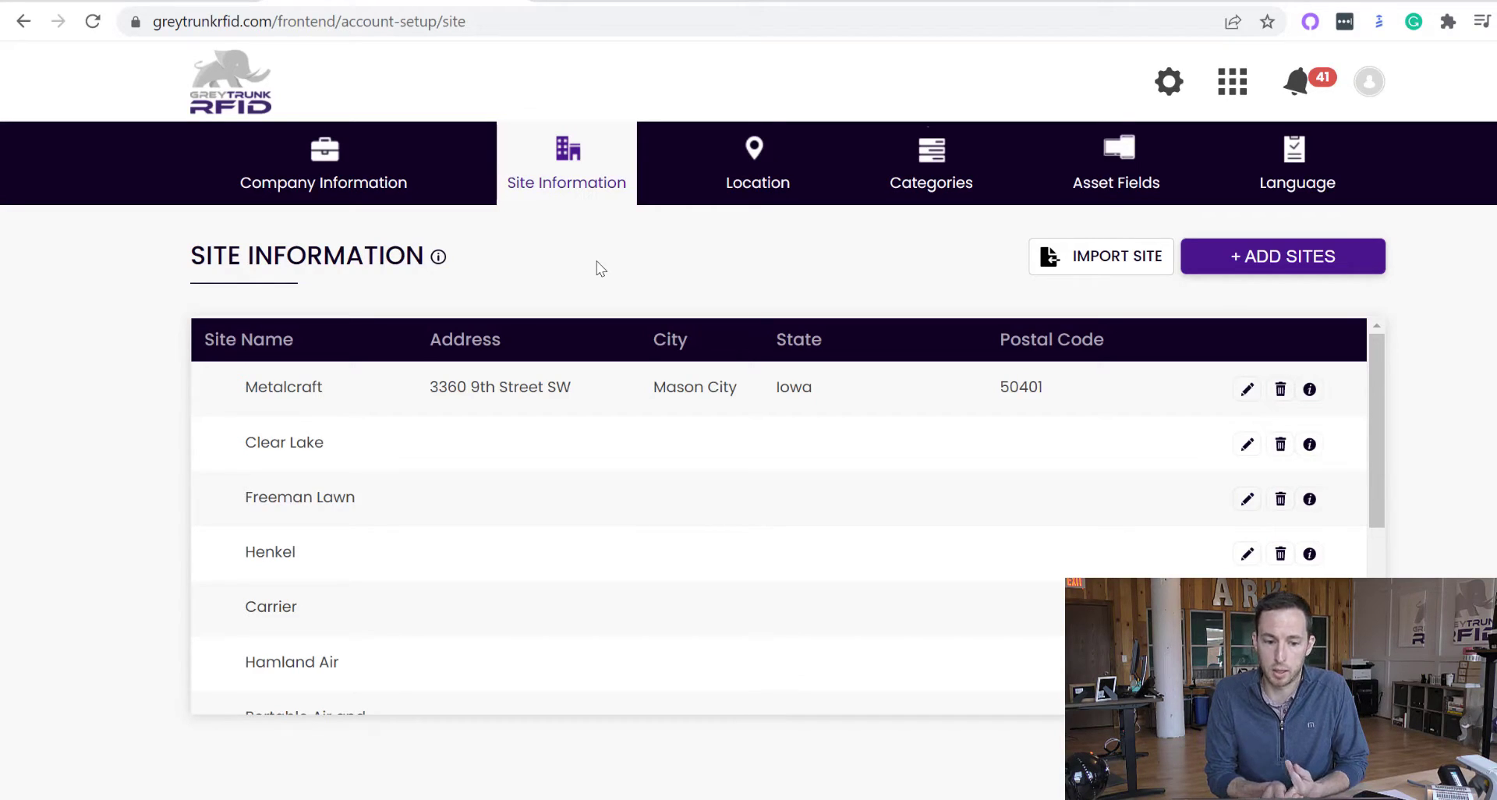
mouse_move(757, 162)
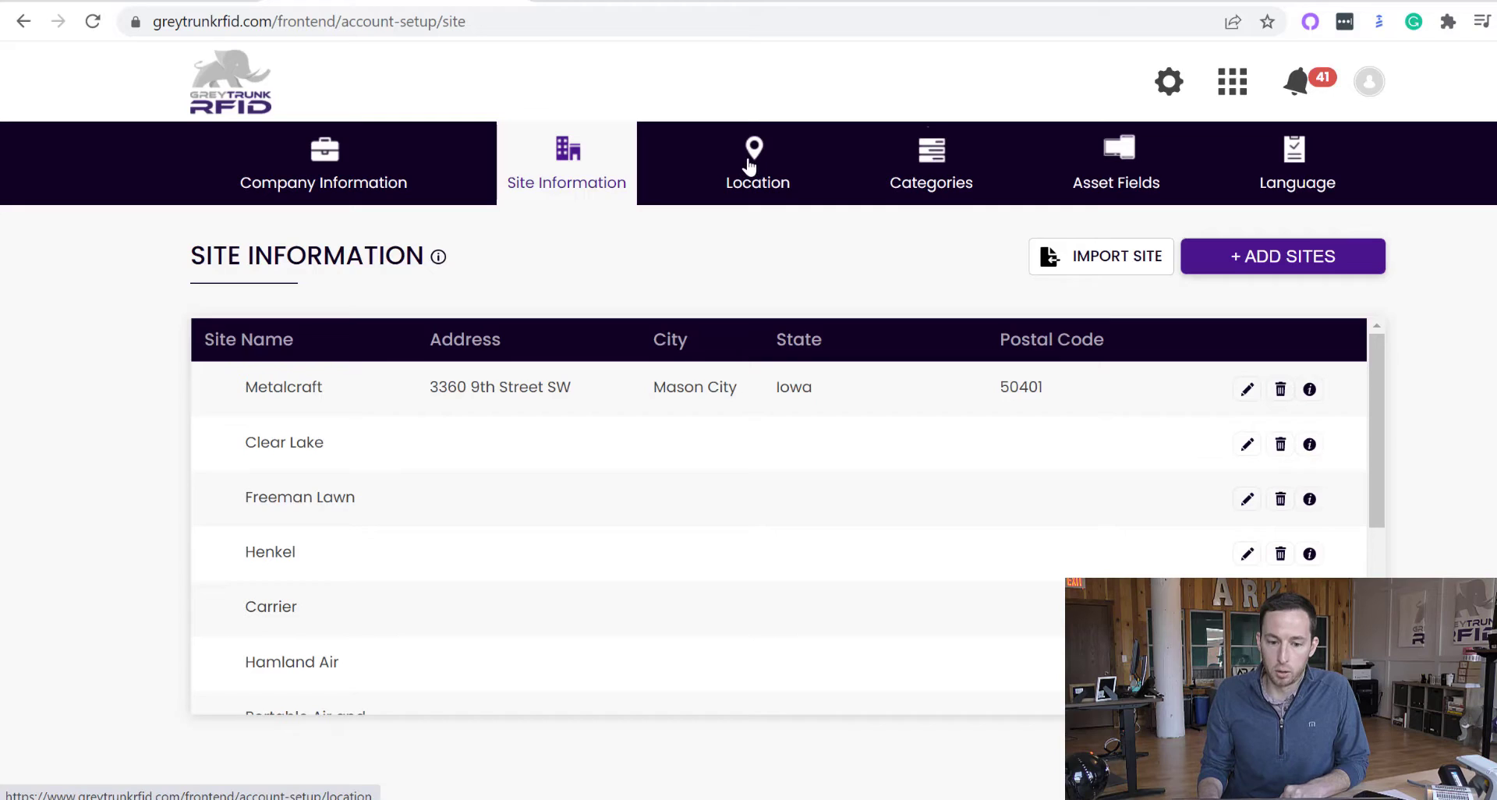
left_click(757, 163)
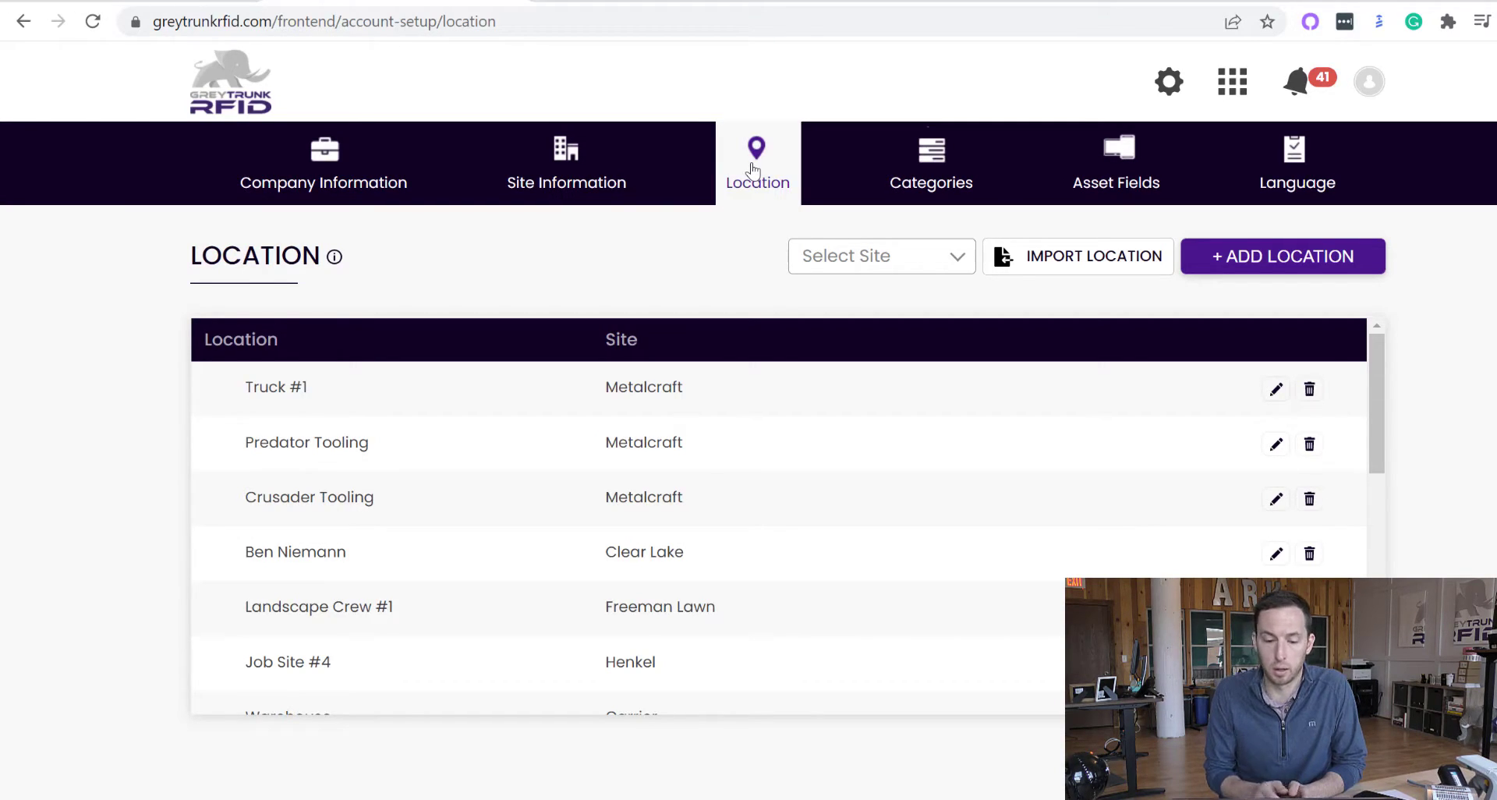
mouse_move(819, 208)
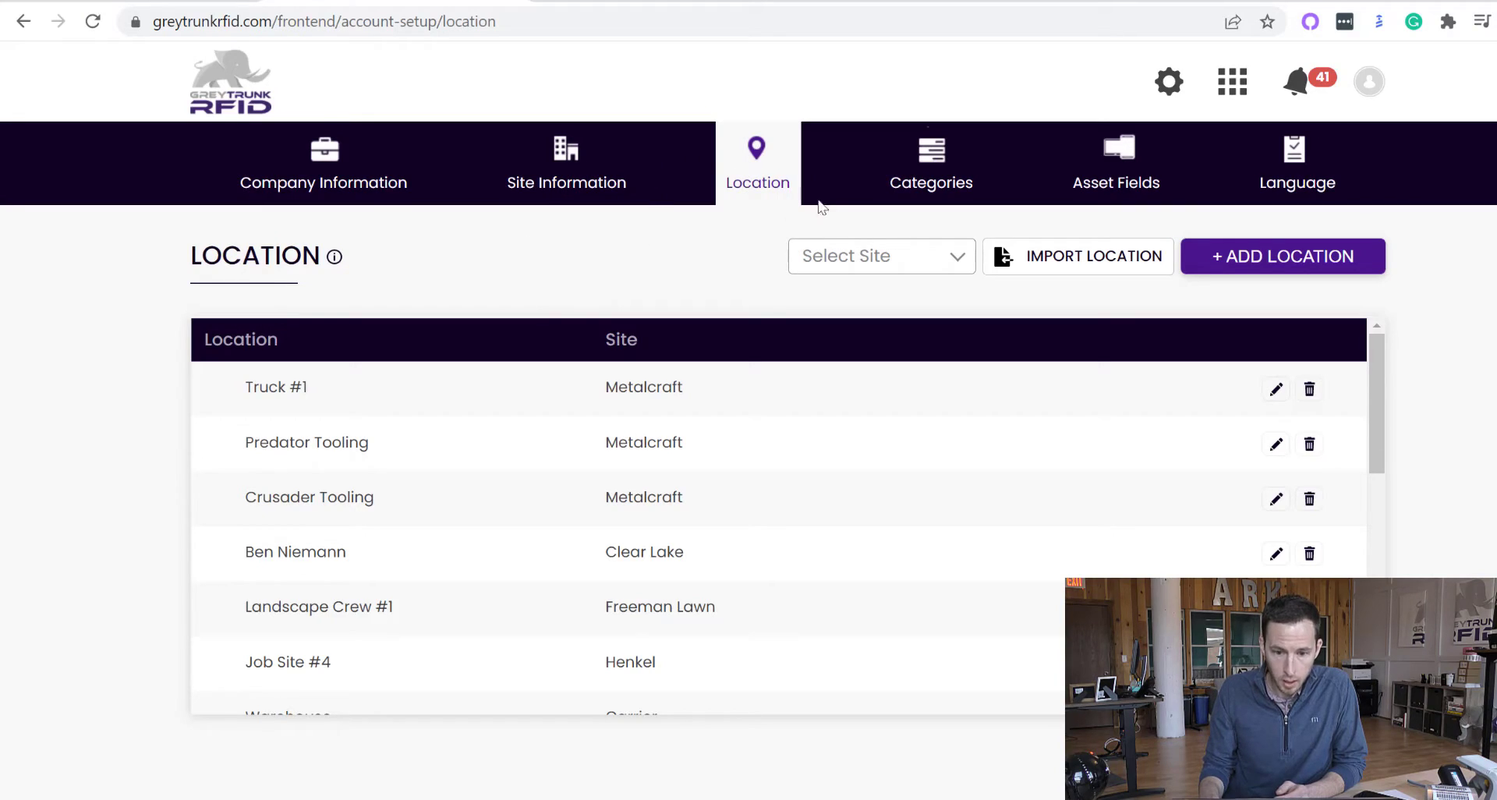
left_click(930, 162)
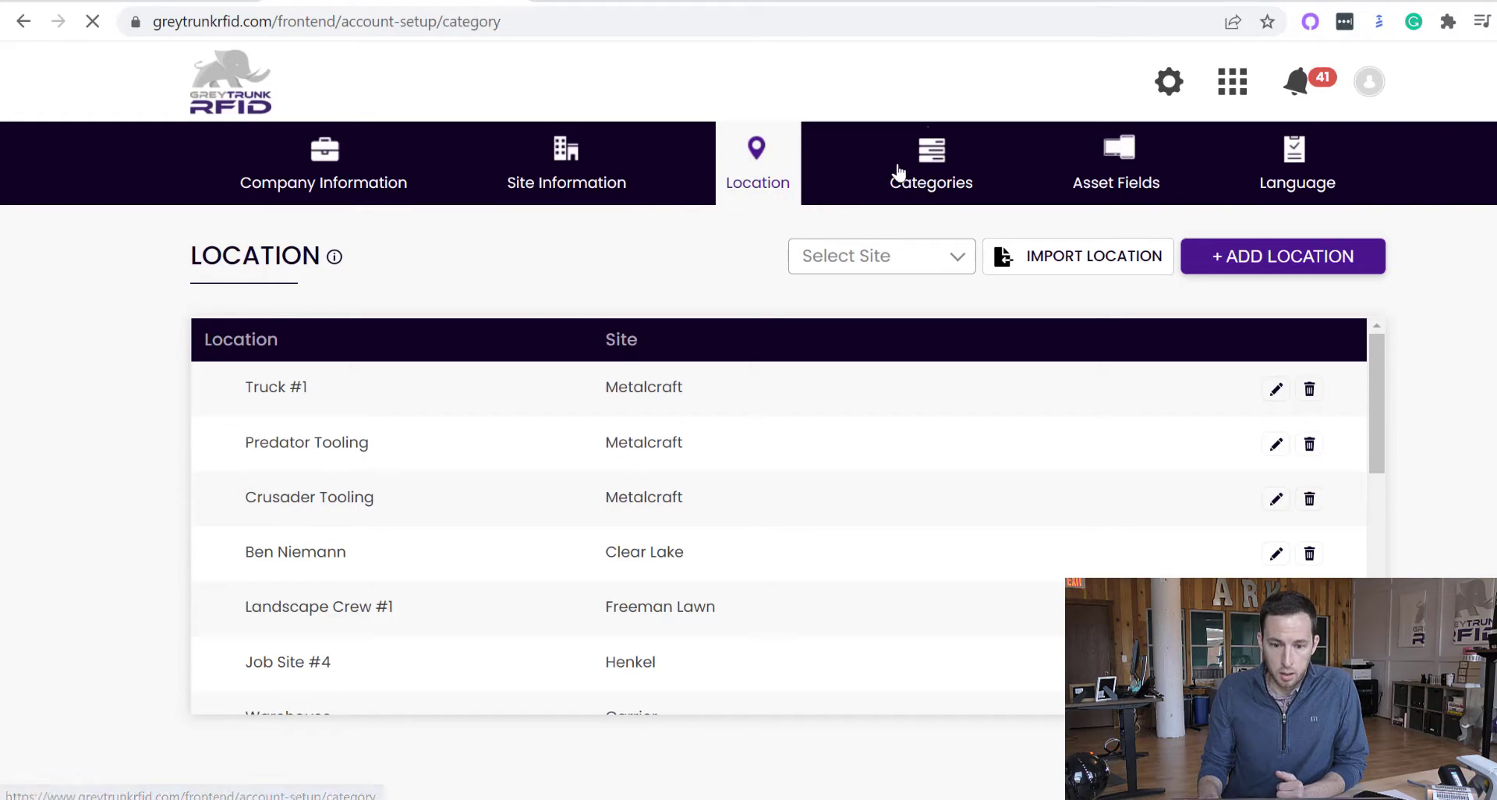
Step: Show the categories list (Vehicles, Equipment, Supplies) and preview the Add Category dialog without adding
left_click(921, 162)
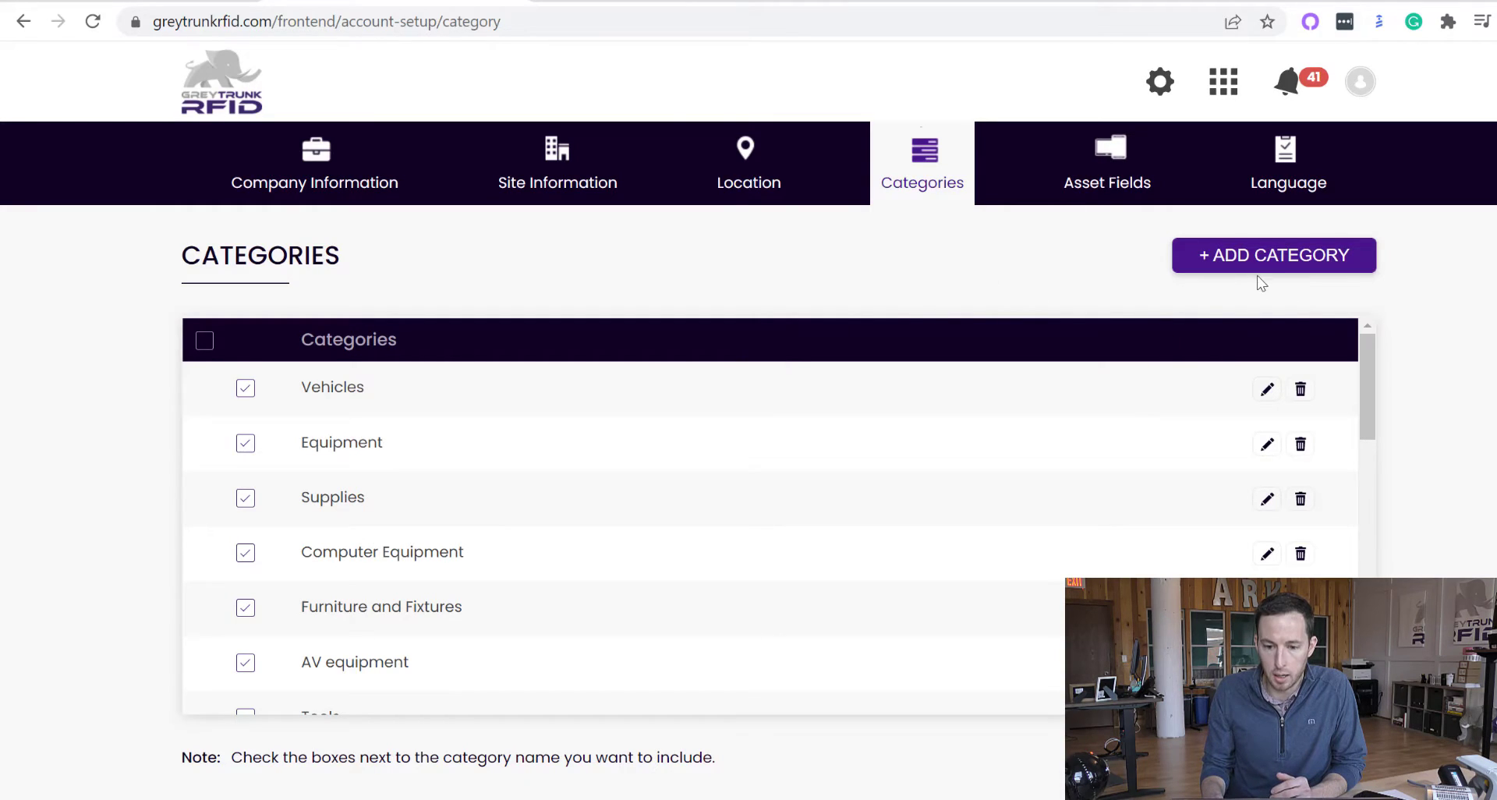
left_click(1272, 255)
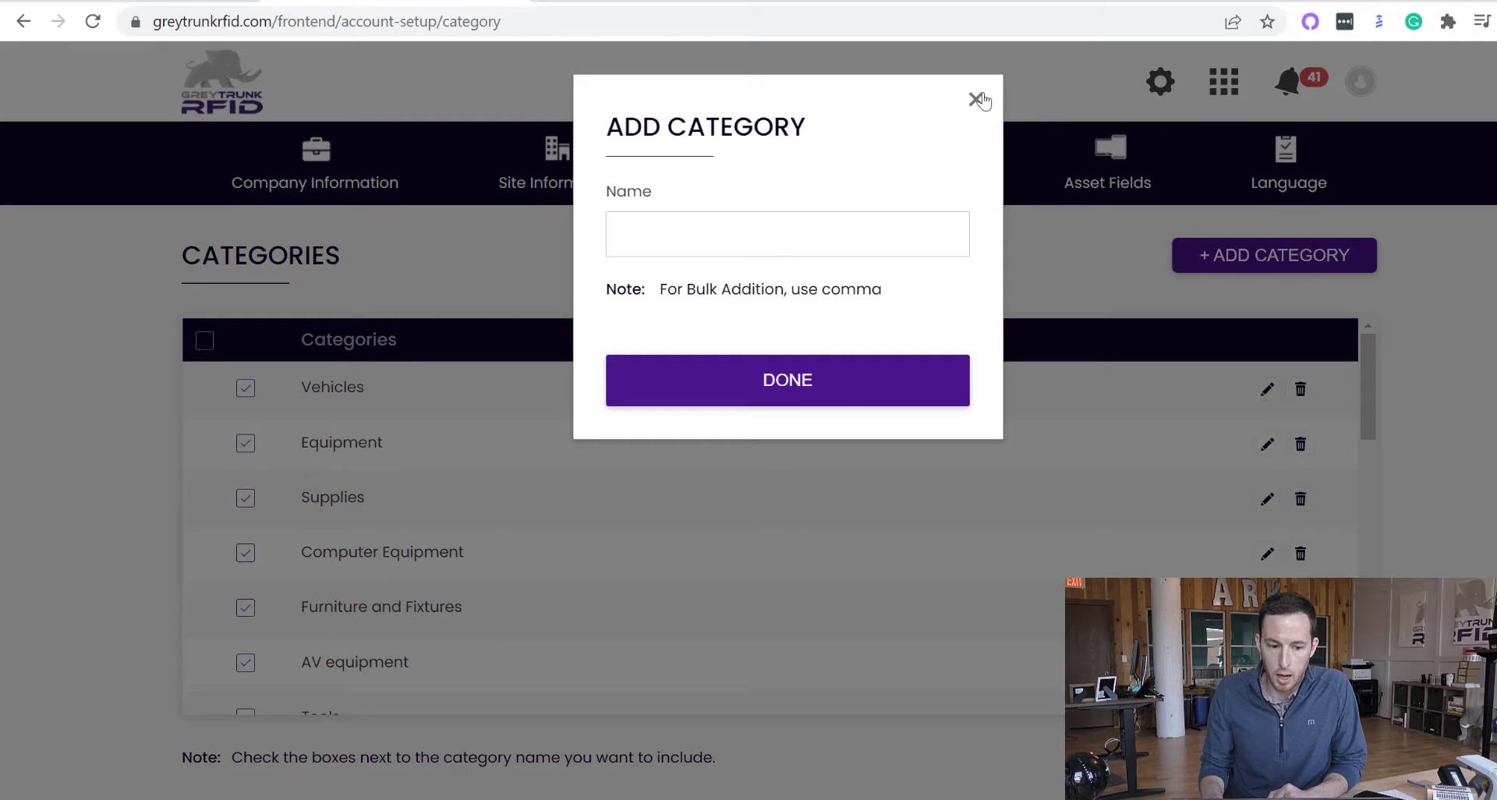
left_click(978, 101)
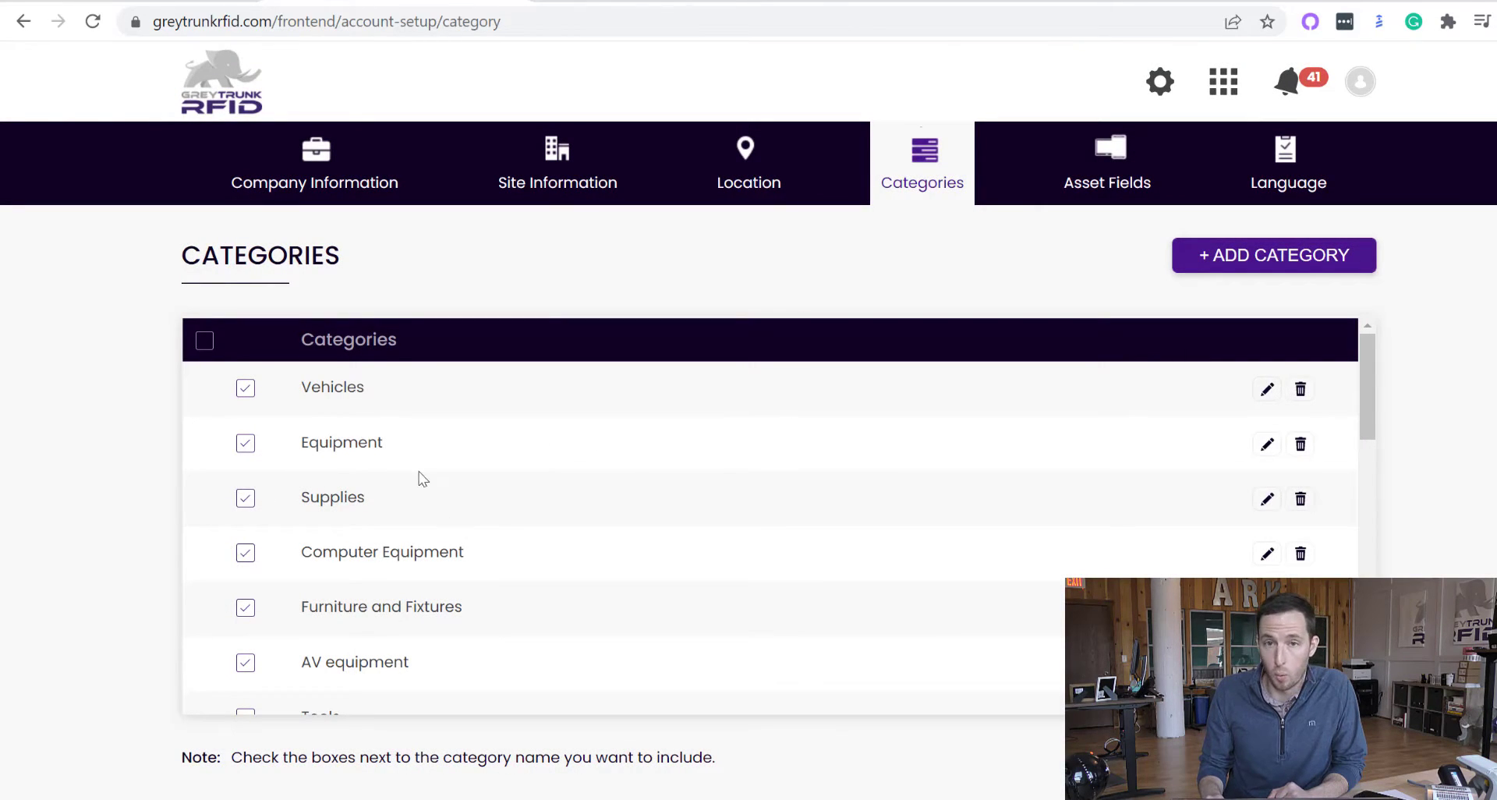
mouse_move(842, 537)
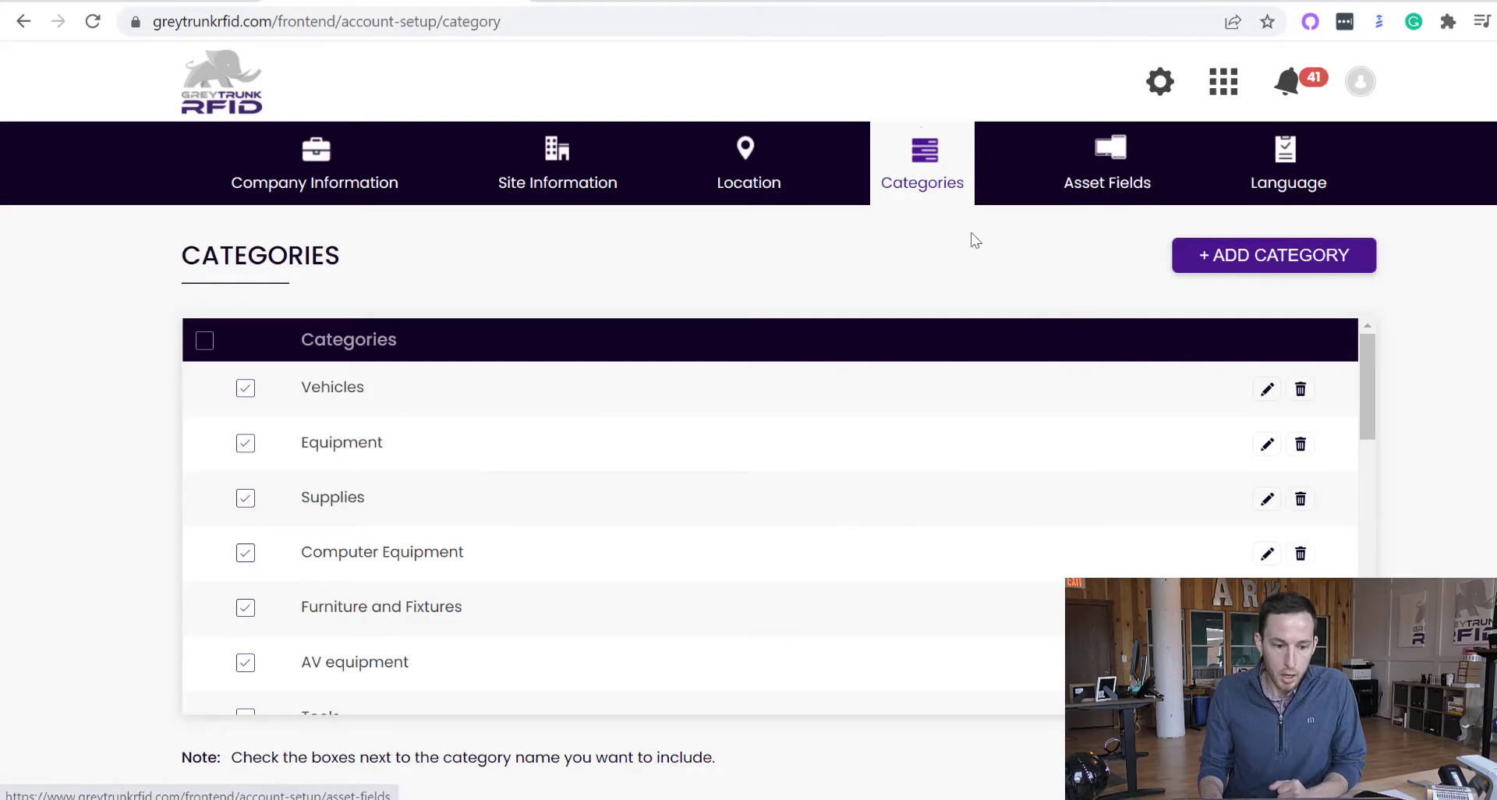
mouse_move(914, 272)
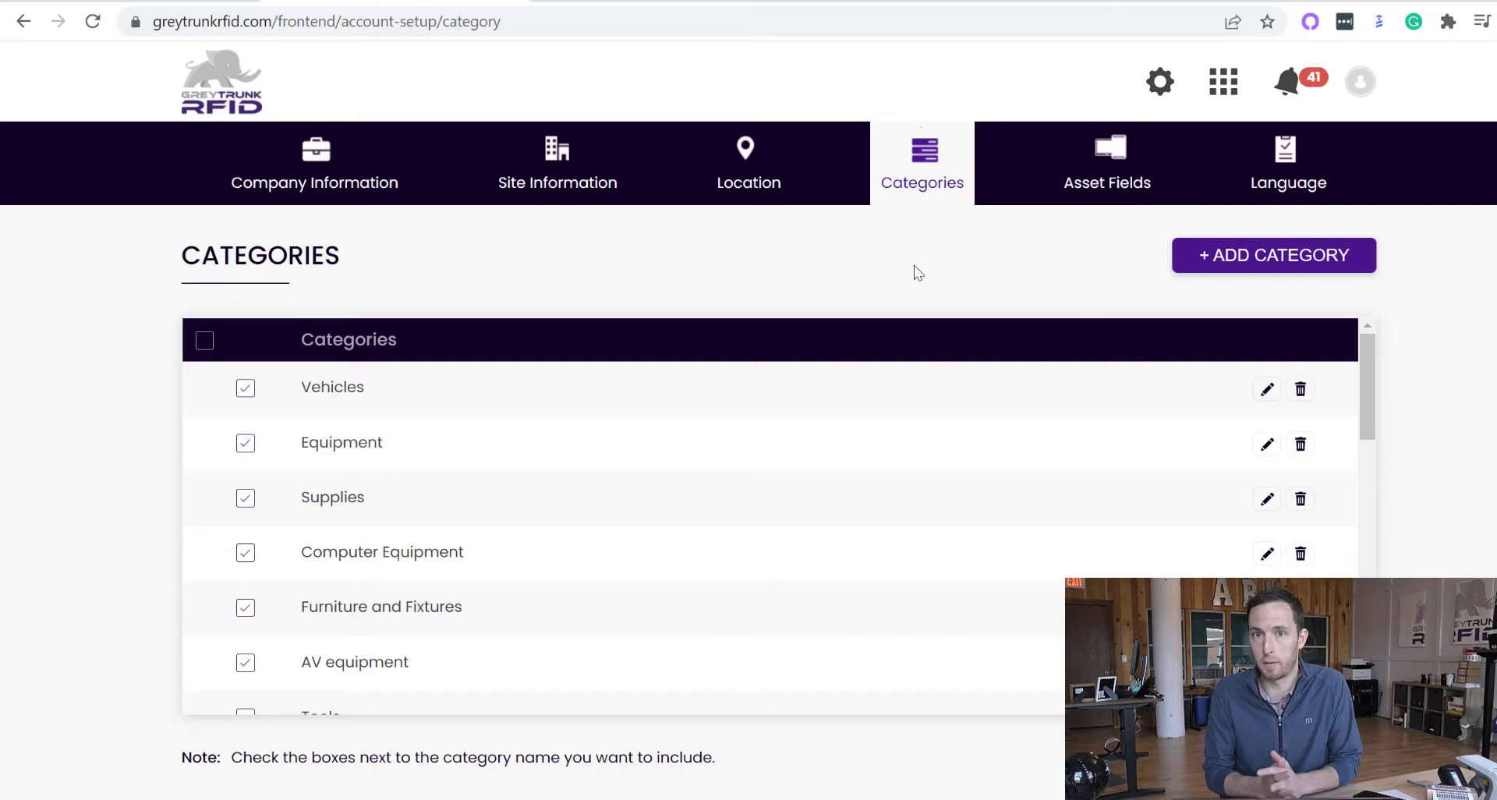
mouse_move(1136, 171)
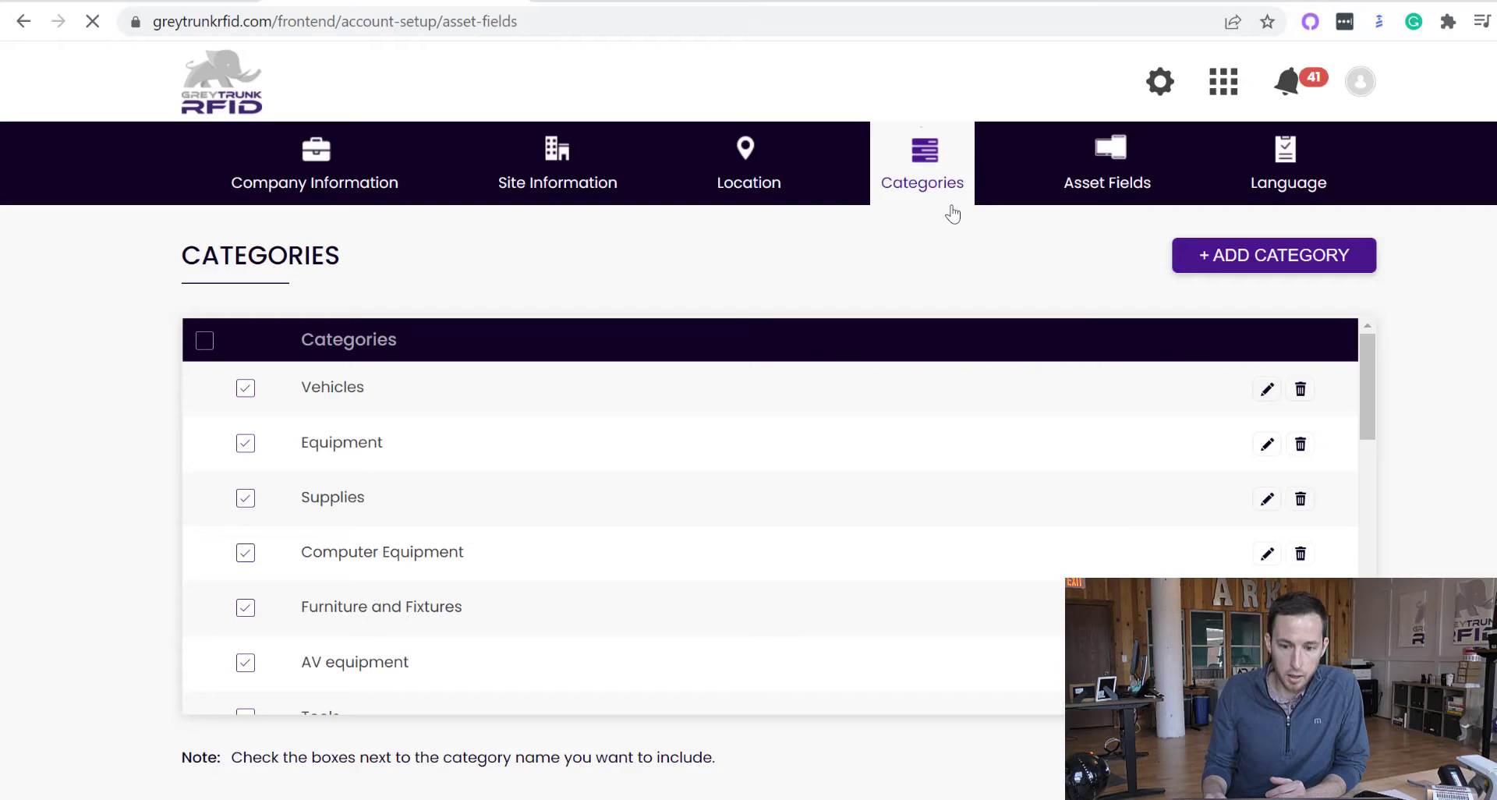
Step: Review the Asset Fields page from the standard fields down to custom fields like Cell phone # and Quantities
left_click(1106, 162)
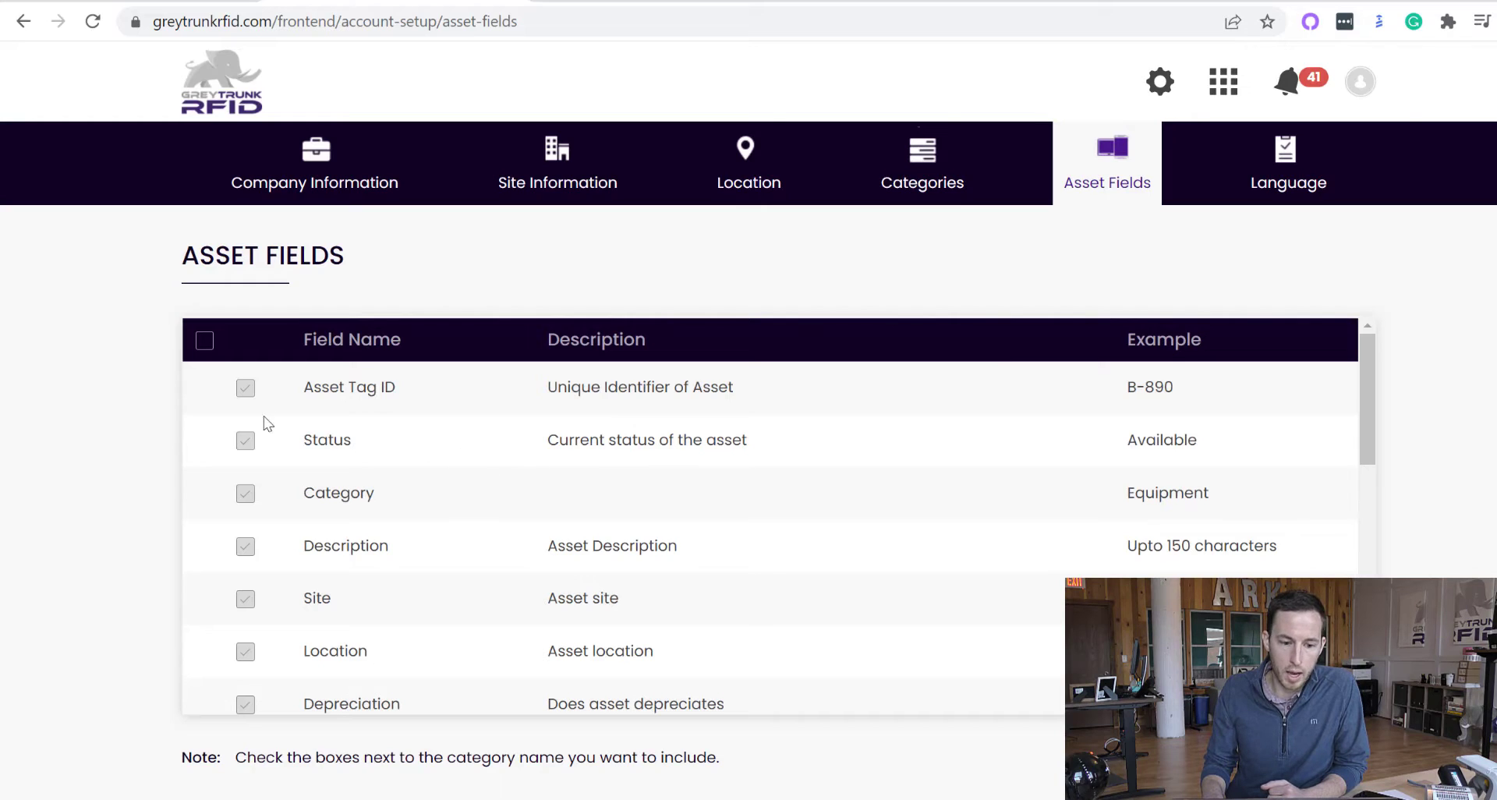
scroll("down", 3)
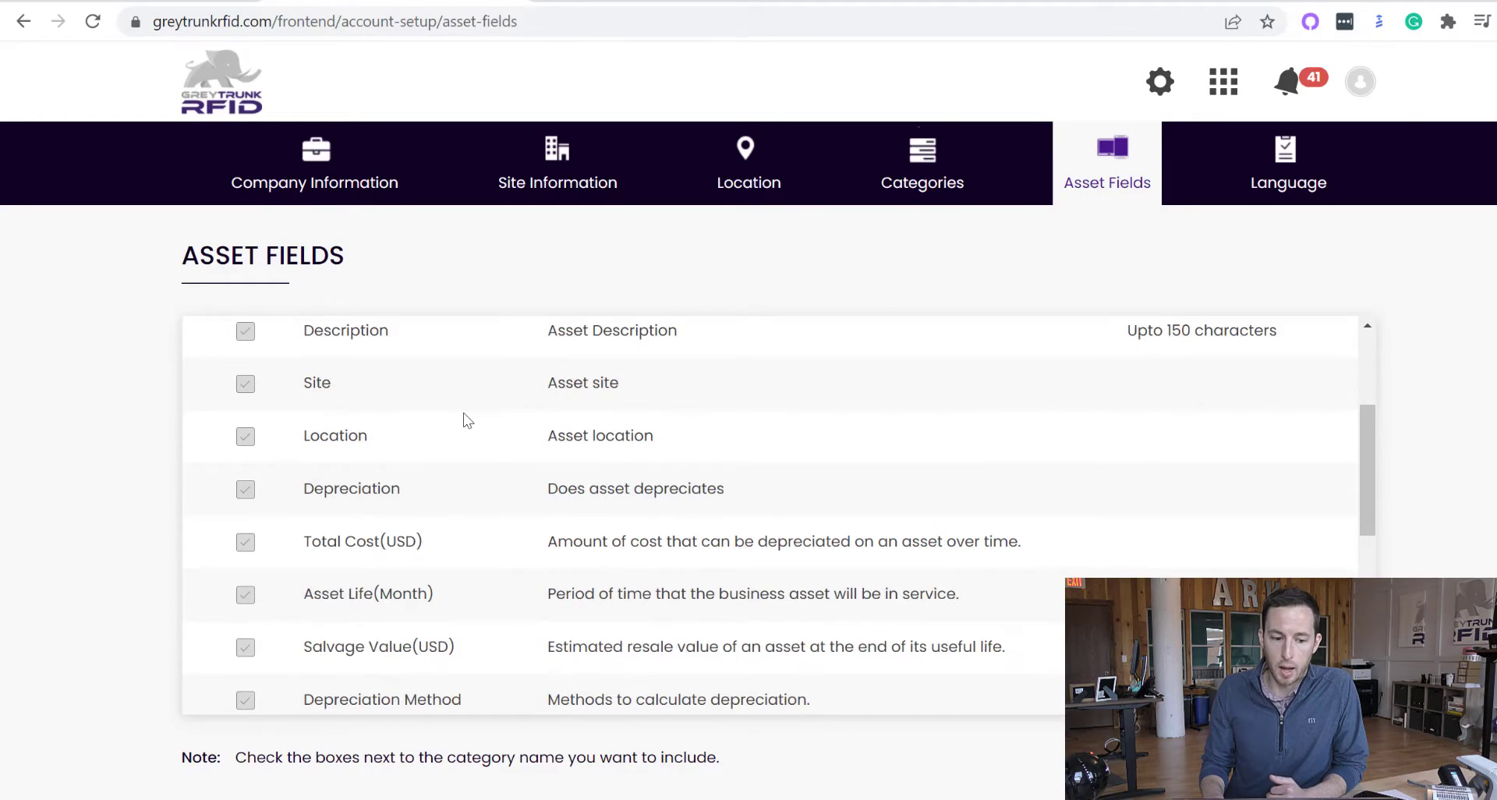
scroll("down", 3)
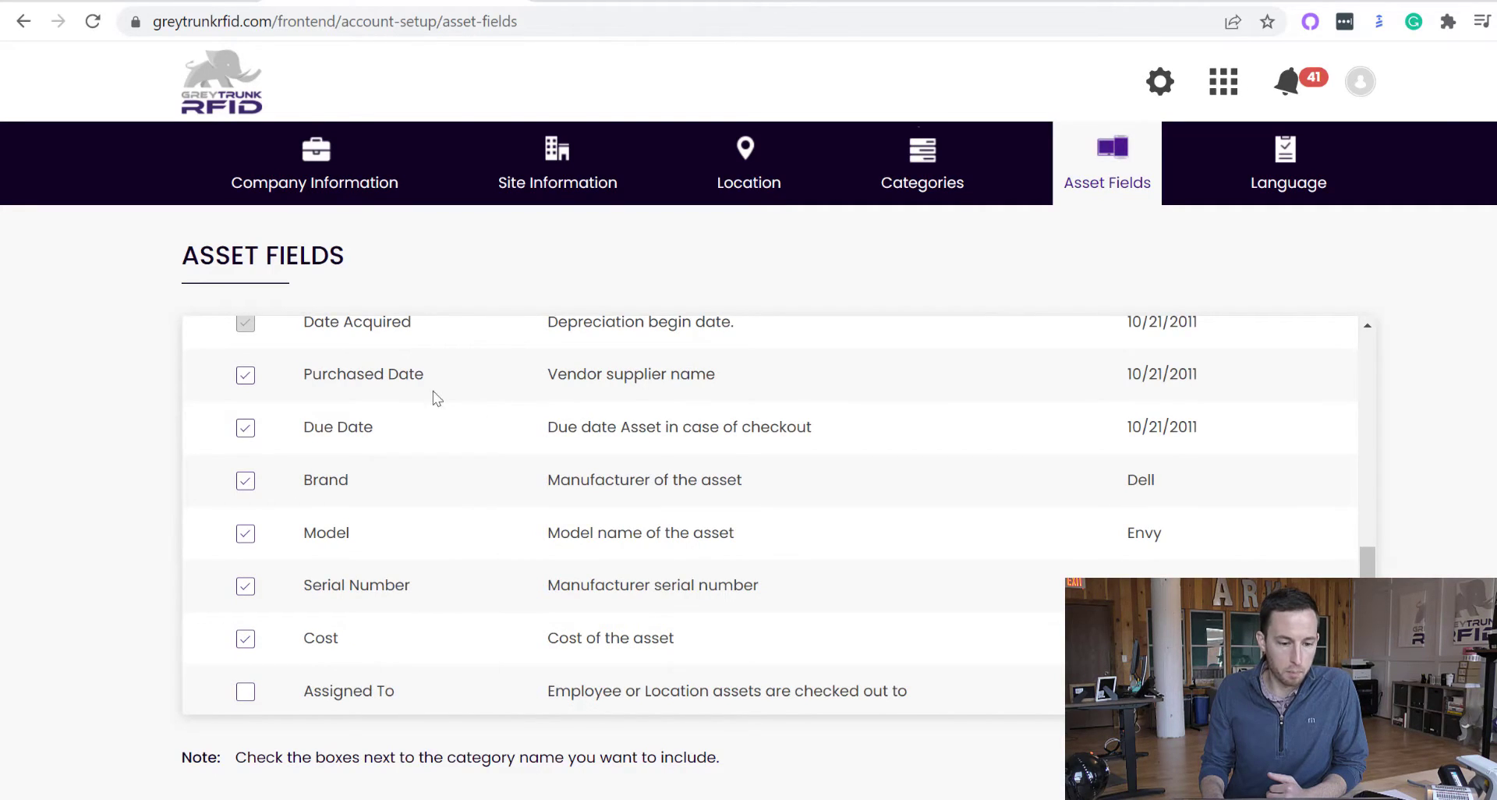
mouse_move(455, 447)
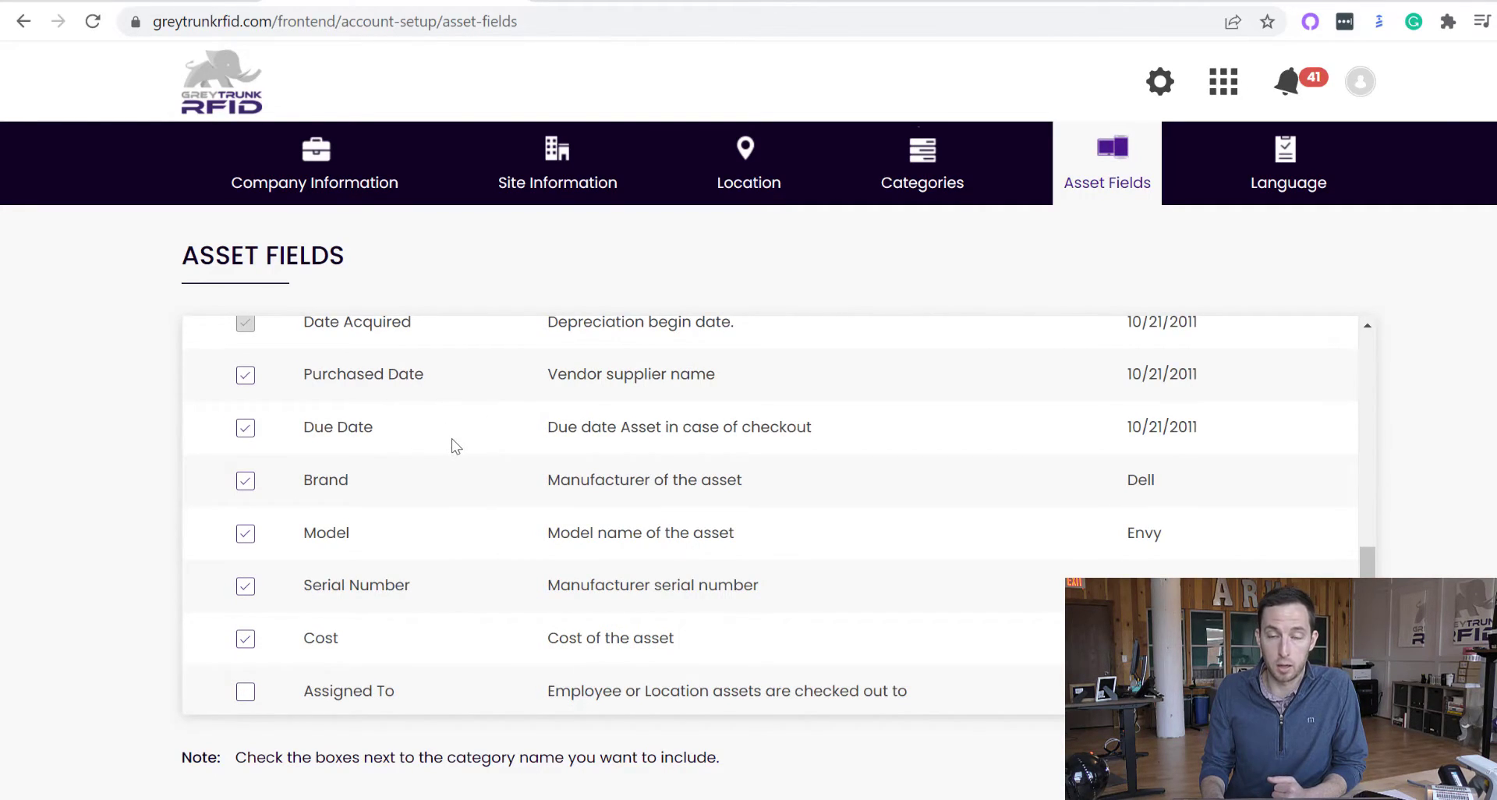
scroll("down", 3)
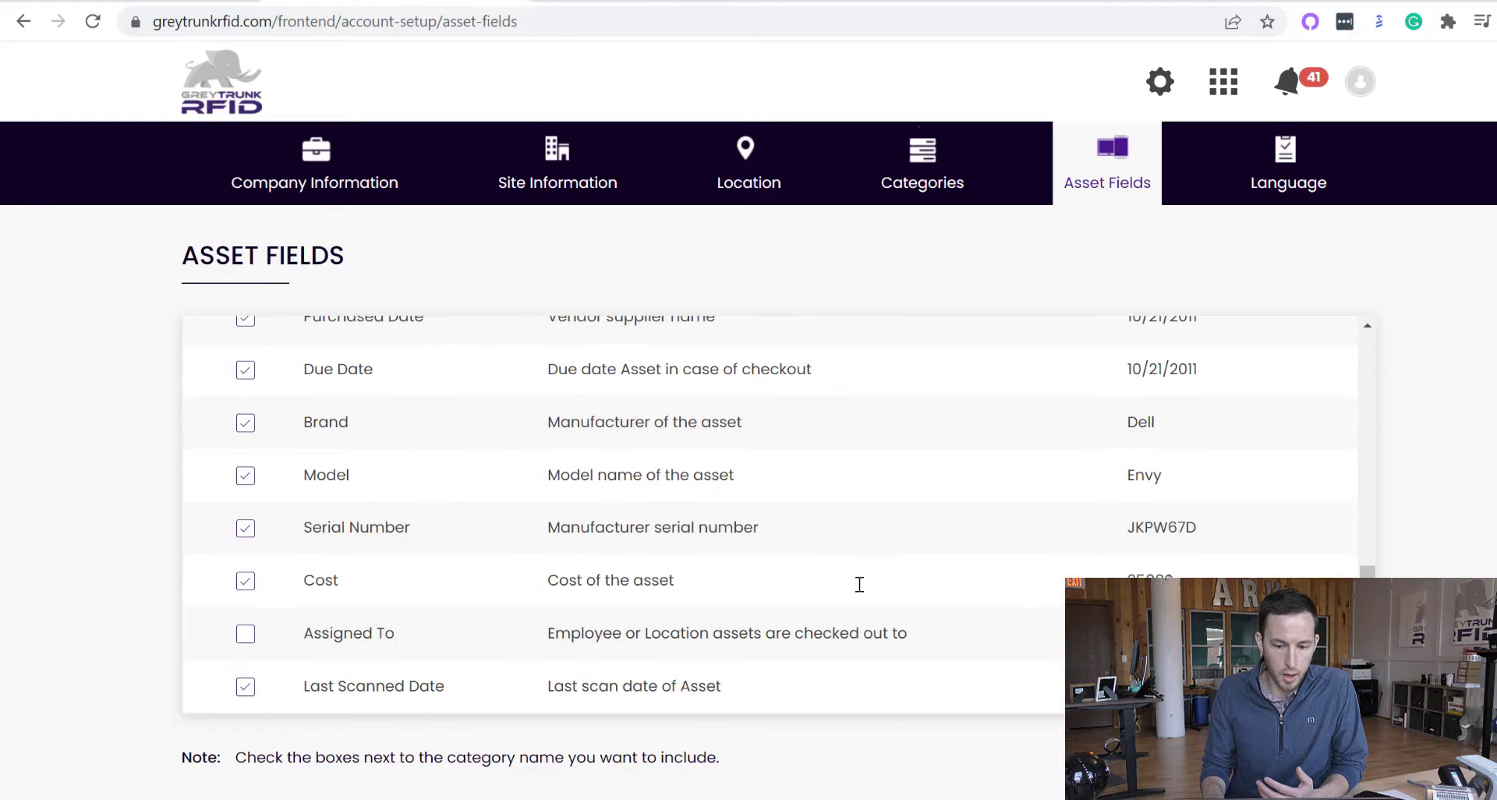
scroll("down", 3)
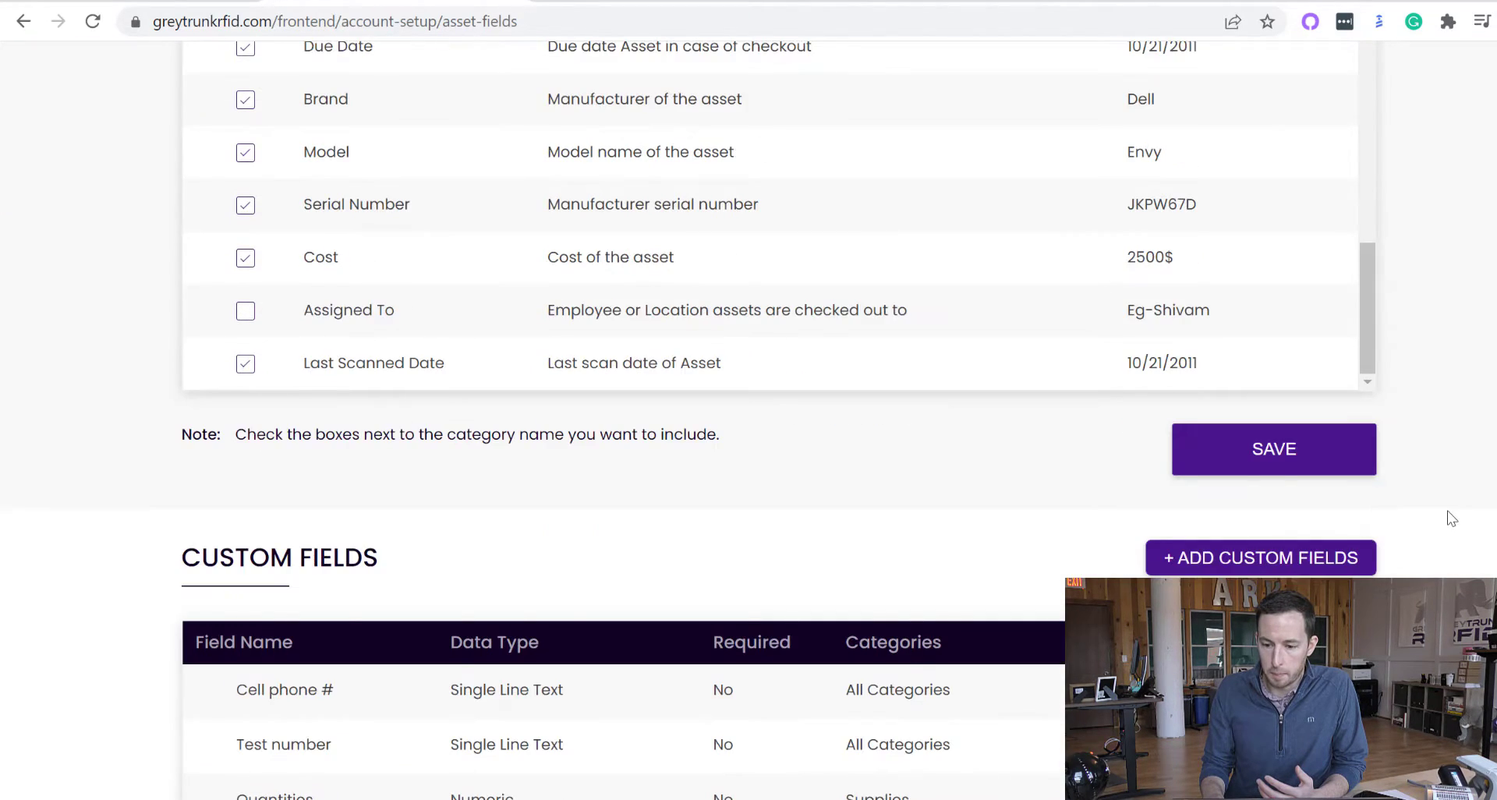
scroll("down", 3)
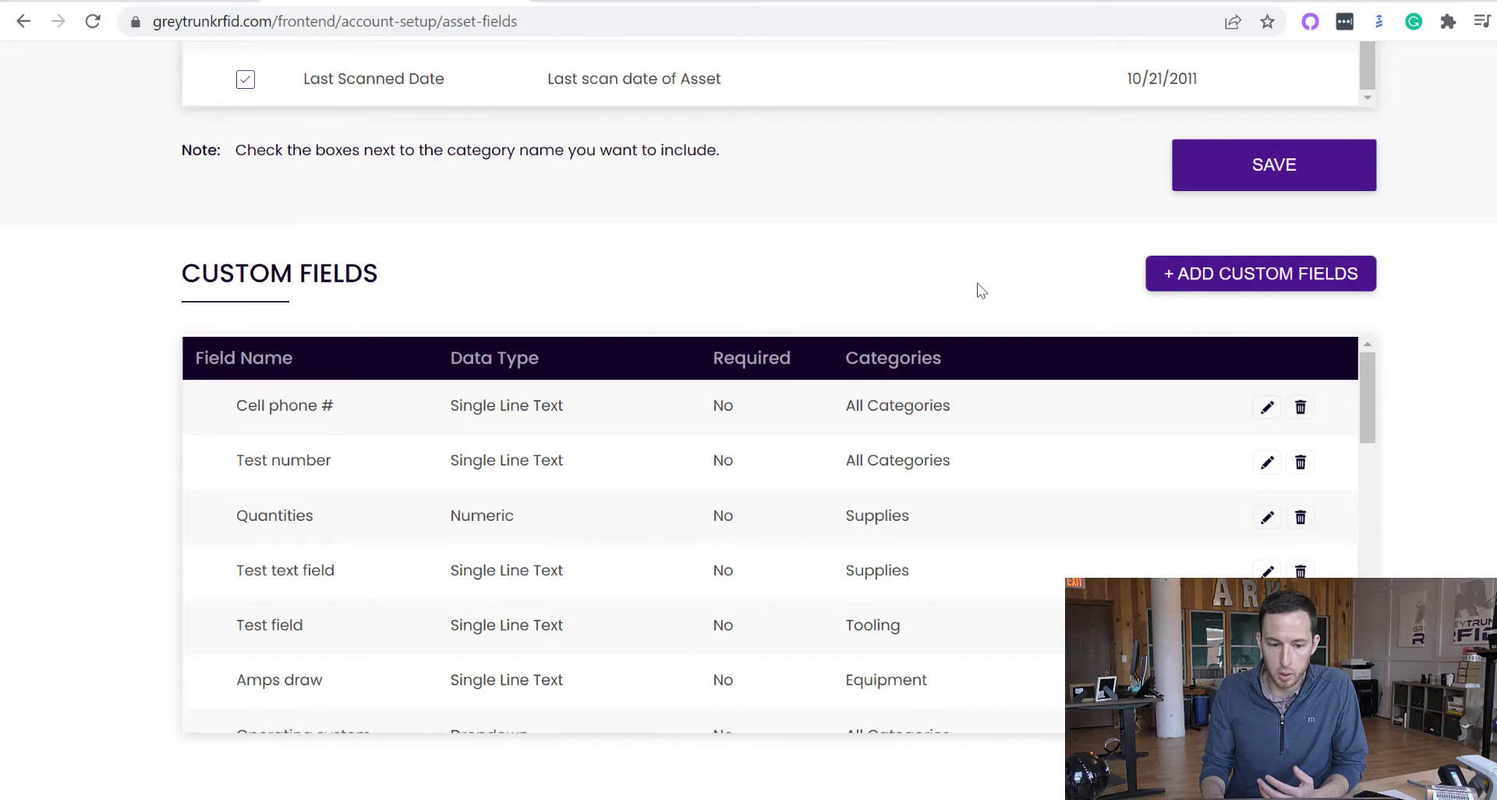
mouse_move(807, 404)
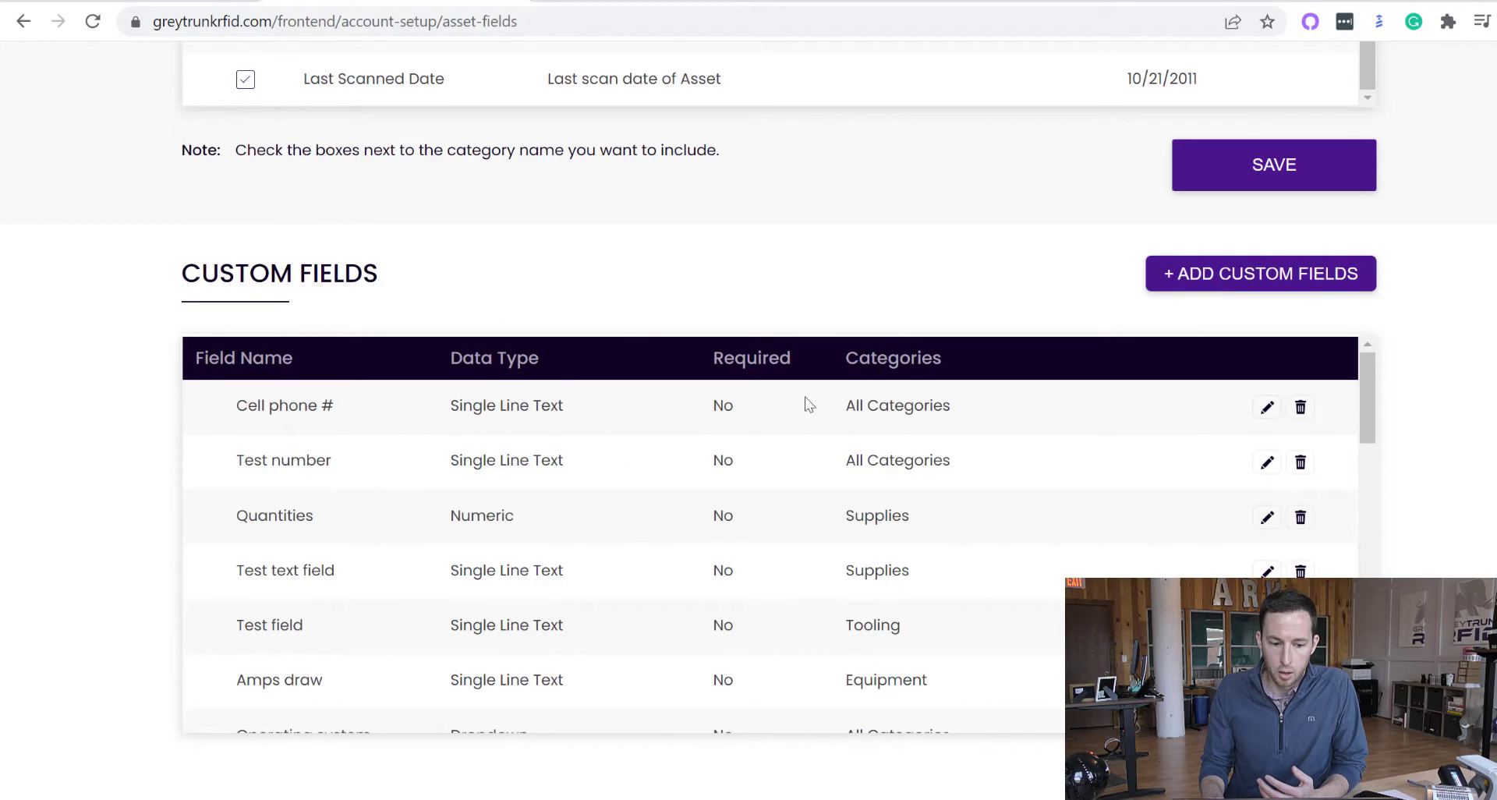
Step: Draft a custom field named iOS limited to the Laptops and Computer Equipment categories
left_click(1259, 273)
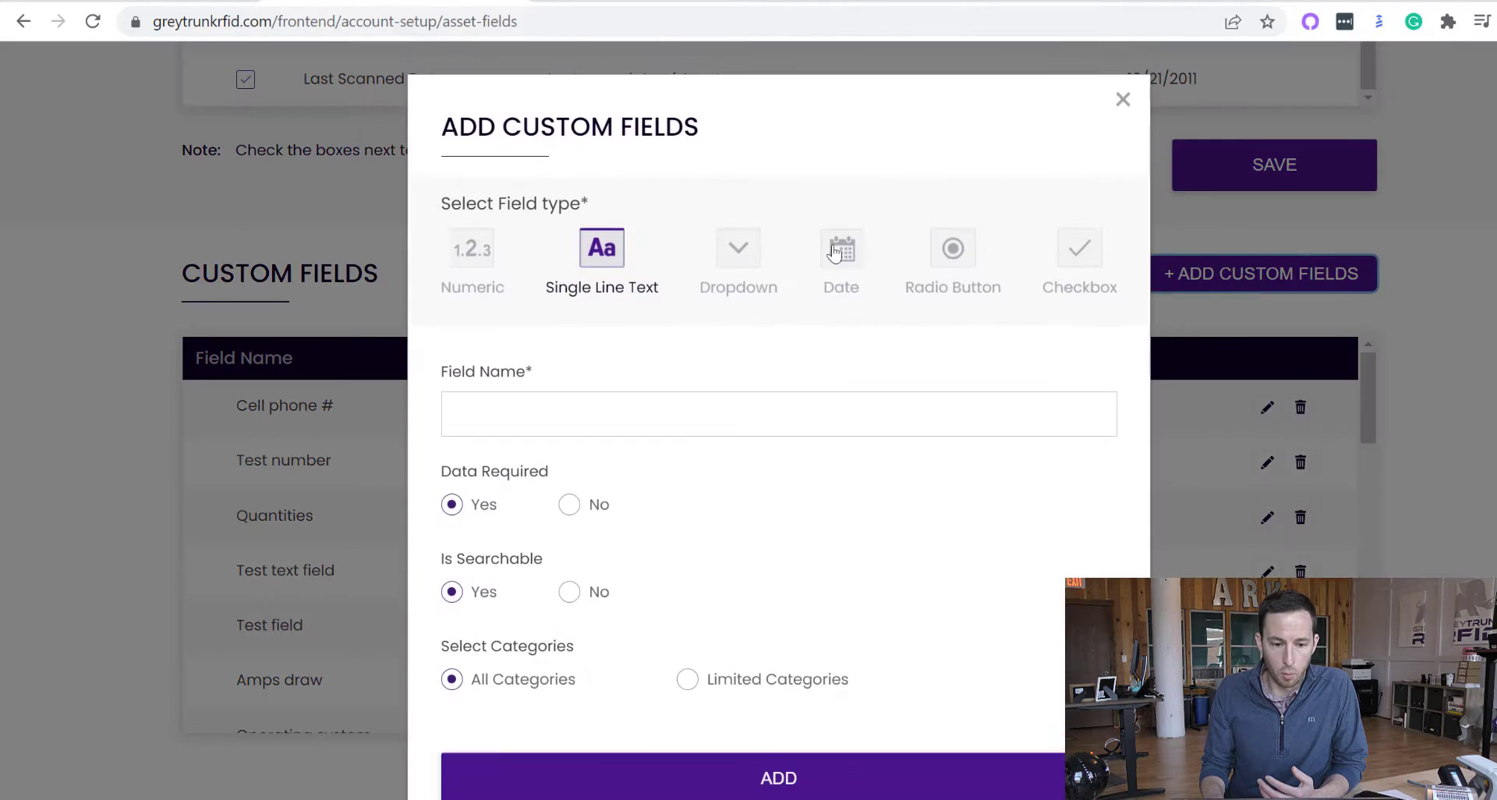
left_click(778, 413)
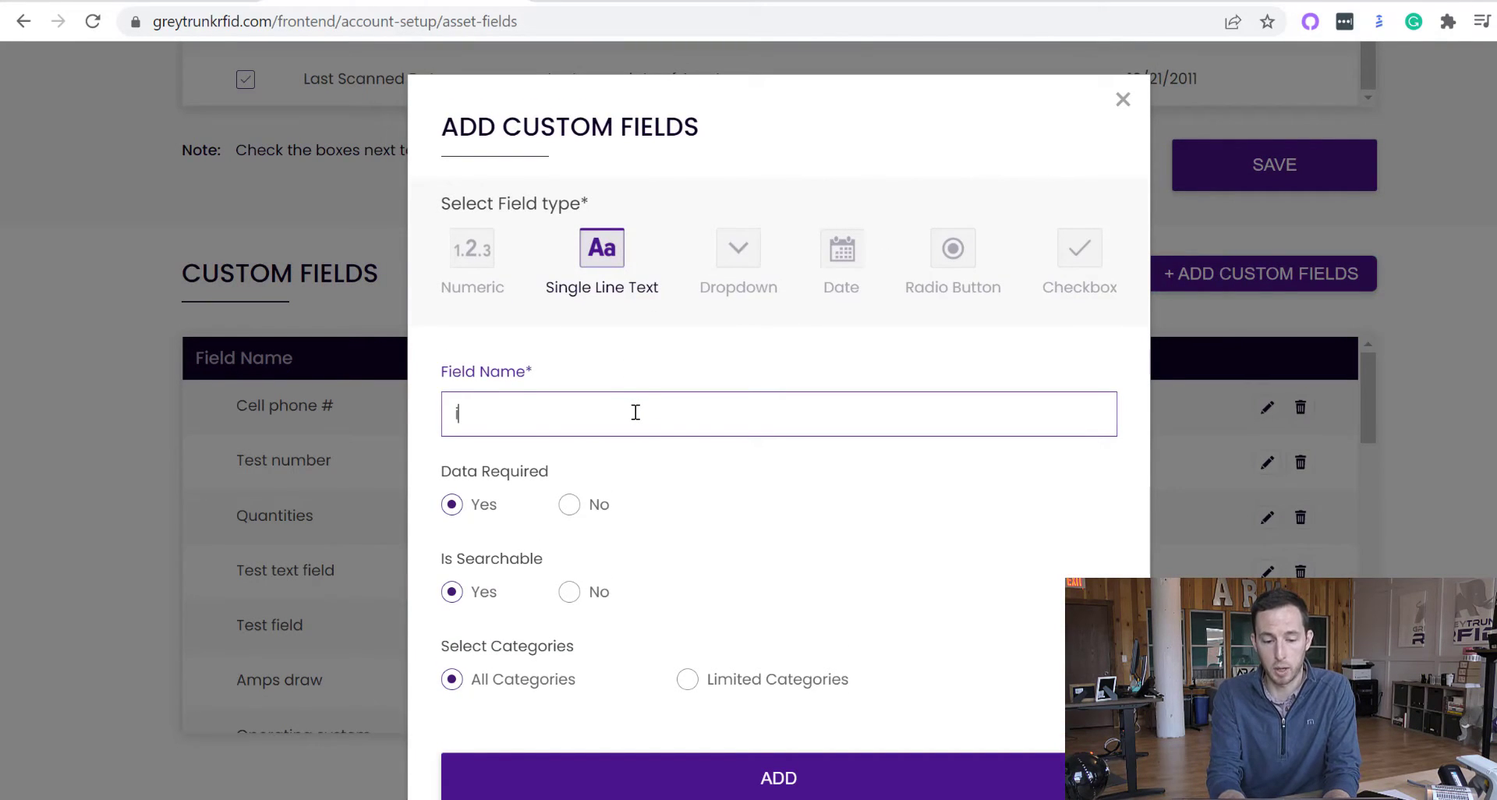
type("iOS")
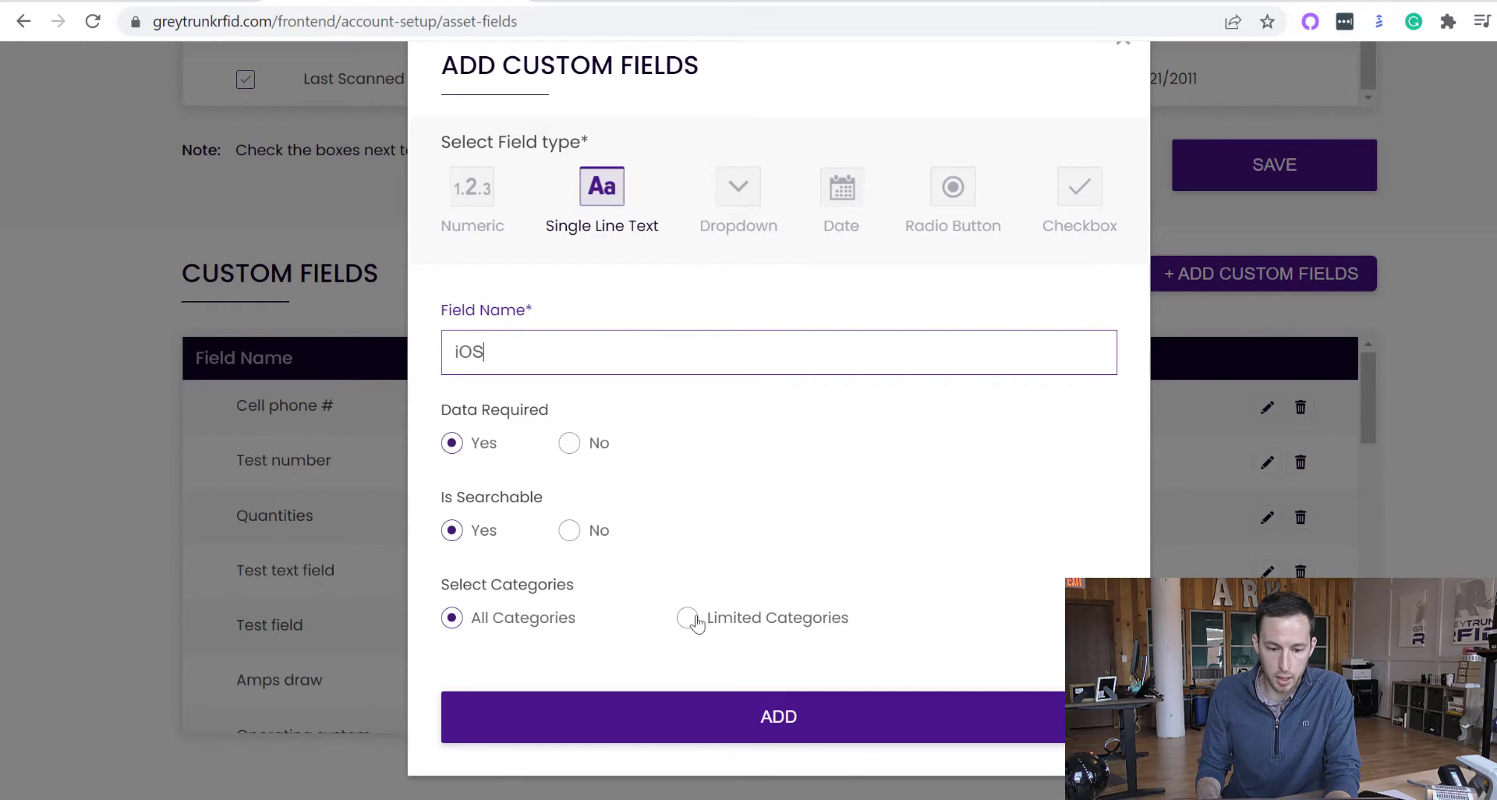
left_click(686, 618)
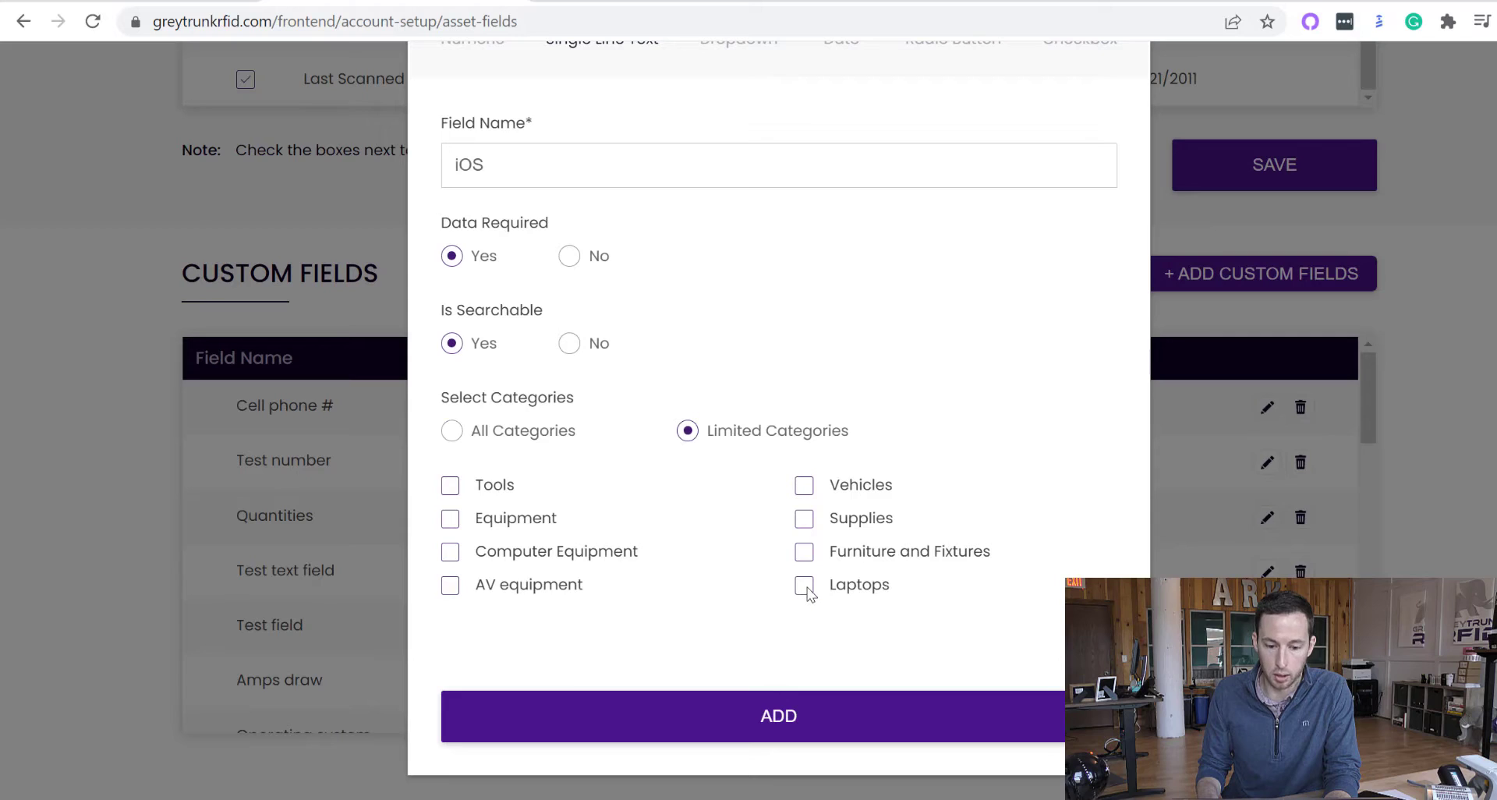
left_click(804, 584)
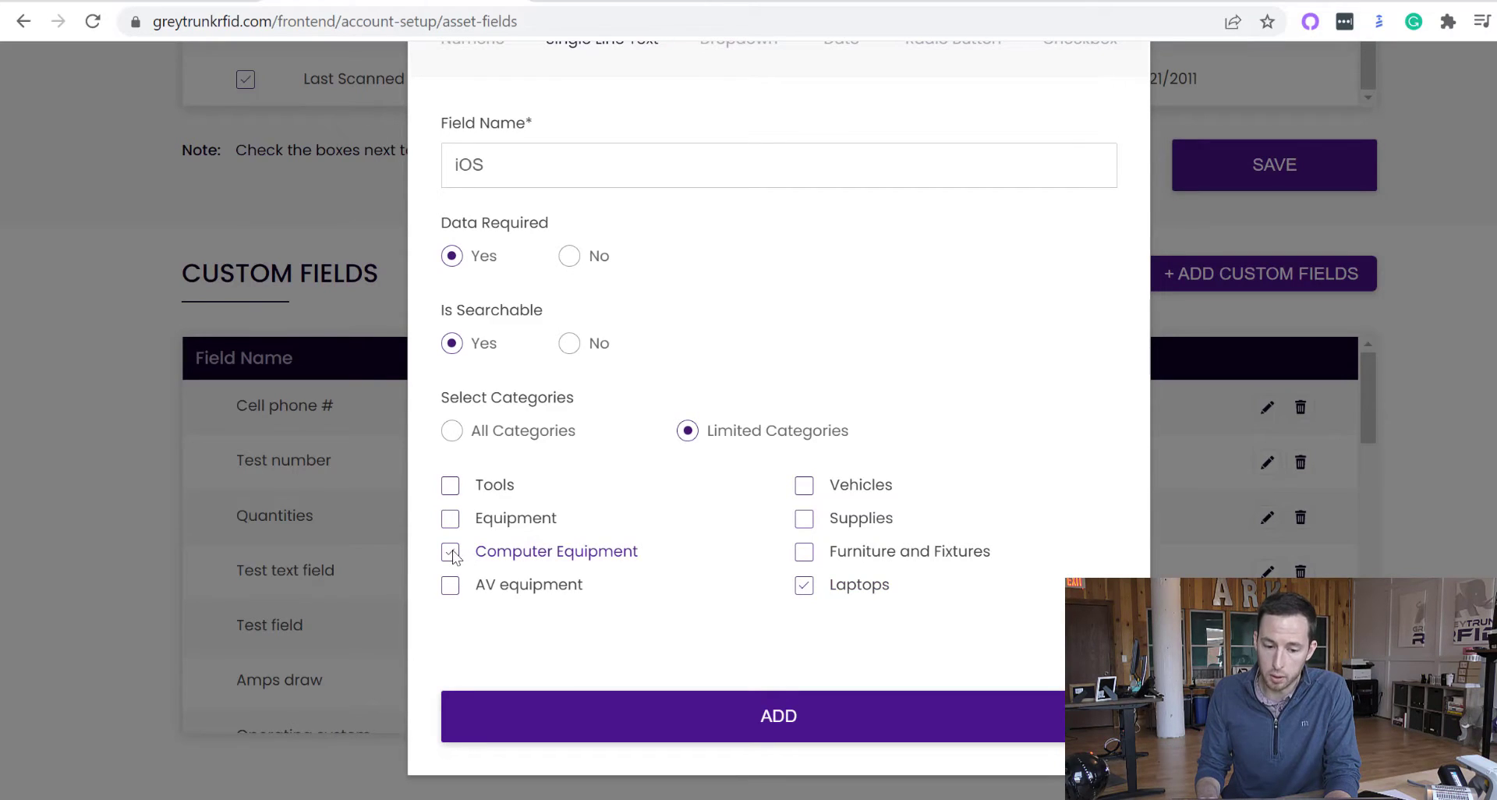
left_click(450, 551)
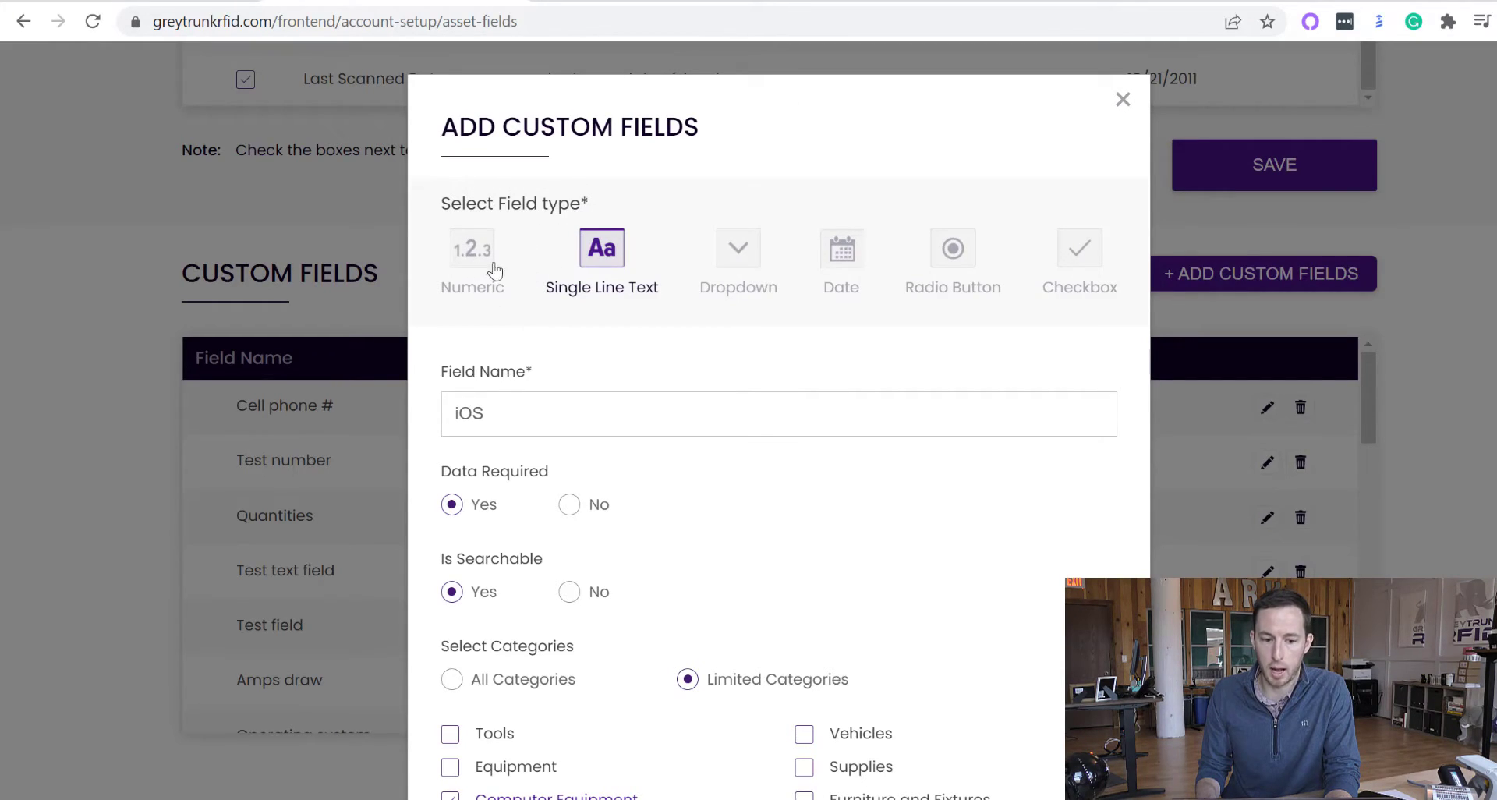
mouse_move(740, 256)
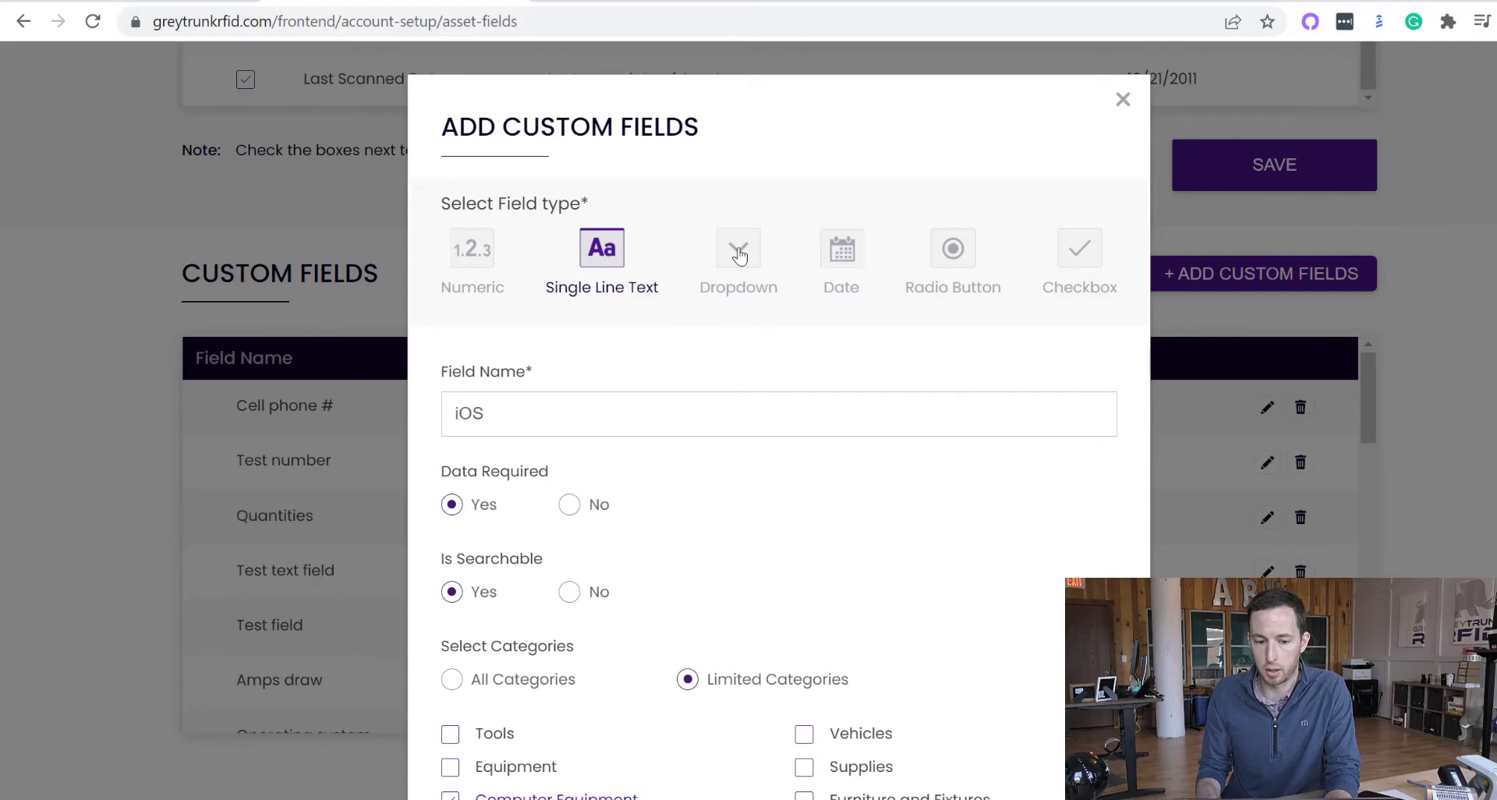
Step: Preview the Date and Checkbox field types, then discard the iOS field without adding it
left_click(840, 248)
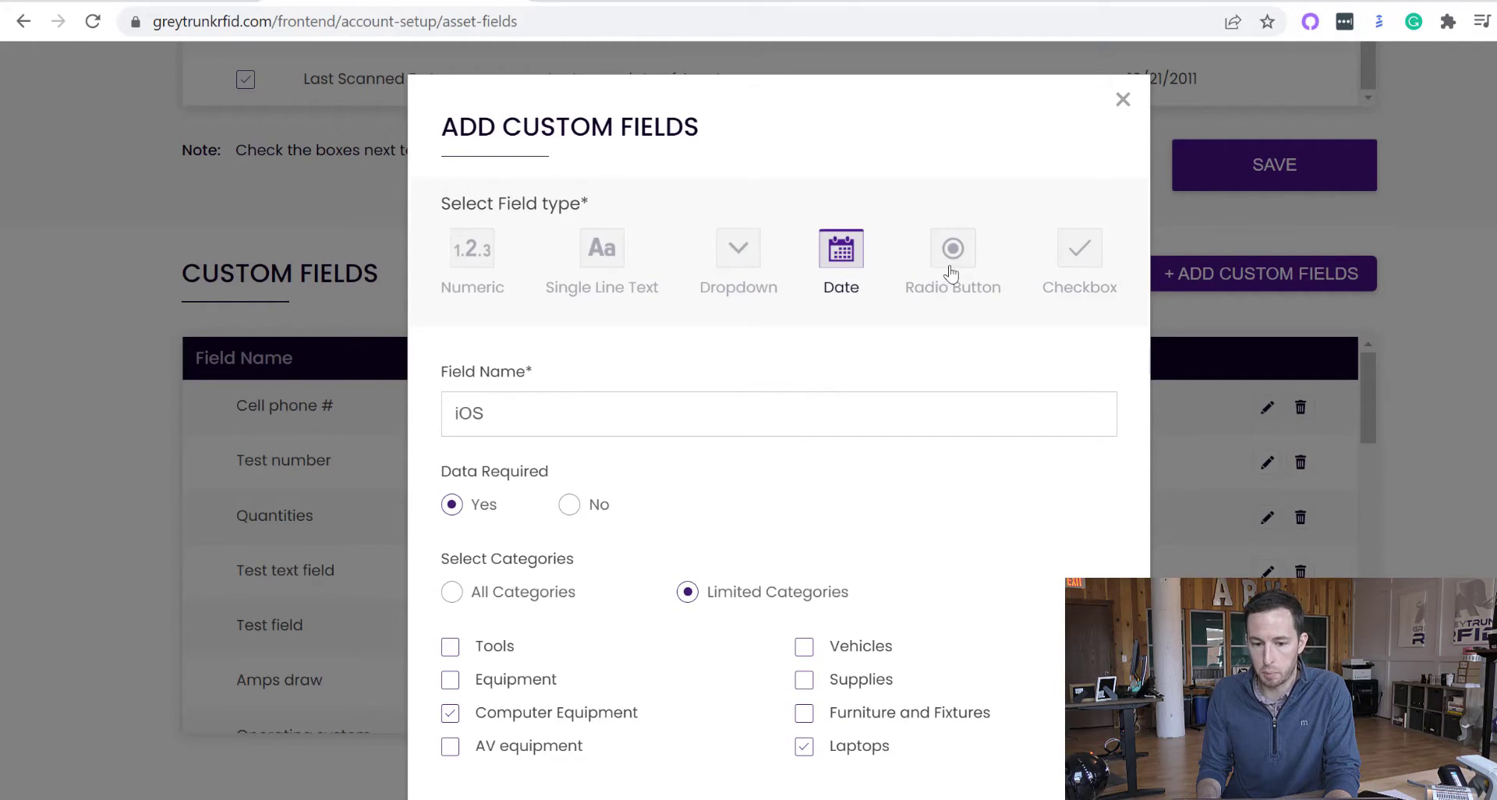
left_click(1077, 248)
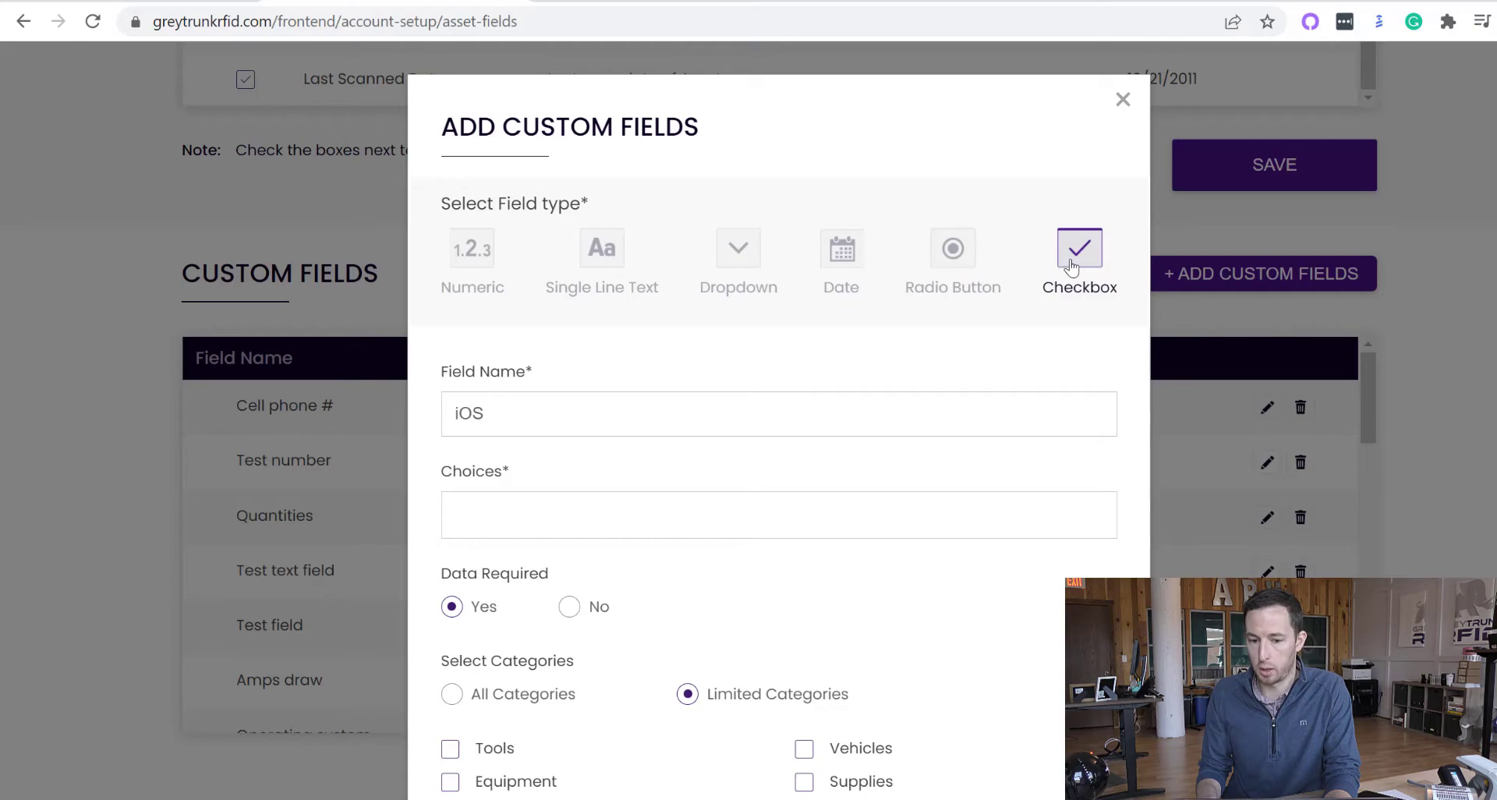
mouse_move(894, 226)
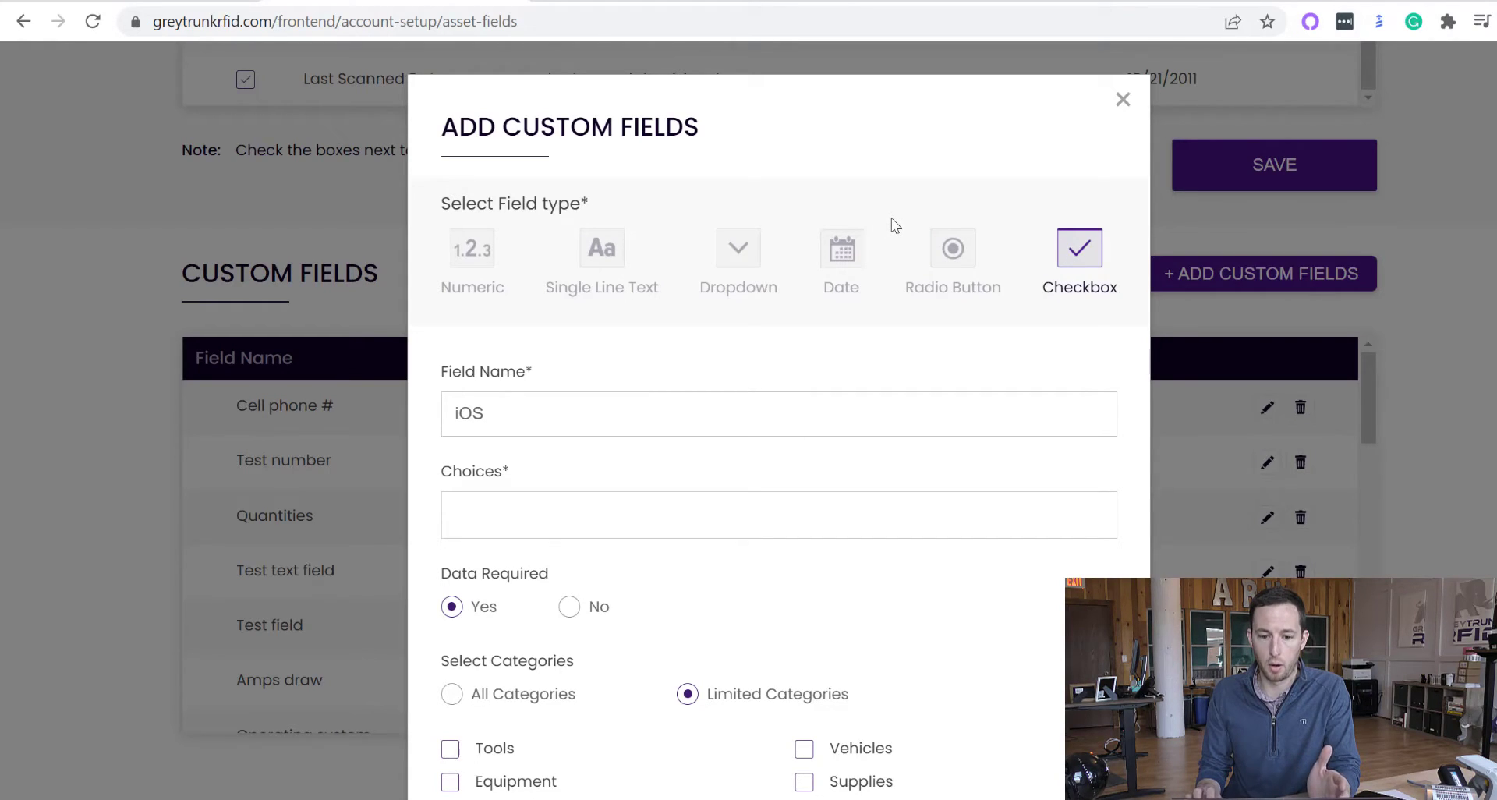
mouse_move(897, 223)
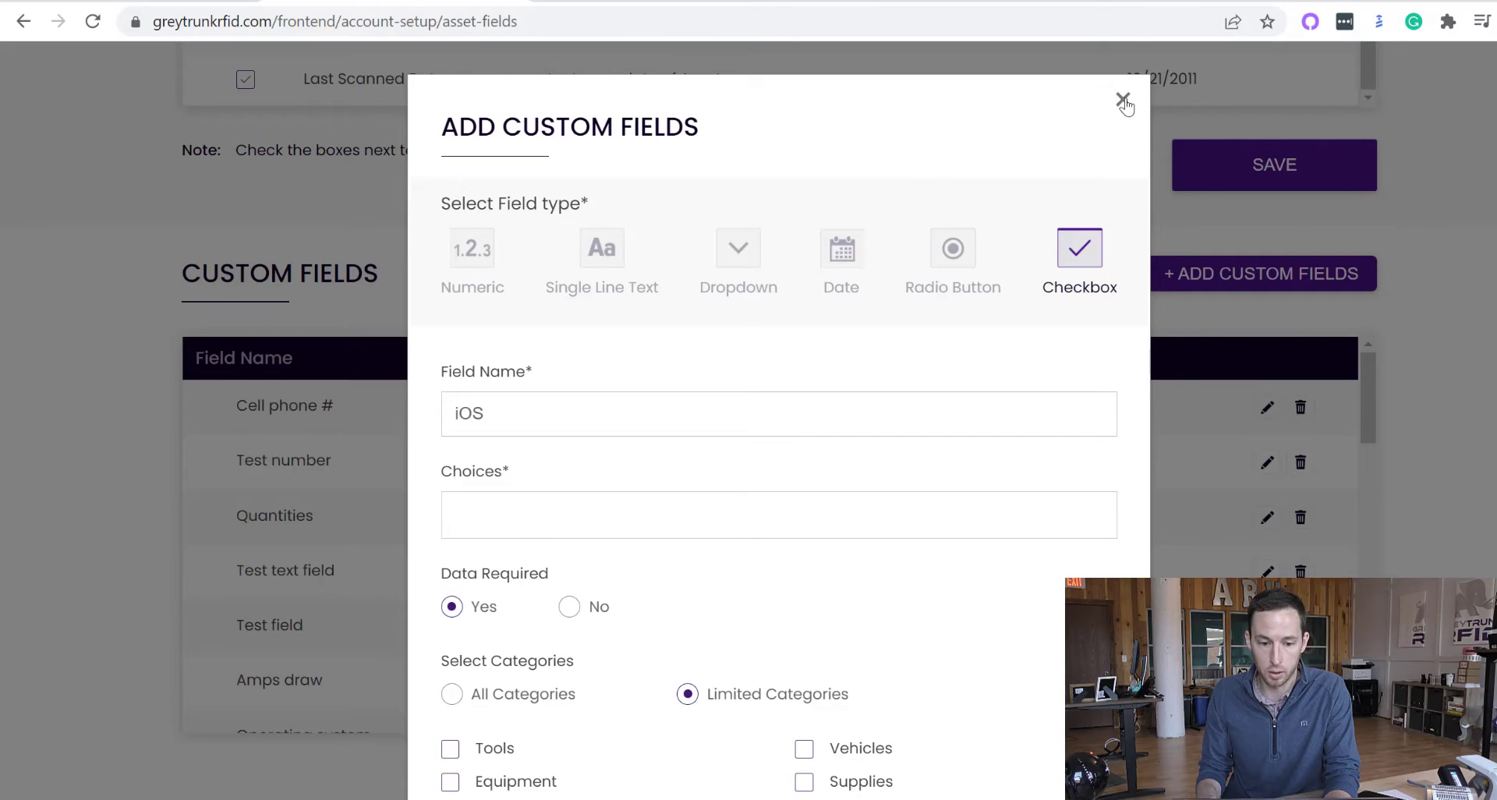
left_click(1124, 102)
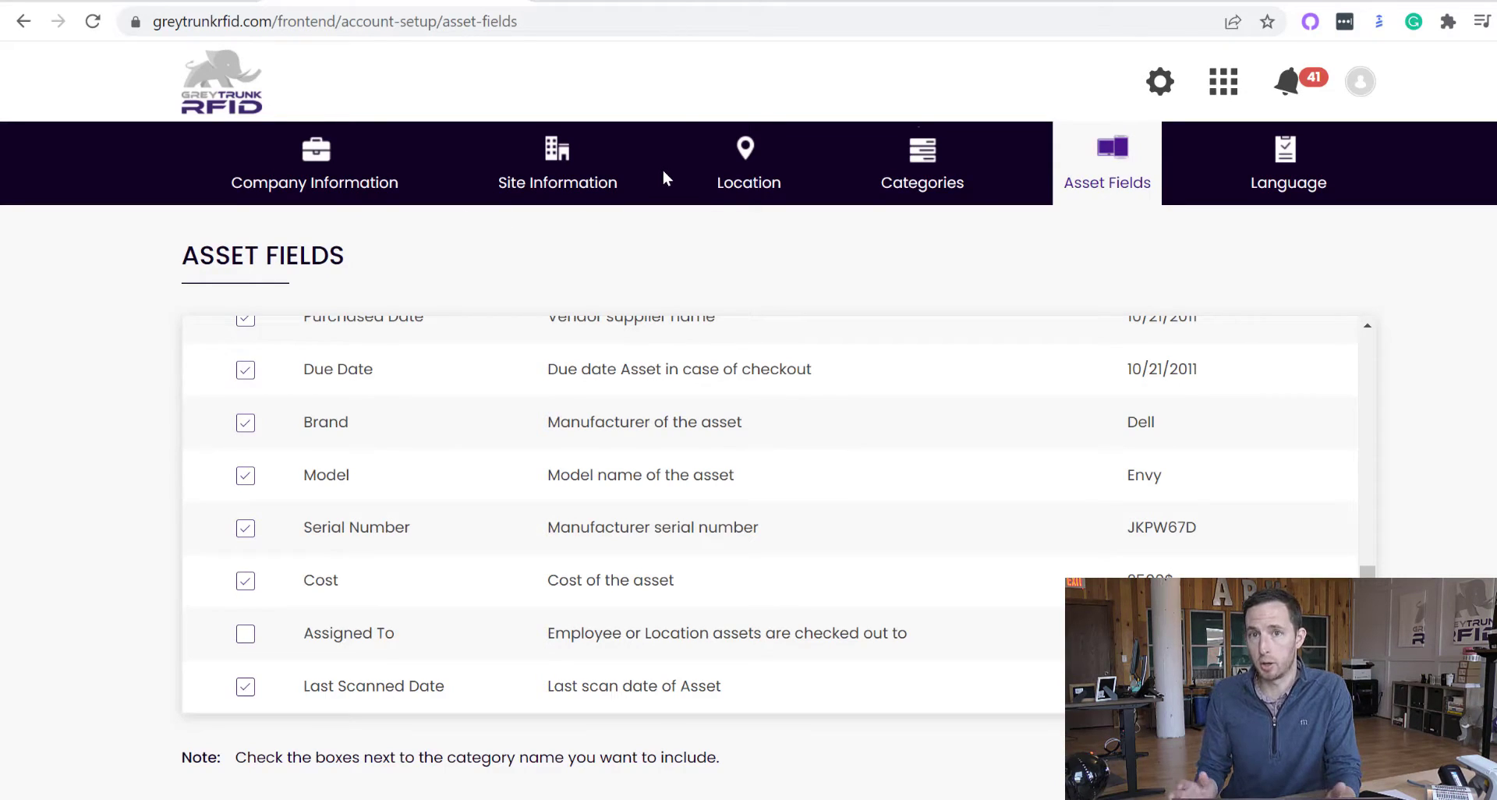
mouse_move(692, 203)
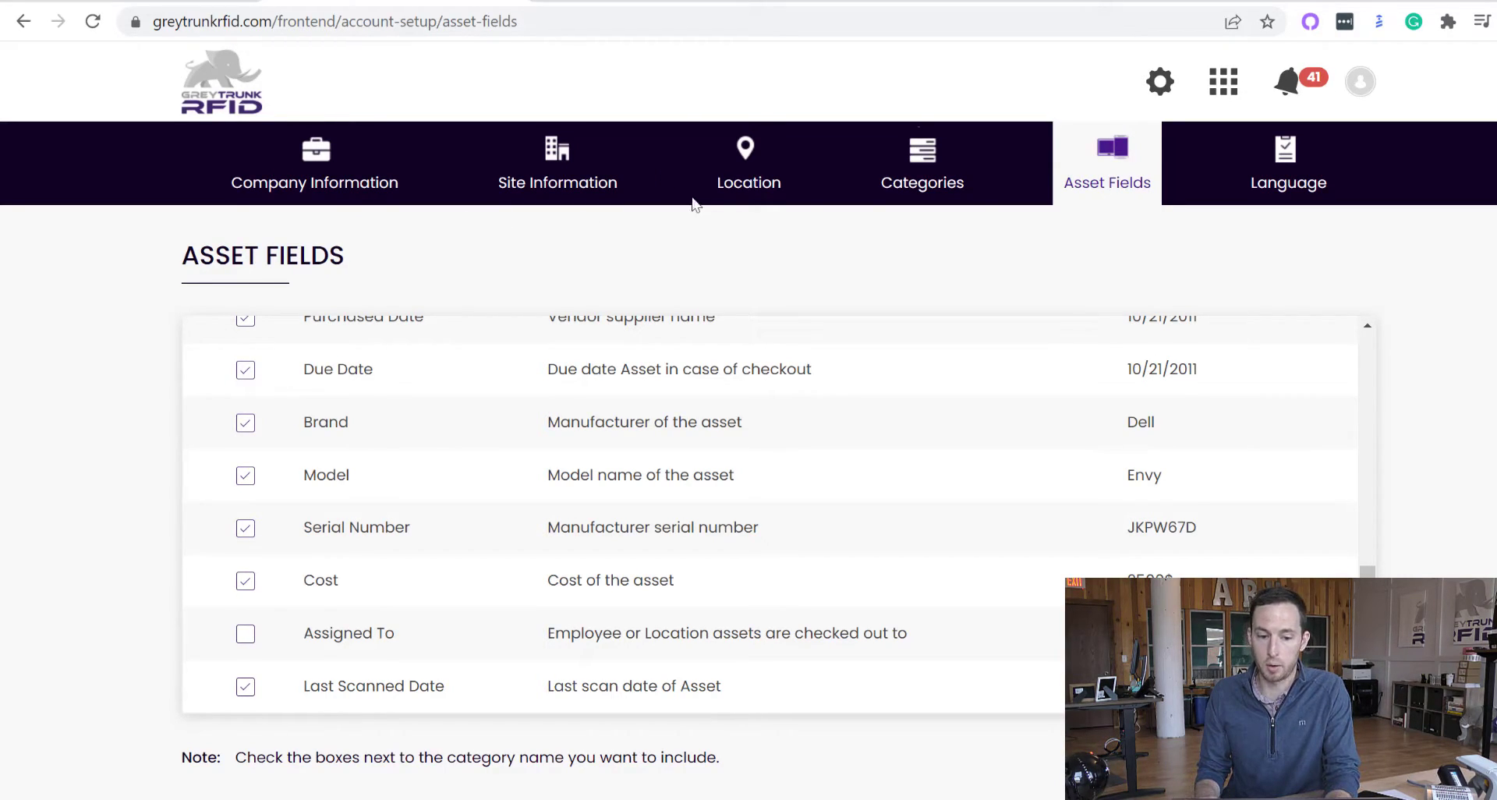
mouse_move(716, 277)
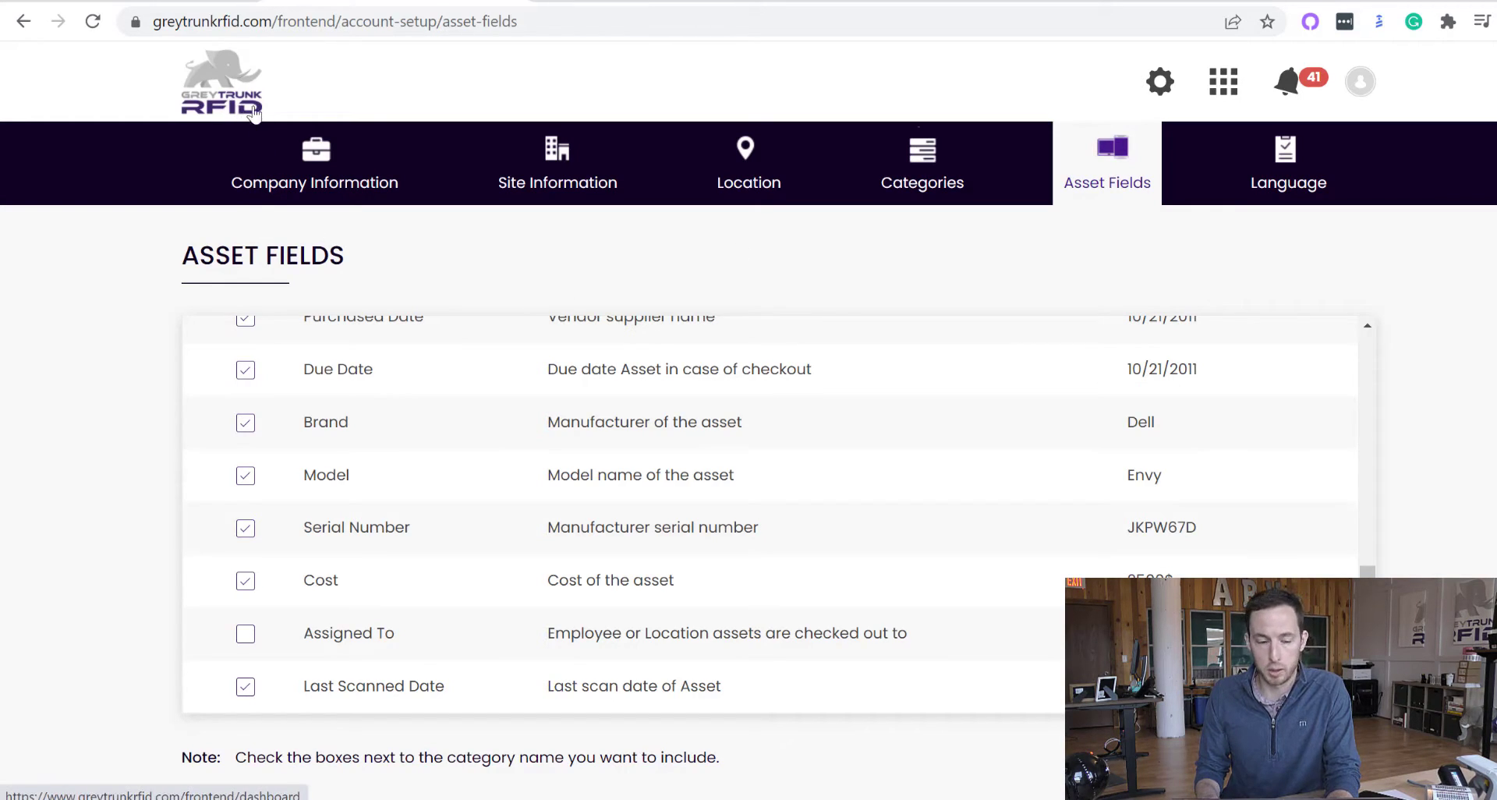
Step: Return to the dashboard via the logo and open the employee list from the No. of Employee card
left_click(221, 86)
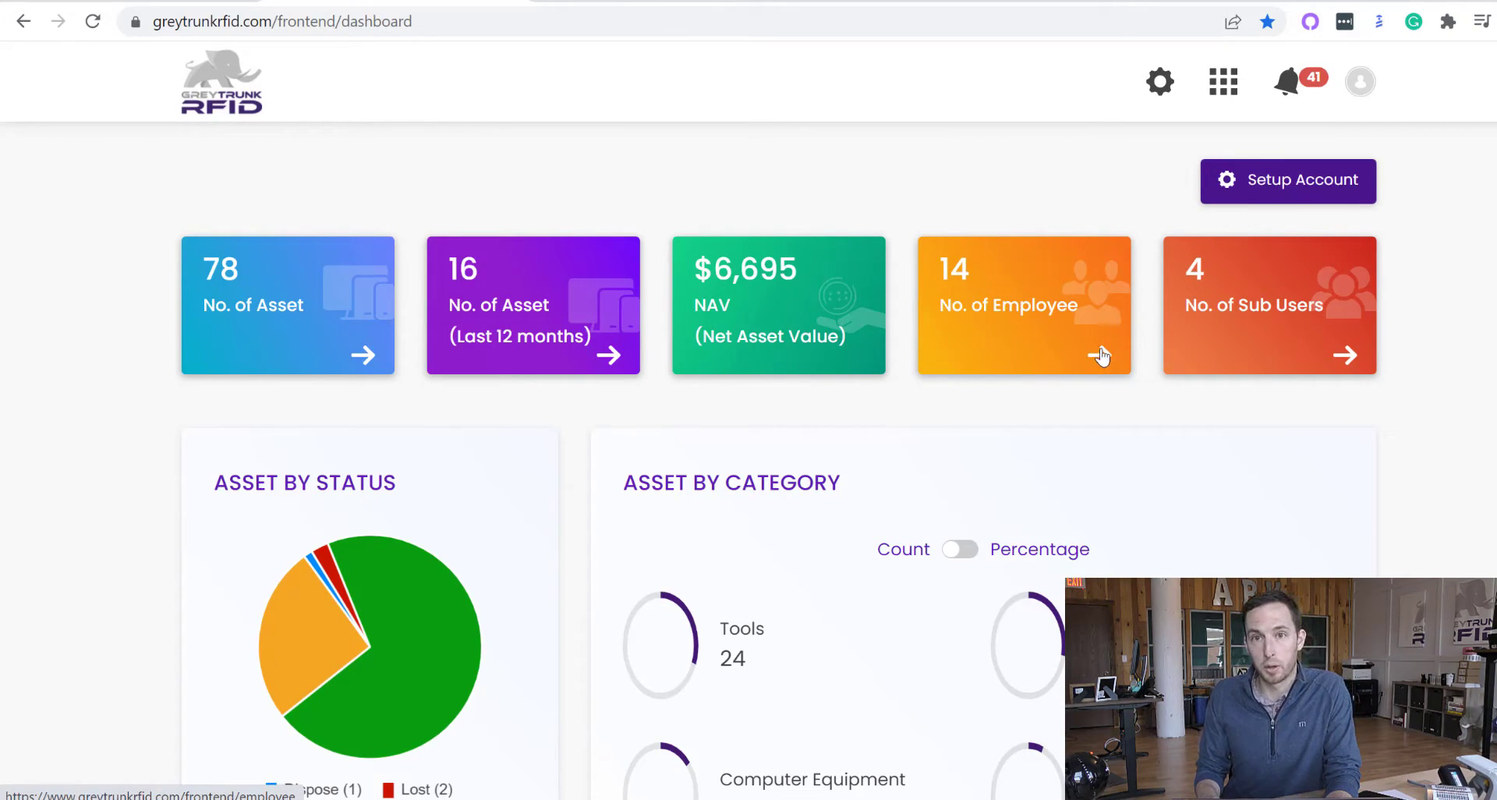
mouse_move(1104, 366)
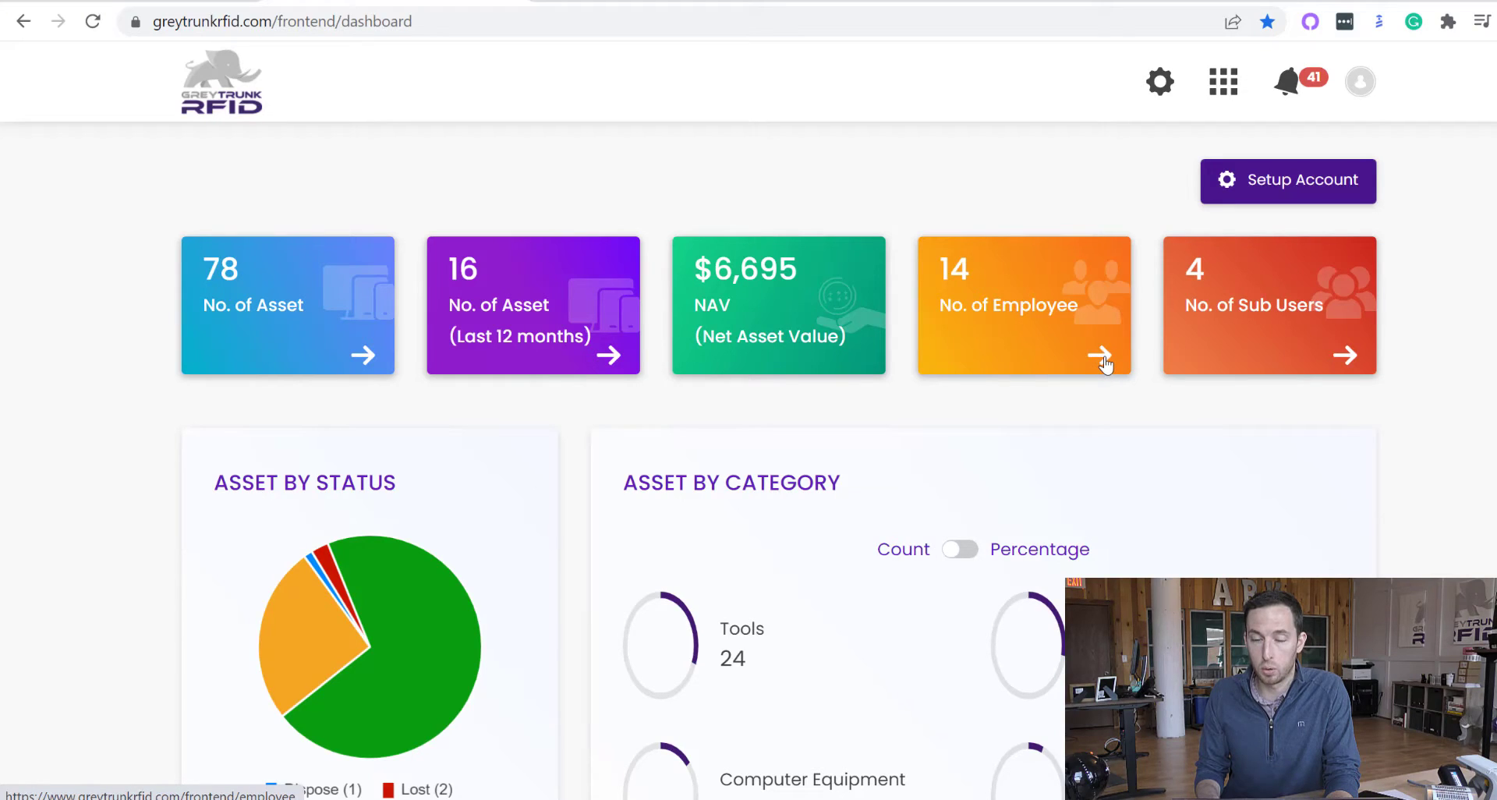
left_click(1104, 363)
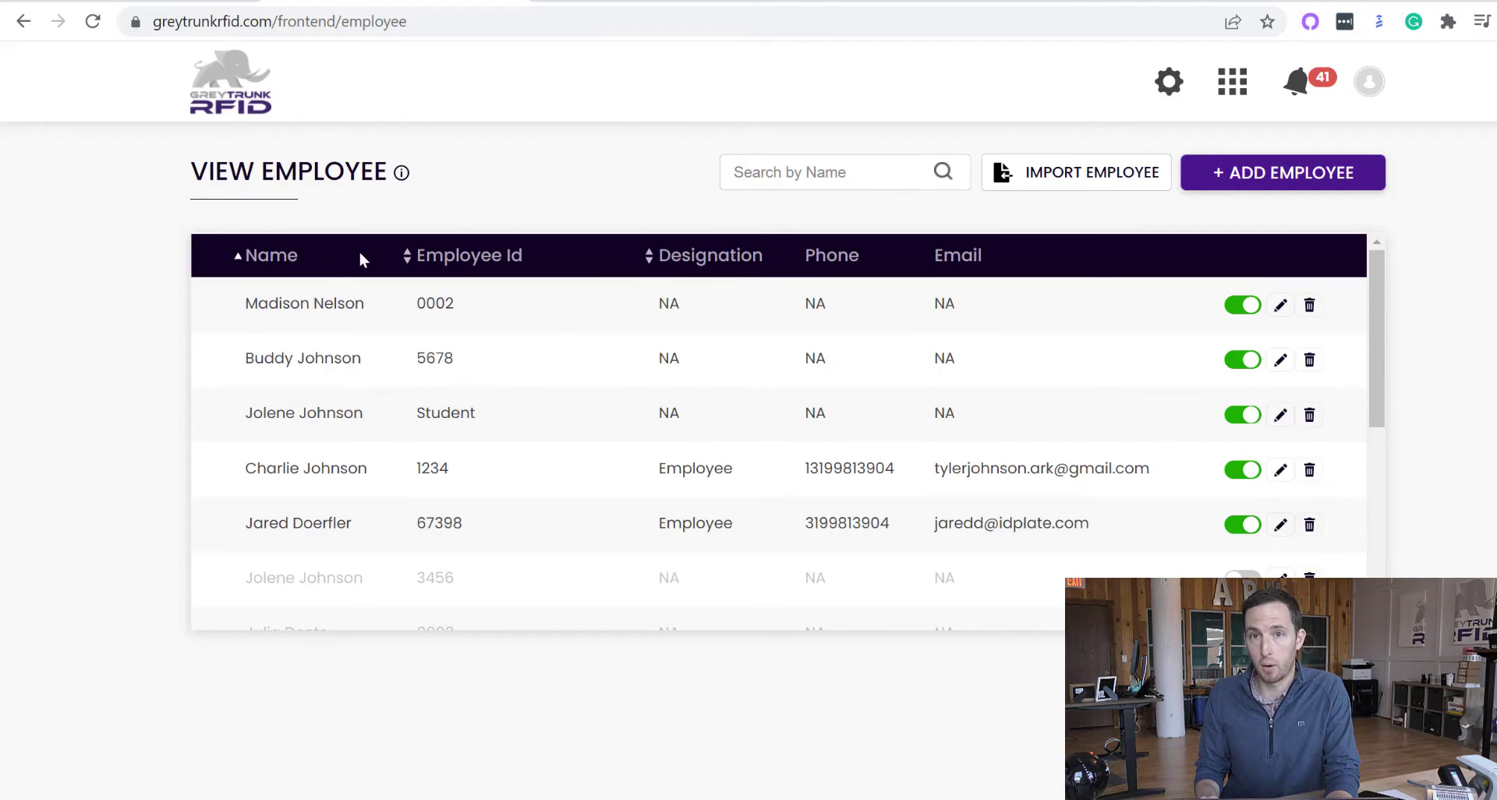
mouse_move(542, 223)
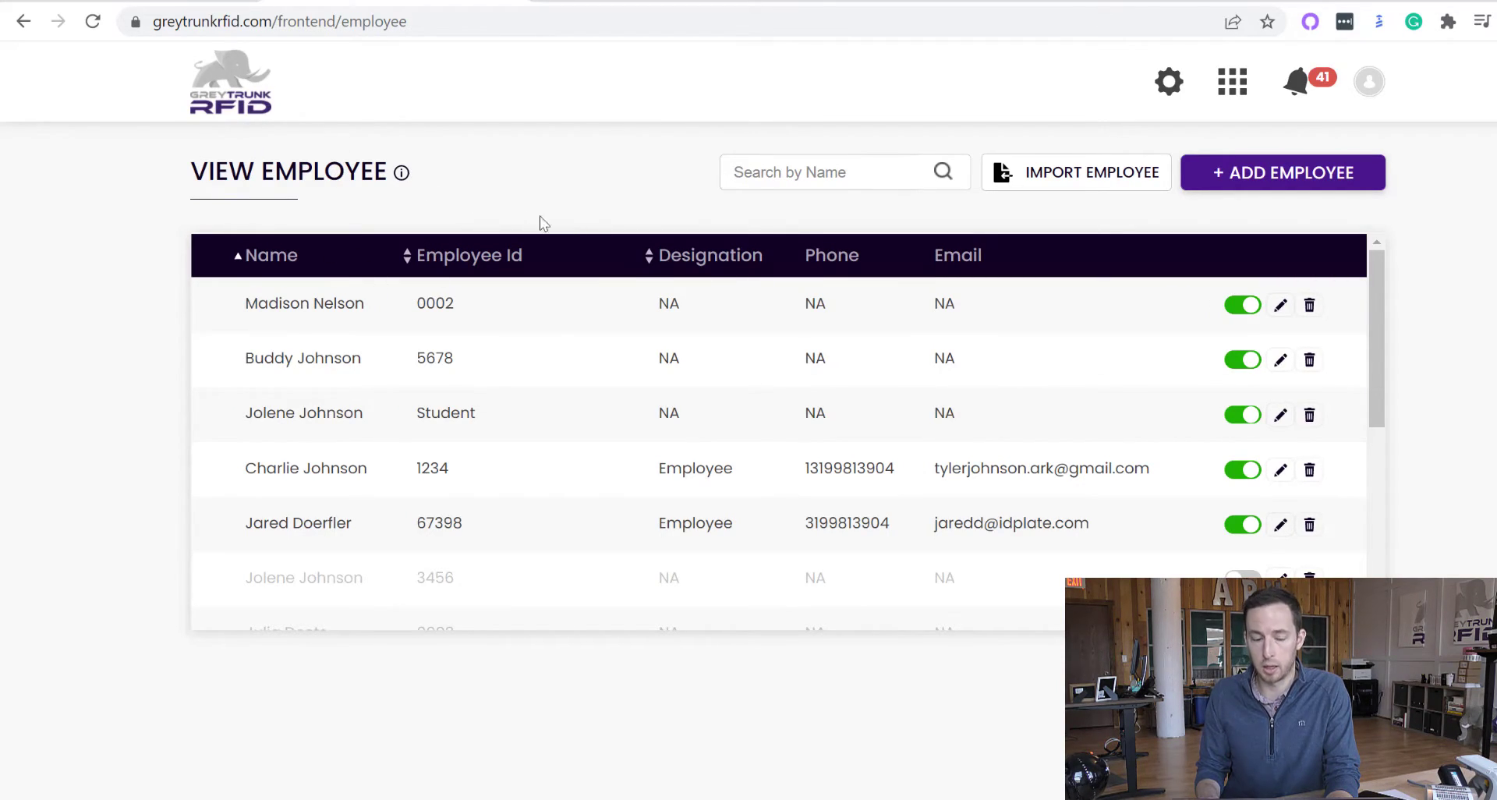
mouse_move(319, 213)
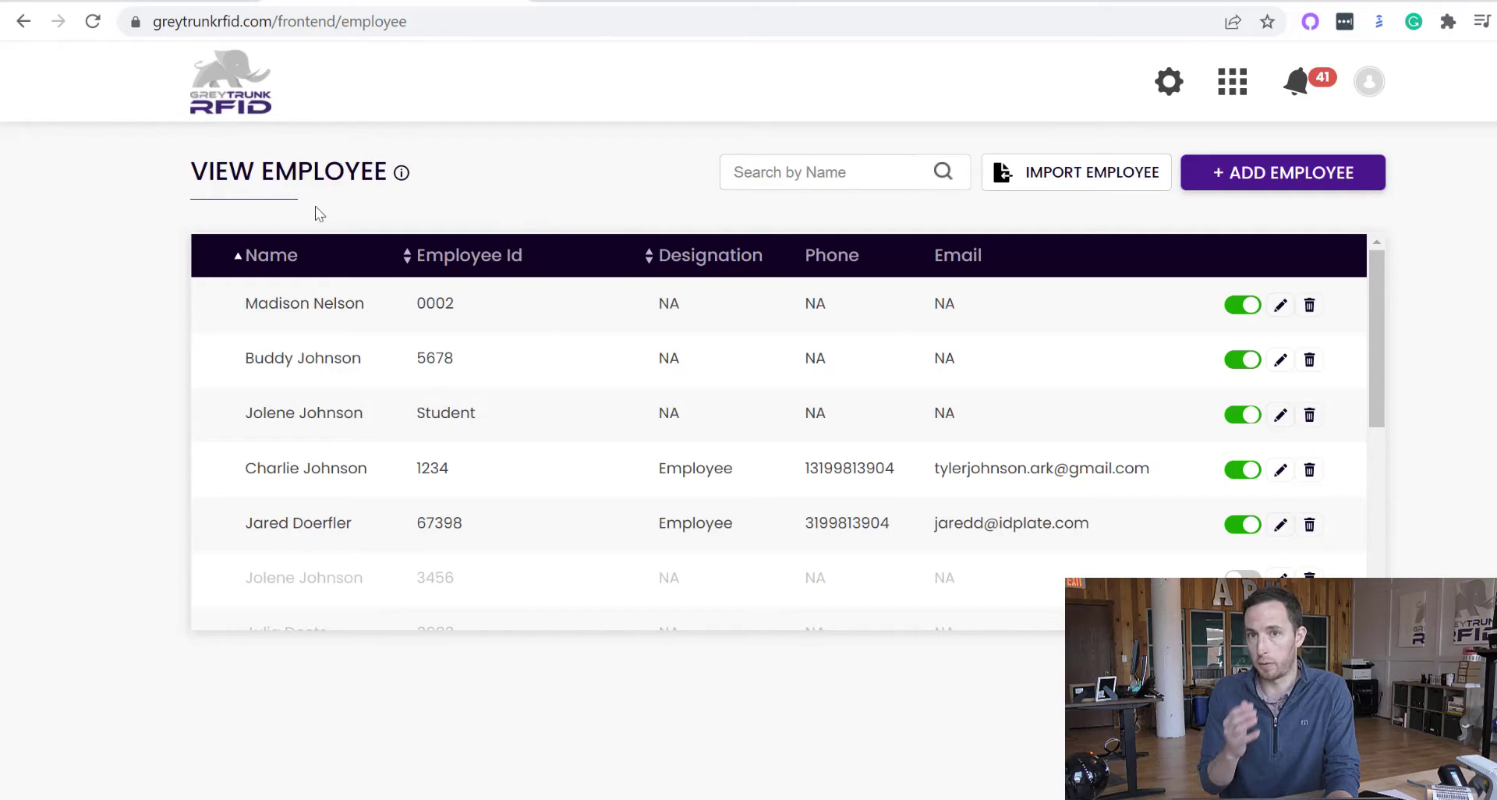
mouse_move(267, 283)
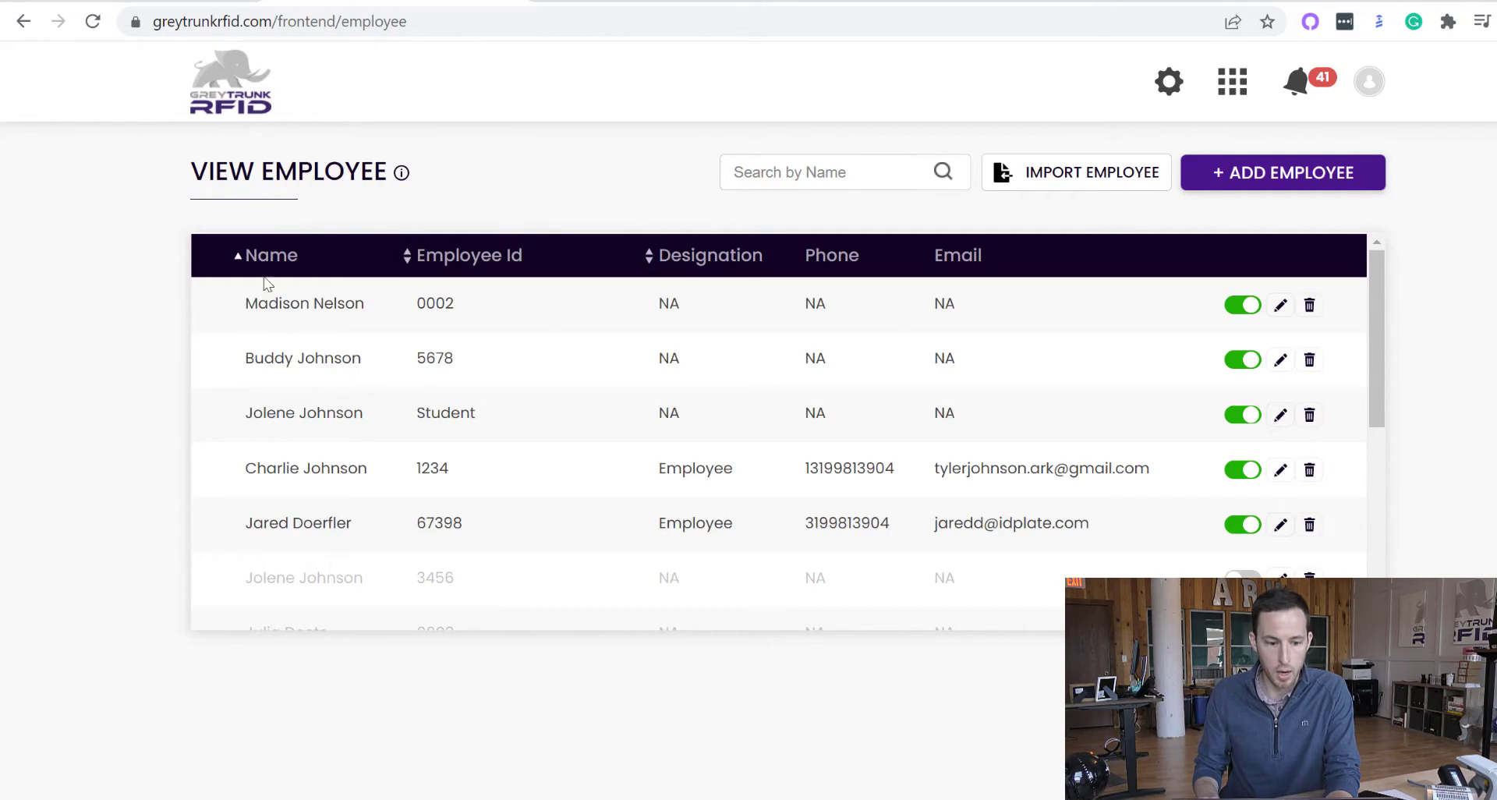
mouse_move(377, 372)
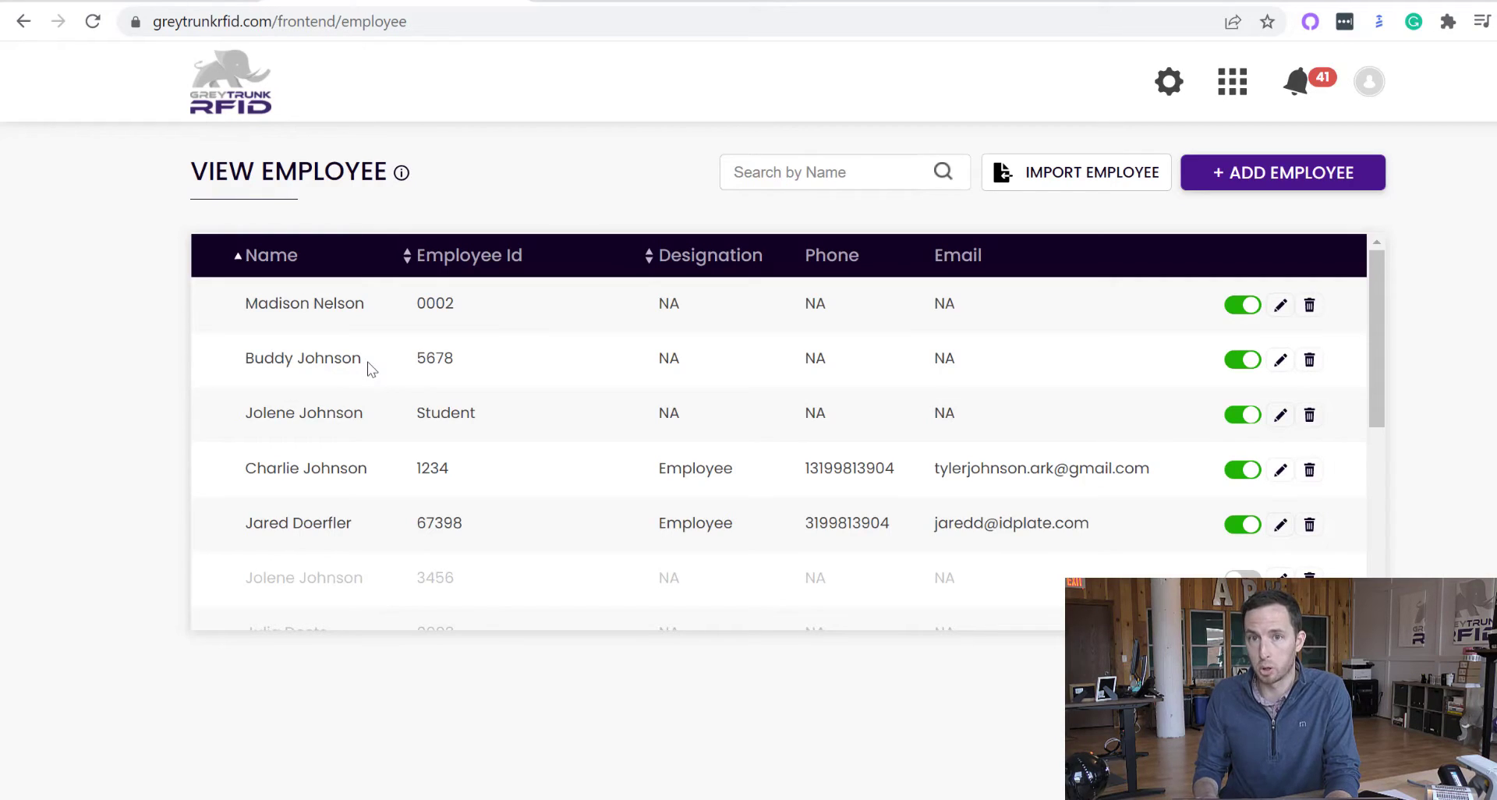
Step: Go back to the main dashboard from the View Employee table
left_click(229, 81)
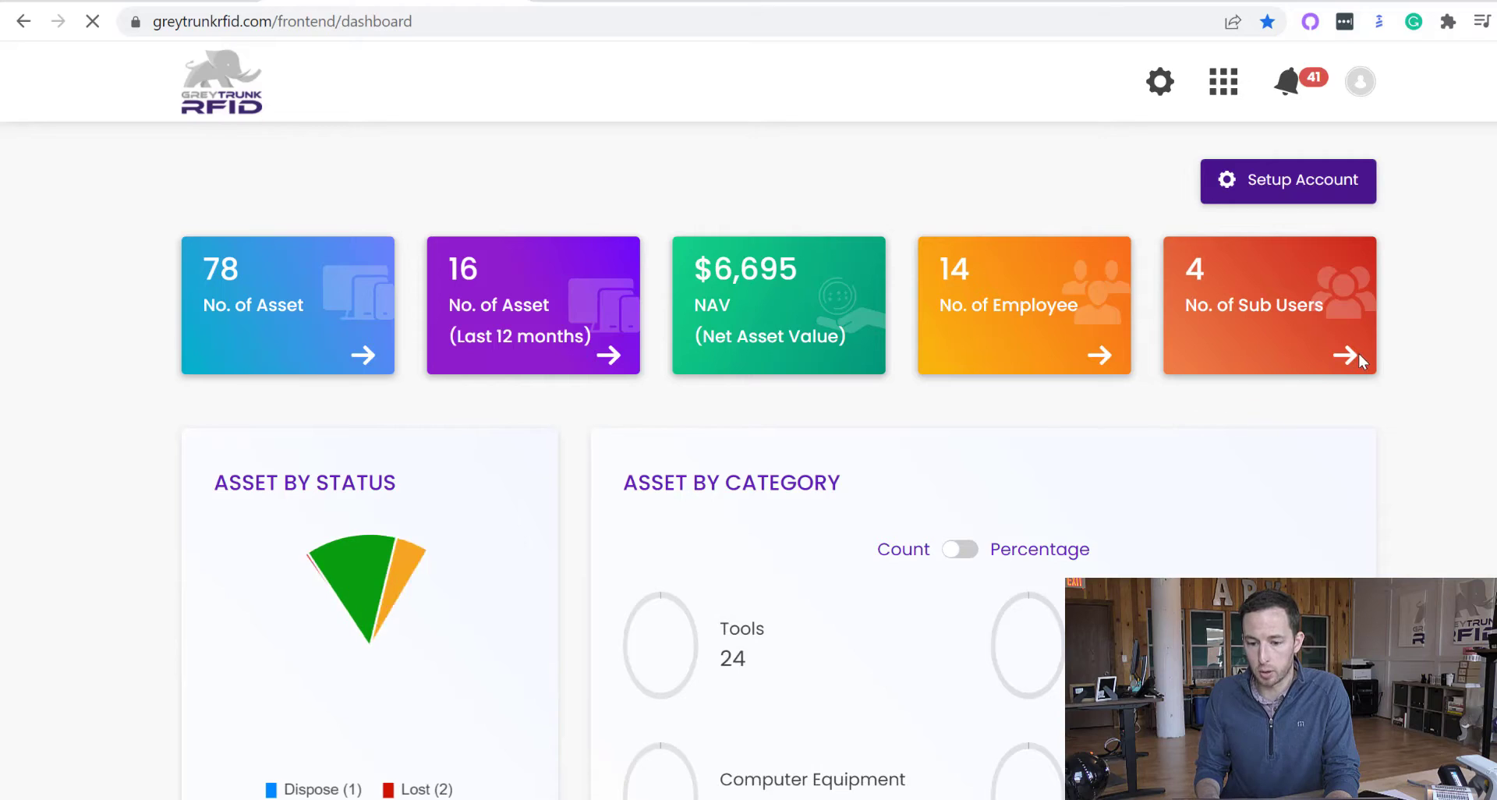
Step: Open the View User list of sub users and edit the first sub user's permissions
left_click(1348, 355)
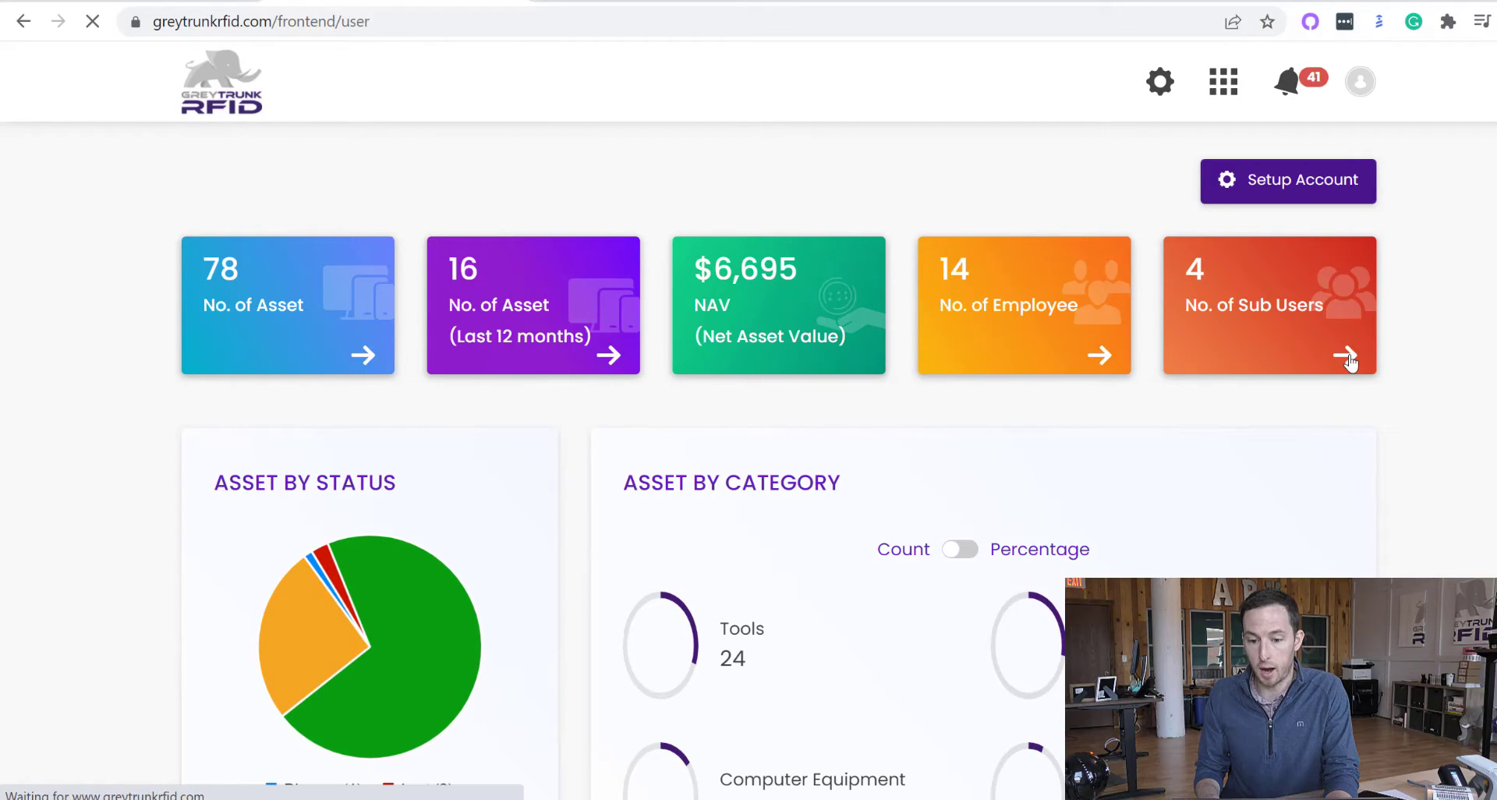
left_click(1349, 356)
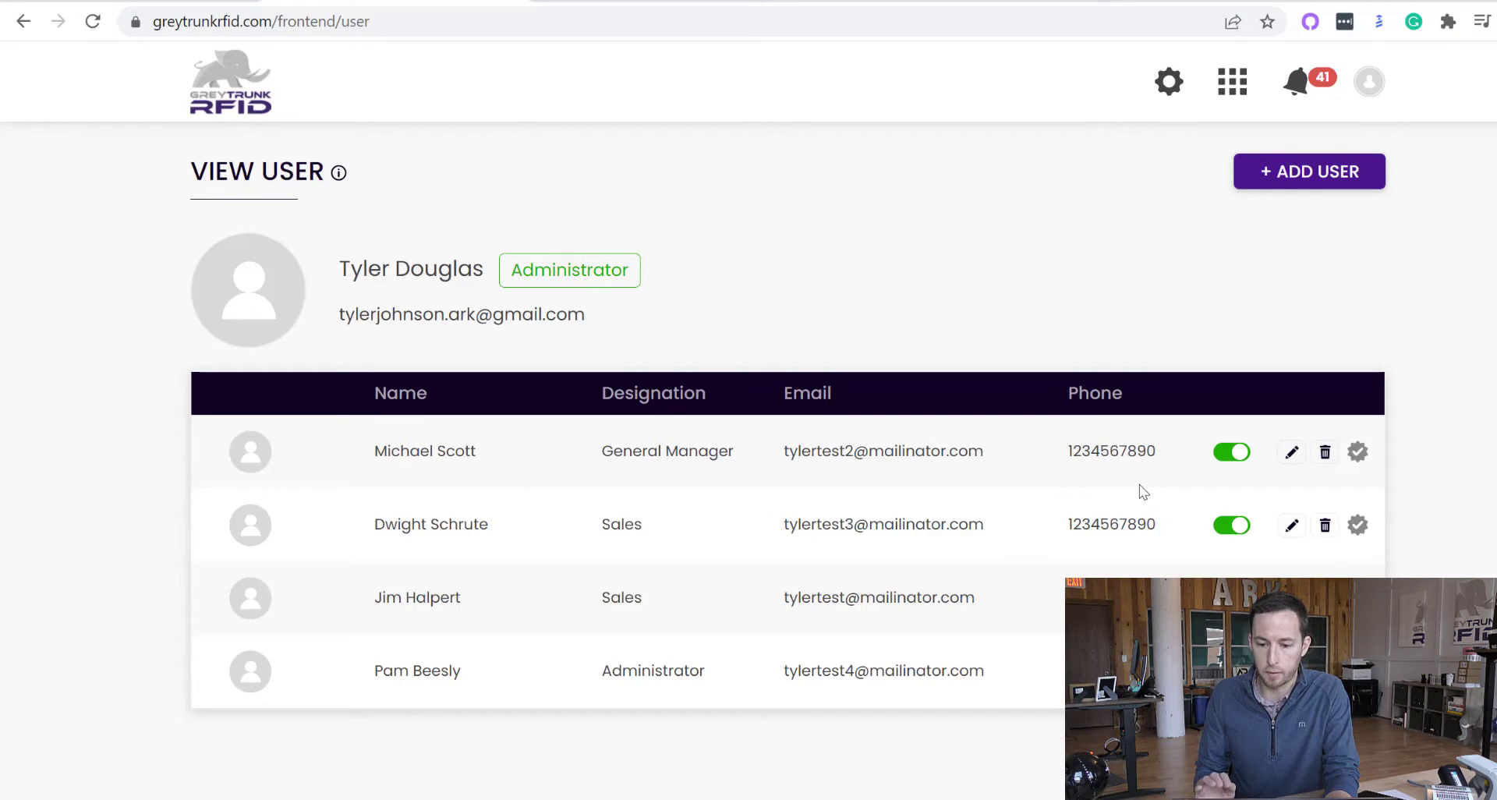
mouse_move(1327, 504)
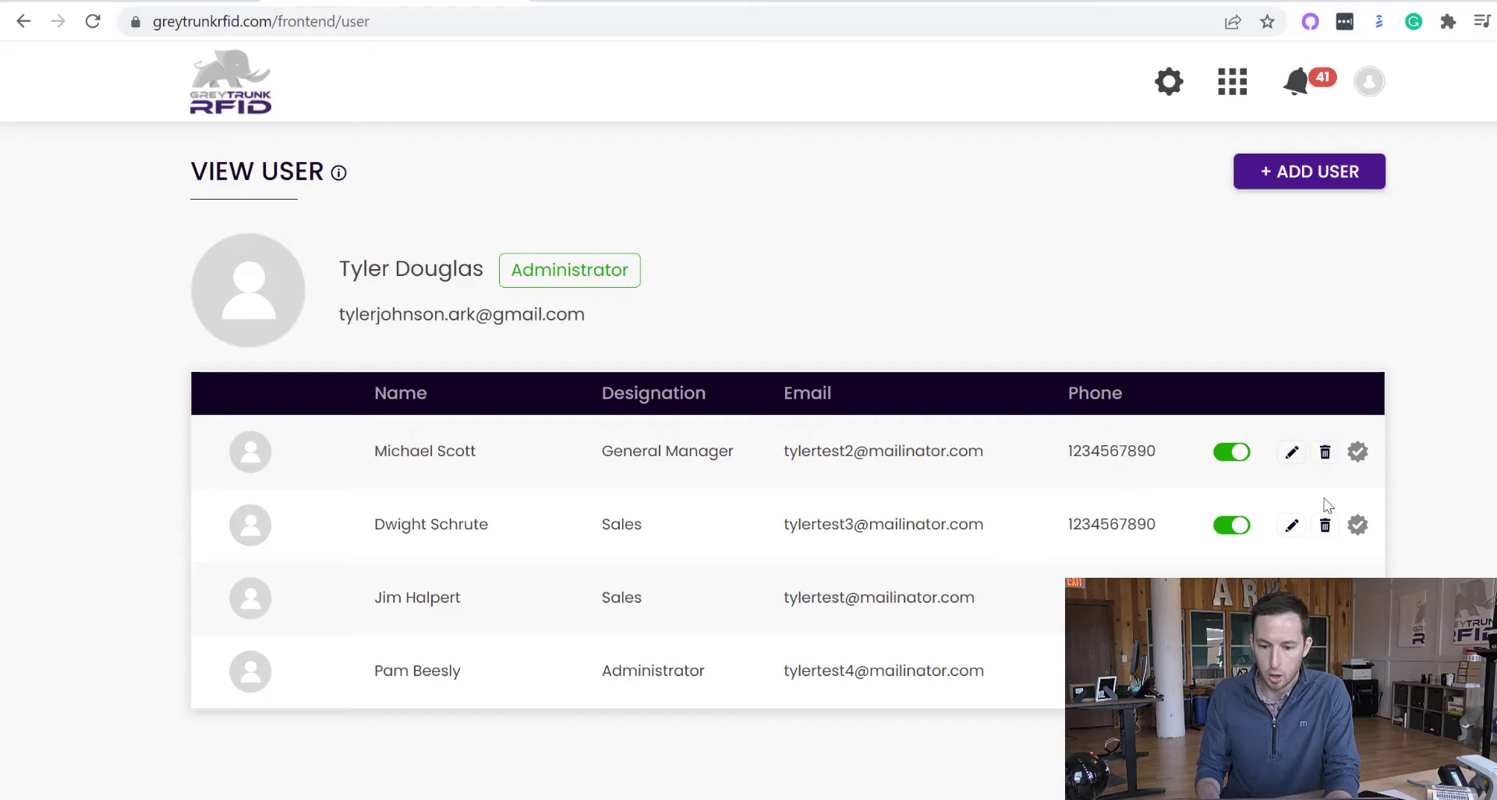
mouse_move(1287, 157)
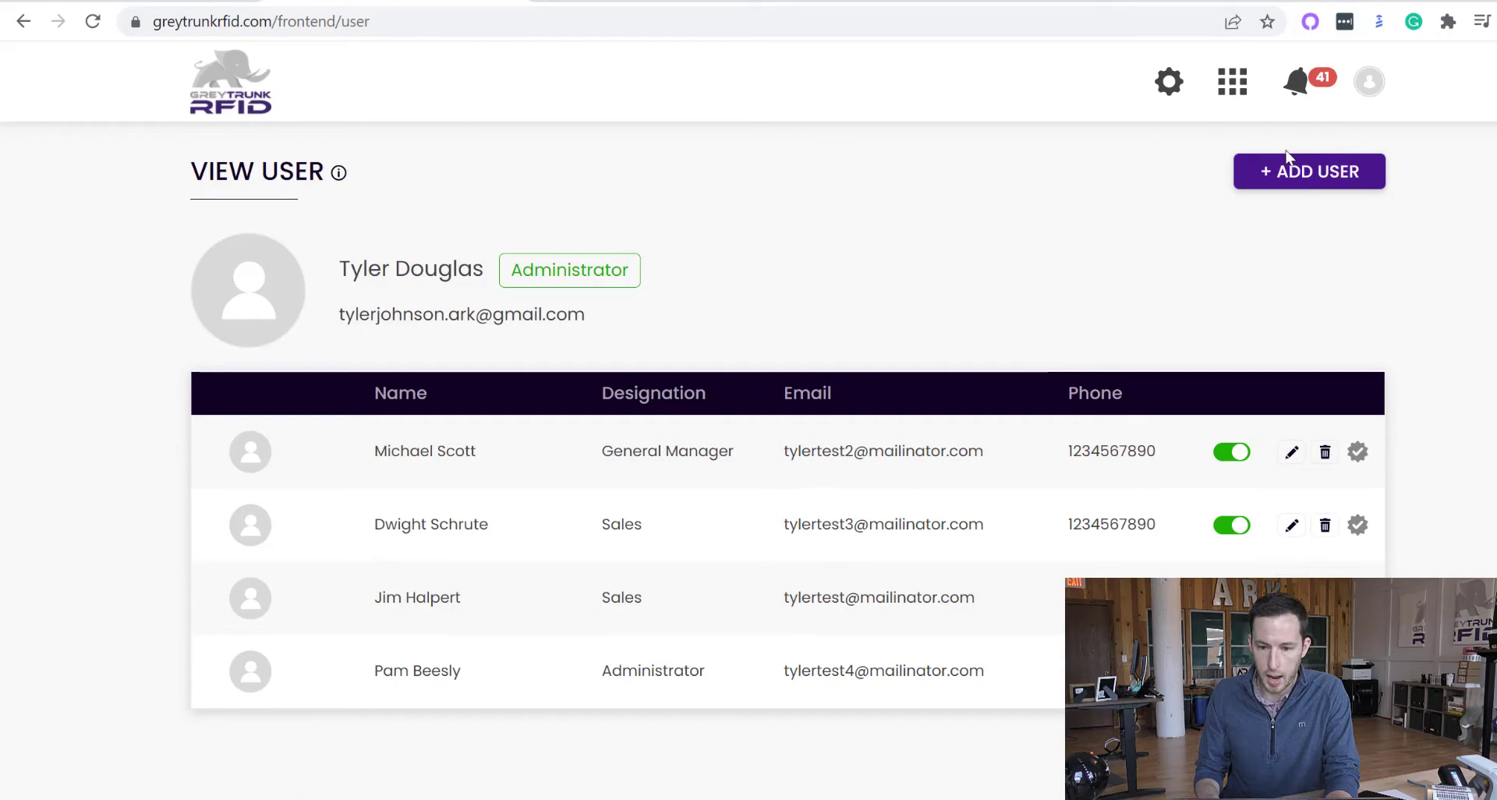
mouse_move(1290, 452)
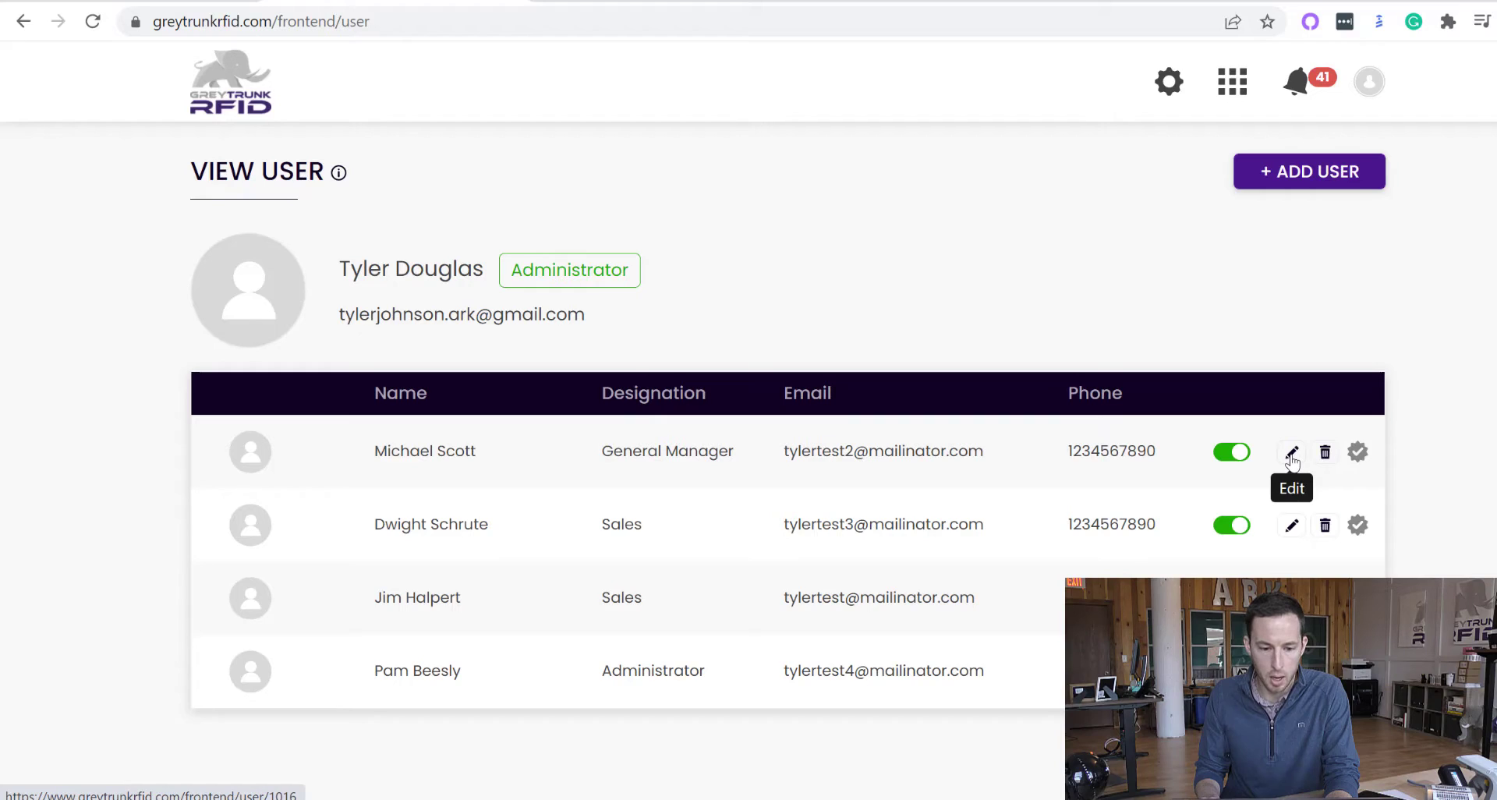
left_click(1290, 451)
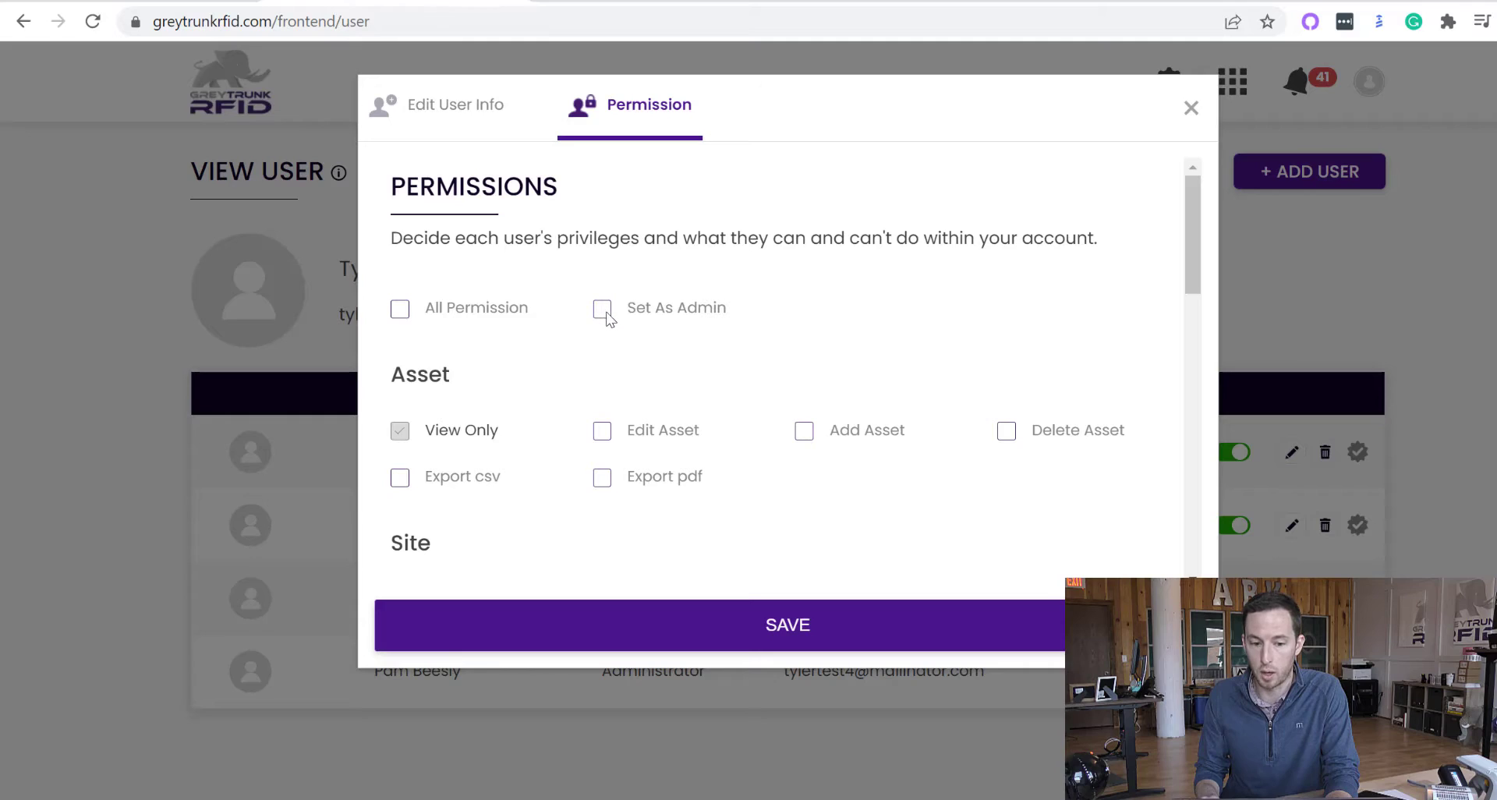
mouse_move(774, 328)
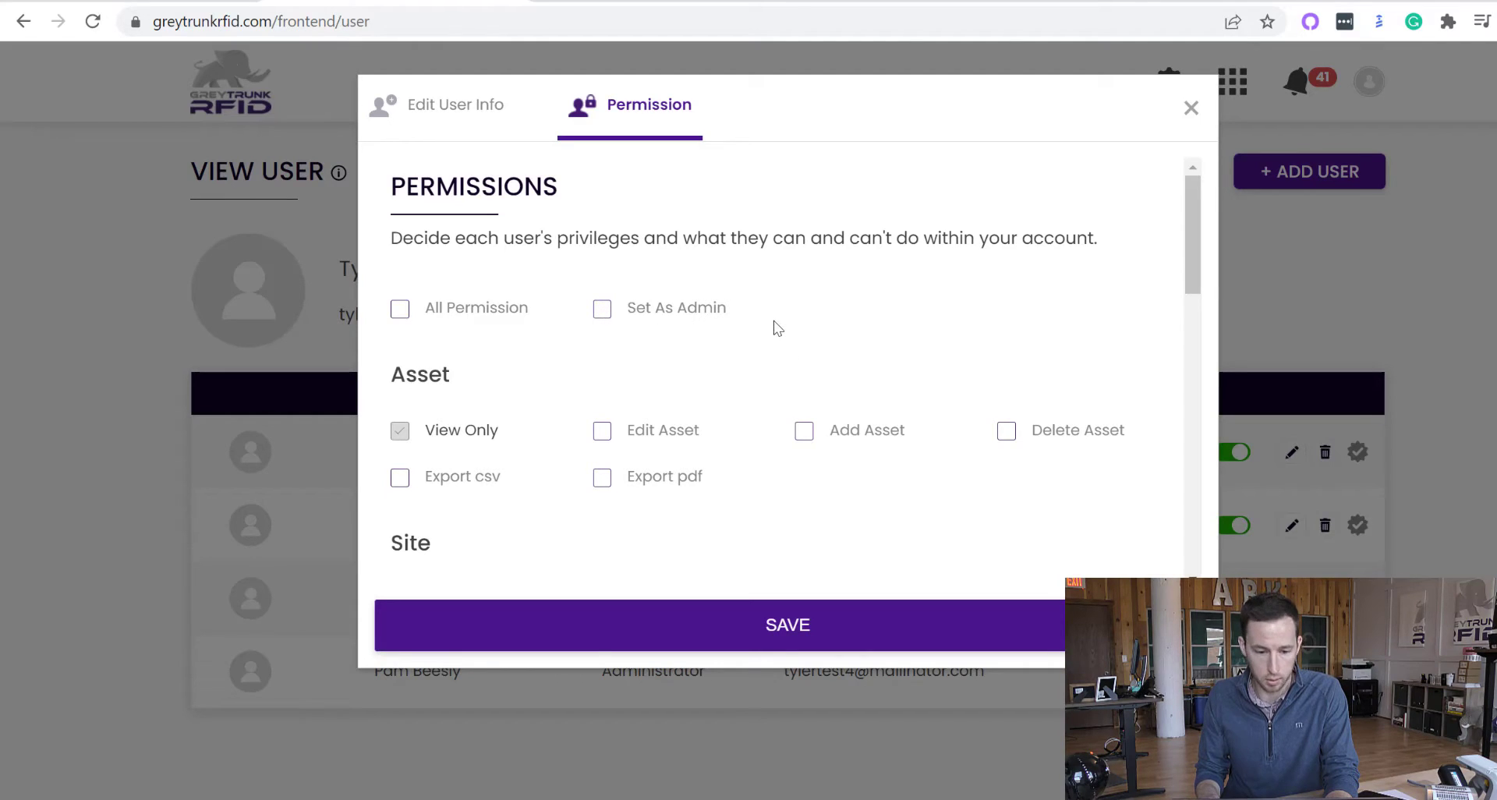
Step: Scroll through the sub user's permission checkboxes, then return to the dashboard via the logo
scroll("down", 3)
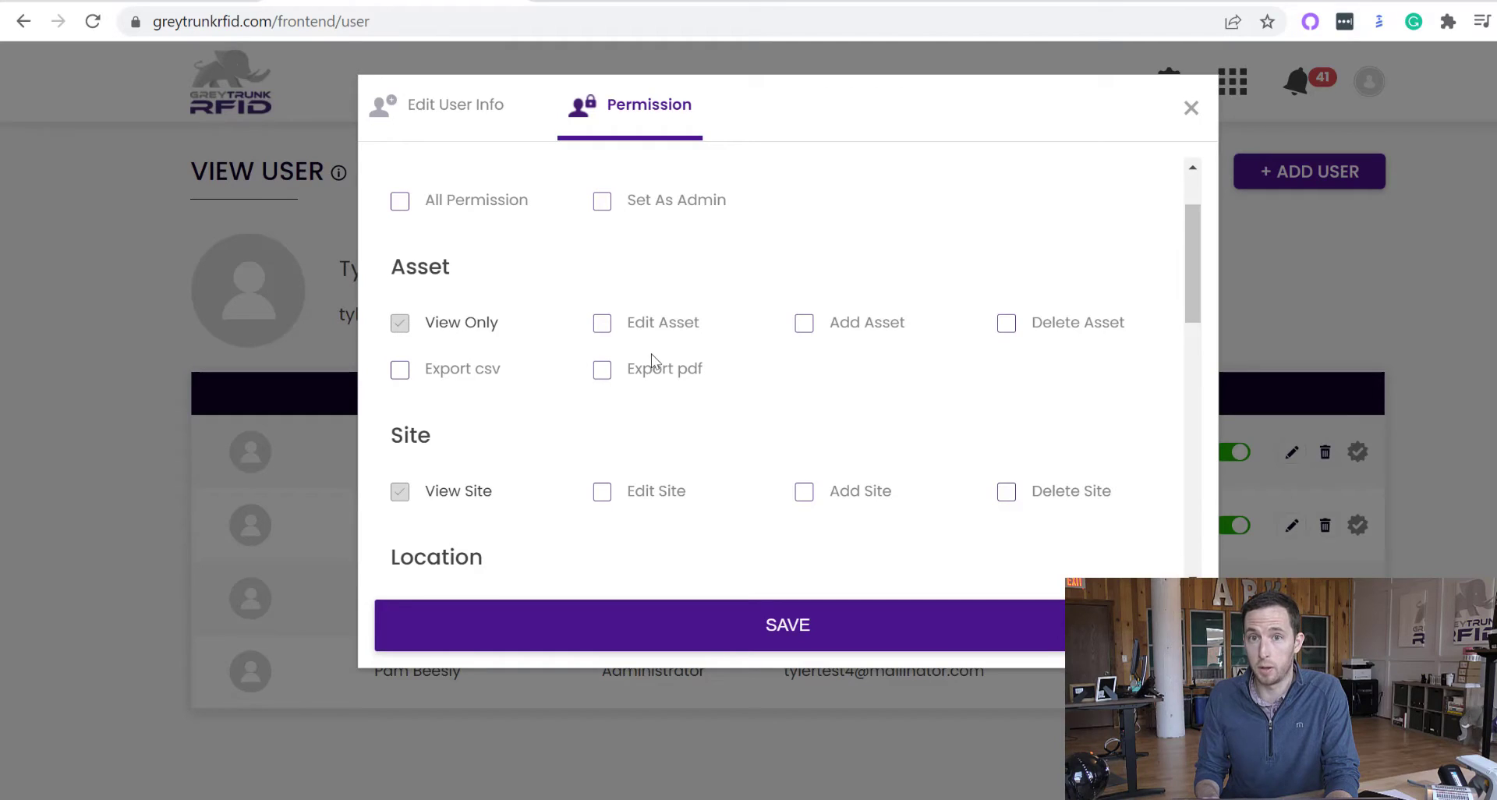
mouse_move(617, 350)
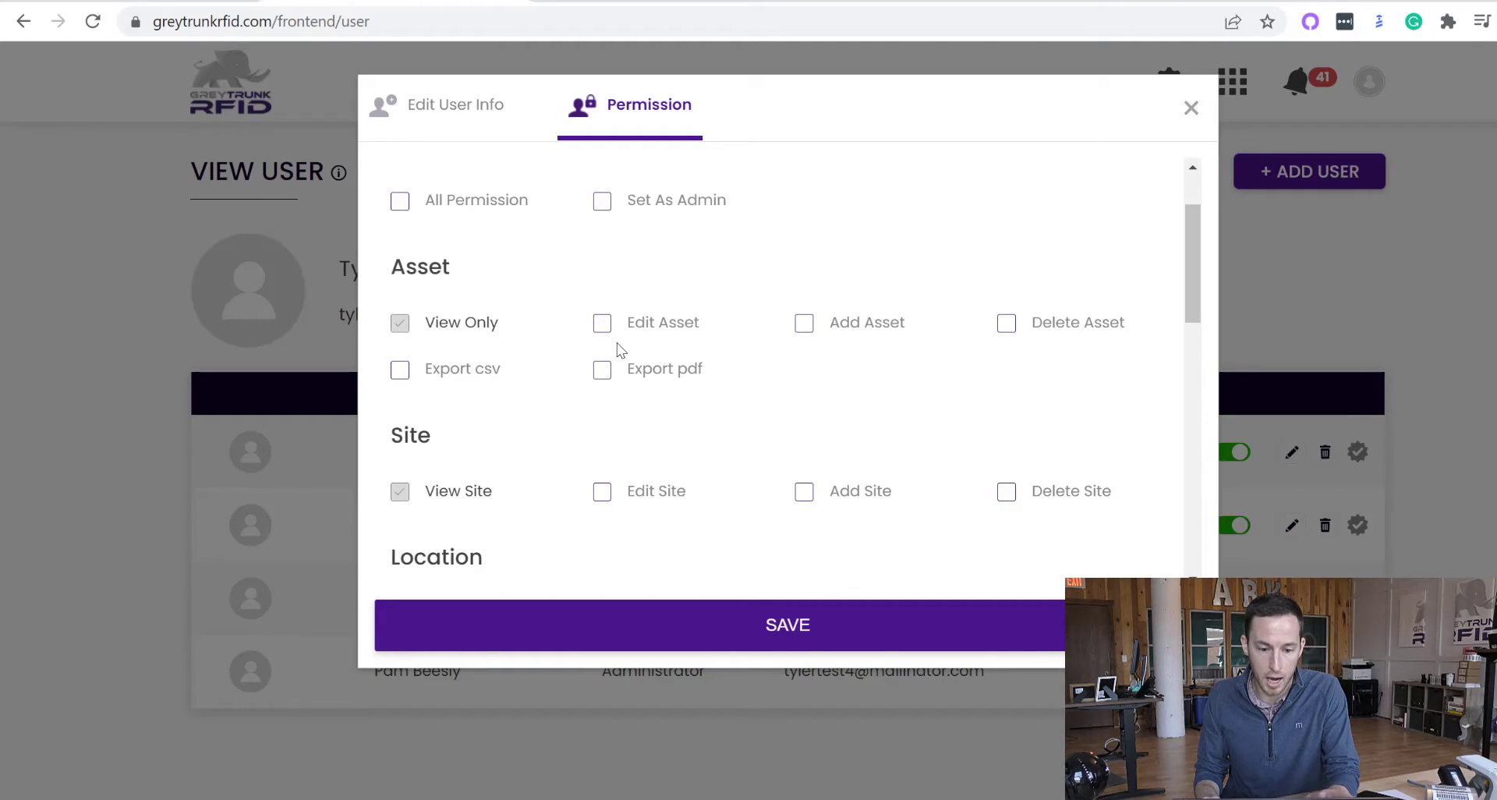
mouse_move(818, 331)
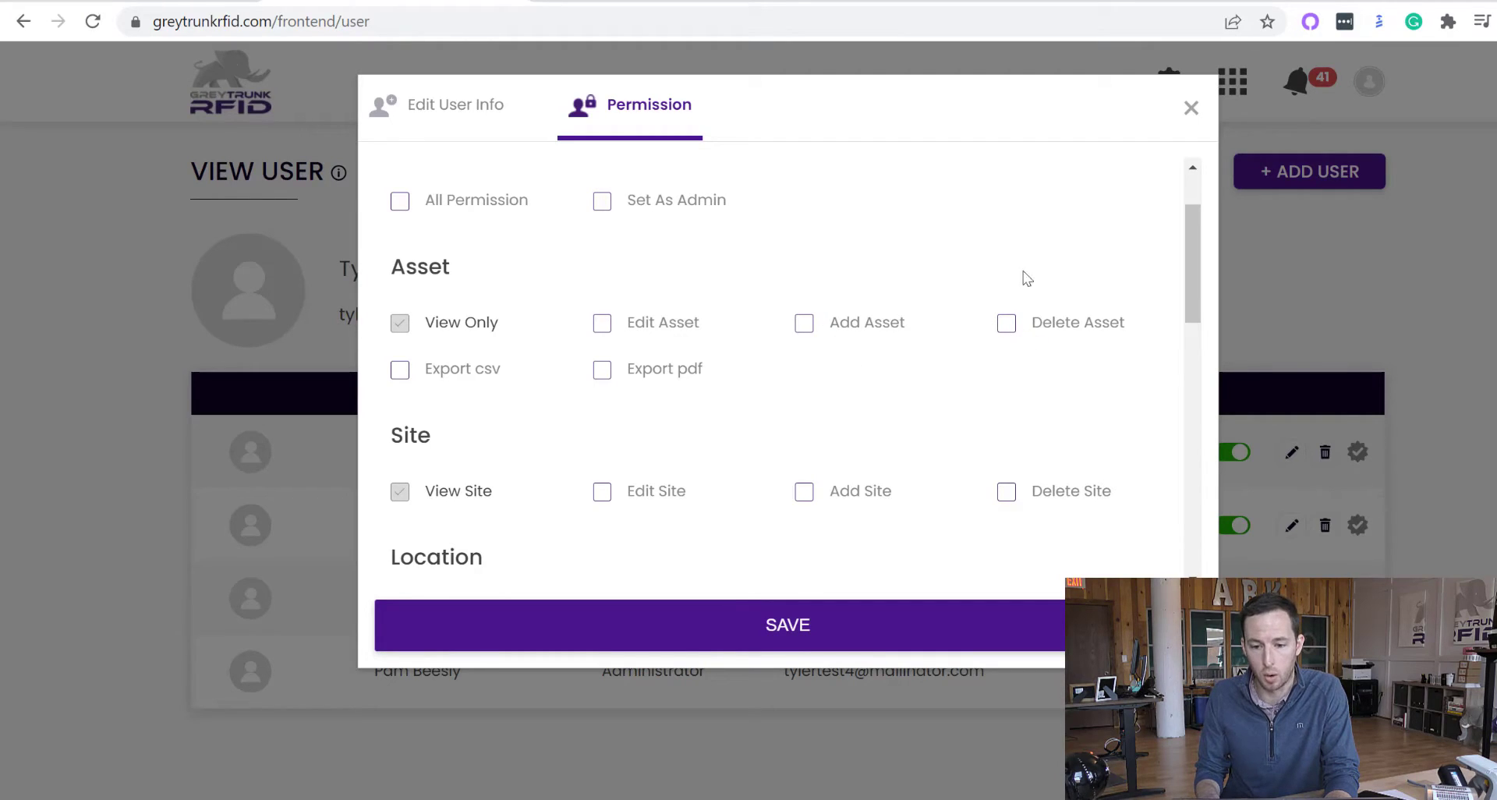
scroll("down", 3)
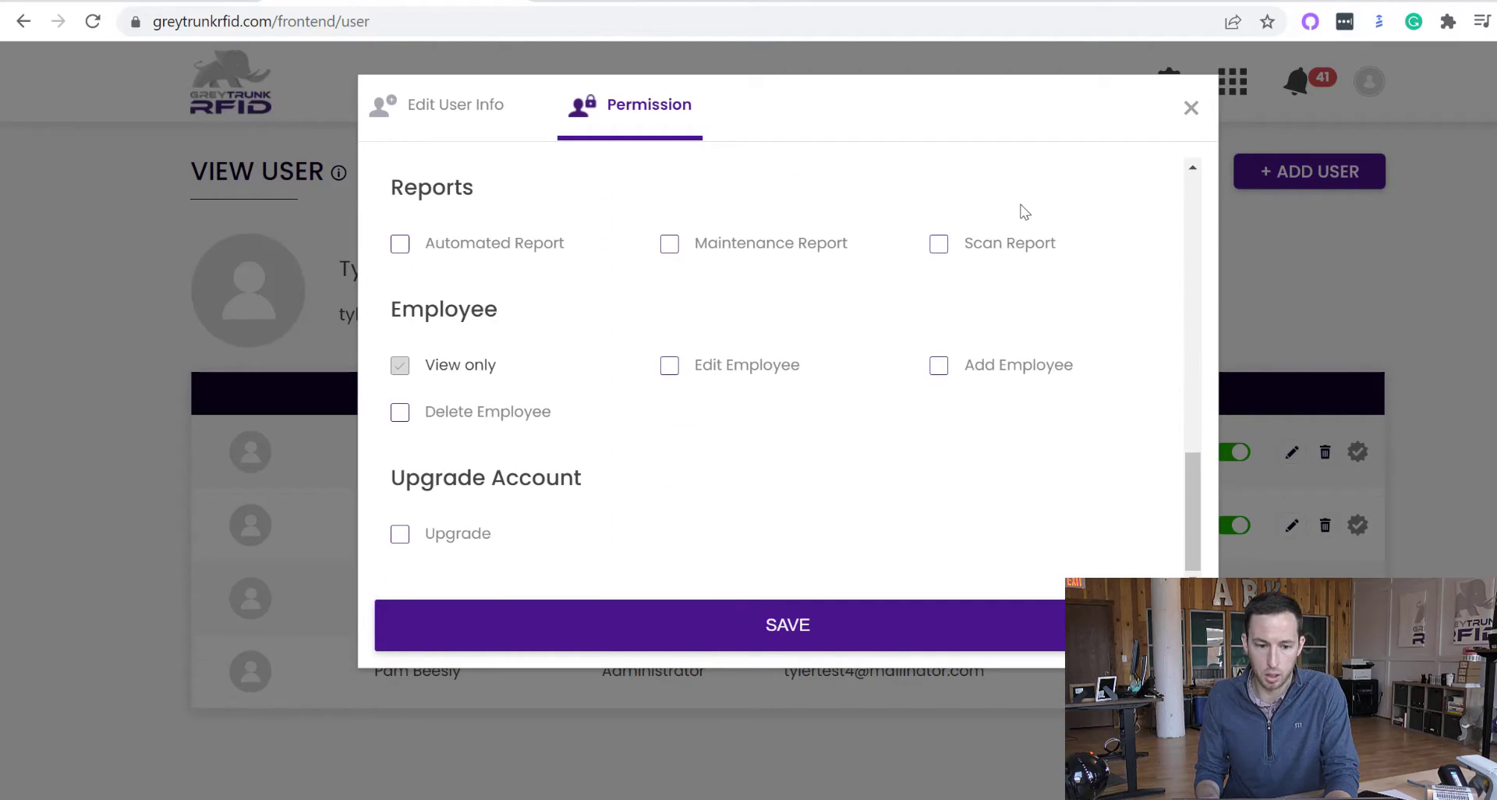
left_click(1190, 107)
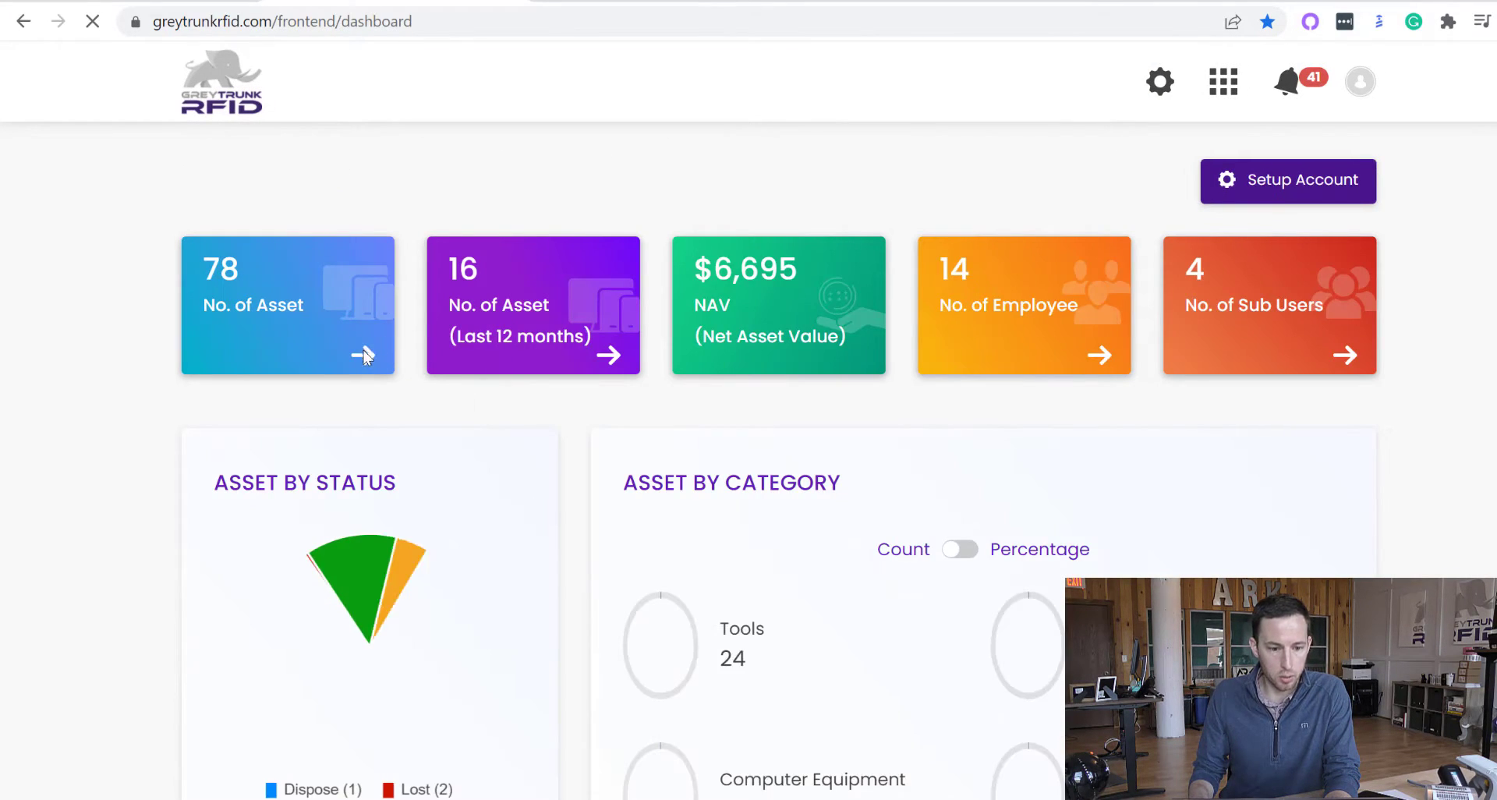
Step: Open the full asset list from the No. of Asset card and view the details of laptop 27870
left_click(286, 306)
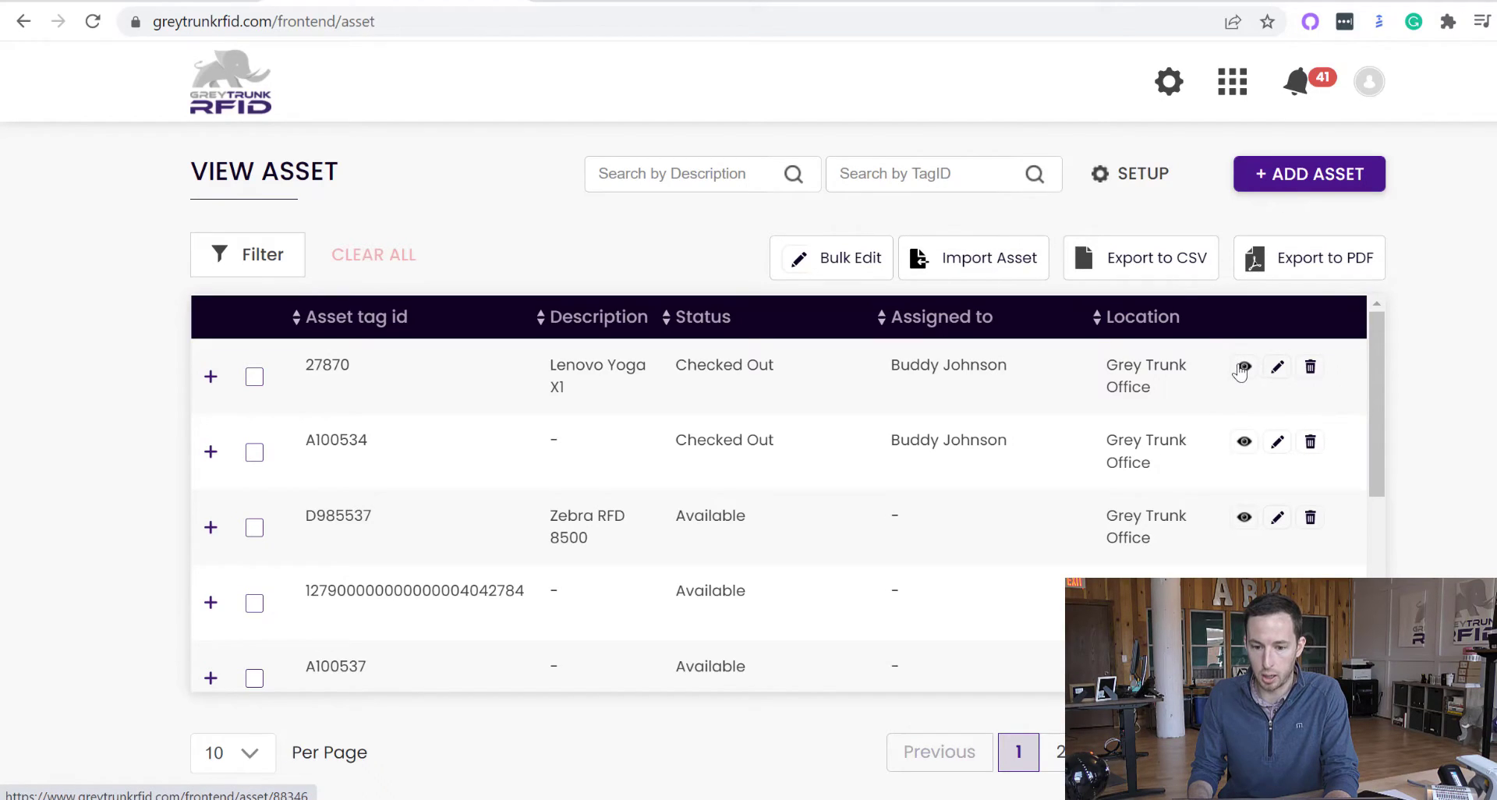
left_click(1242, 367)
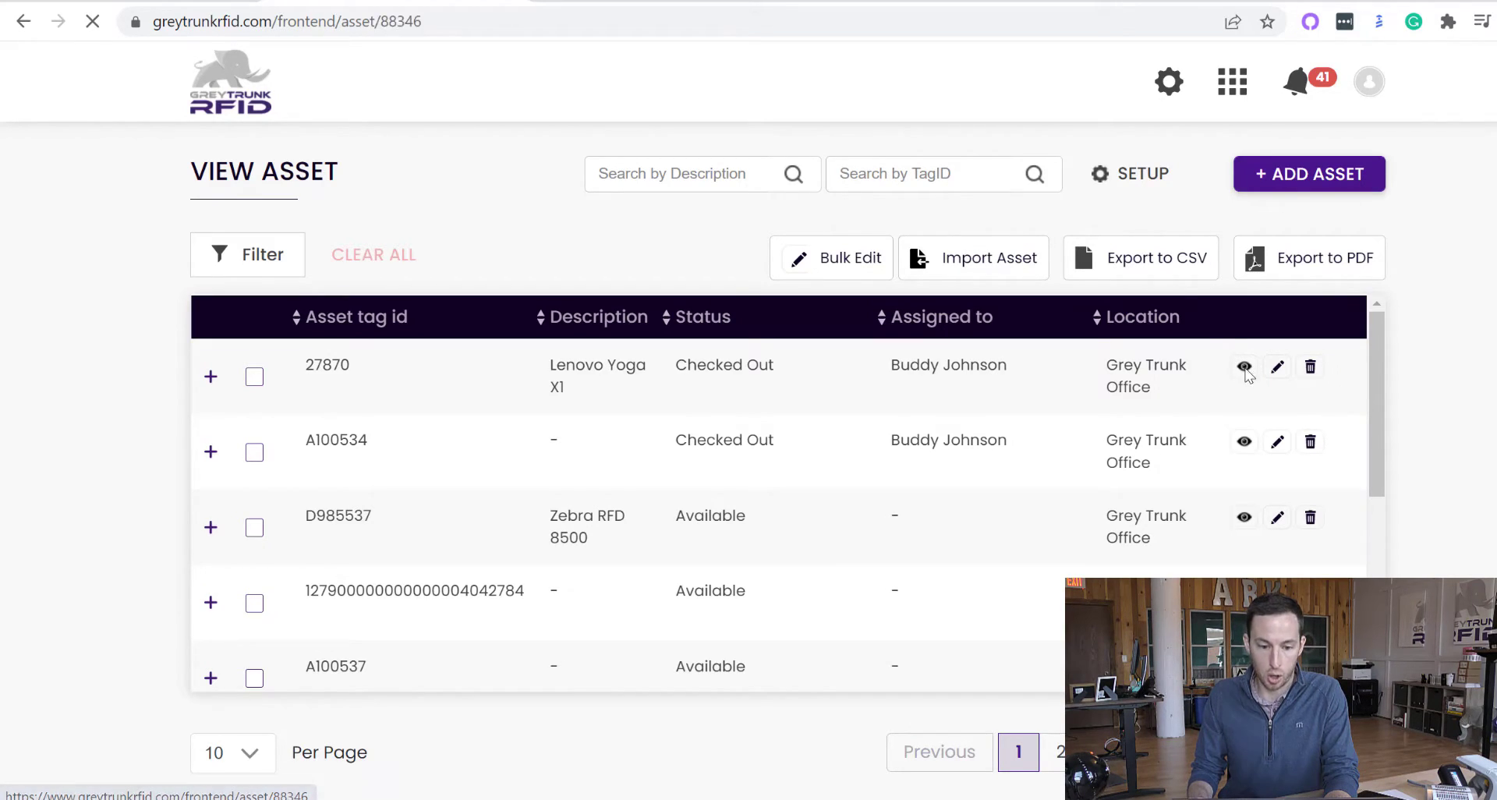
left_click(1242, 366)
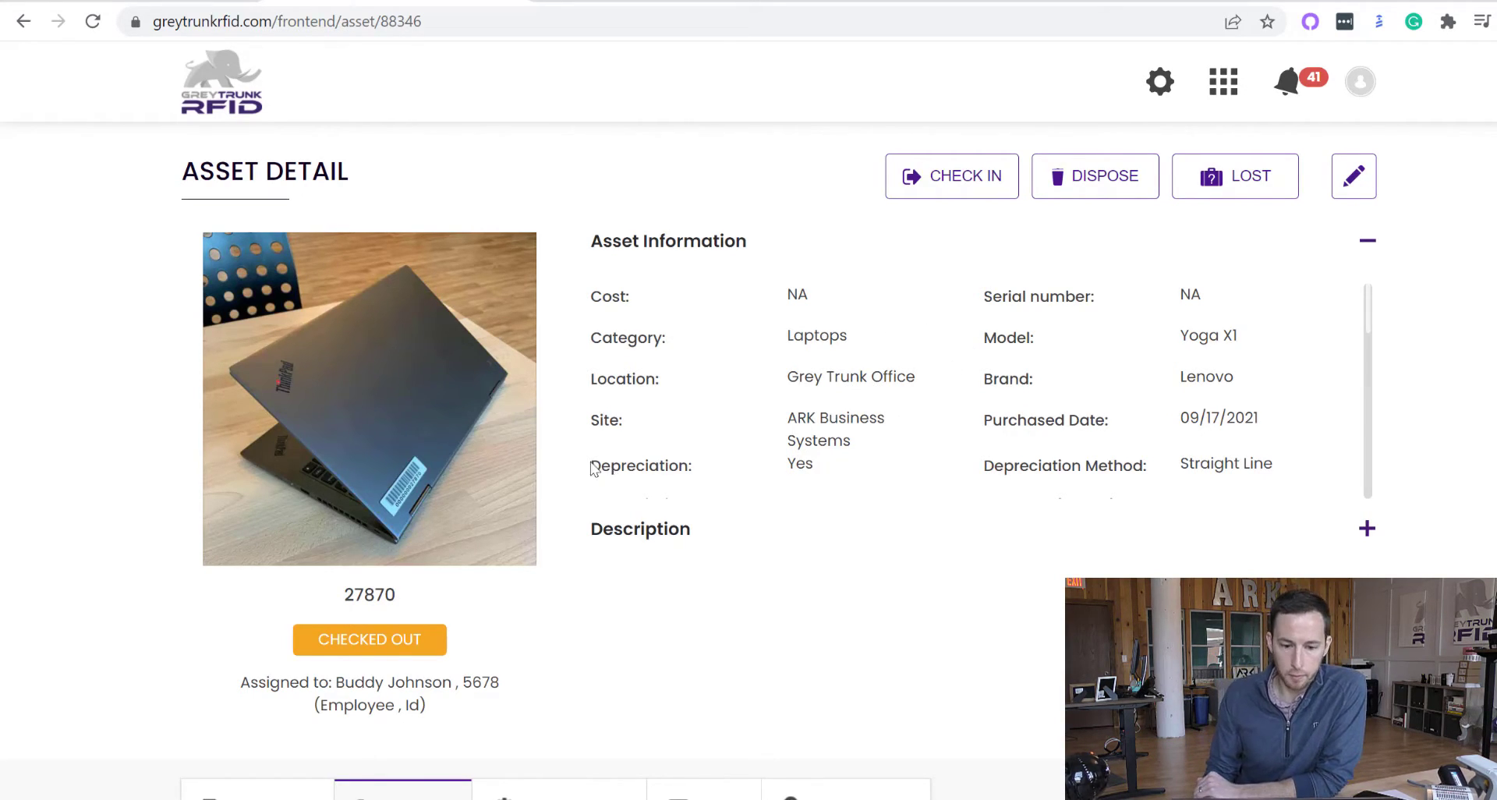
mouse_move(401, 422)
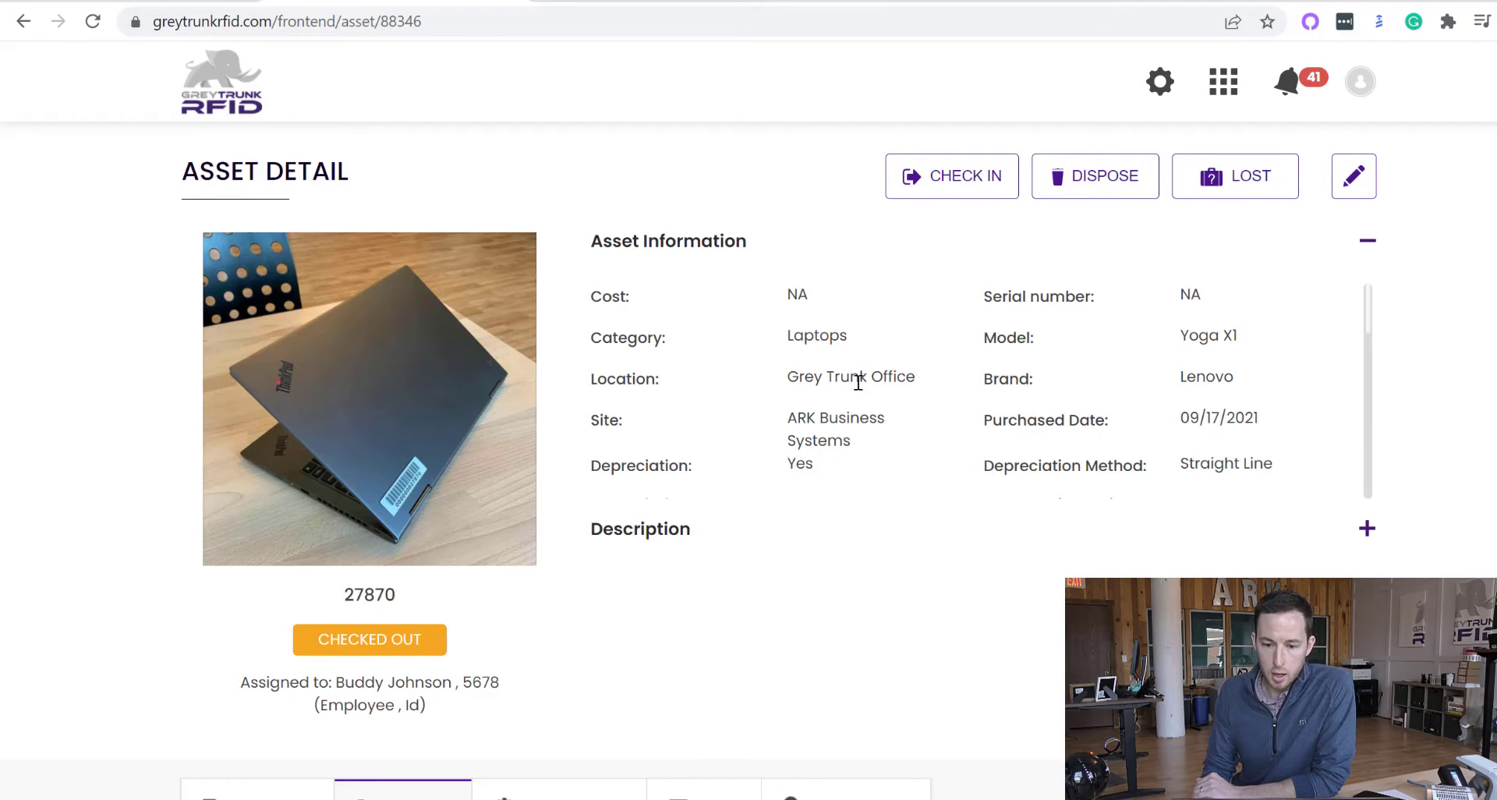
Step: Scroll down asset 27870's History log of Available and Checked Out status changes
scroll("down", 3)
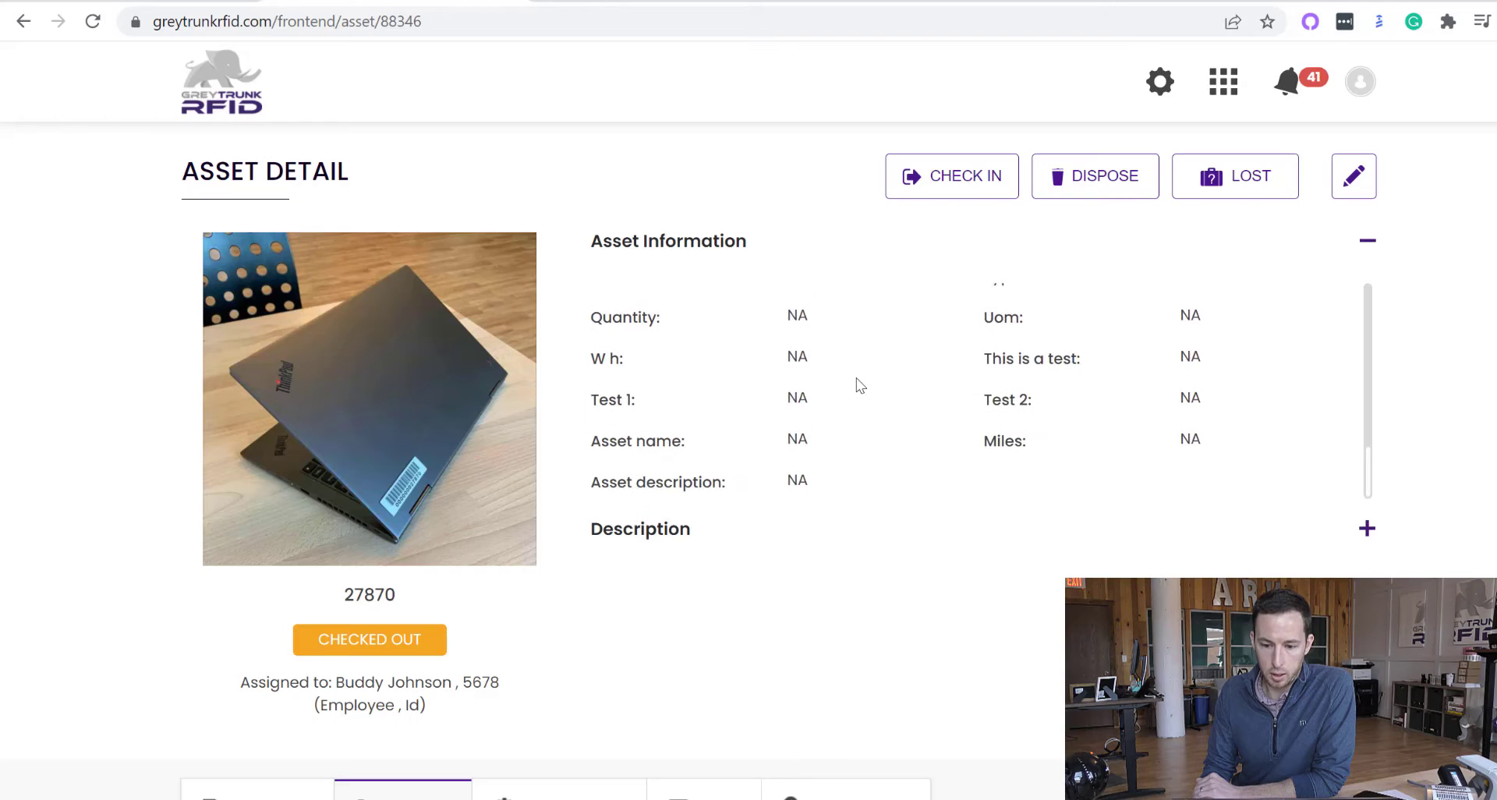
scroll("down", 3)
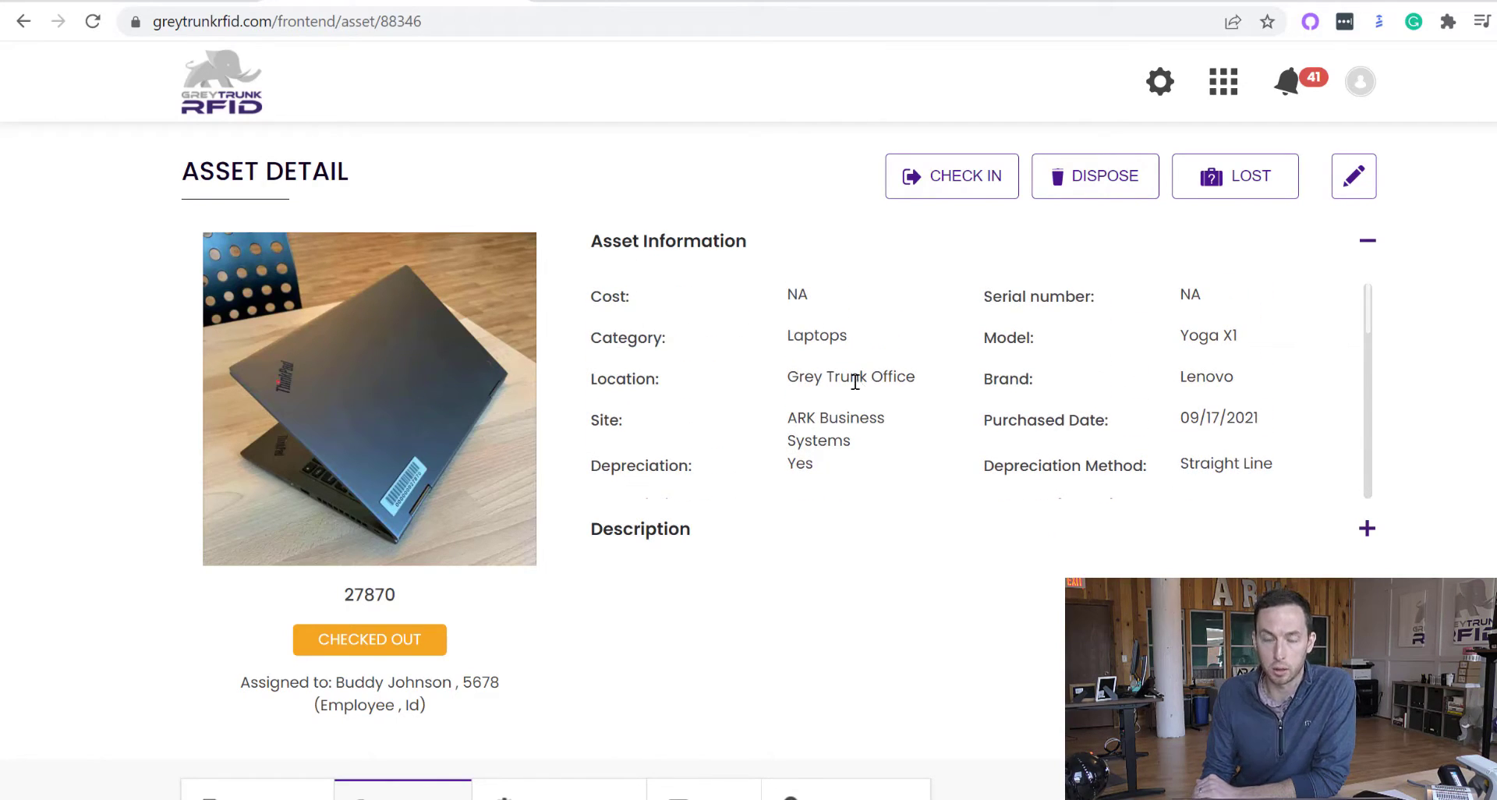
scroll("down", 3)
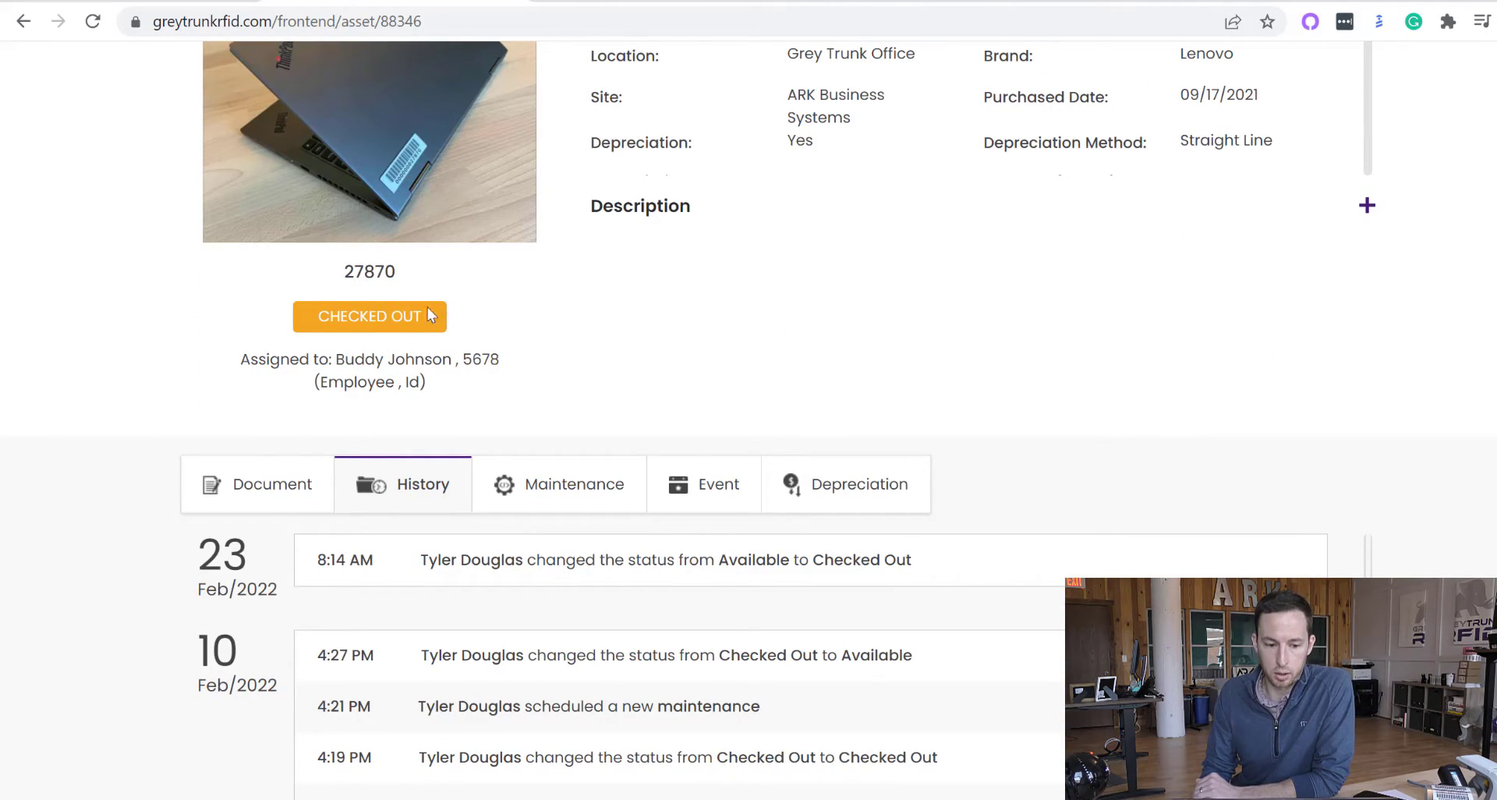
mouse_move(749, 375)
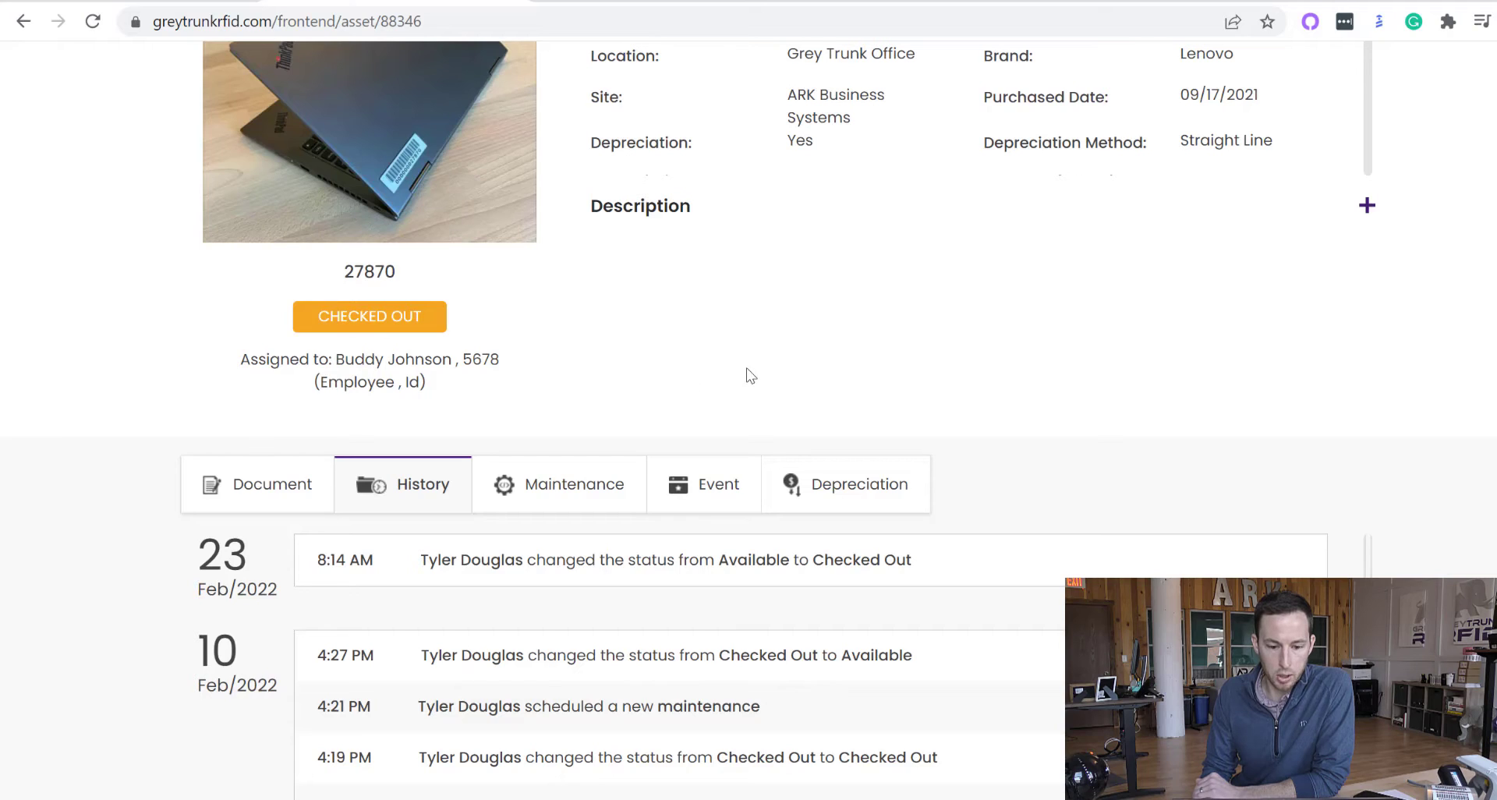
scroll("down", 3)
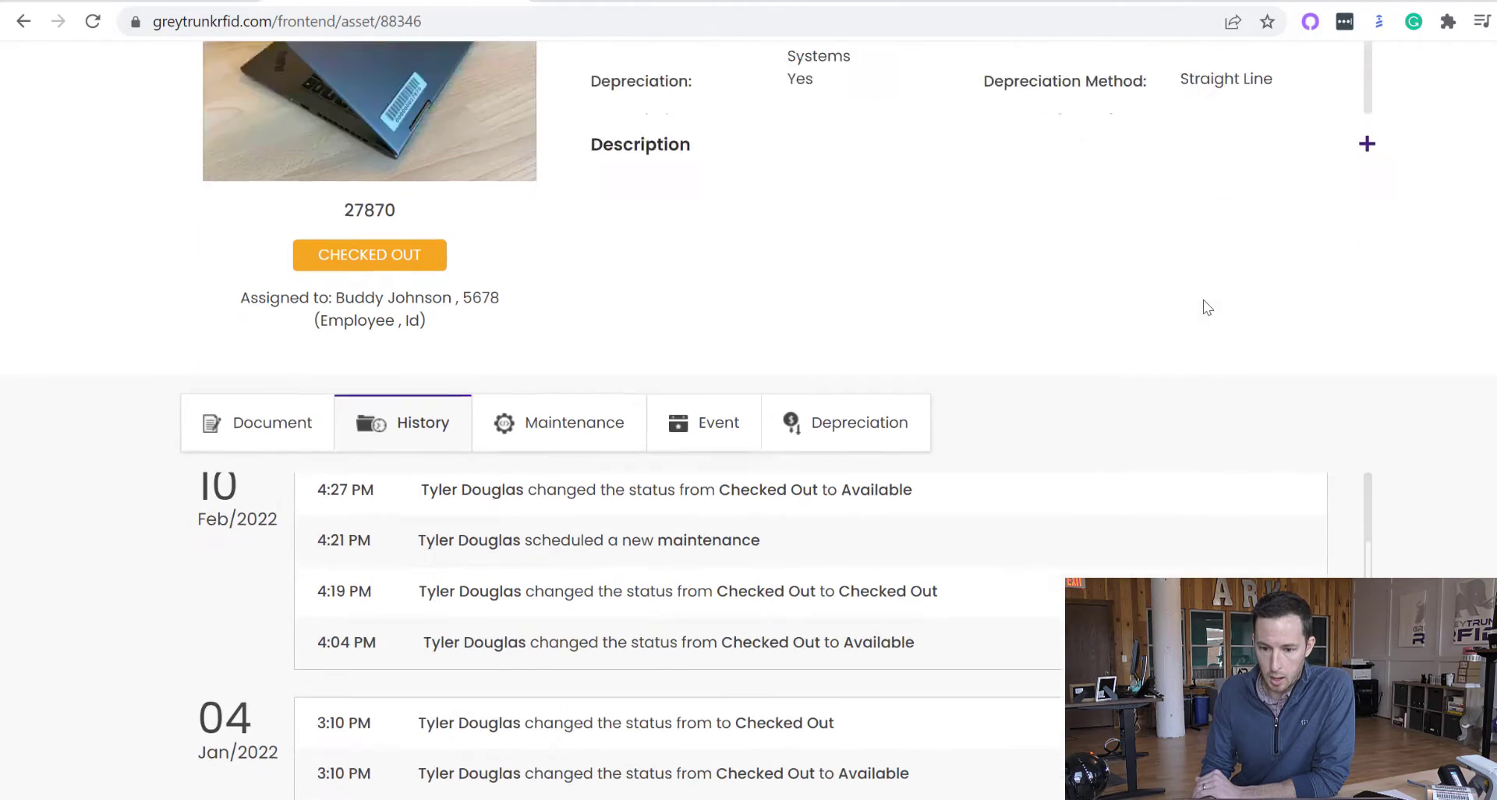
Step: Scroll further through the History entries before viewing the empty Document section
scroll("down", 3)
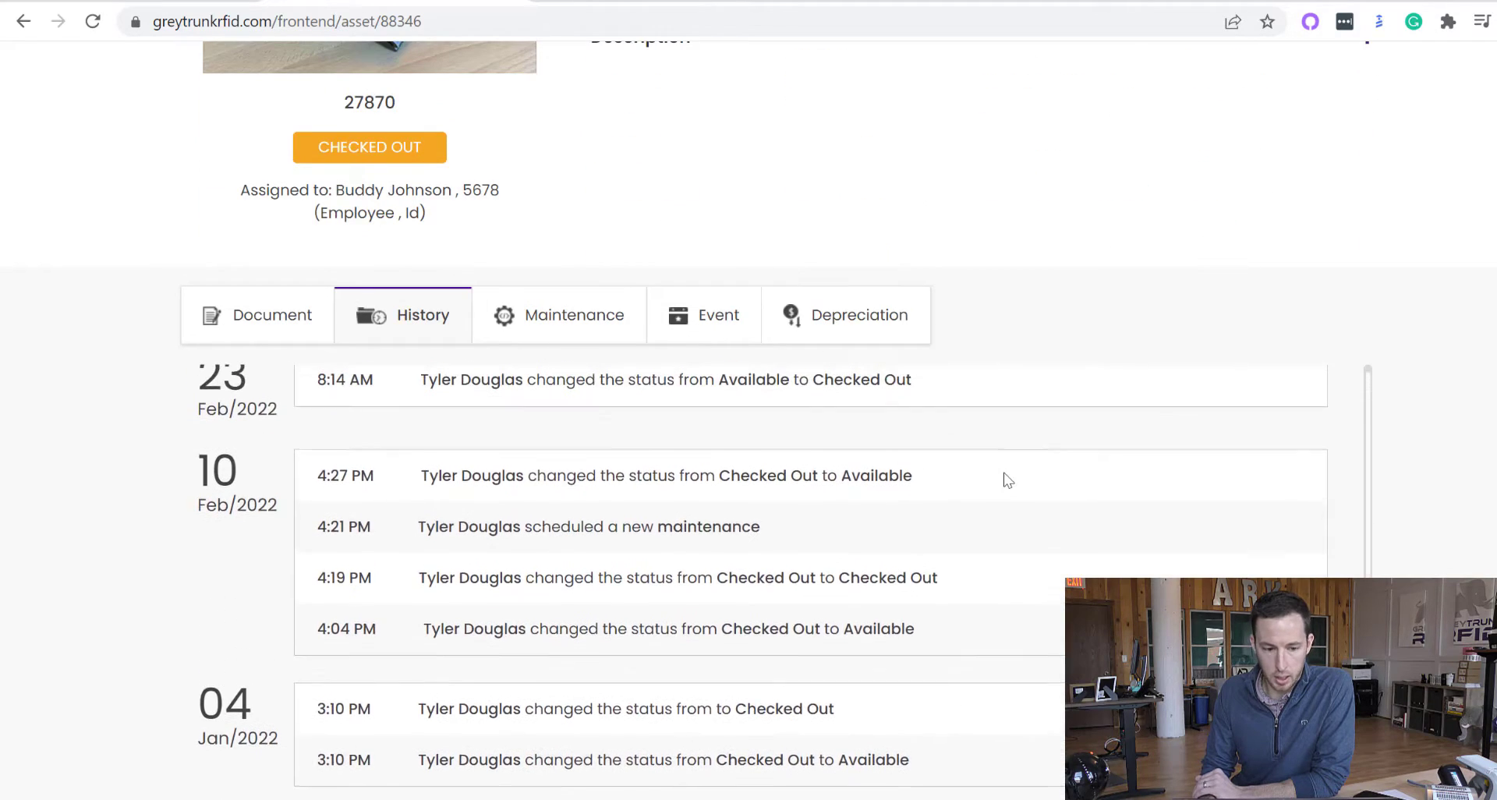
scroll("down", 3)
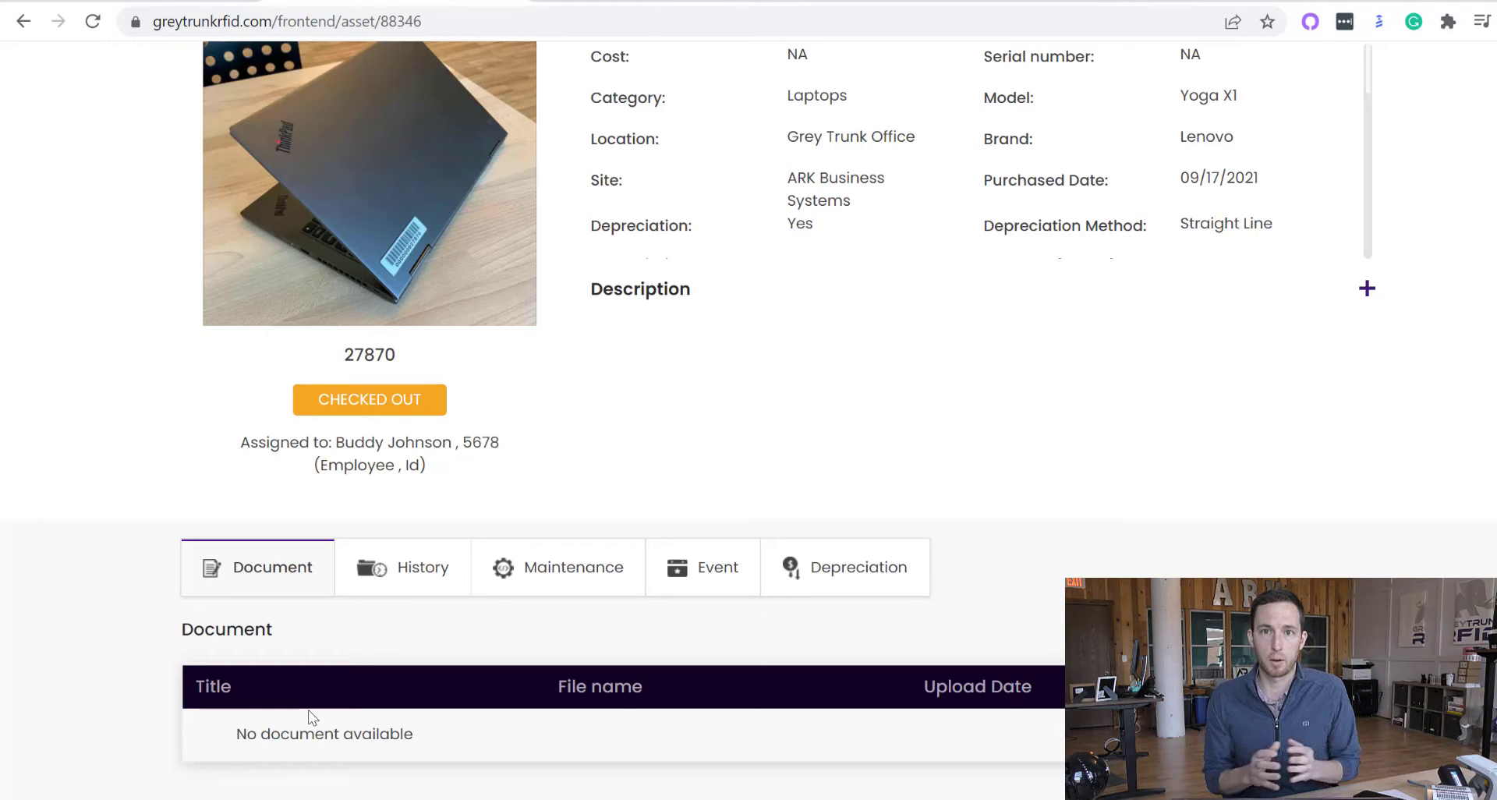
mouse_move(265, 770)
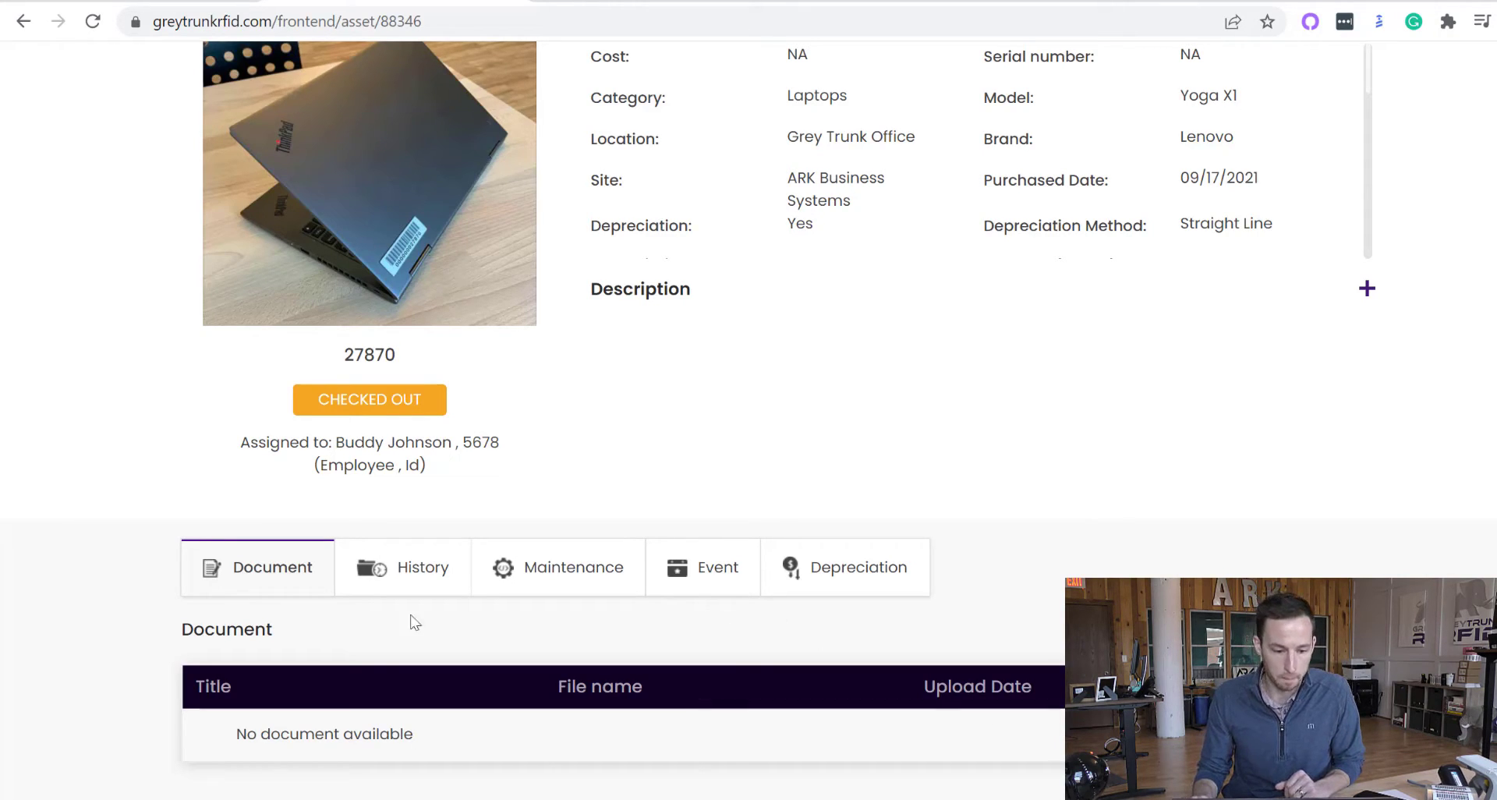
Step: Reopen the History log and scroll through it ahead of the Maintenance section's Update OS task
left_click(422, 567)
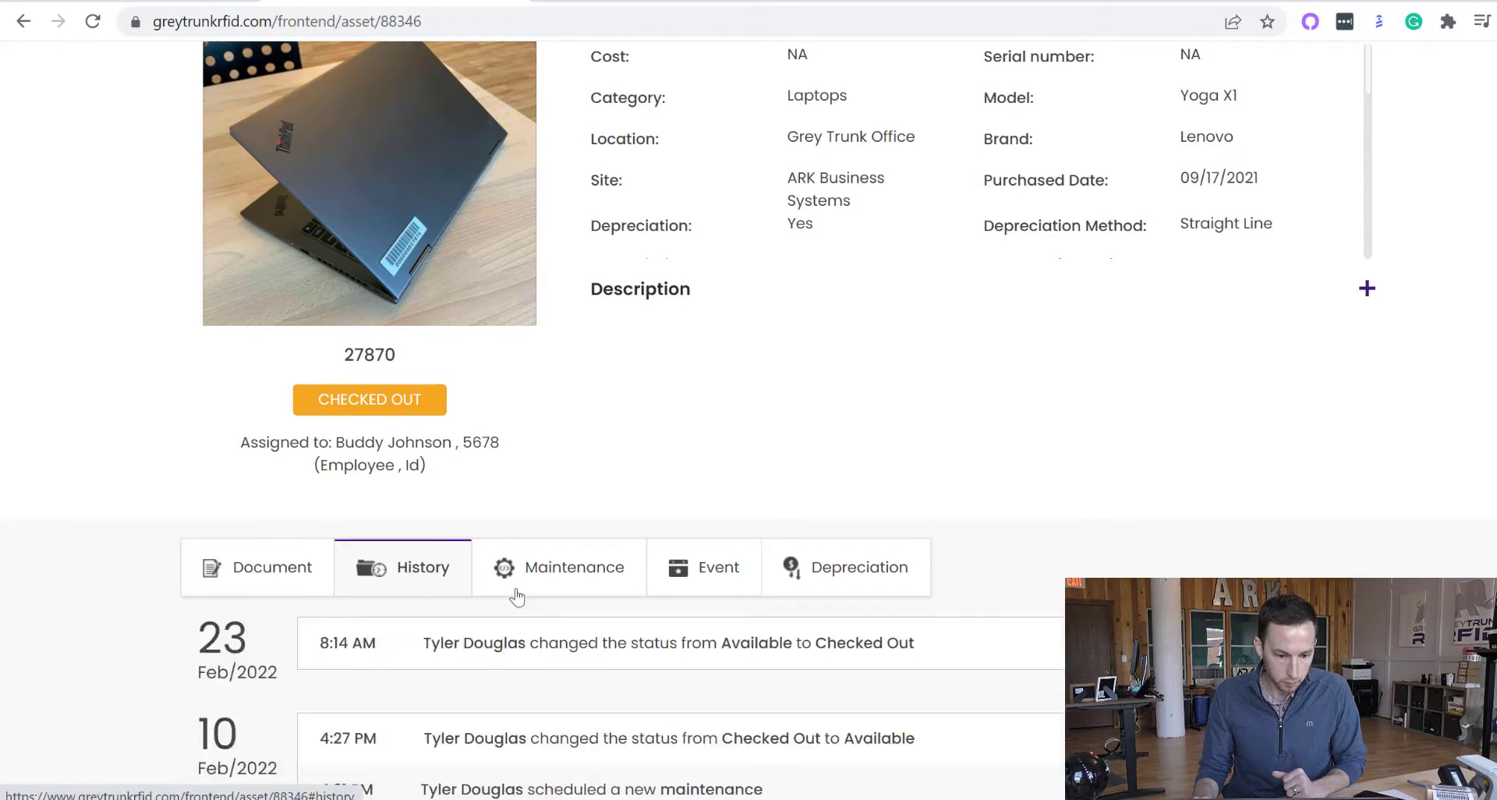
scroll("down", 3)
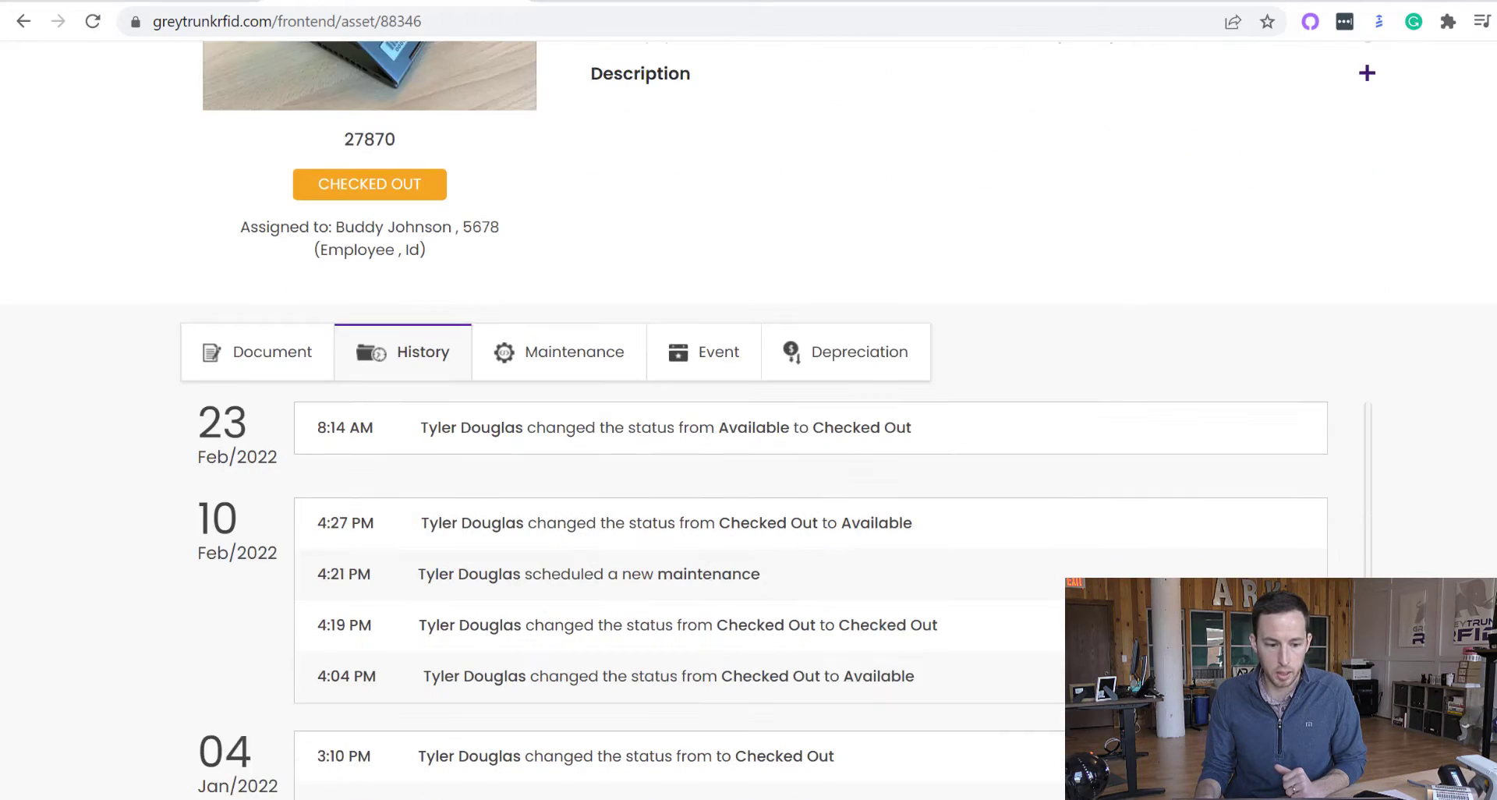
scroll("down", 3)
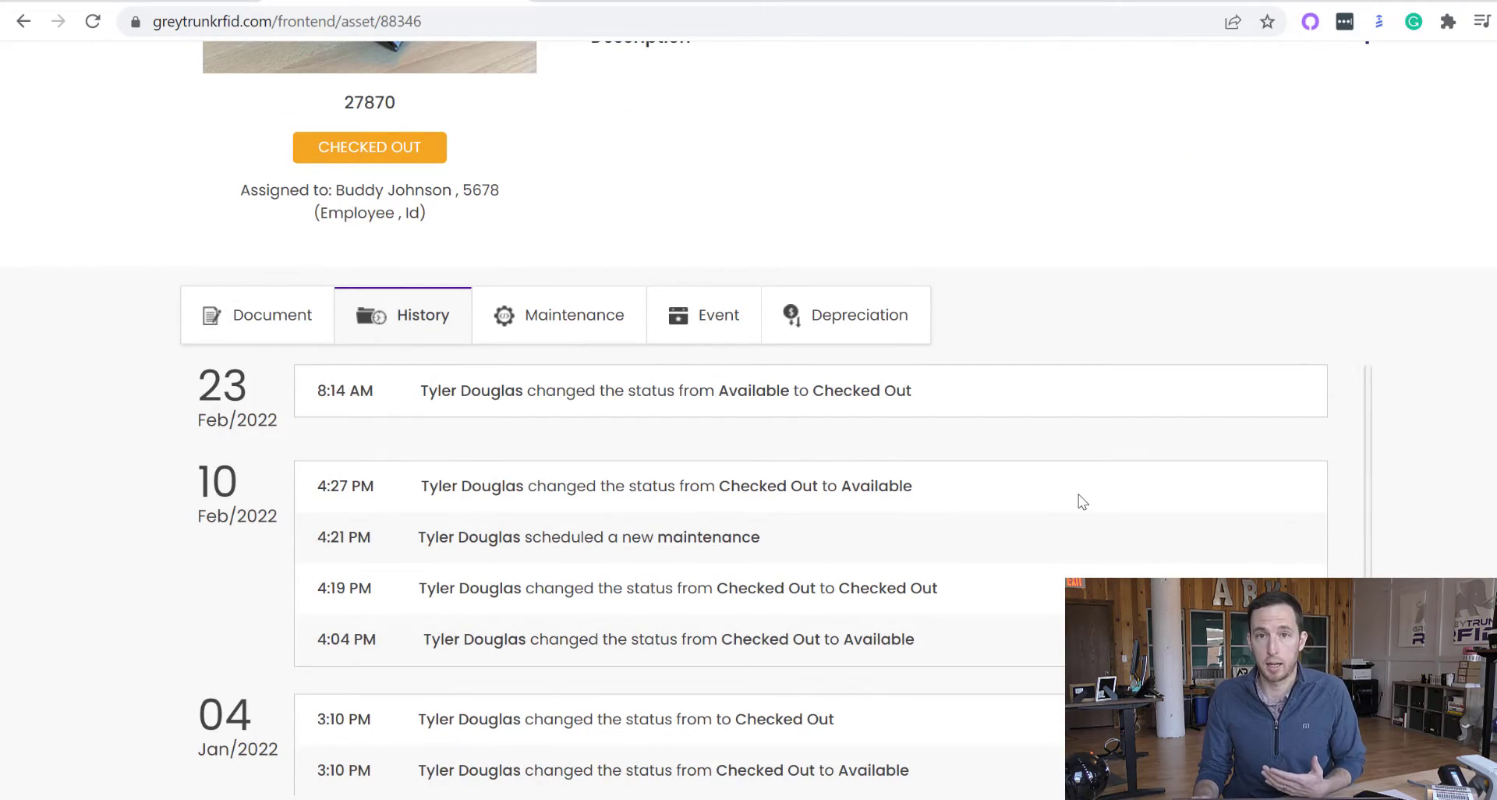
mouse_move(340, 598)
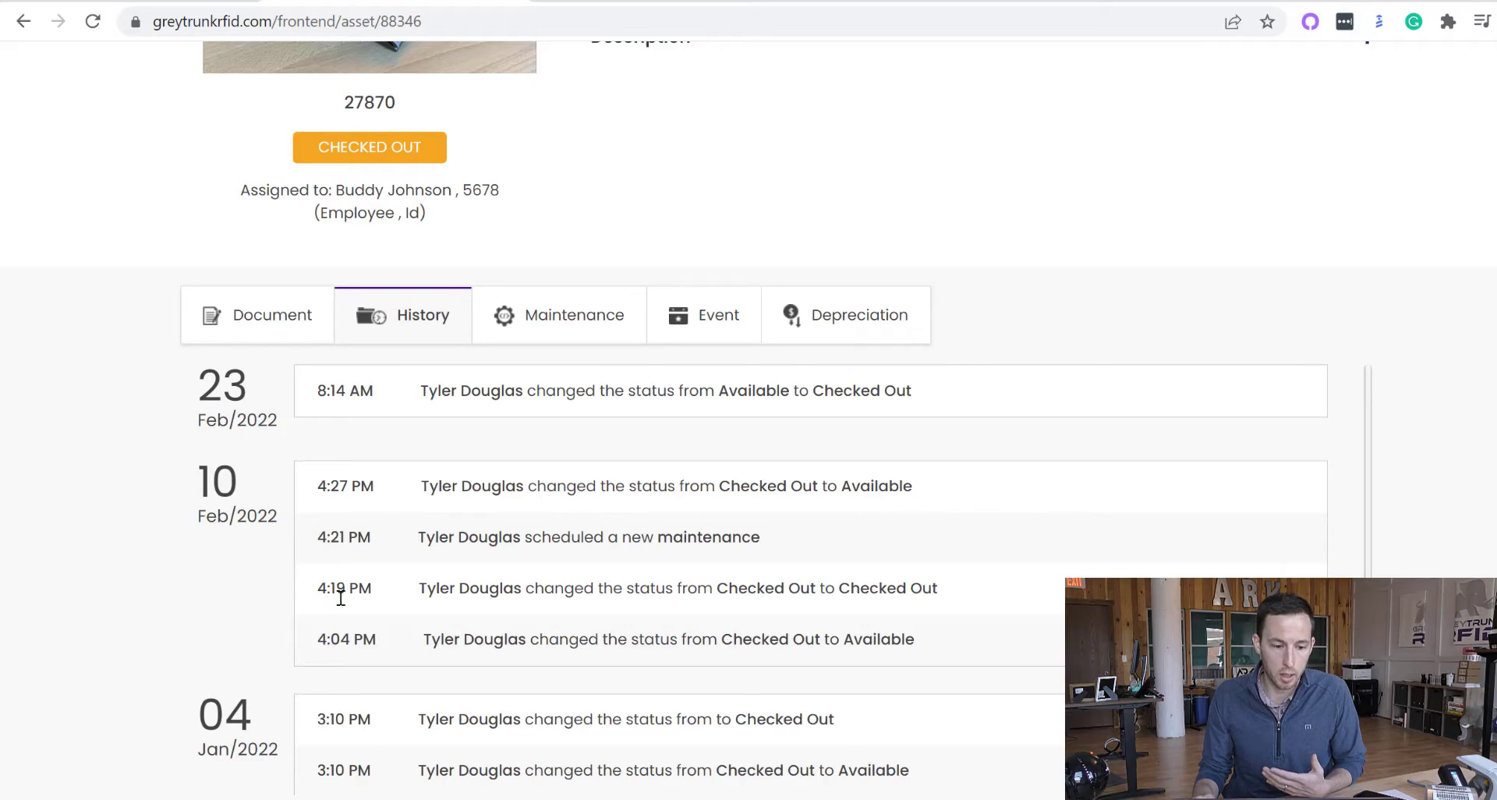
mouse_move(329, 632)
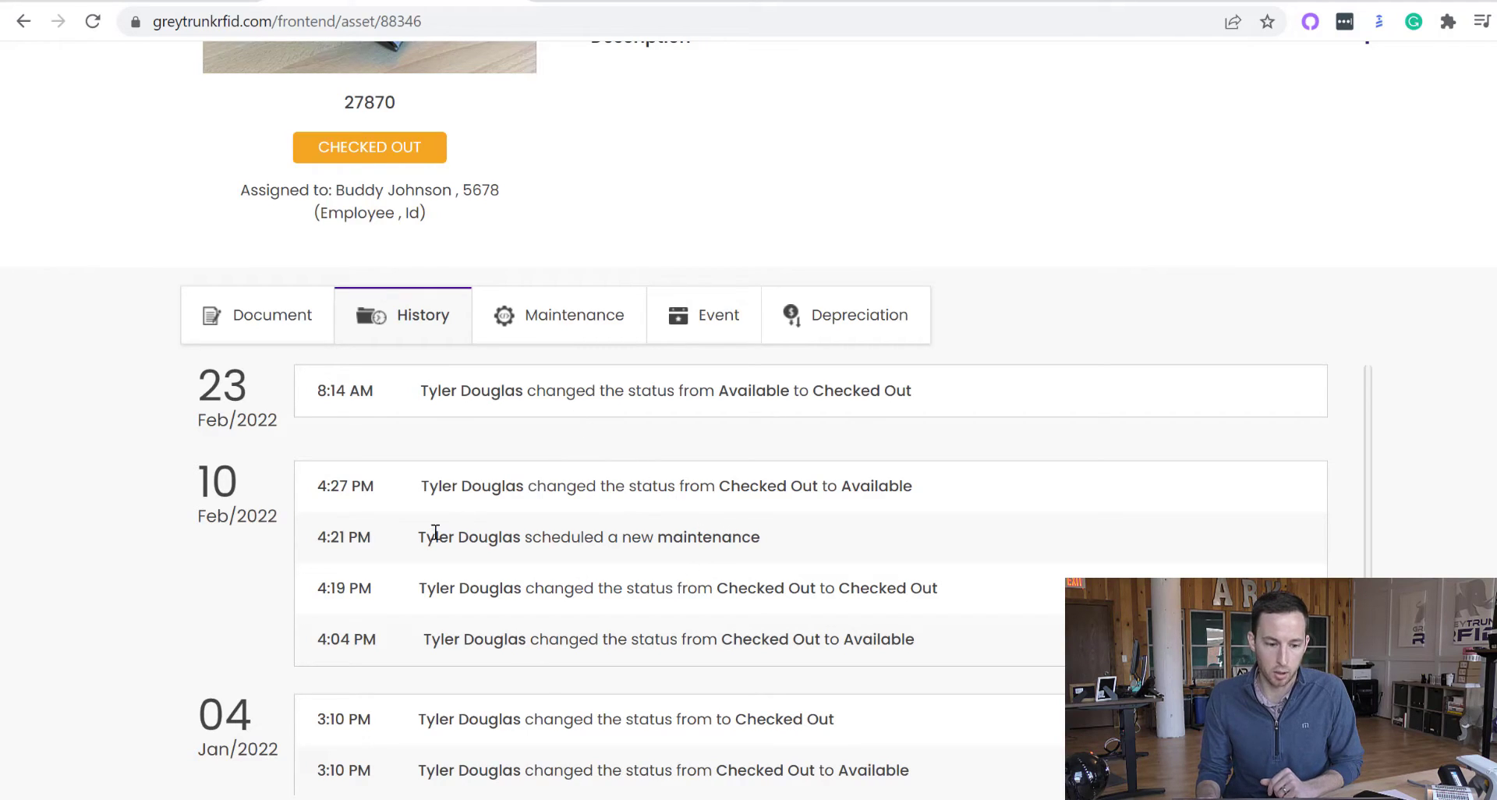
scroll("down", 3)
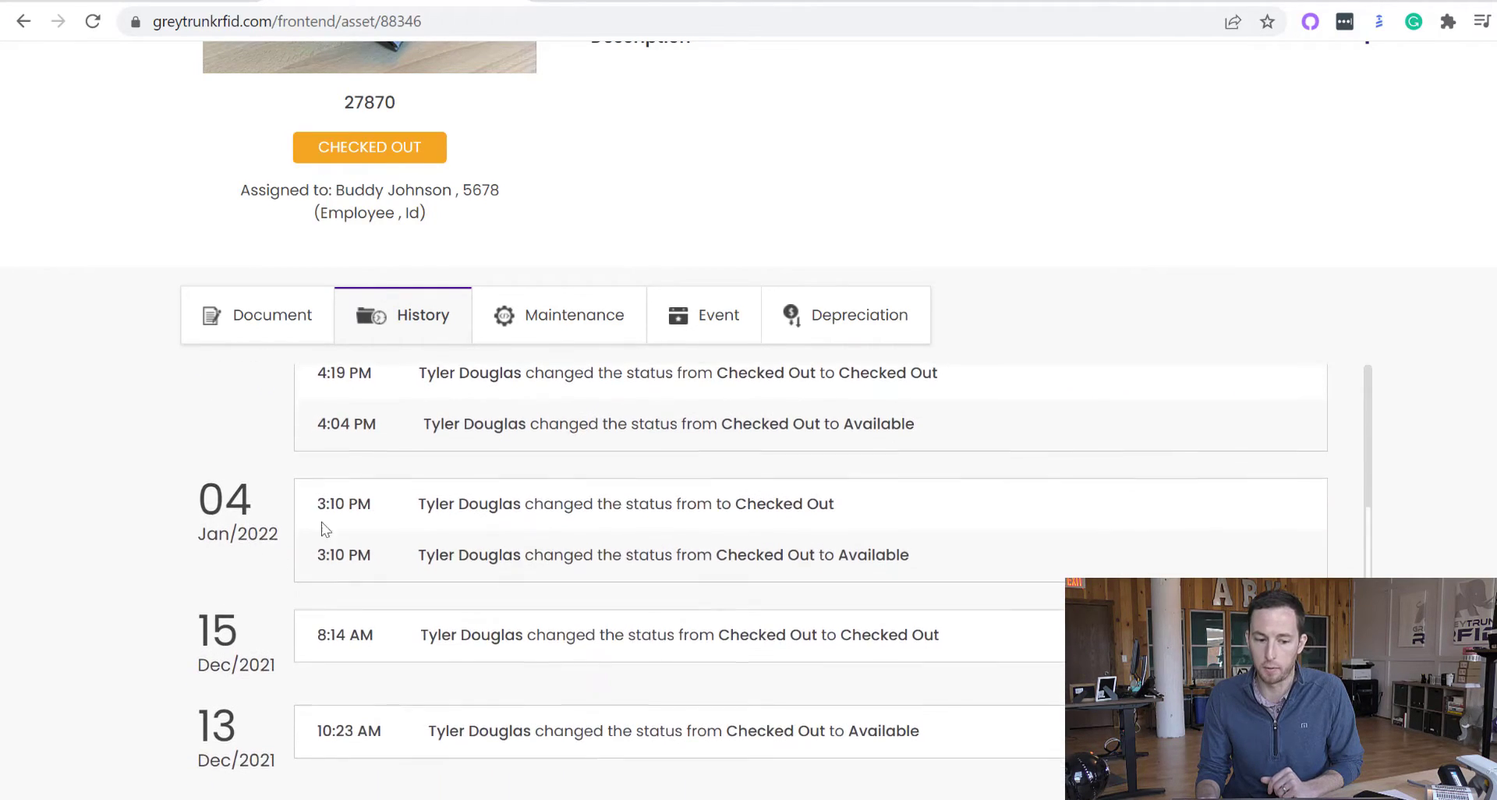
scroll("up", 3)
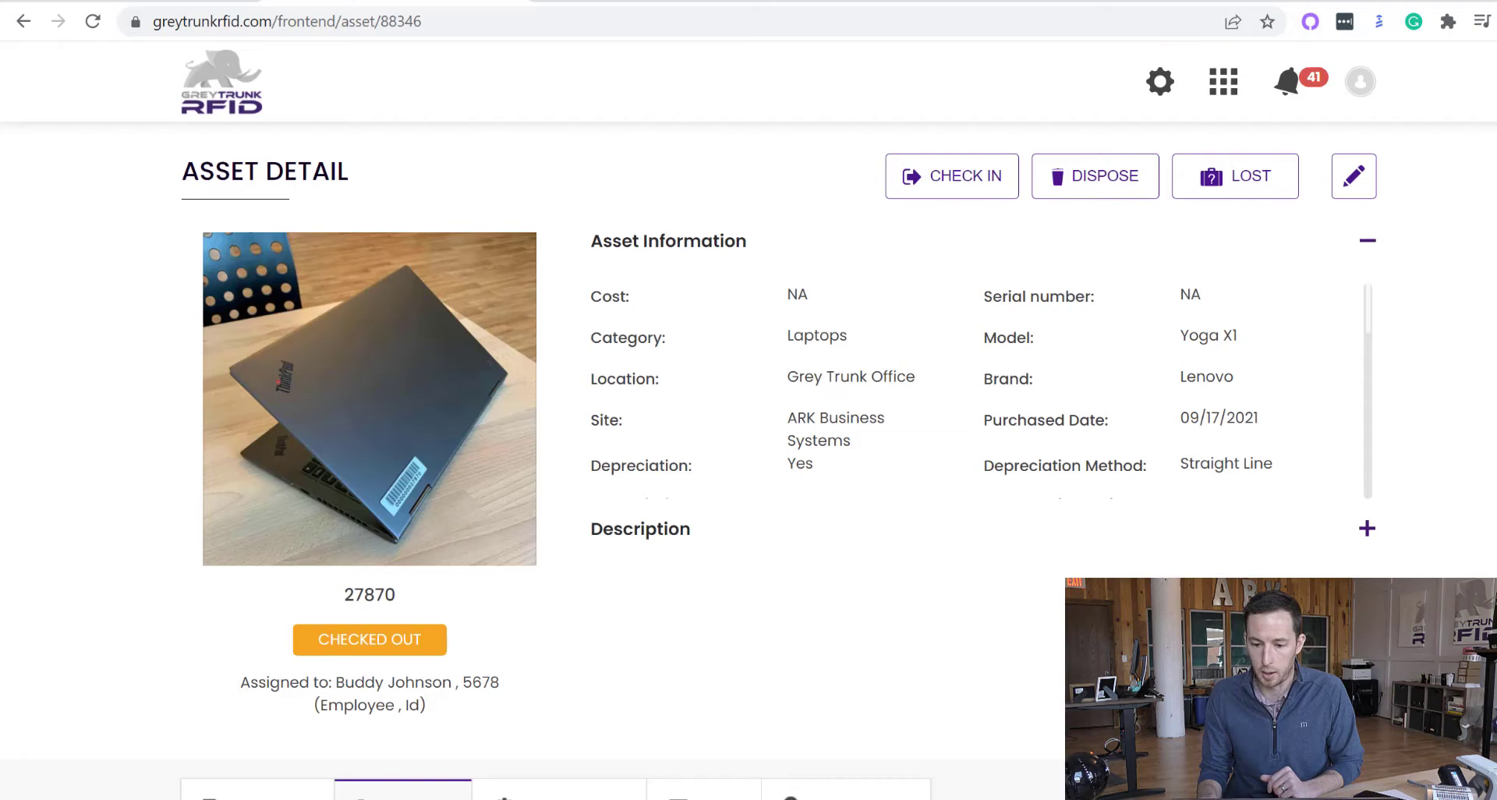
scroll("down", 3)
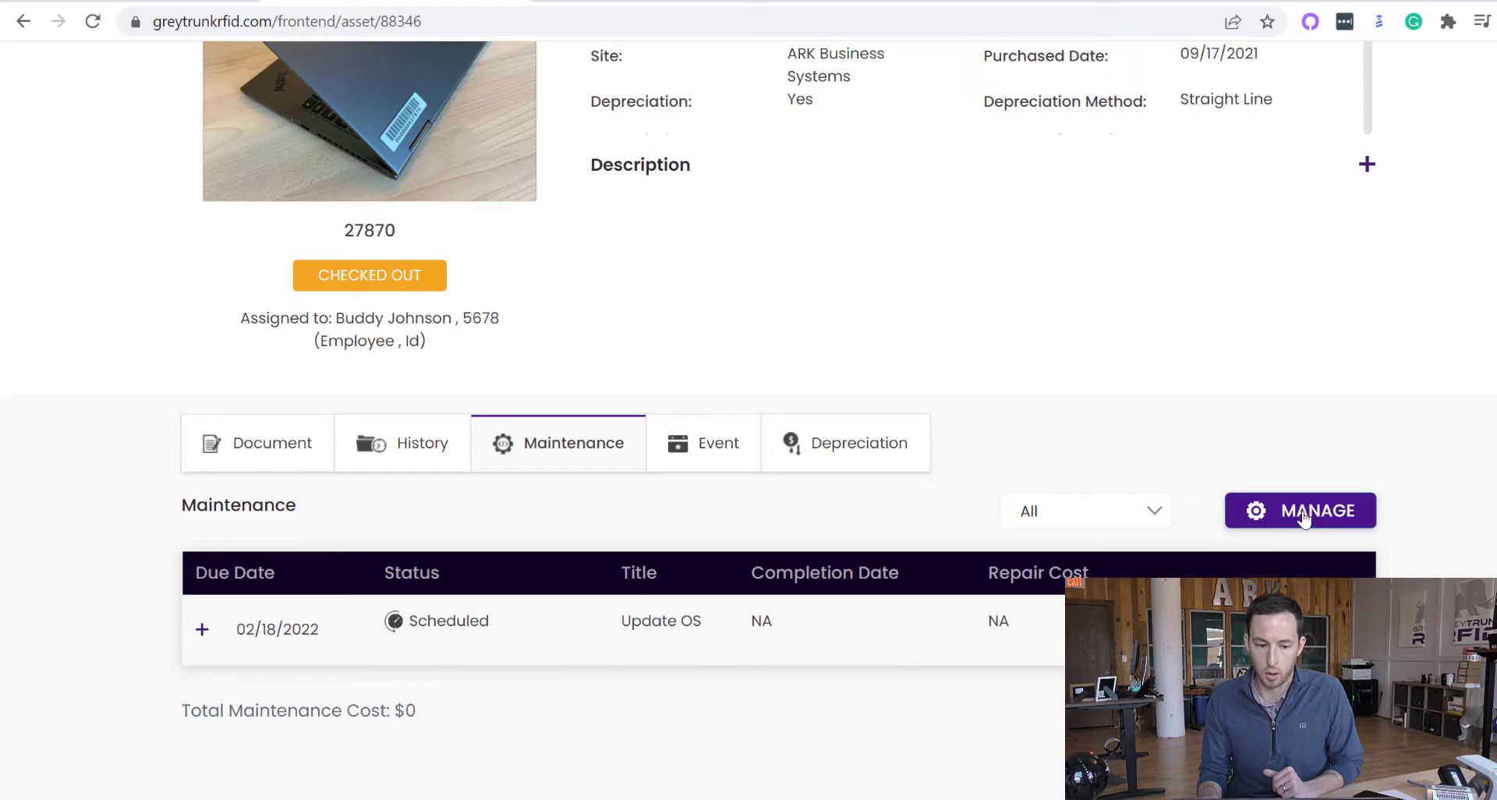
Step: View the MANAGE maintenance options for asset 27870, then close that popup
left_click(1299, 510)
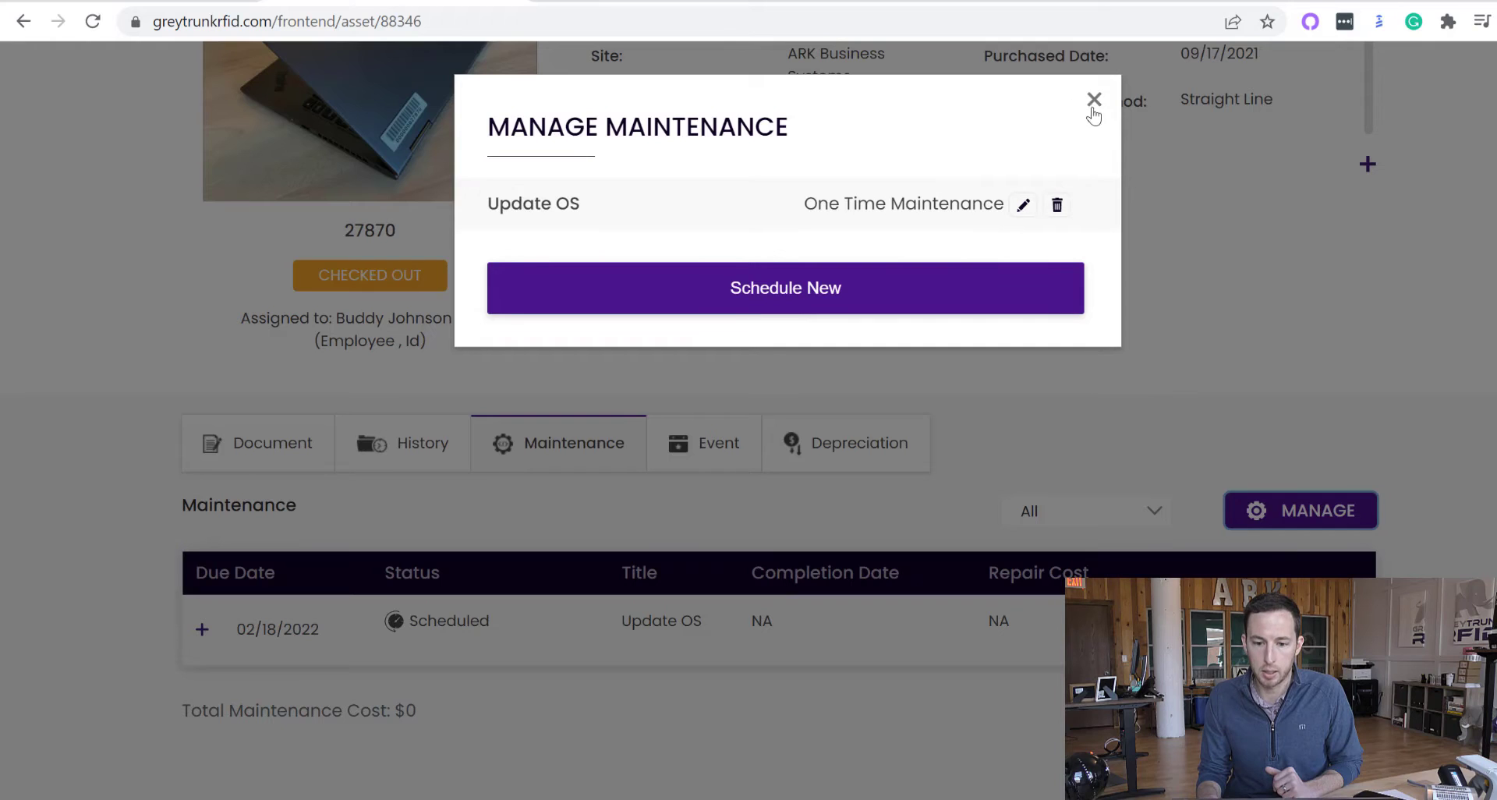
left_click(1094, 99)
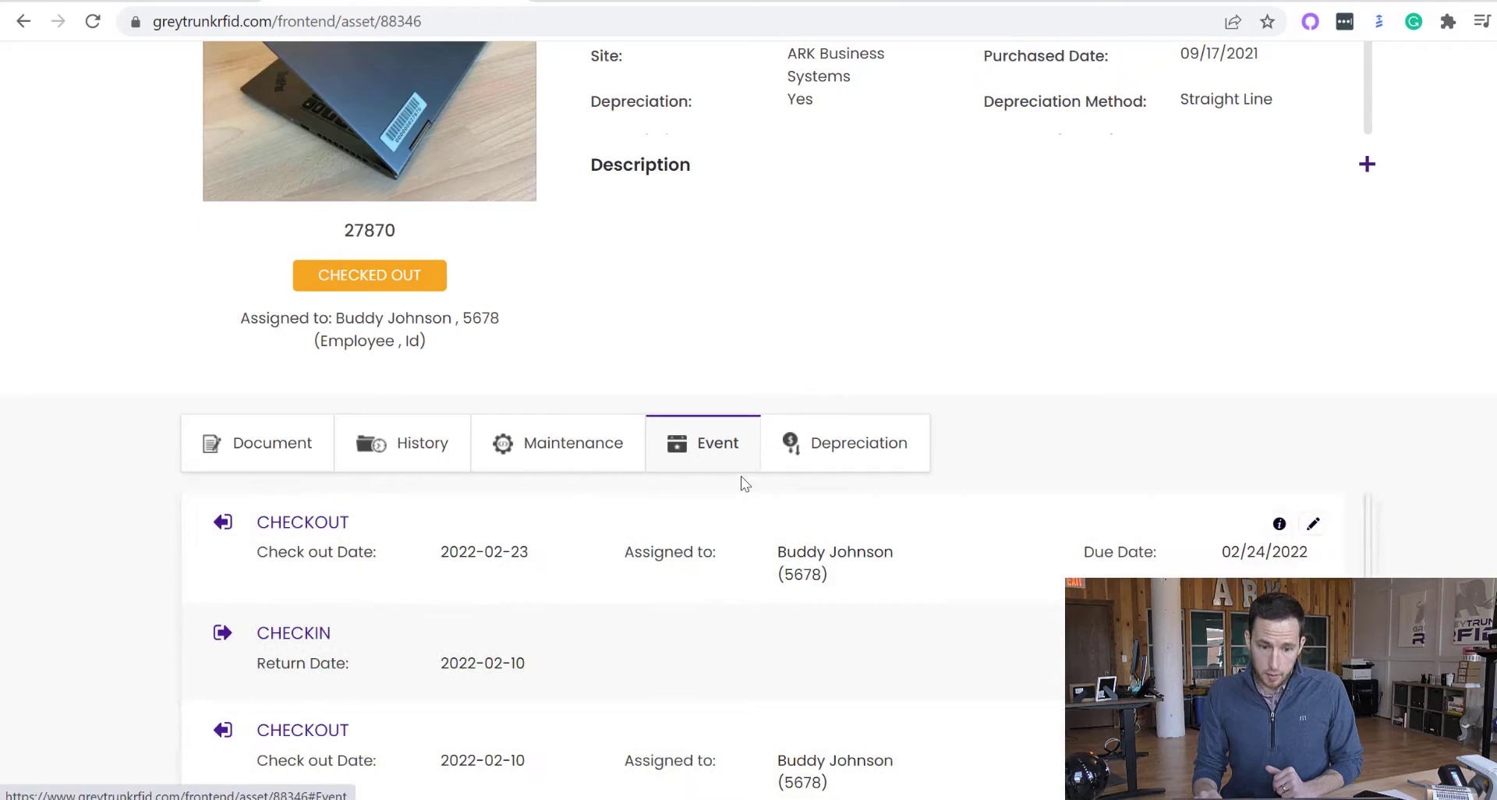
mouse_move(607, 571)
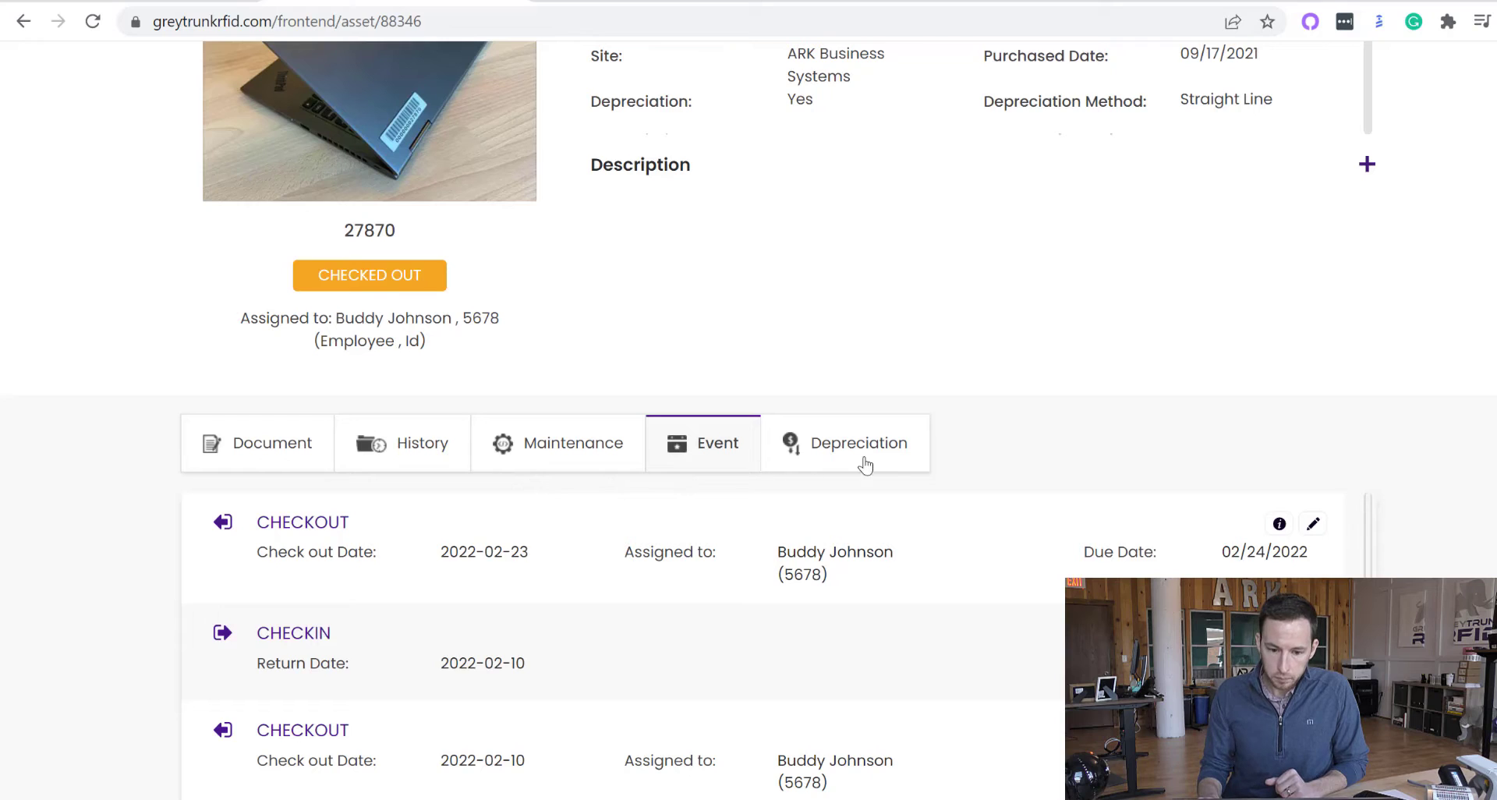
Step: Show laptop 27870's Depreciation chart and table and scroll through the schedule
left_click(844, 442)
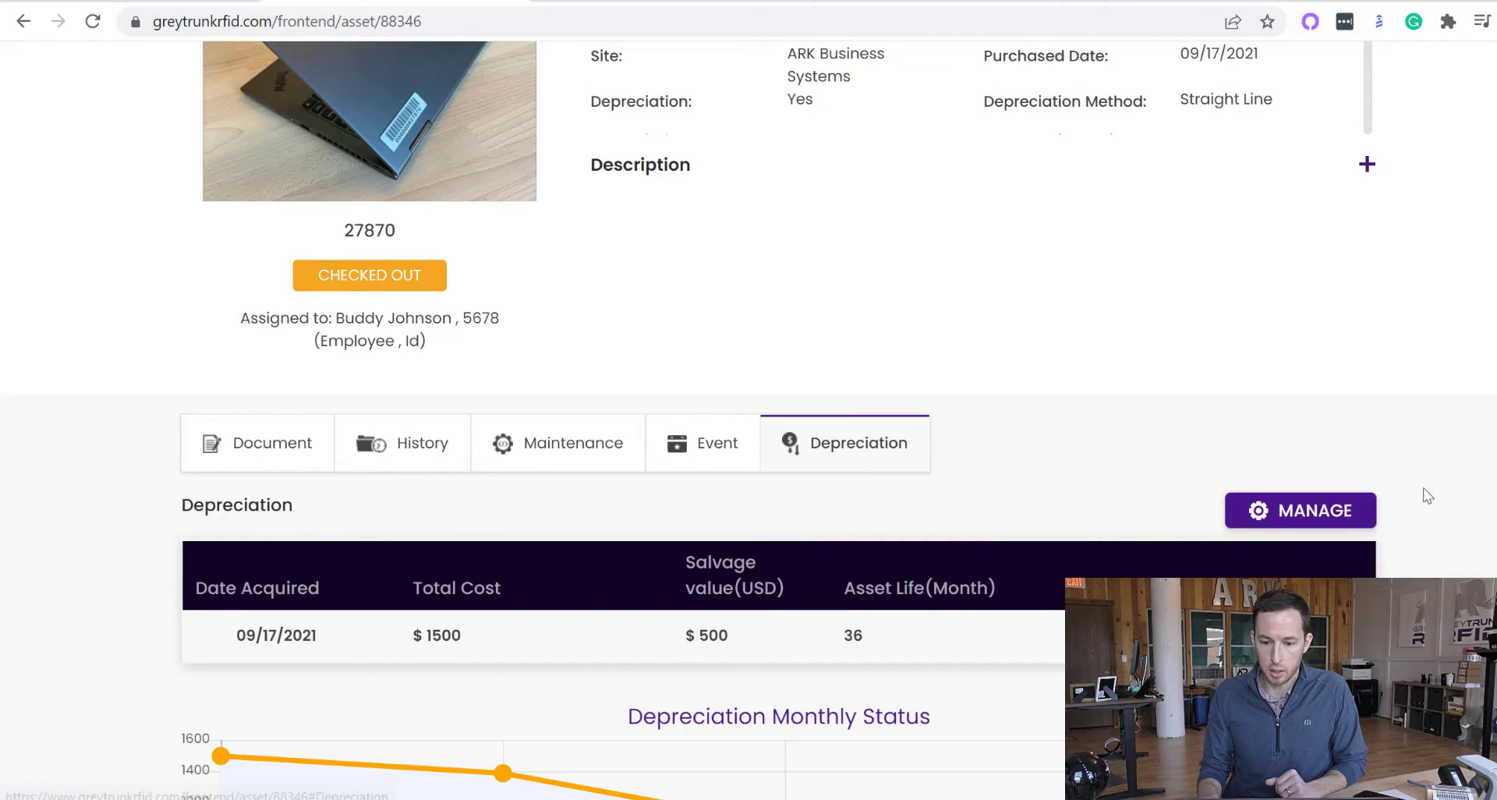
scroll("down", 3)
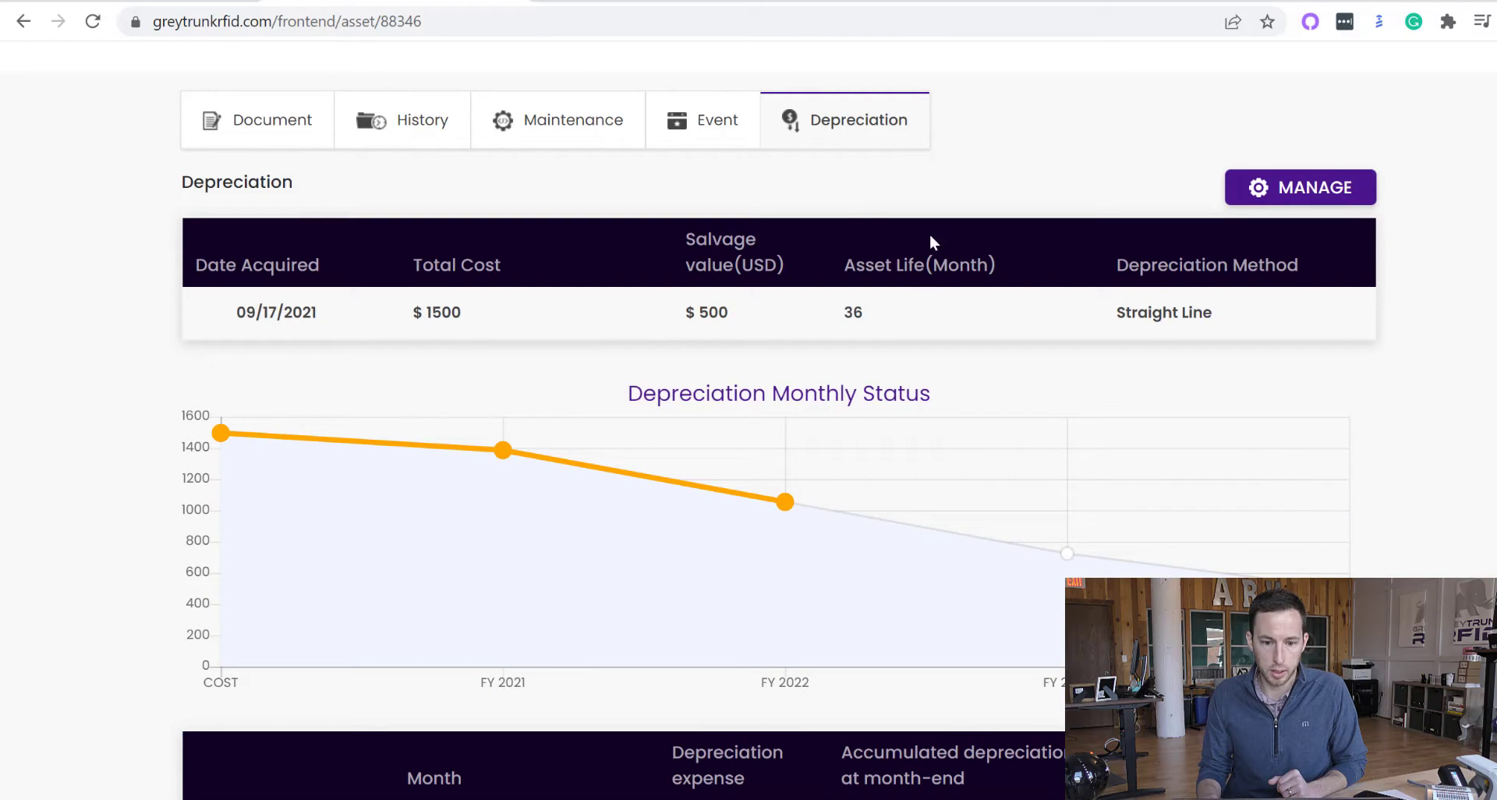
mouse_move(1437, 401)
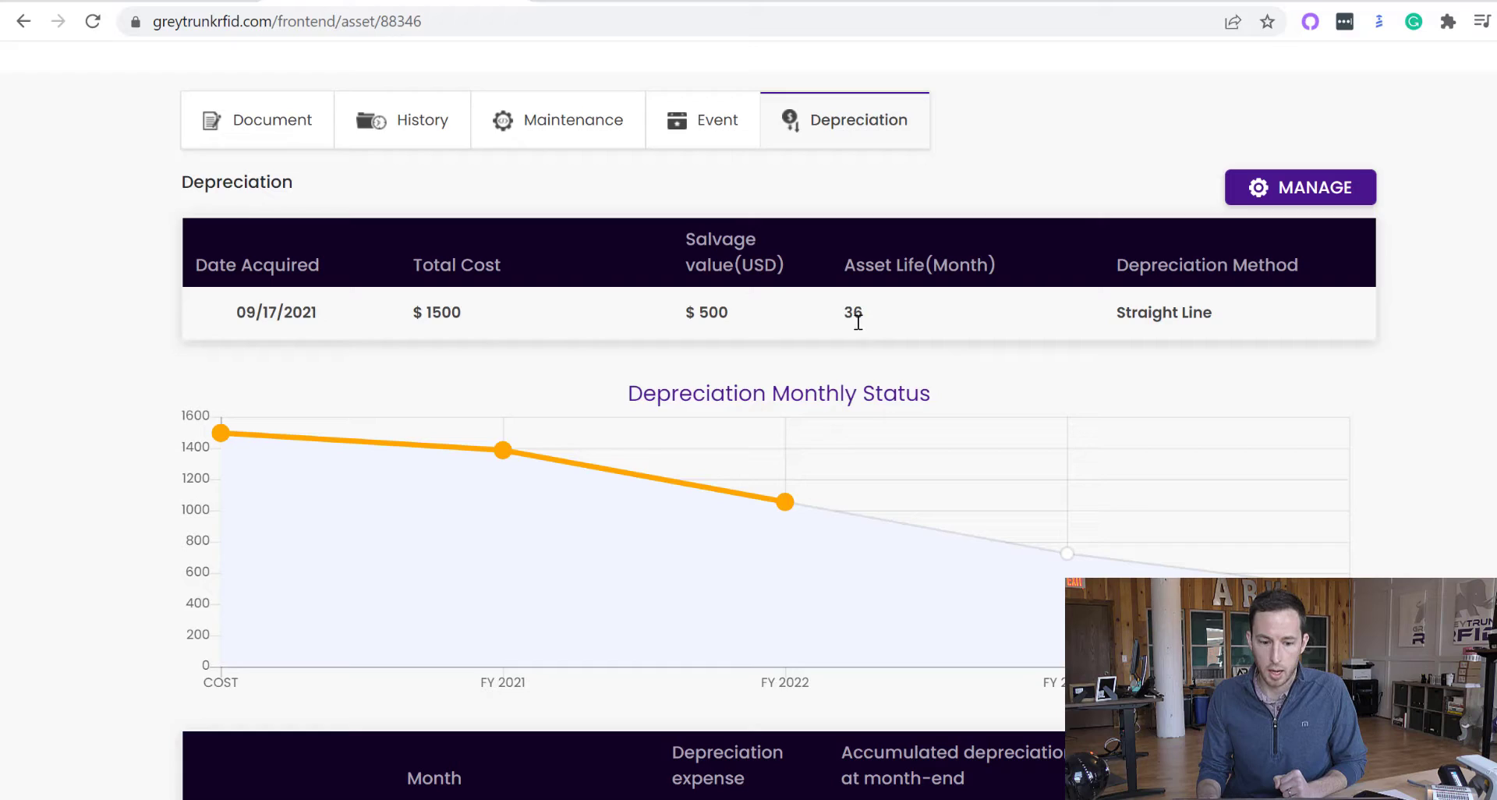
scroll("down", 3)
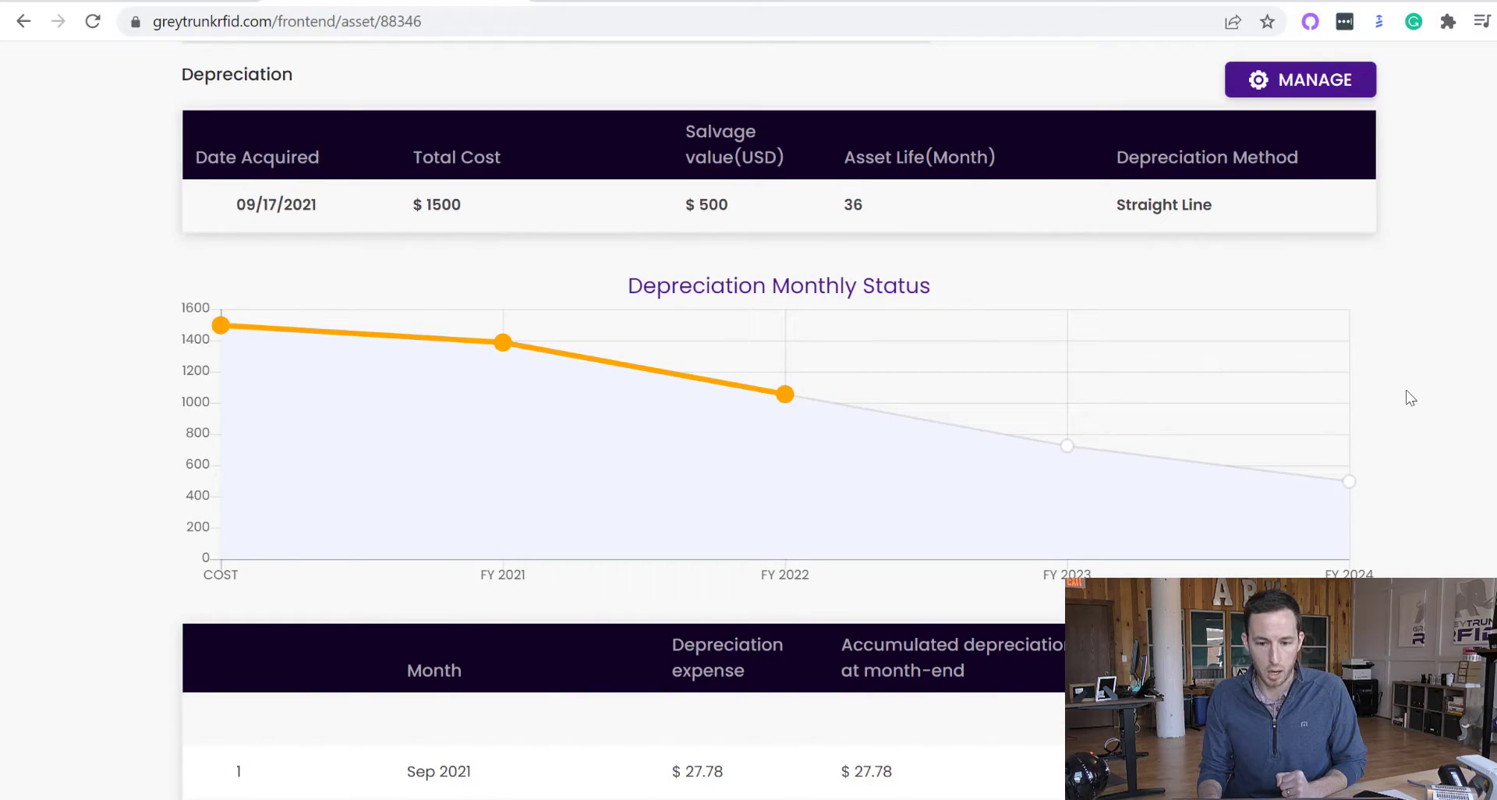
scroll("down", 3)
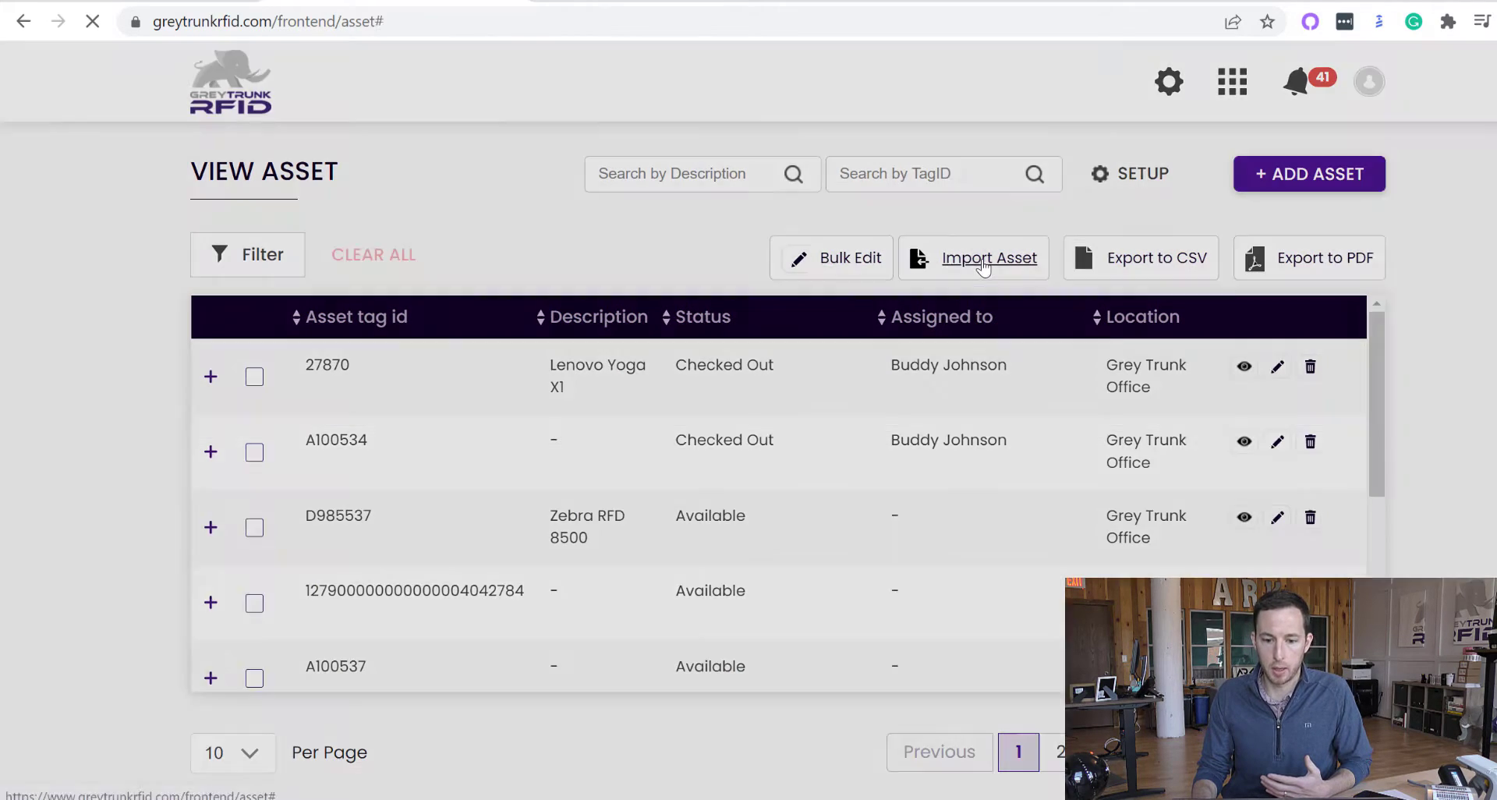
Step: View the Import Asset dialog, then expand the apps grid menu to reach Reports
left_click(991, 258)
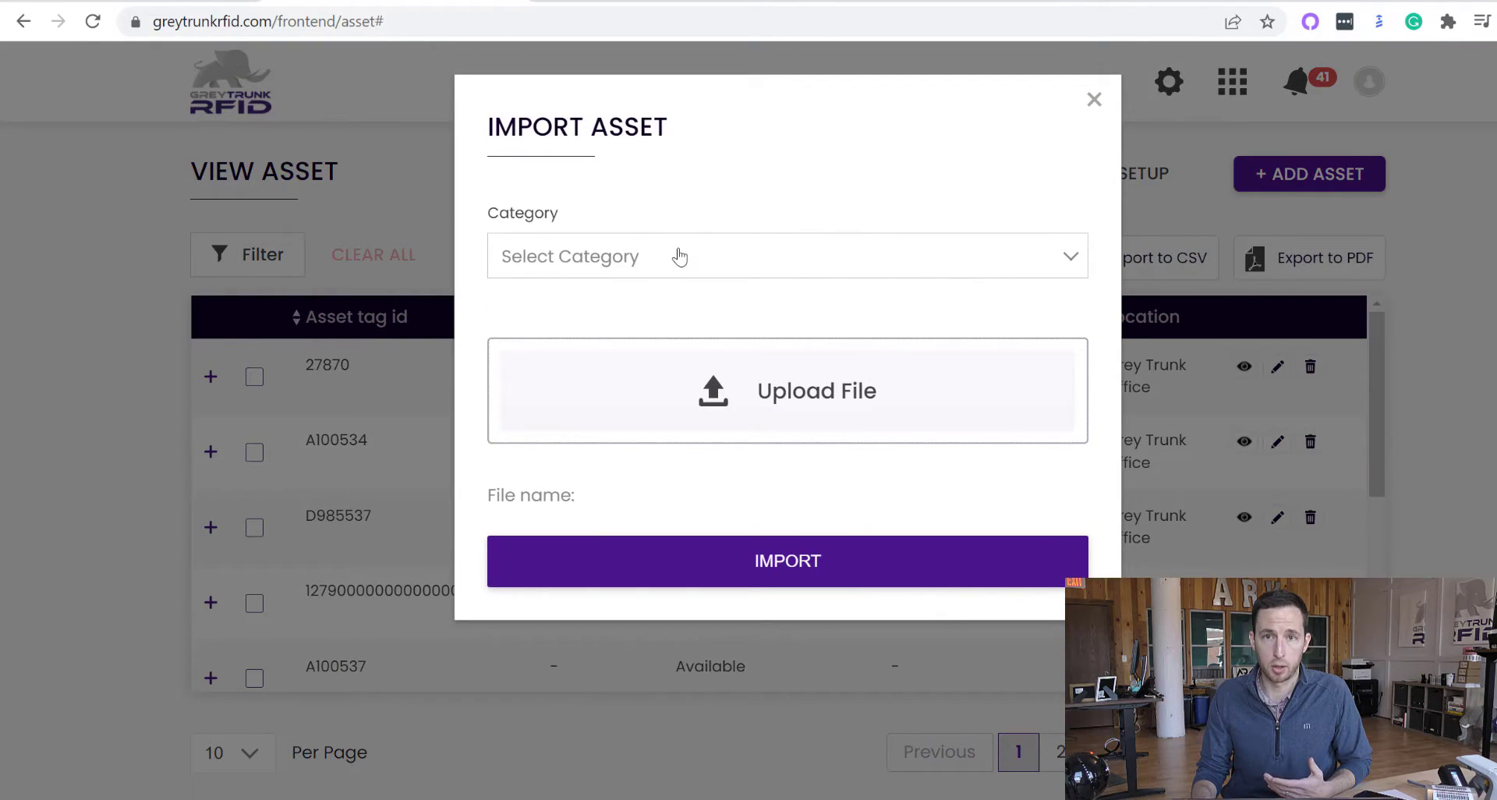
mouse_move(728, 208)
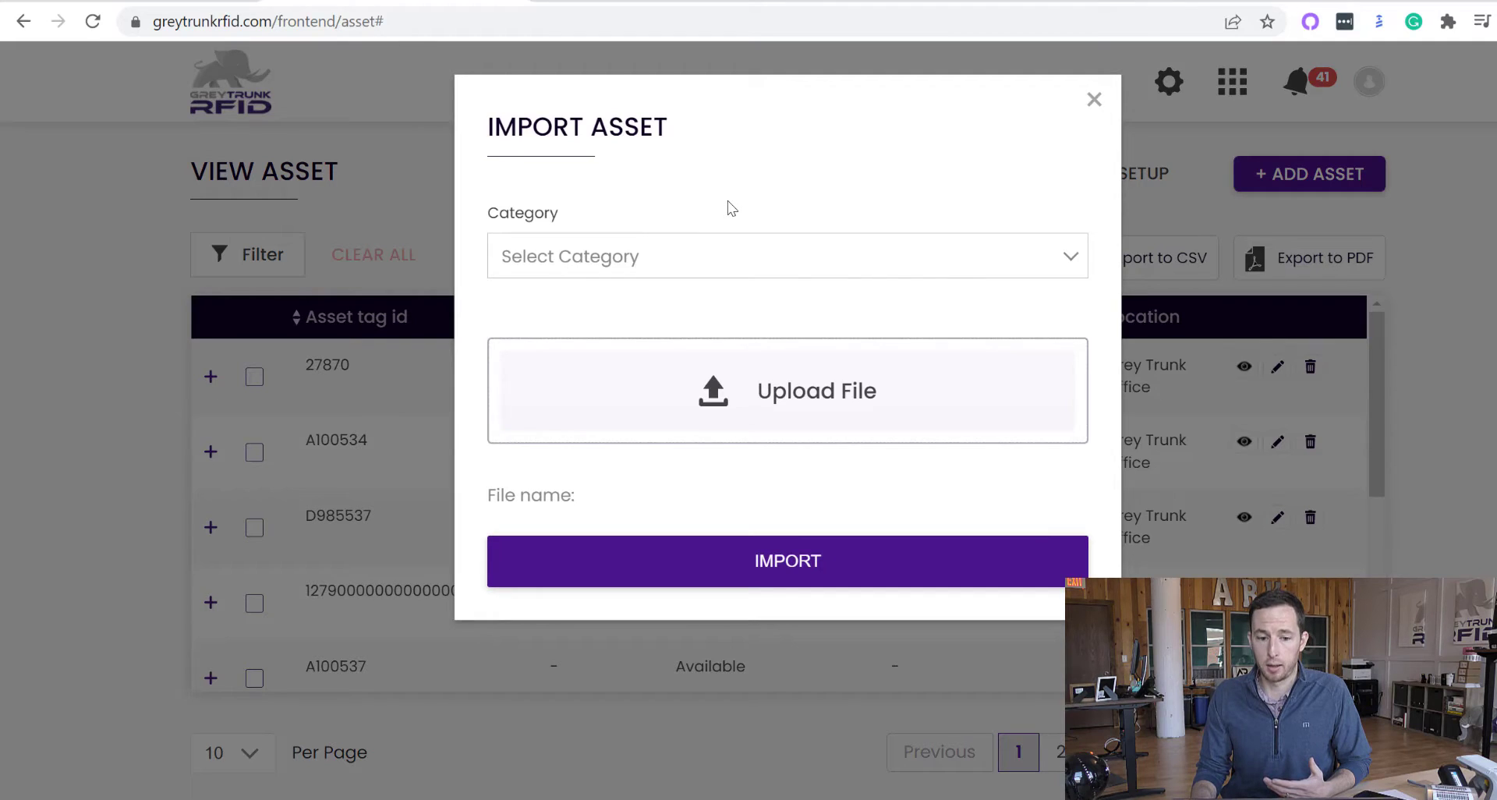
mouse_move(601, 174)
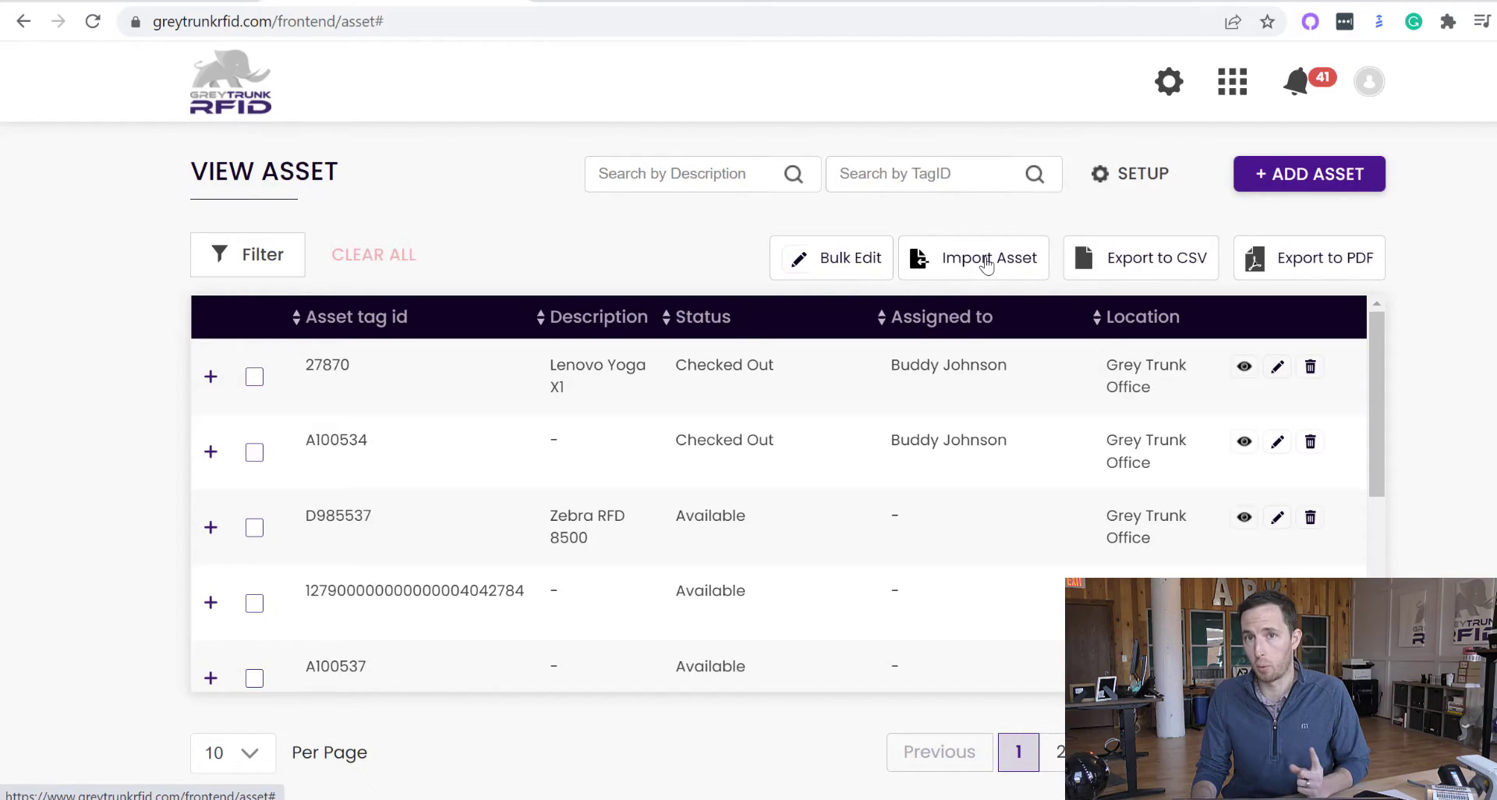
mouse_move(939, 275)
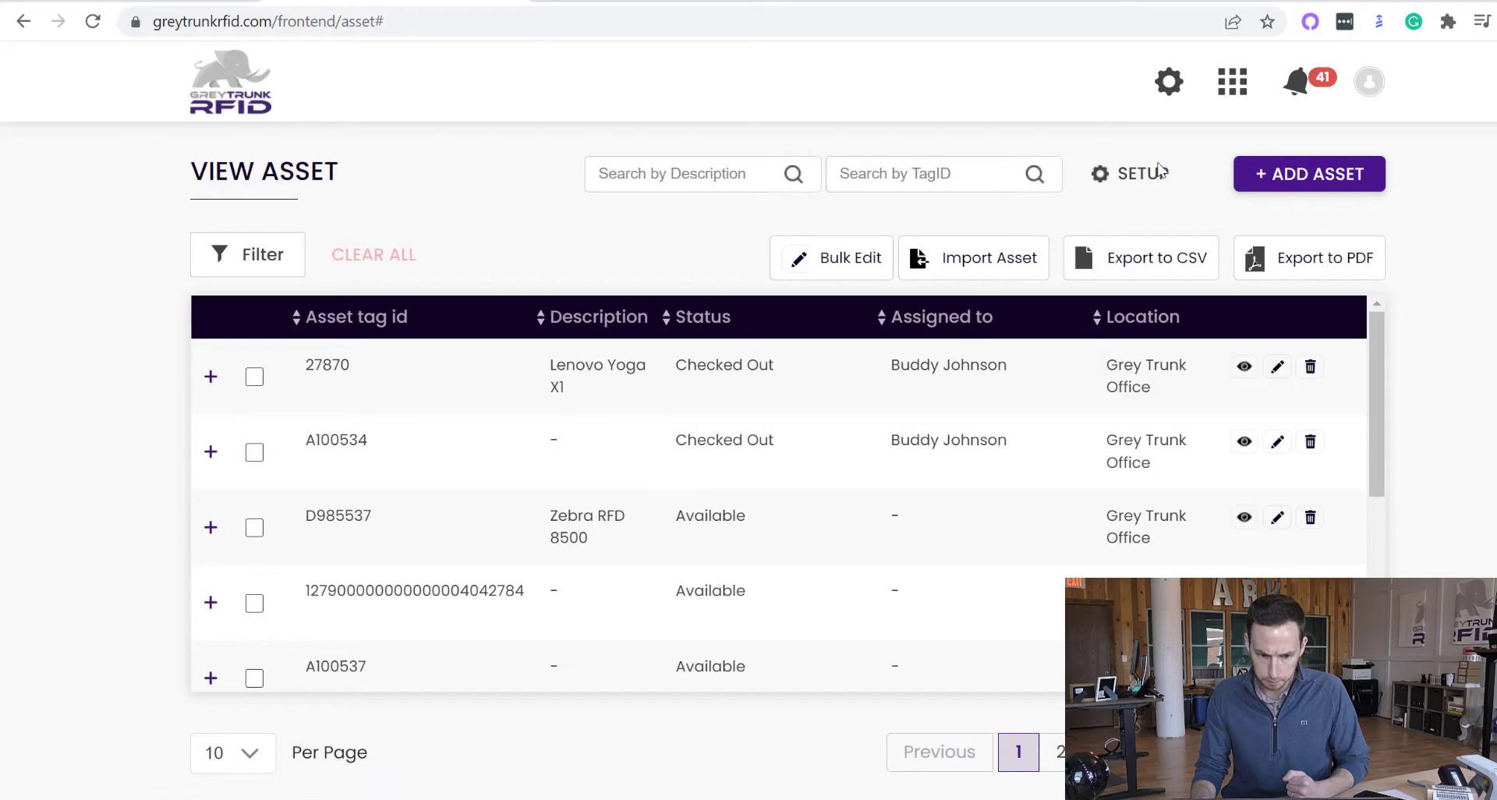
mouse_move(1303, 93)
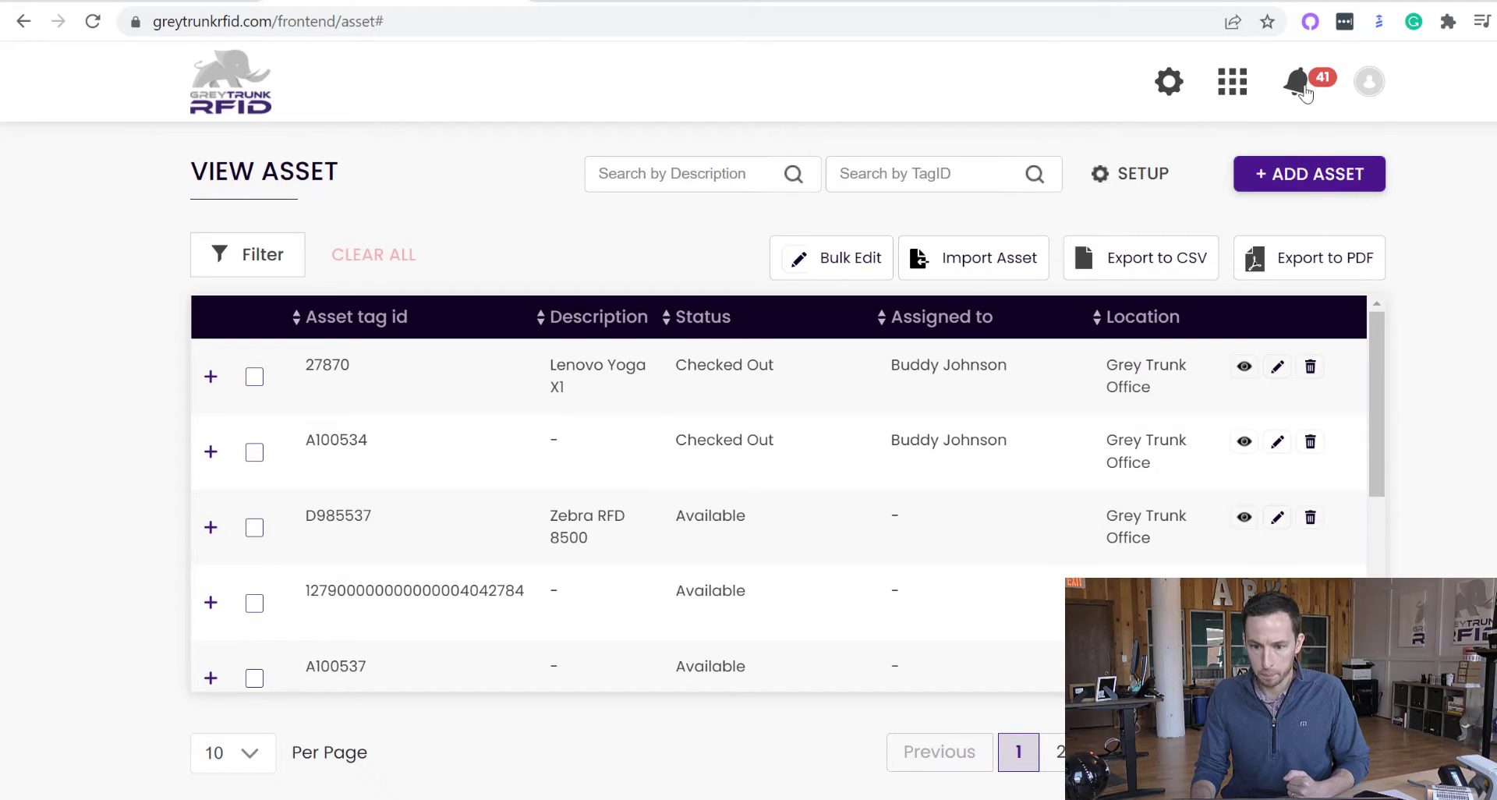
left_click(1232, 81)
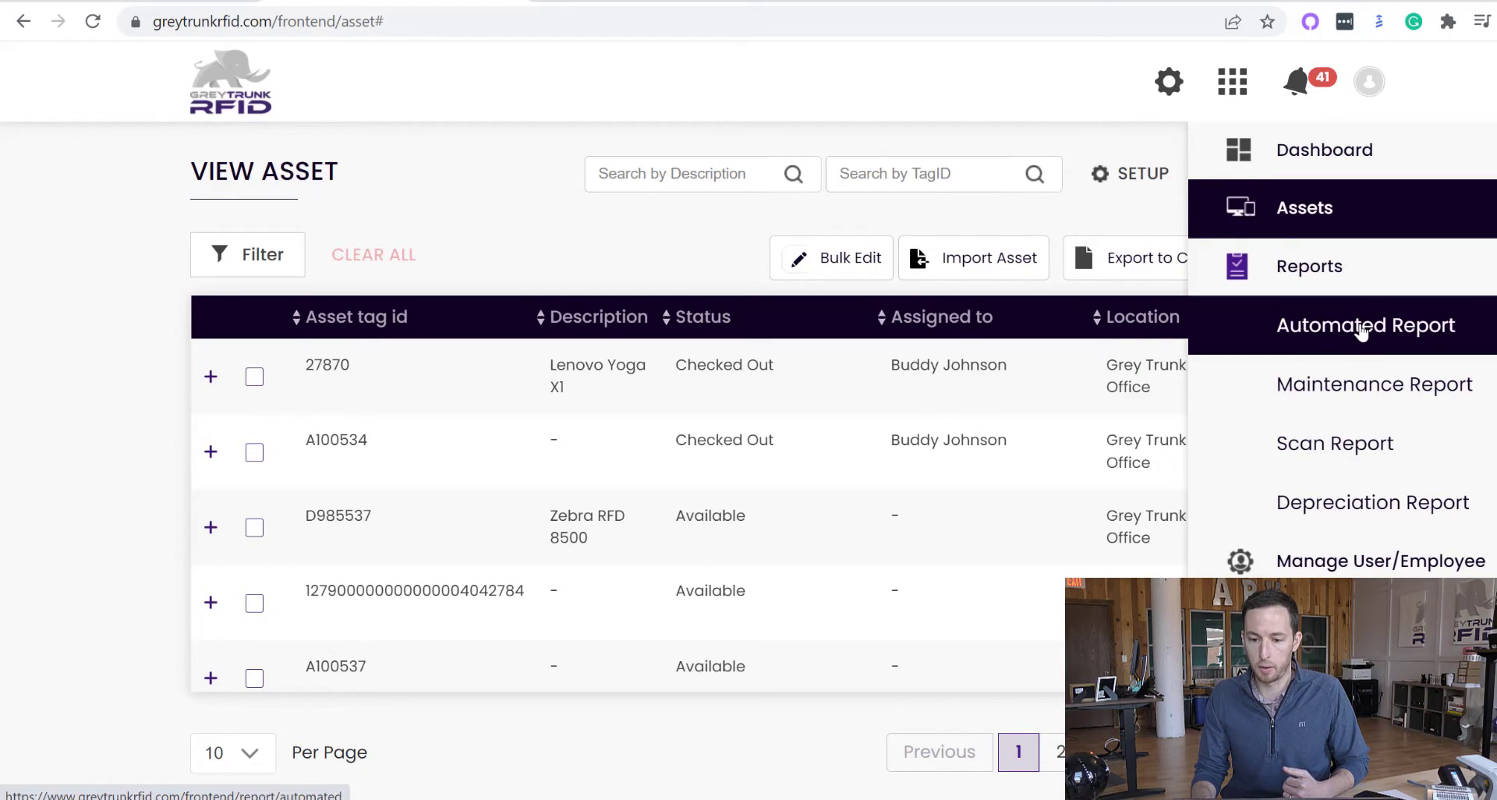
Step: Go to Automated Reports and review the Add Automated Report create form, then reopen the apps menu
left_click(1366, 326)
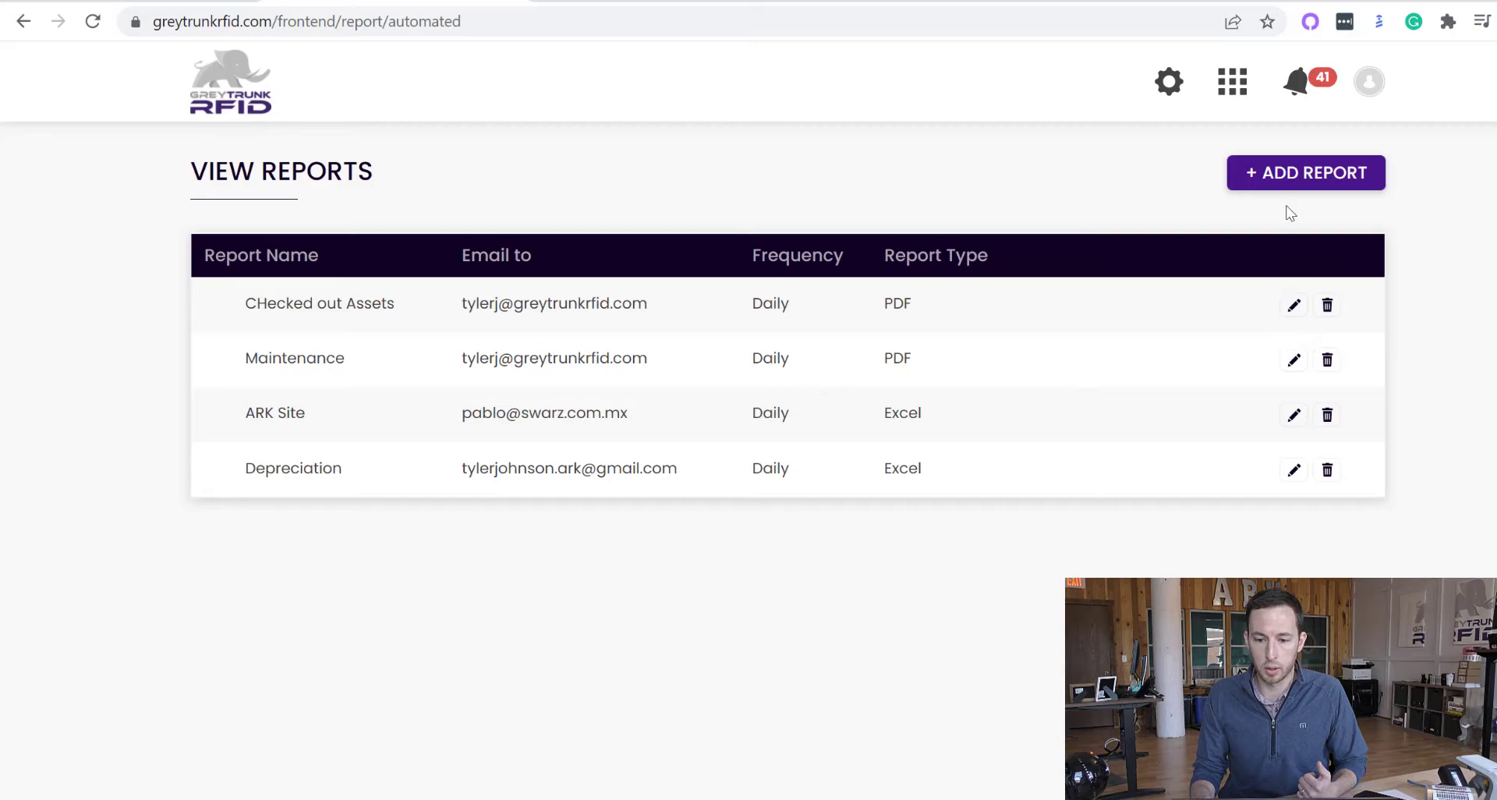
left_click(1305, 173)
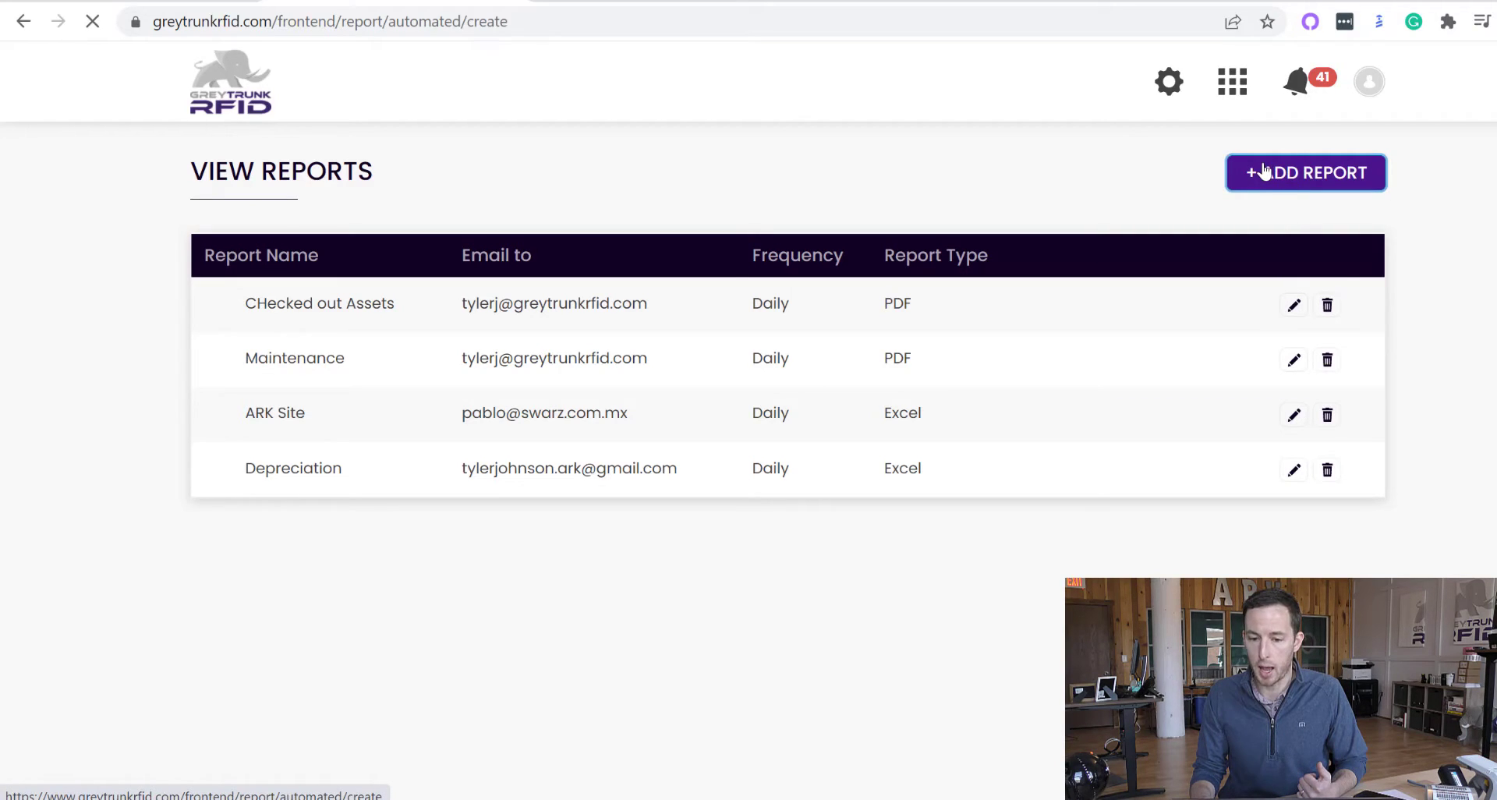
left_click(1305, 173)
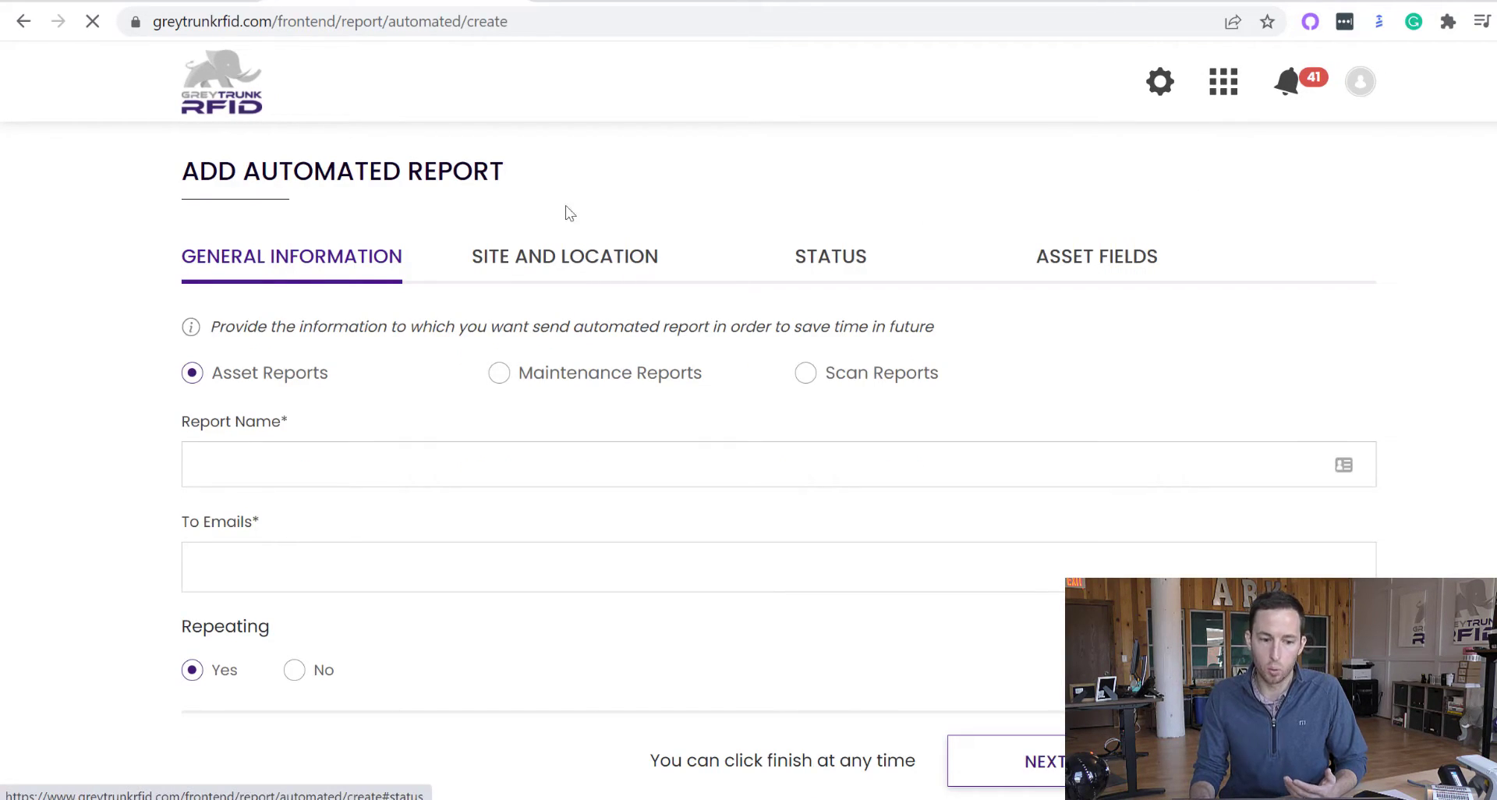
scroll("down", 3)
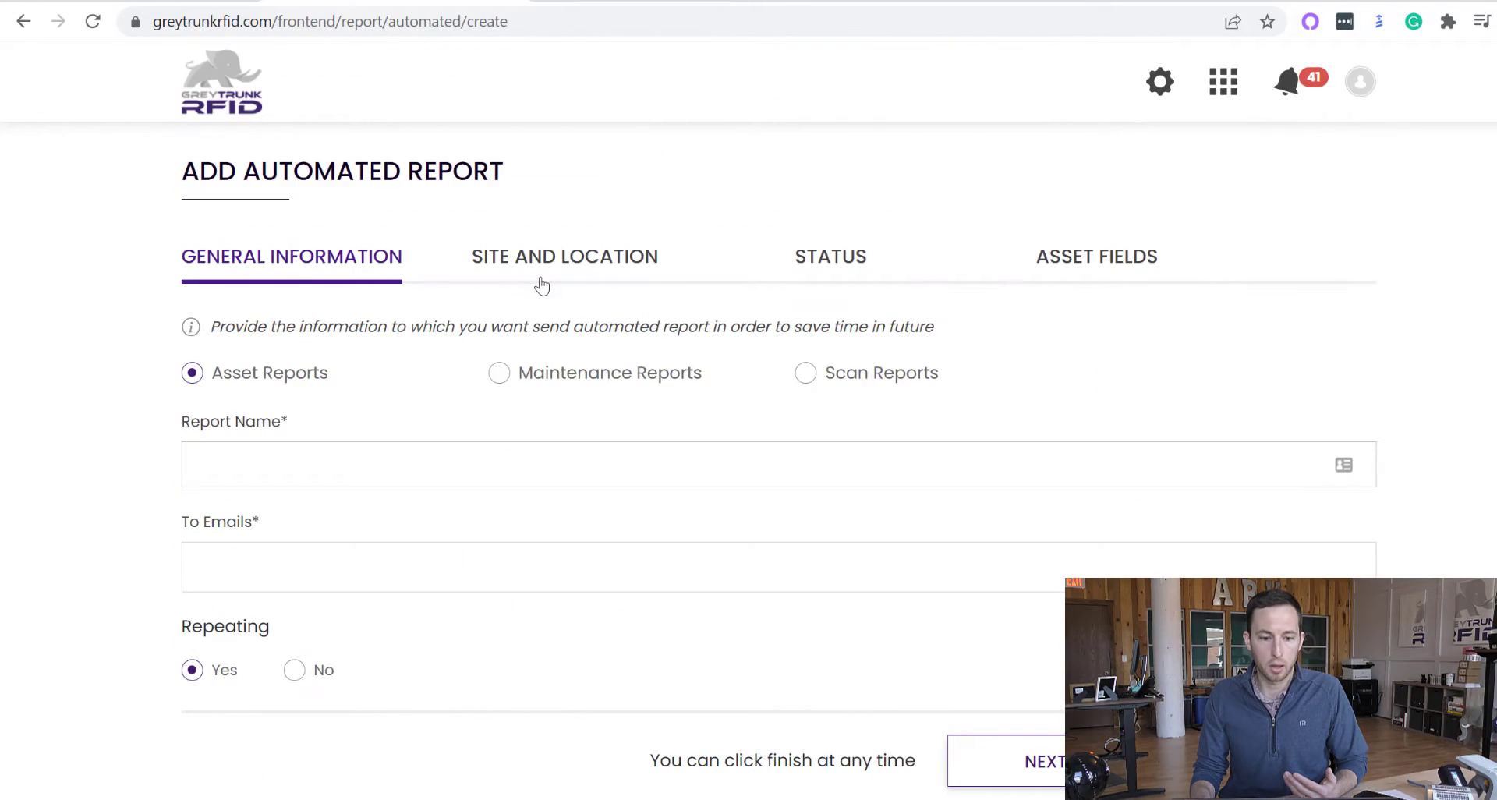
left_click(830, 256)
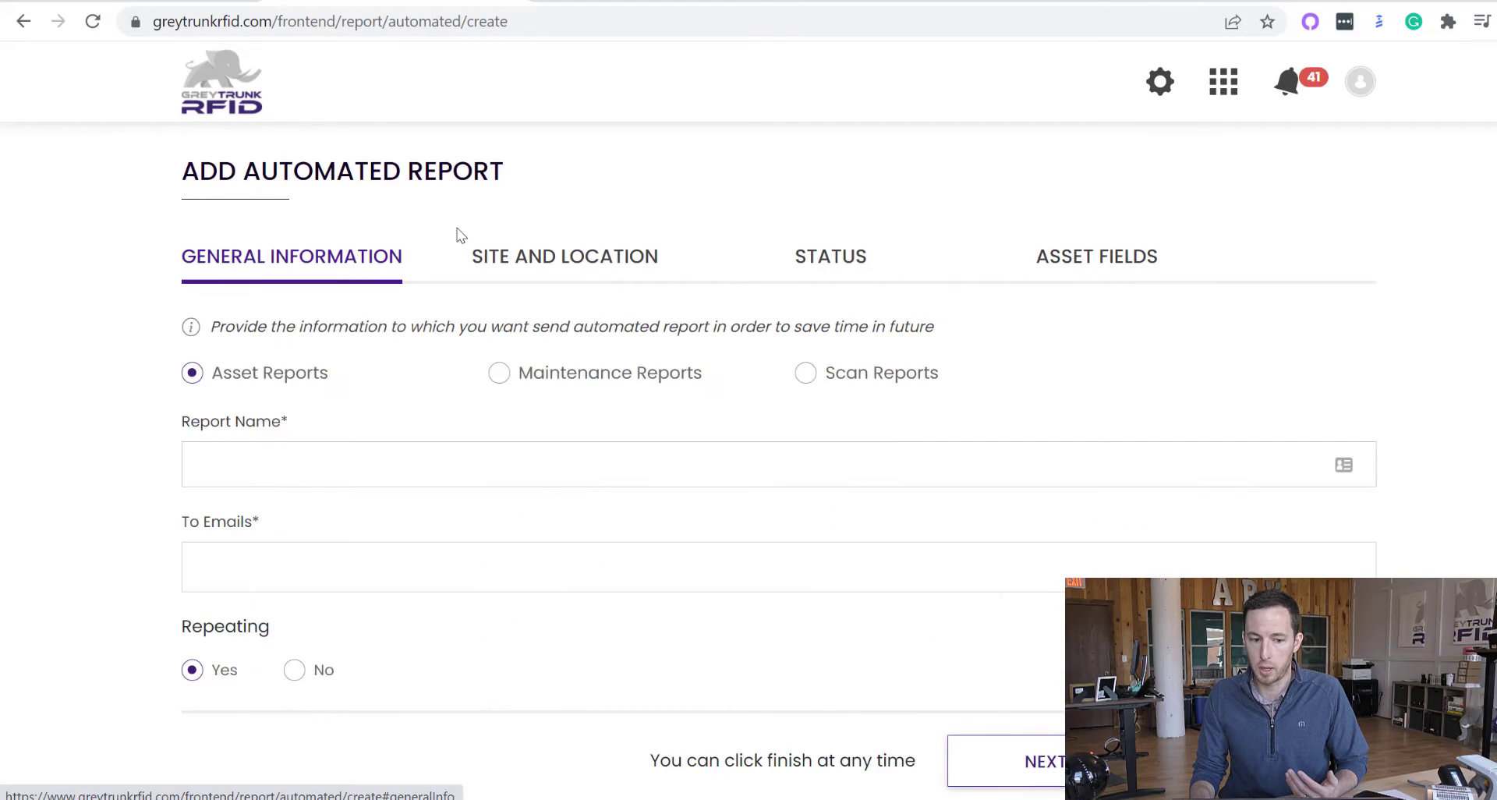
mouse_move(757, 179)
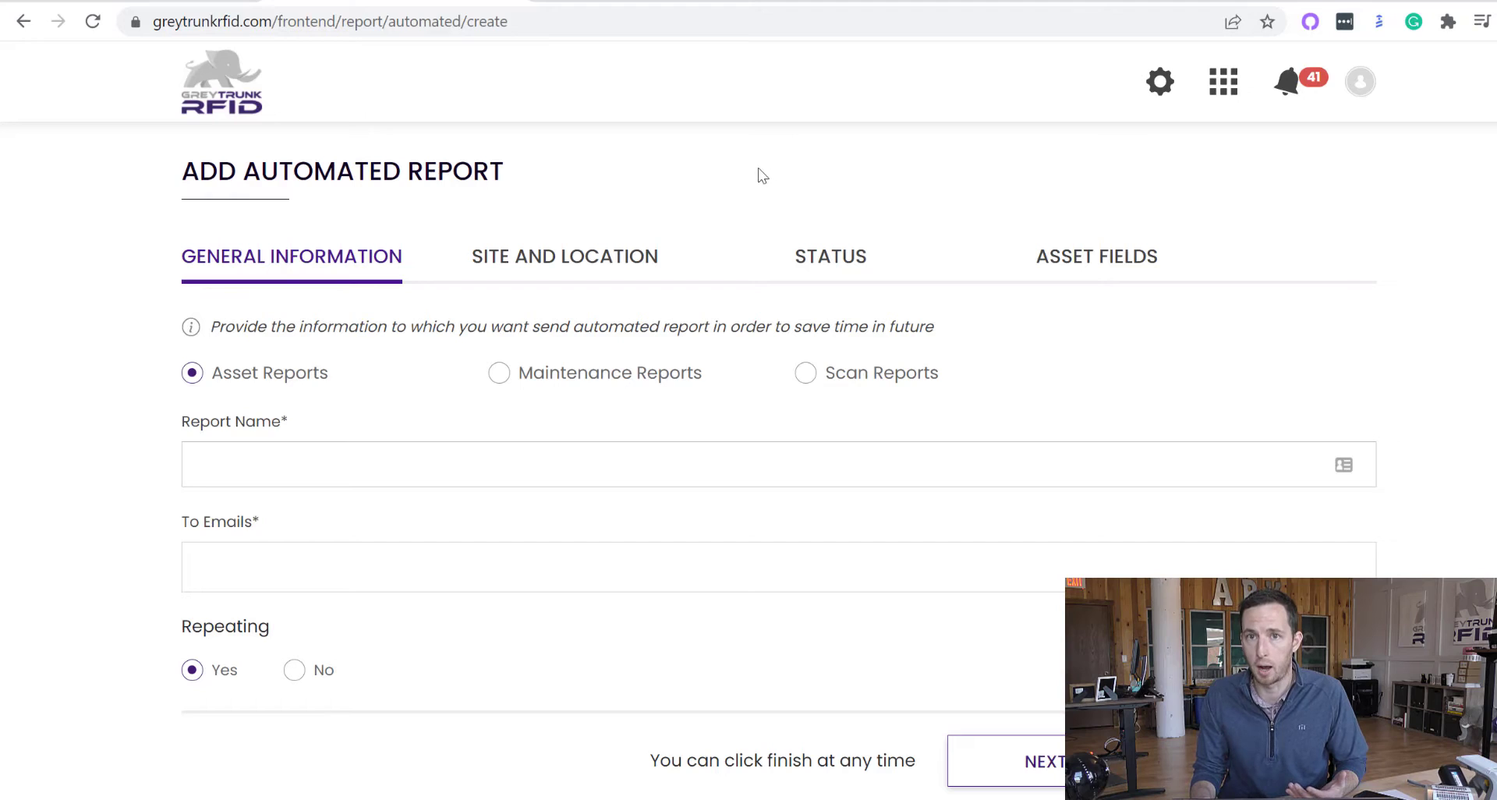
mouse_move(745, 142)
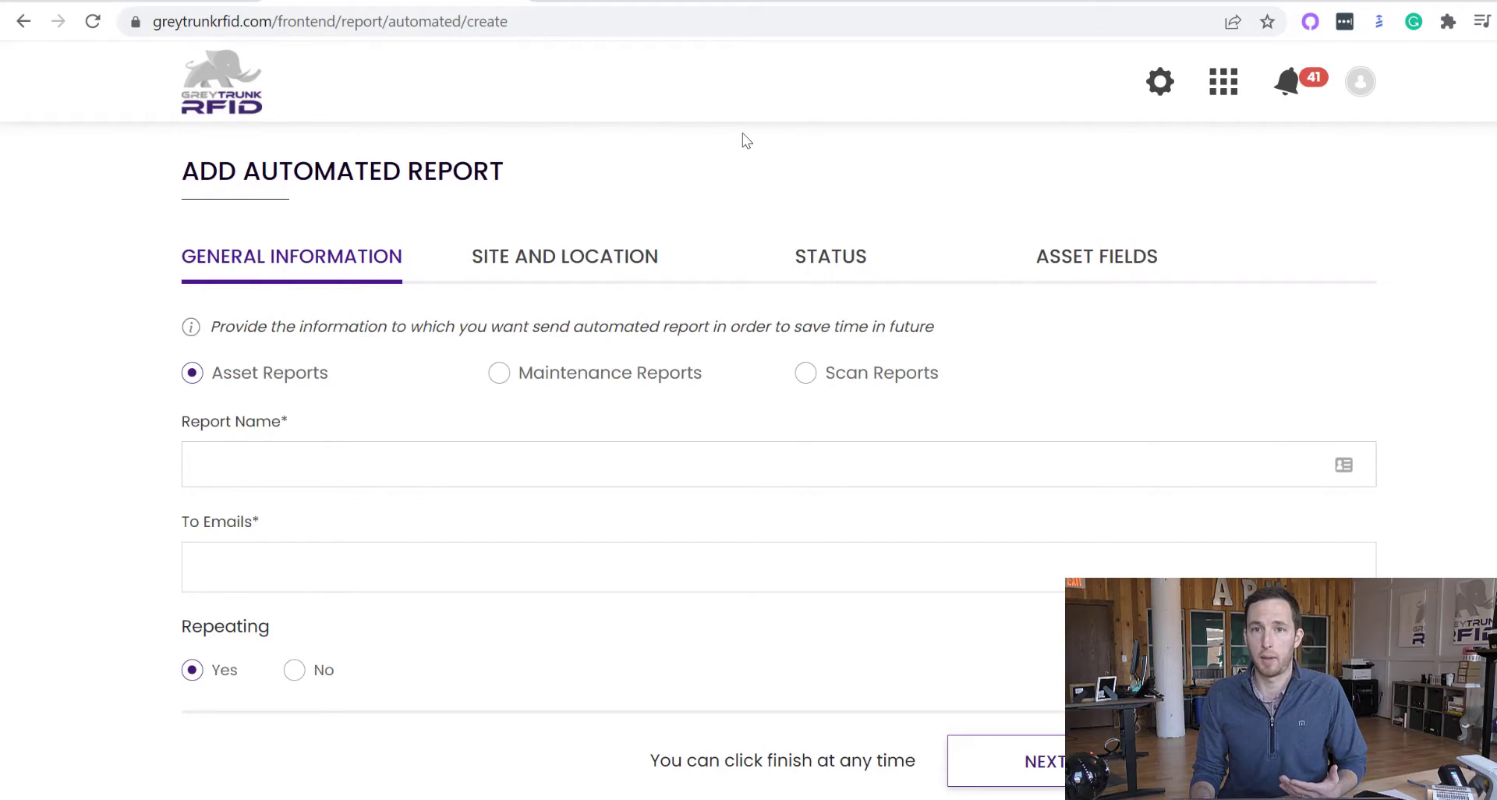
mouse_move(740, 134)
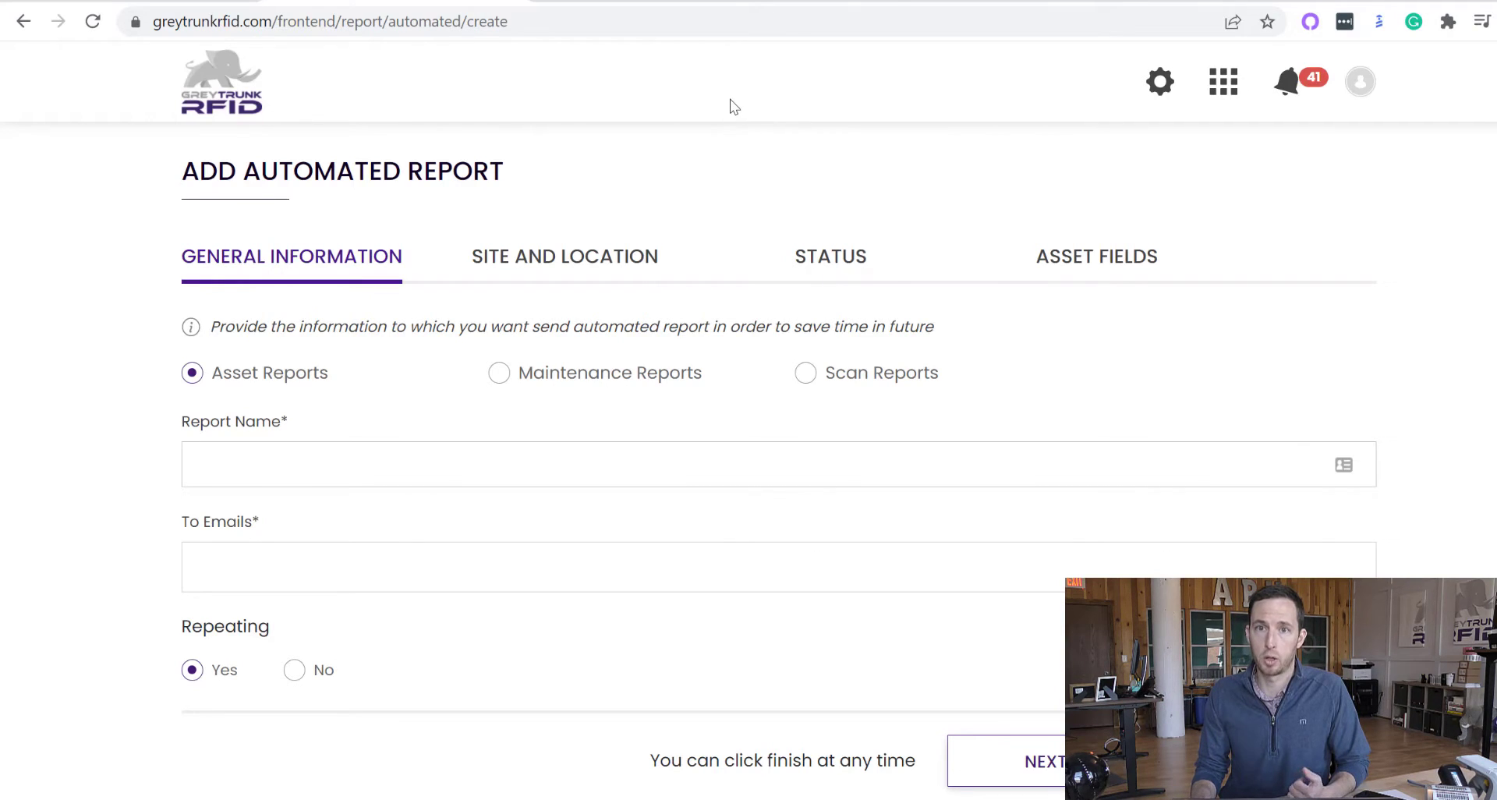
mouse_move(243, 88)
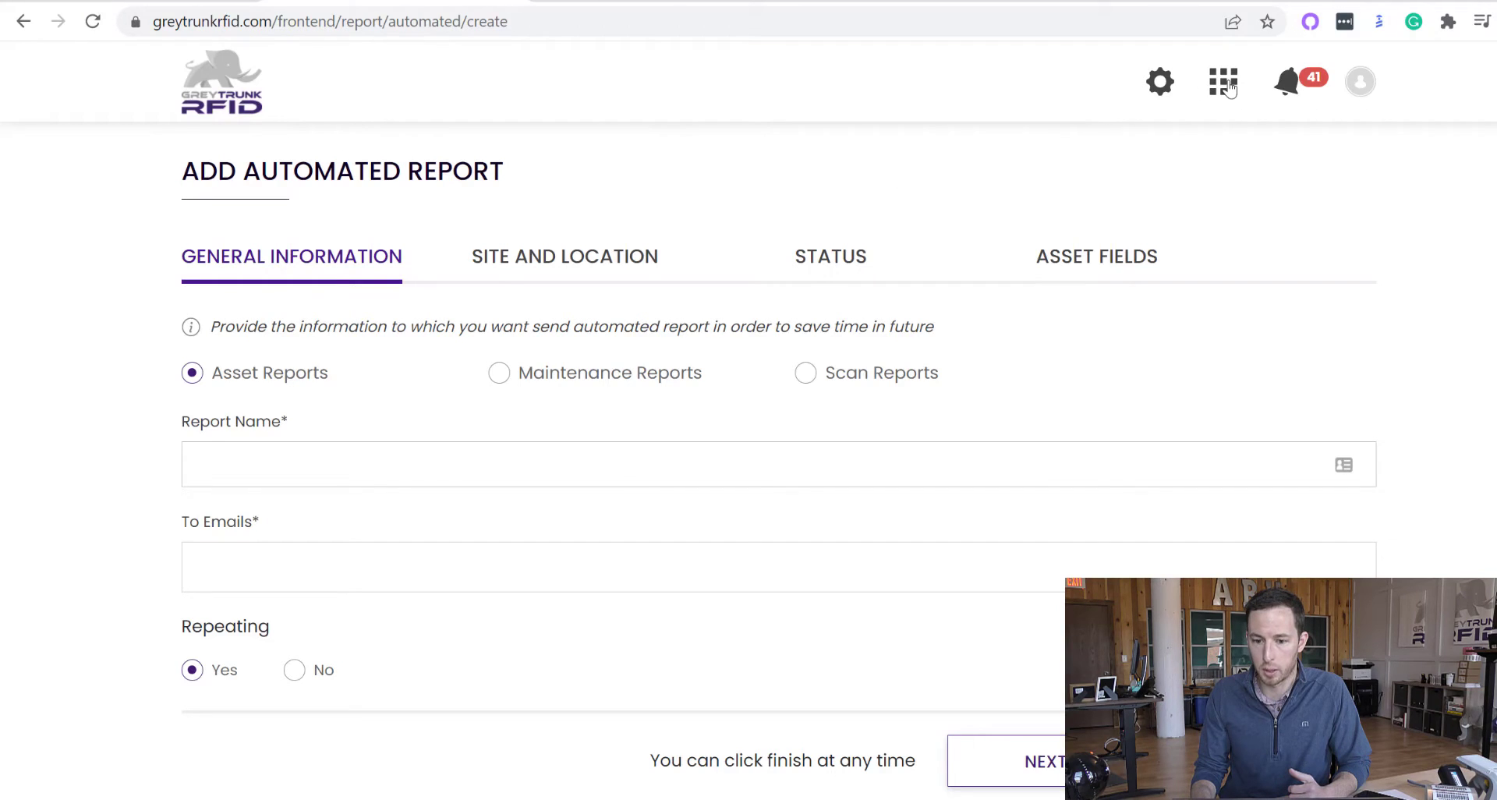
left_click(1223, 81)
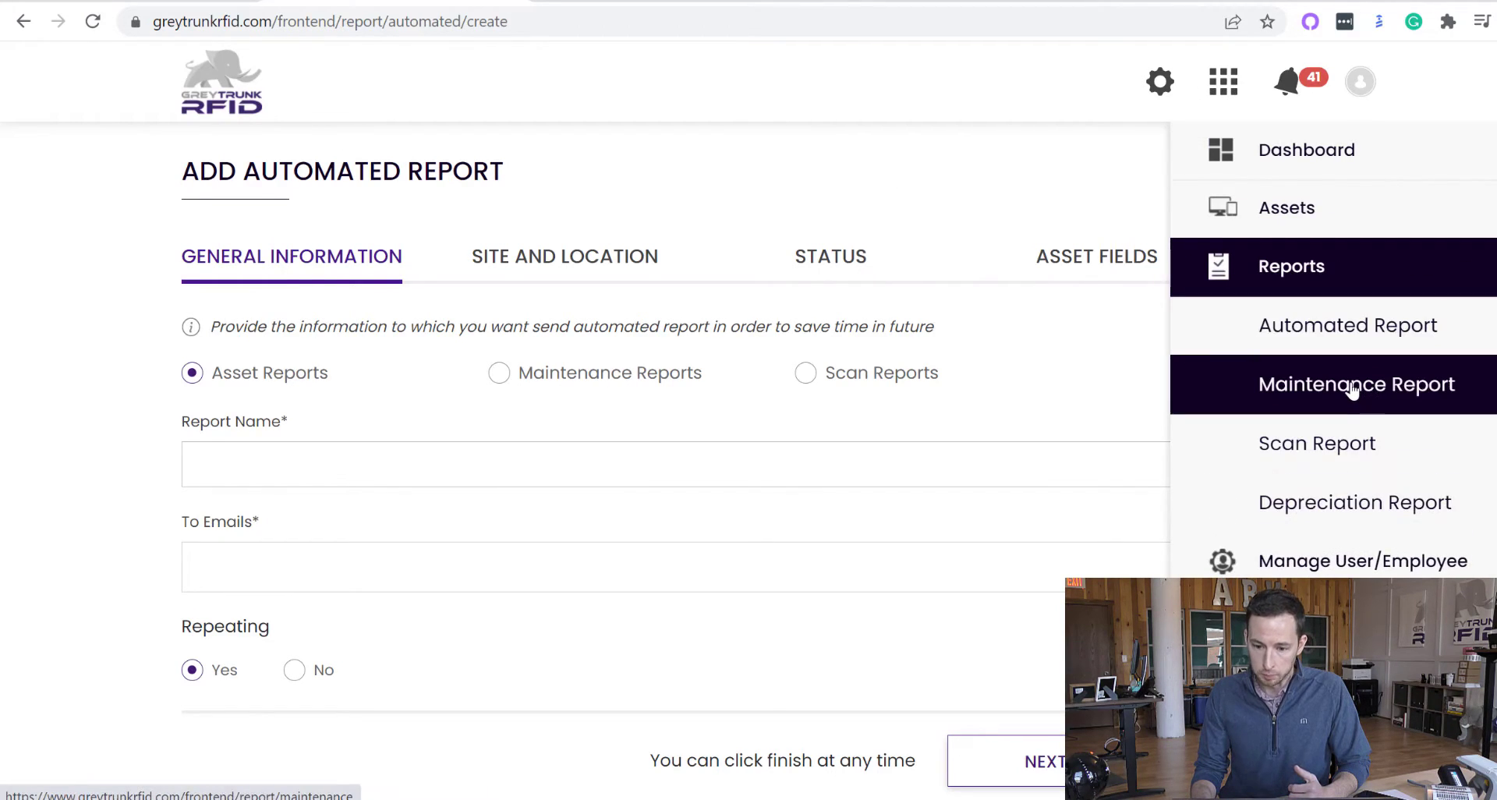
Step: Show the Maintenance Report listing scheduled tasks like Update OS, then reopen the apps menu
left_click(1357, 384)
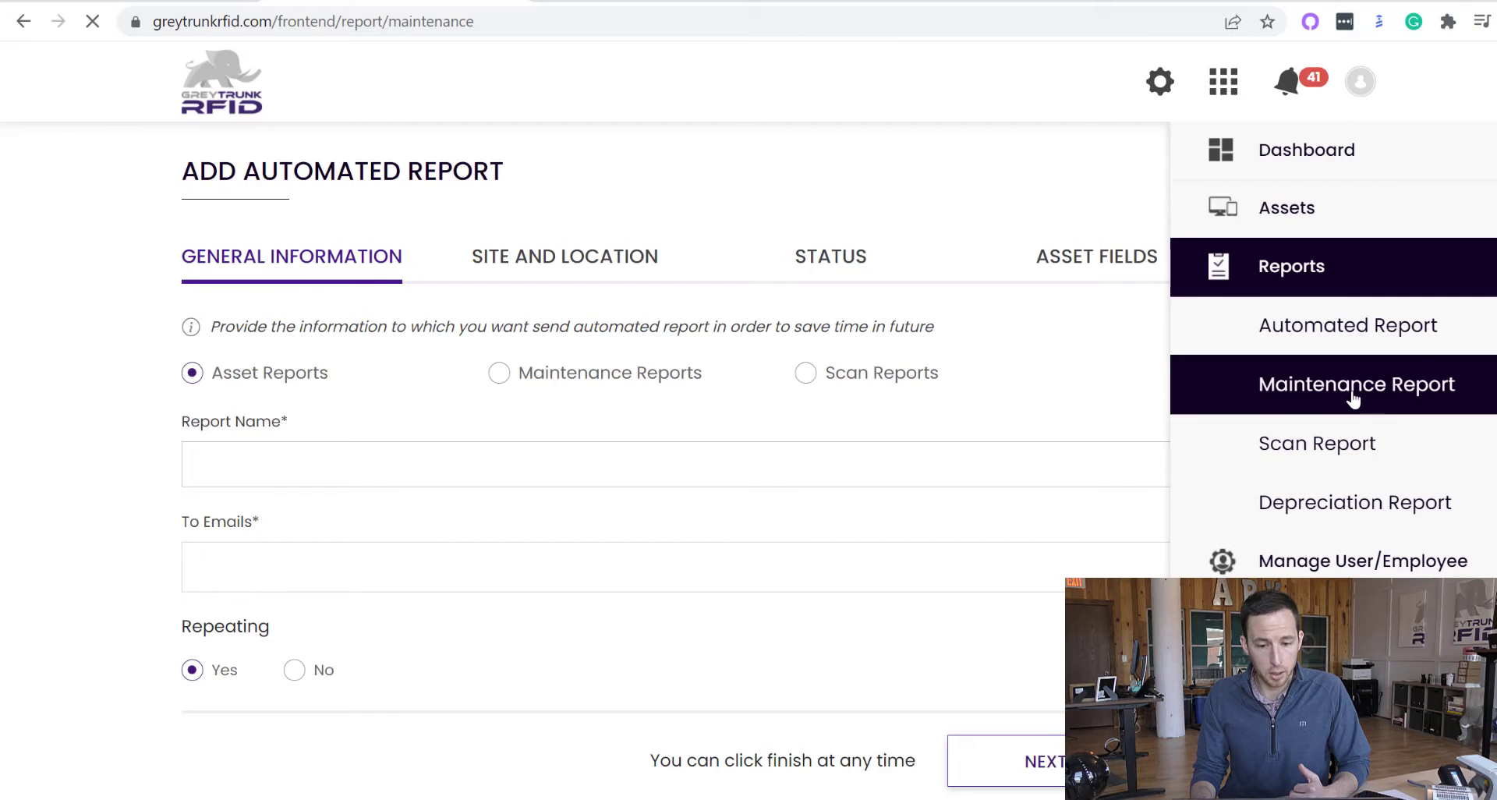
left_click(1357, 384)
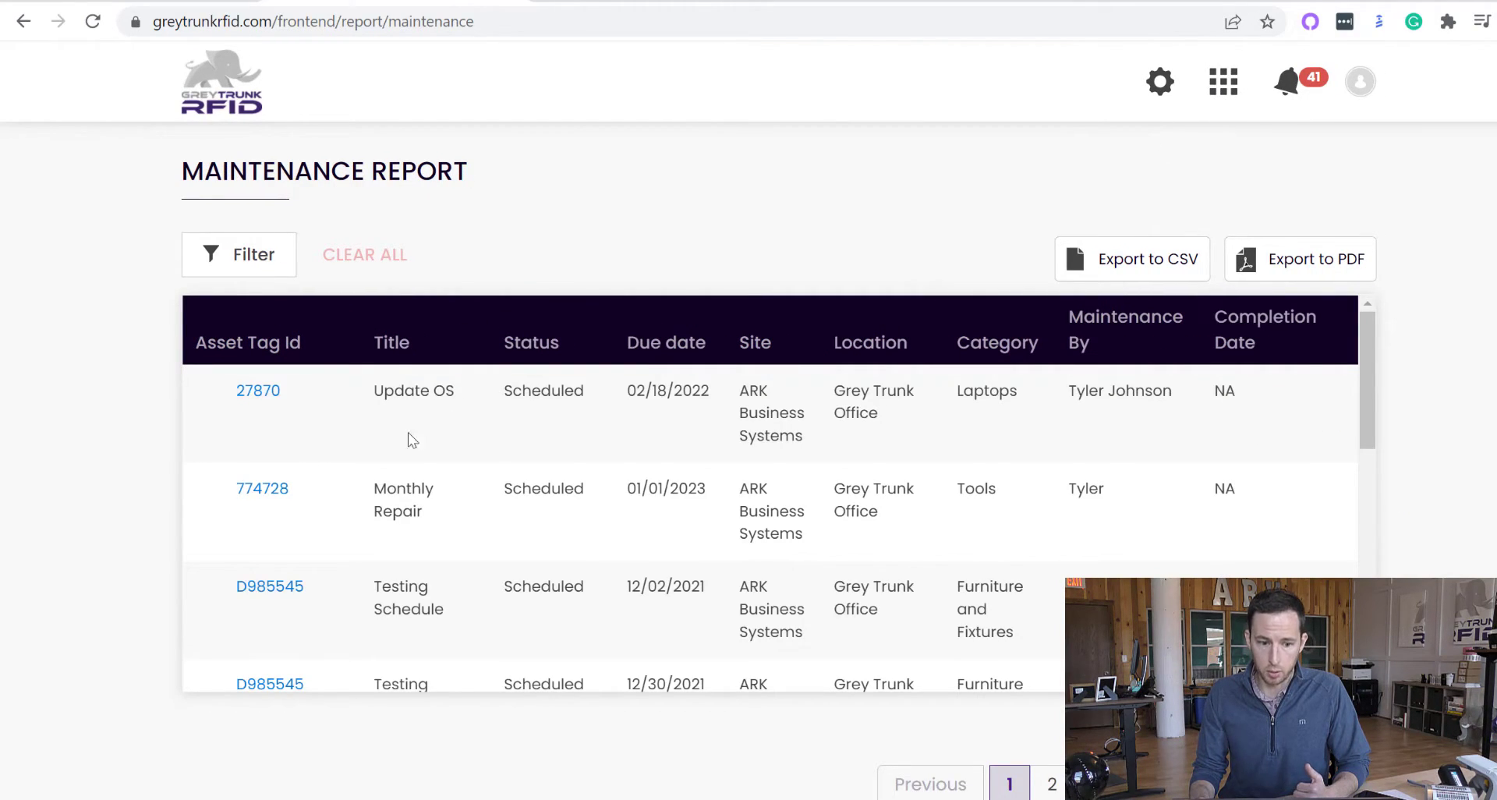
mouse_move(396, 199)
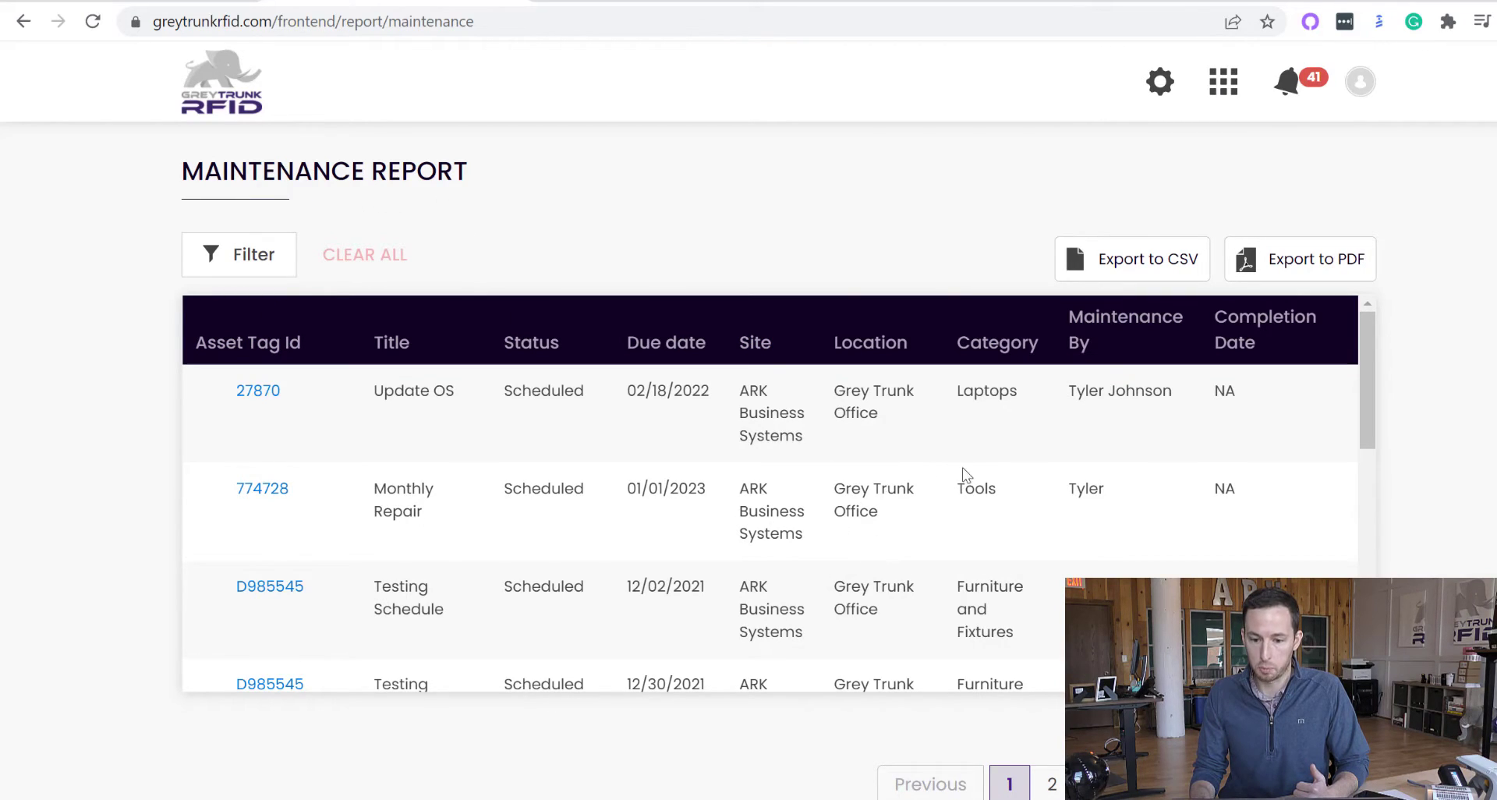
scroll("down", 3)
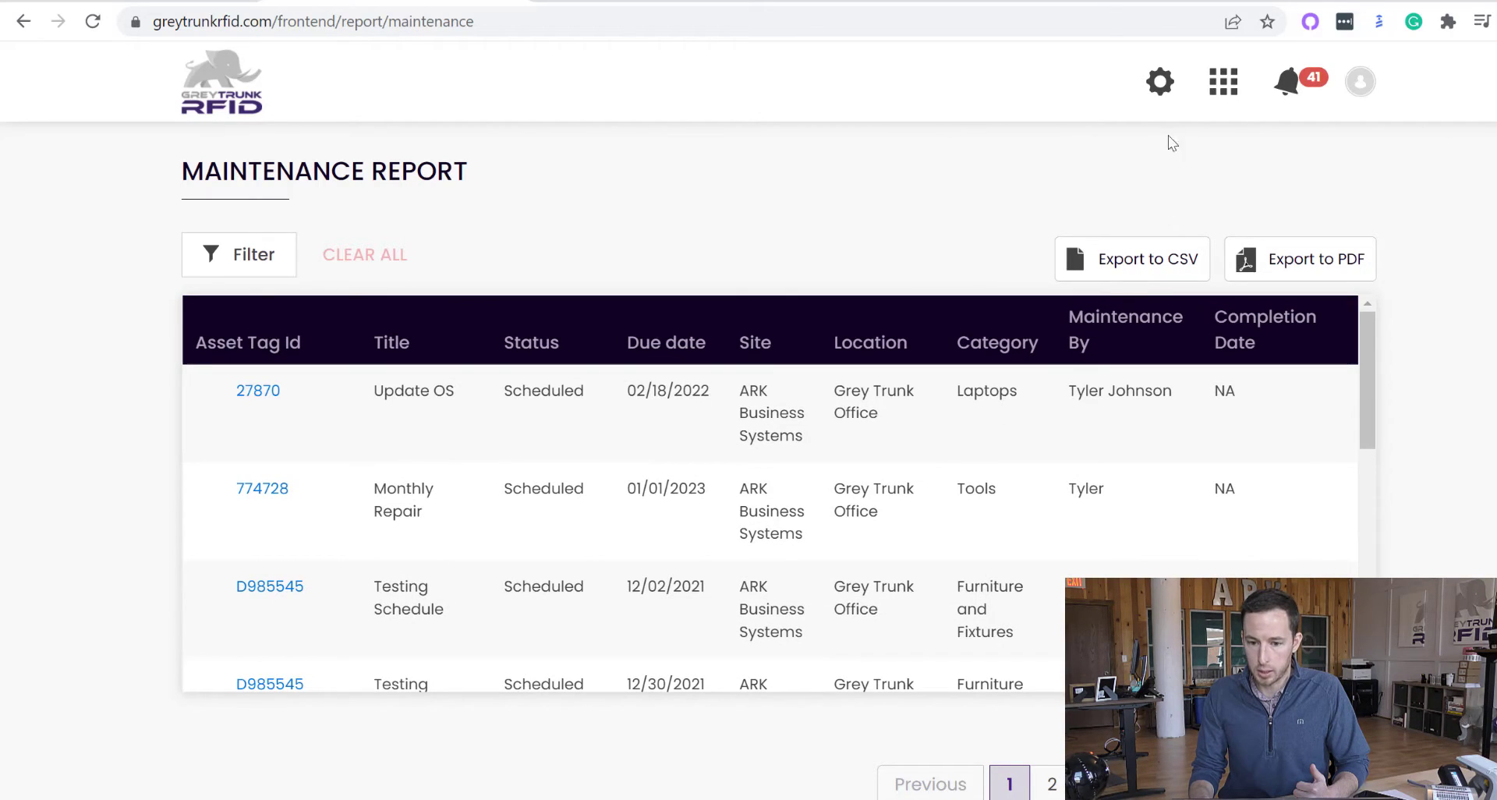
left_click(1222, 81)
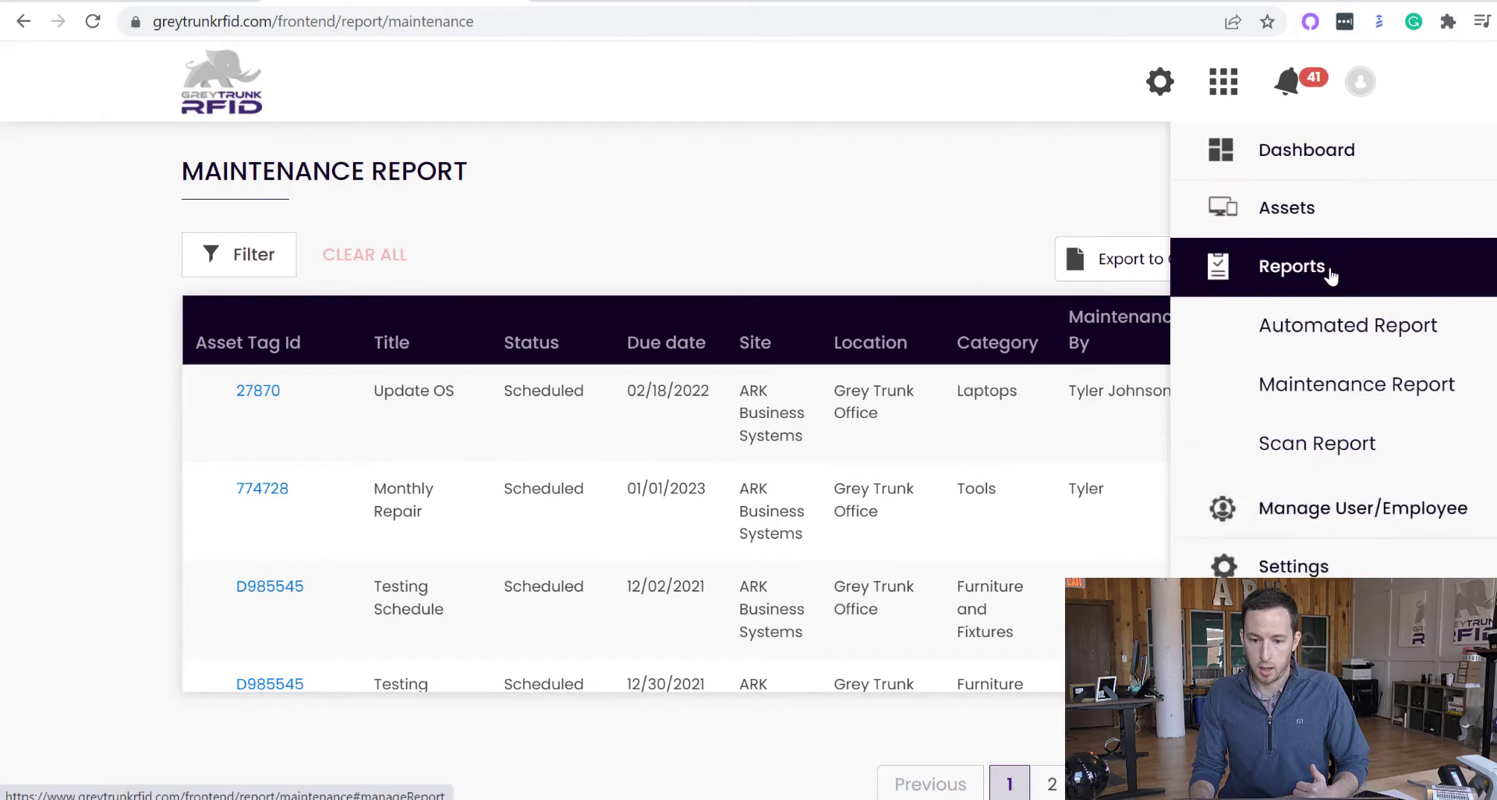
Step: View the 02/16/22 scan's details and its Missing, Misplaced and New asset lists
left_click(1318, 443)
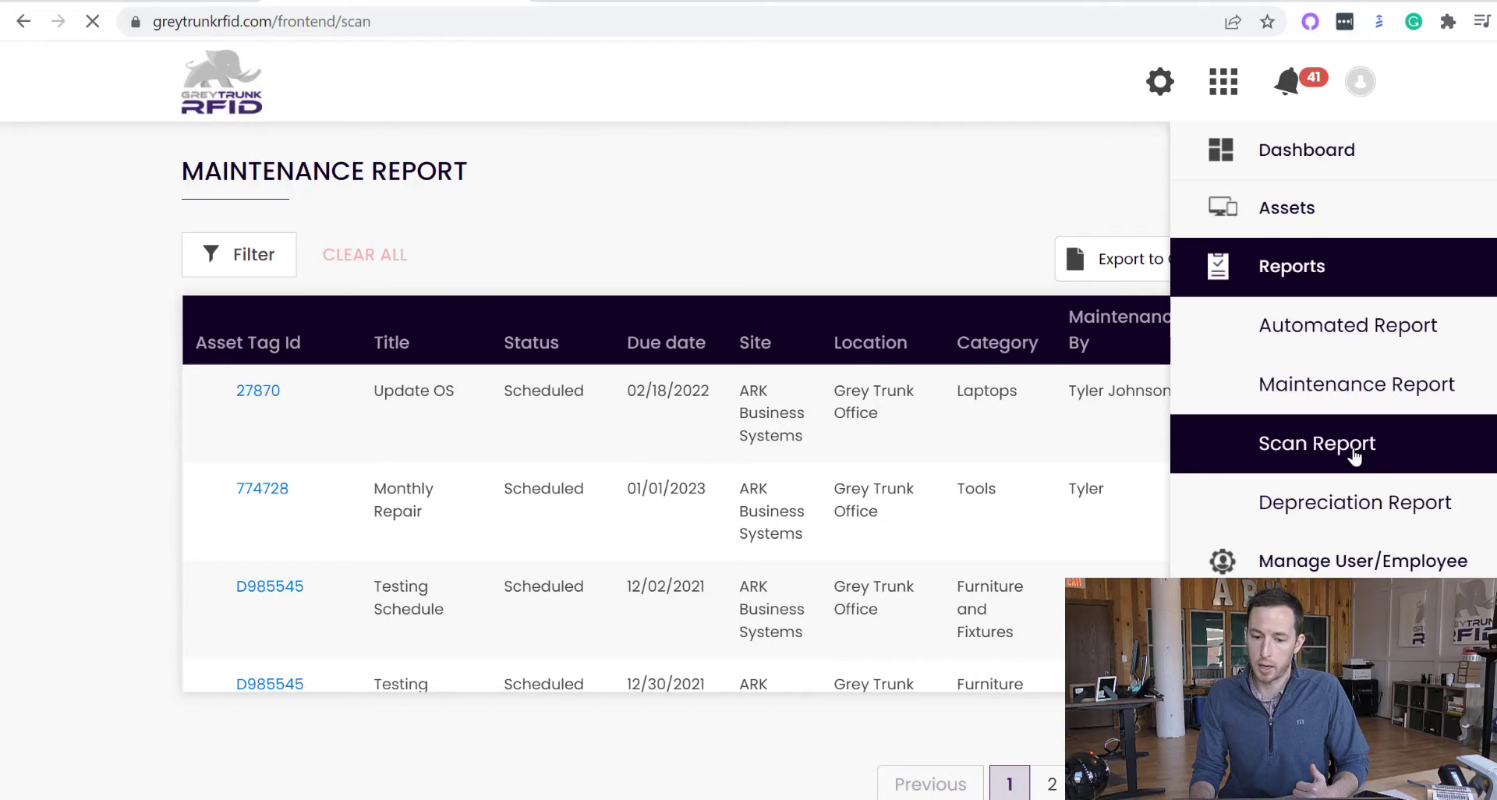
left_click(1318, 443)
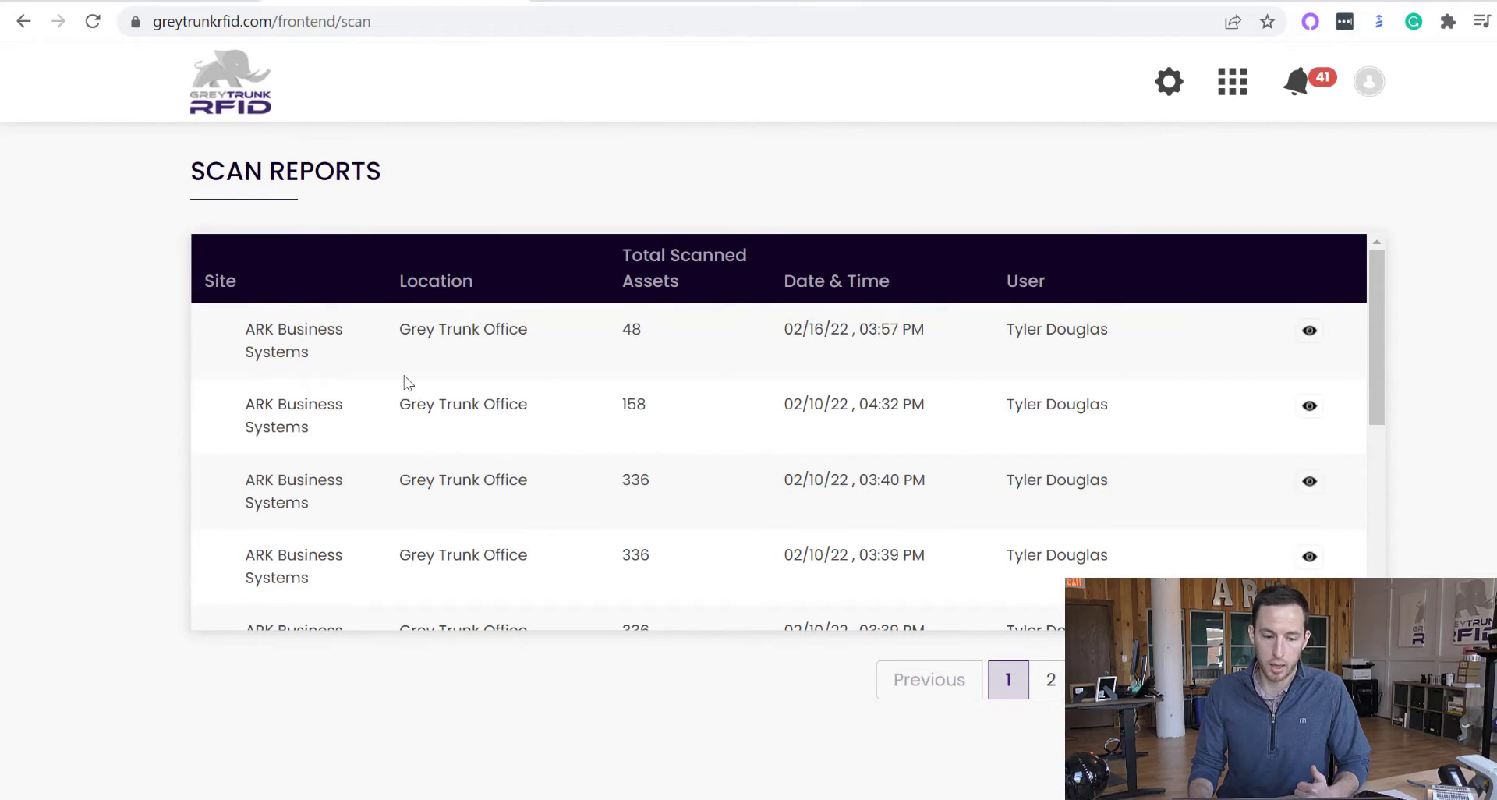
mouse_move(621, 322)
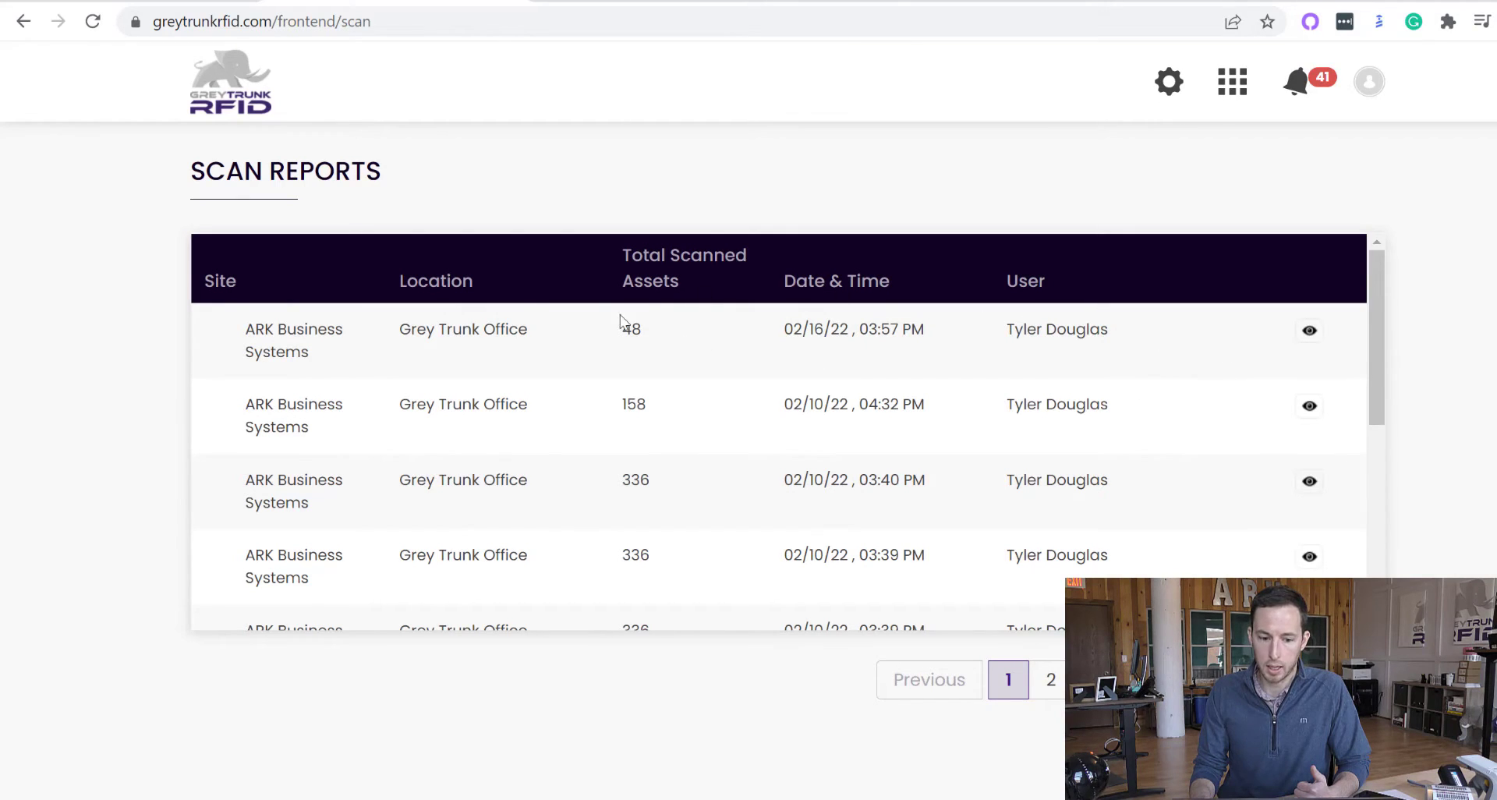
mouse_move(1120, 348)
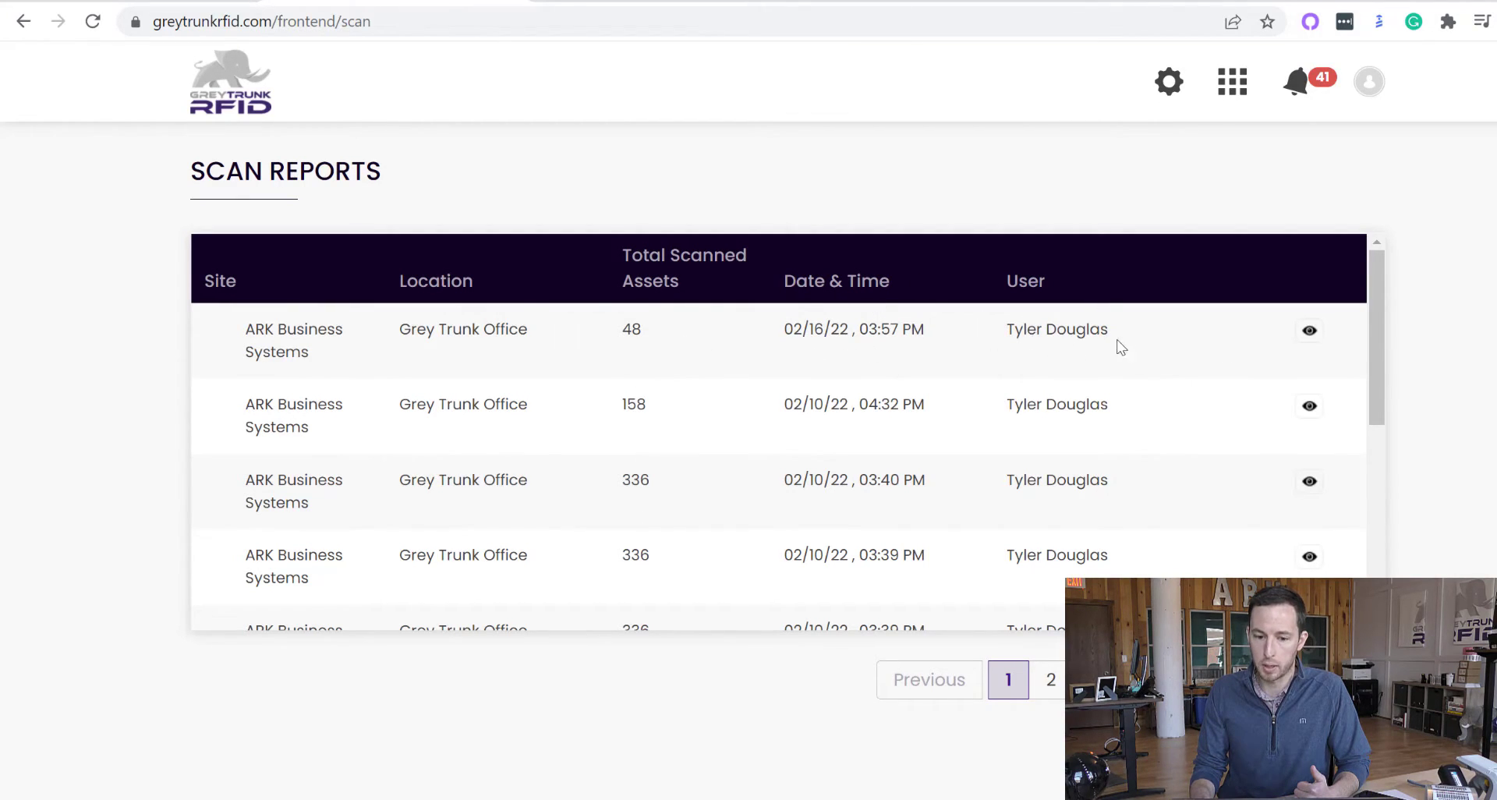
mouse_move(1220, 372)
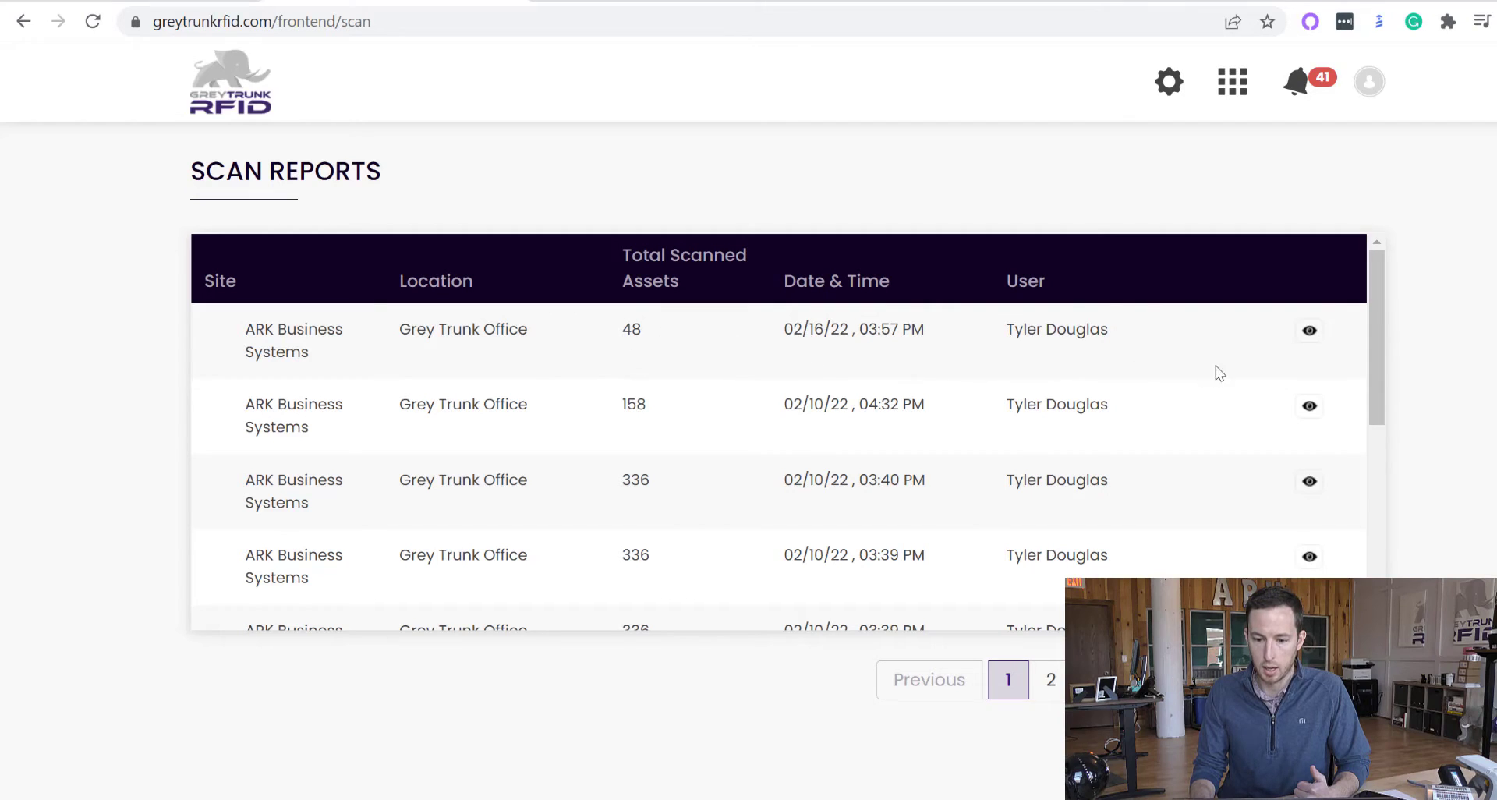
left_click(1309, 329)
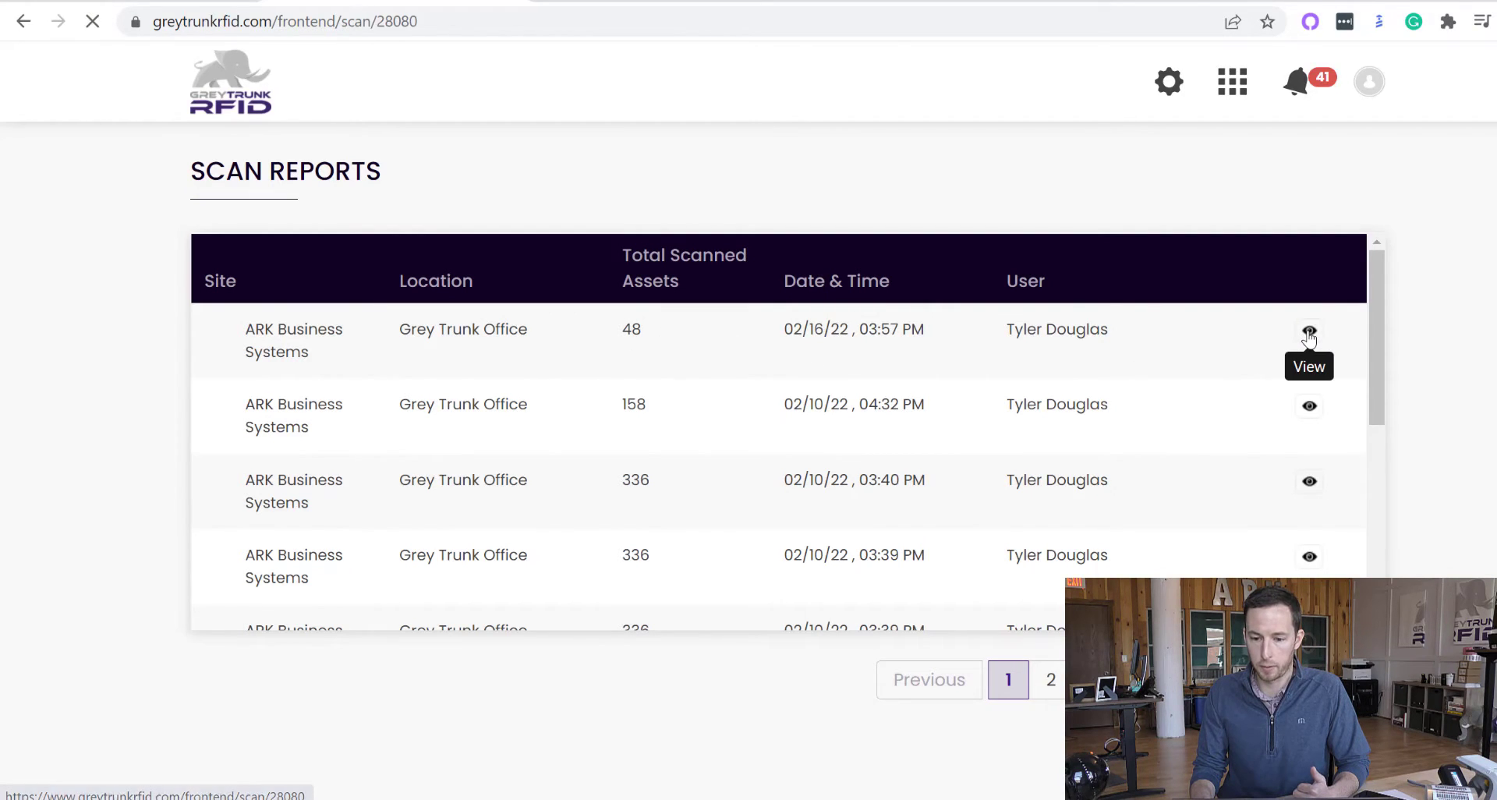
left_click(1308, 333)
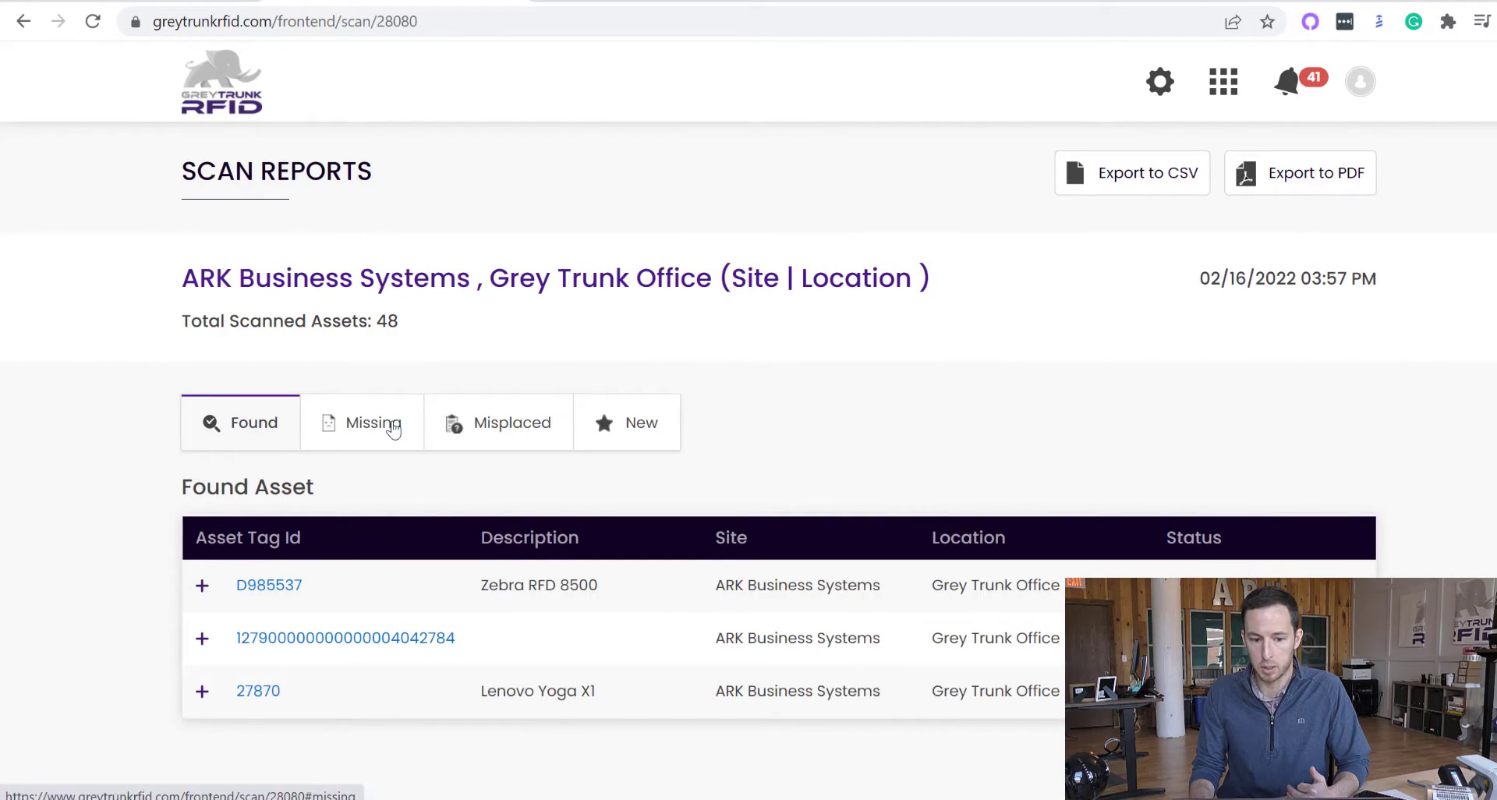
left_click(507, 422)
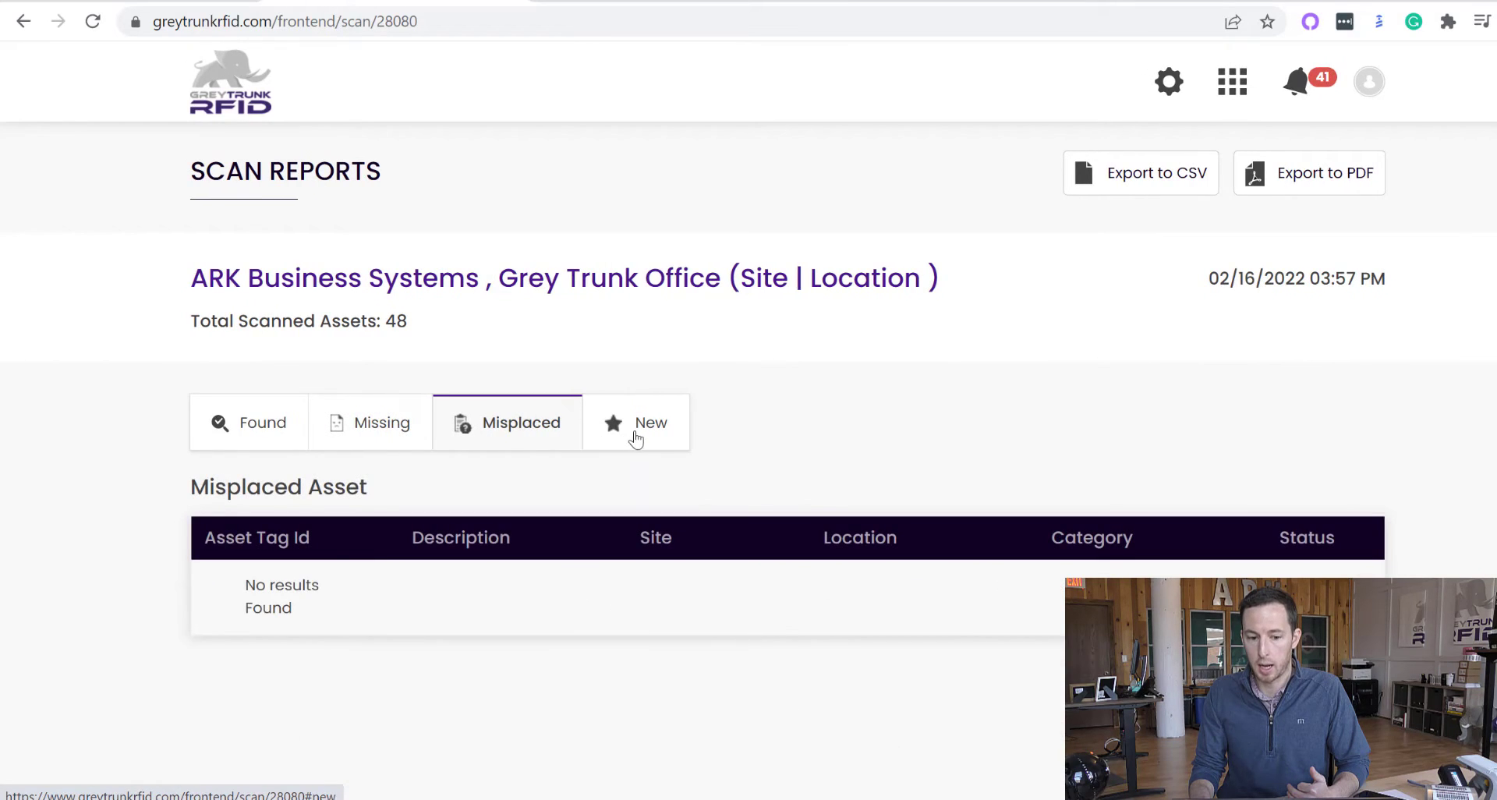
left_click(252, 422)
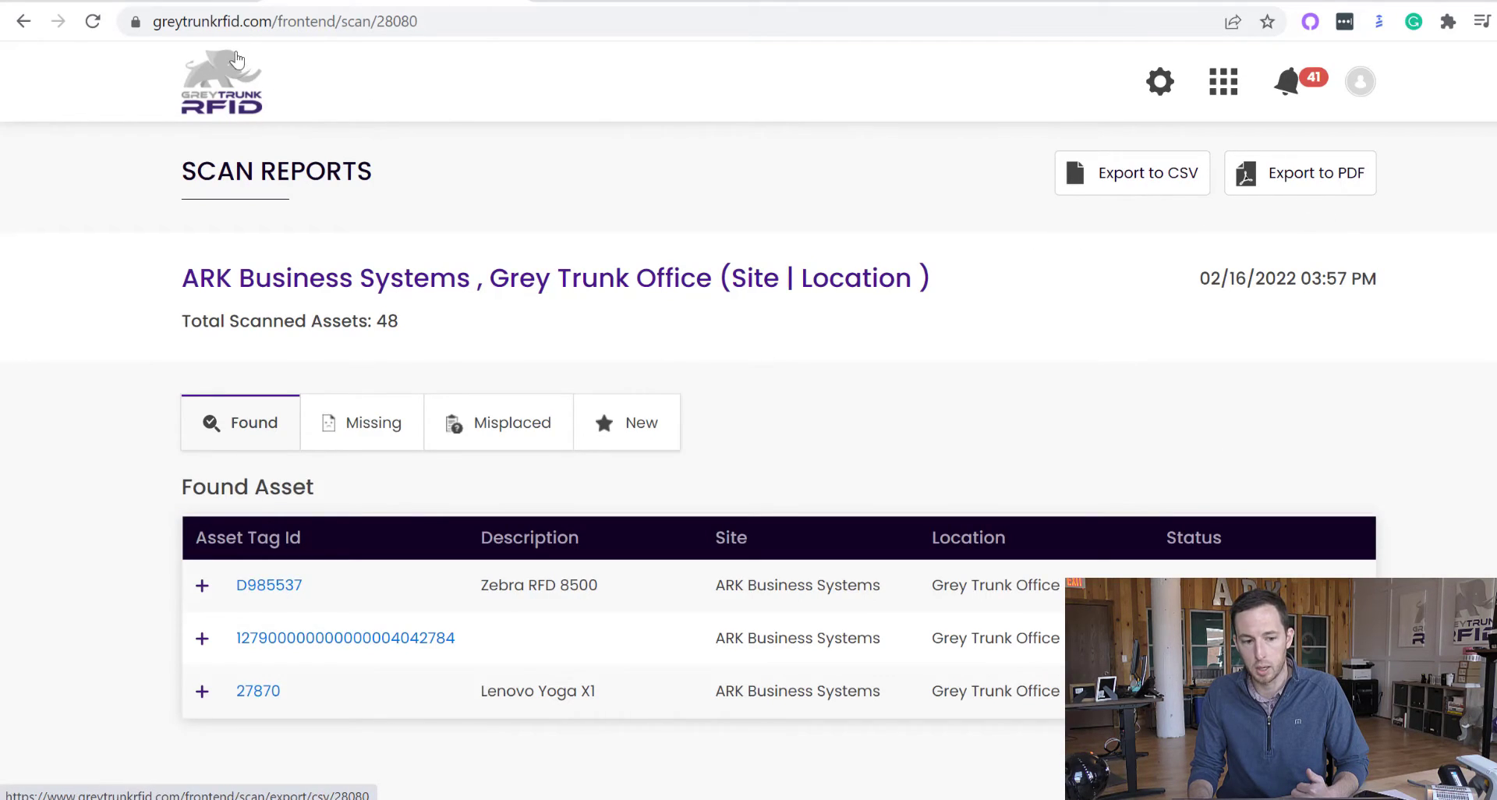
left_click(1221, 81)
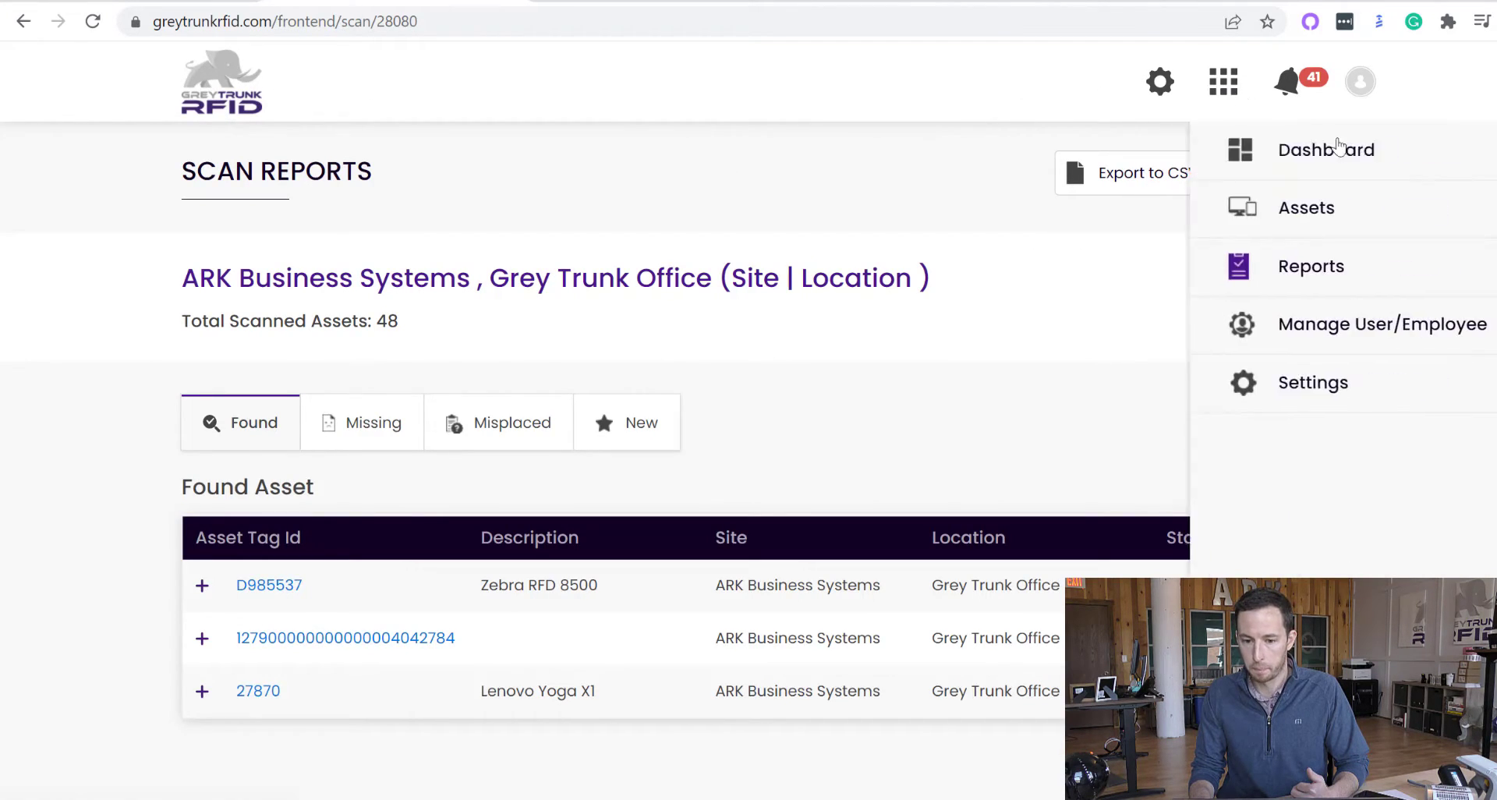
Step: Apply the depreciation report filters: site ARK Business Systems, February 2022, giving 8 results
left_click(1353, 501)
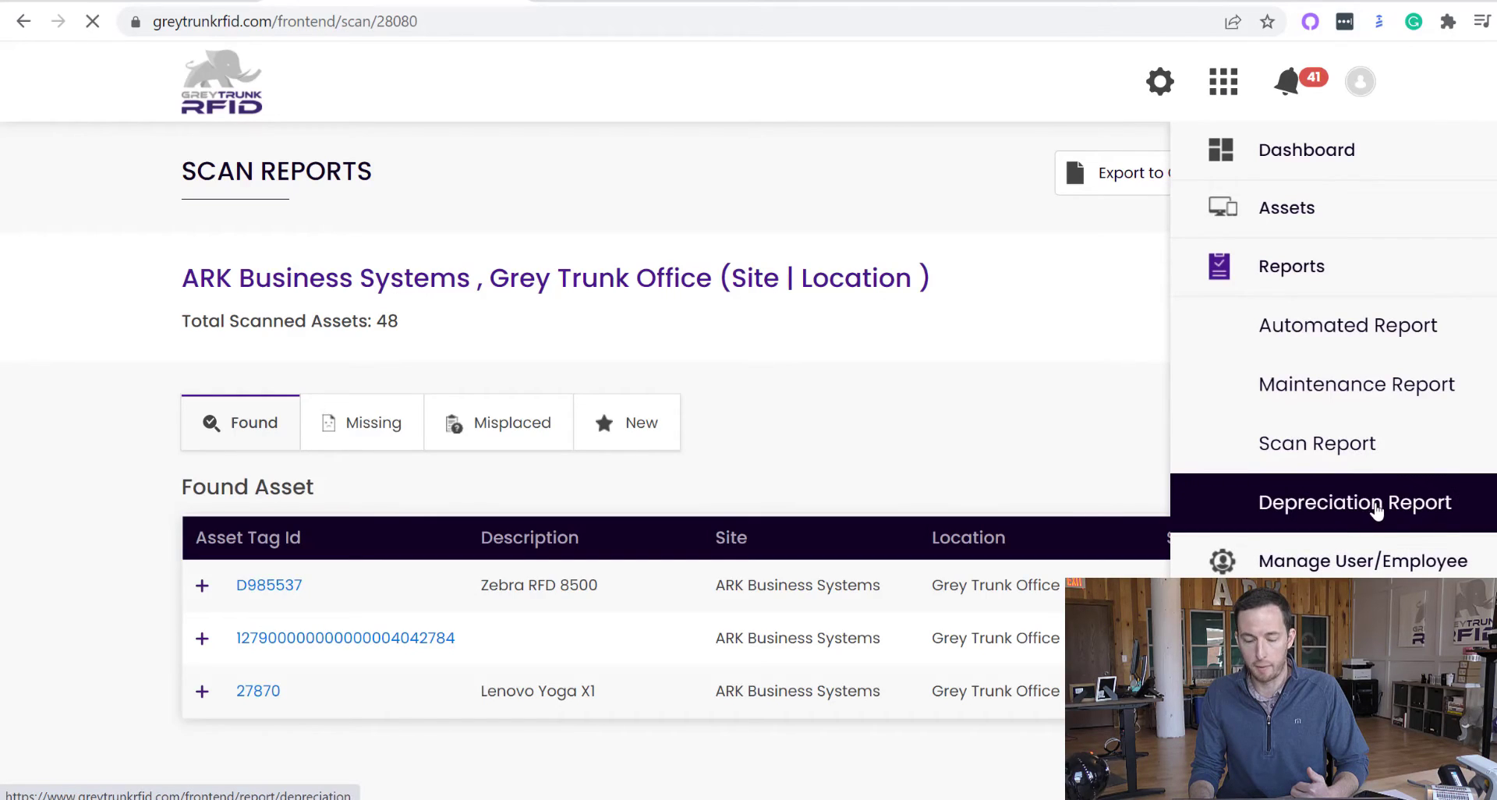
left_click(1355, 502)
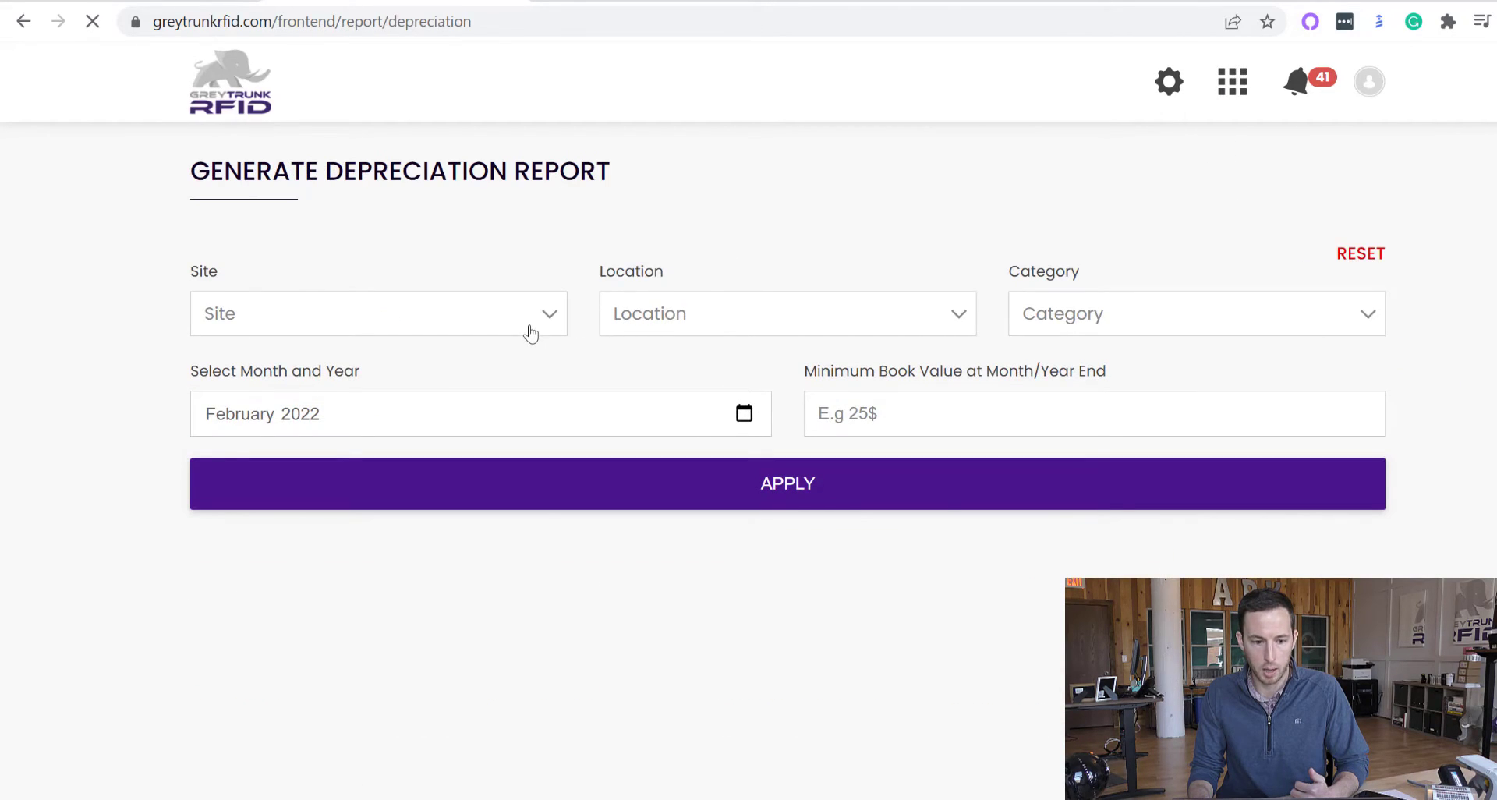
left_click(377, 313)
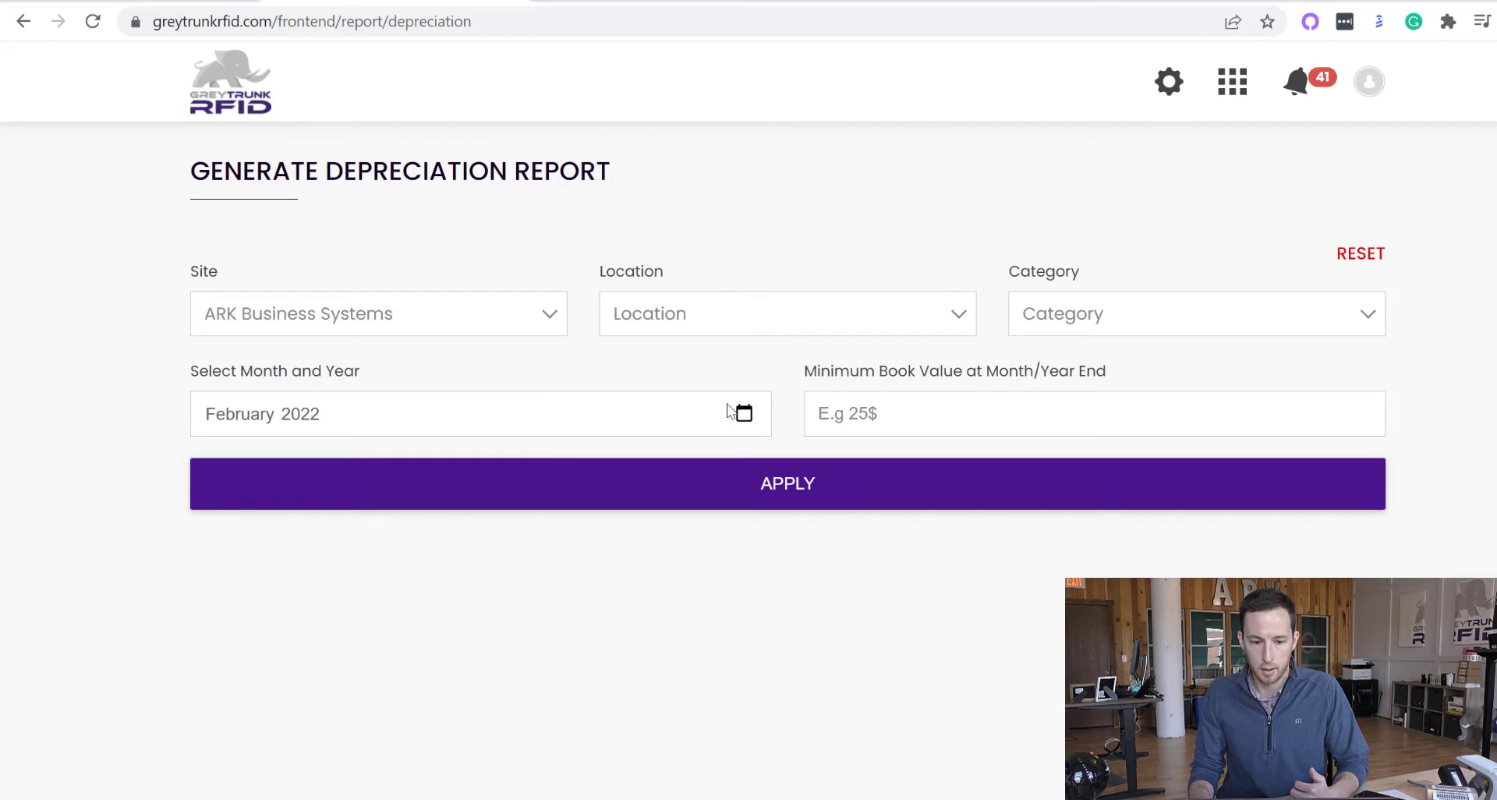
mouse_move(1043, 333)
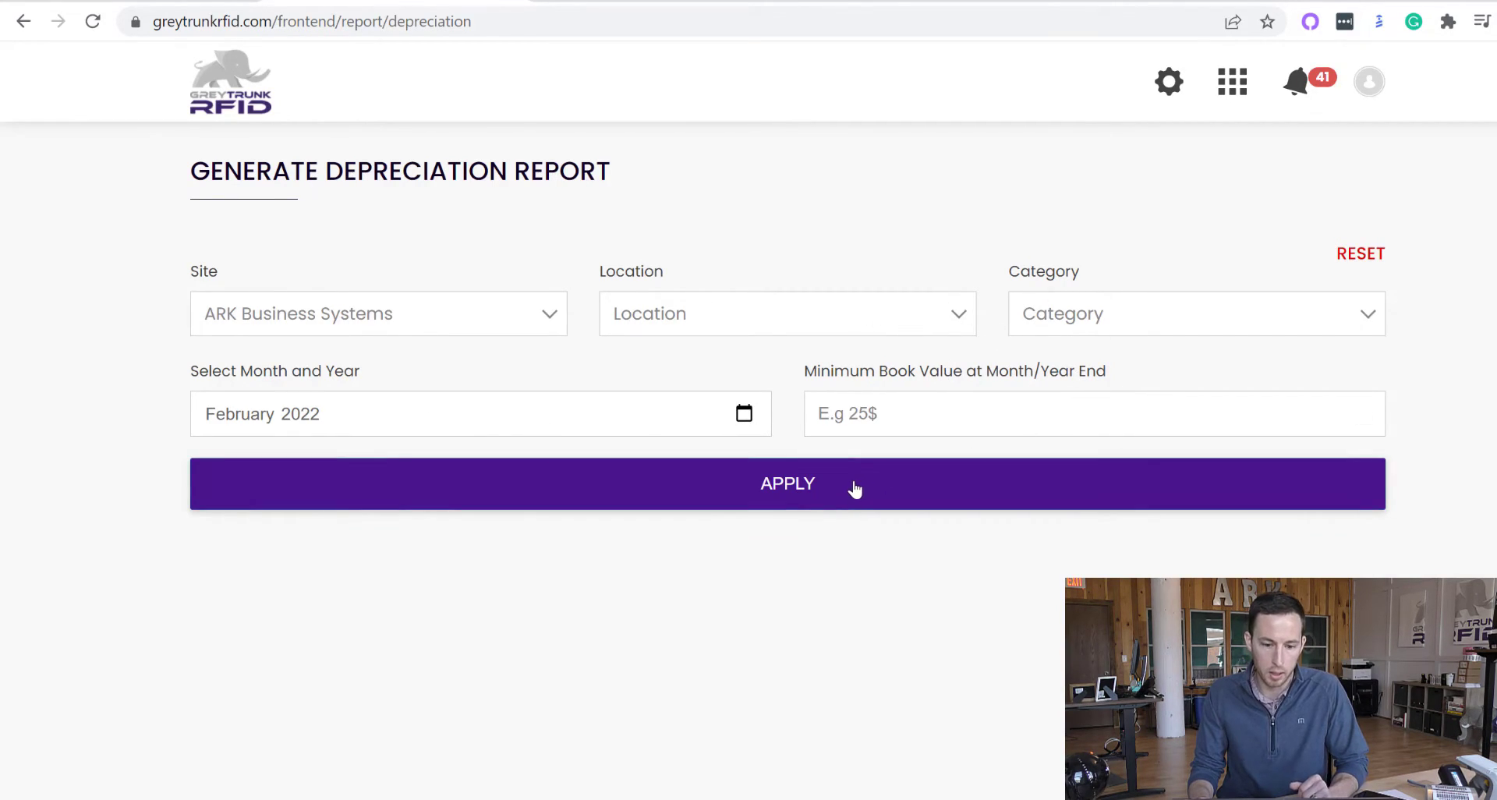
left_click(787, 484)
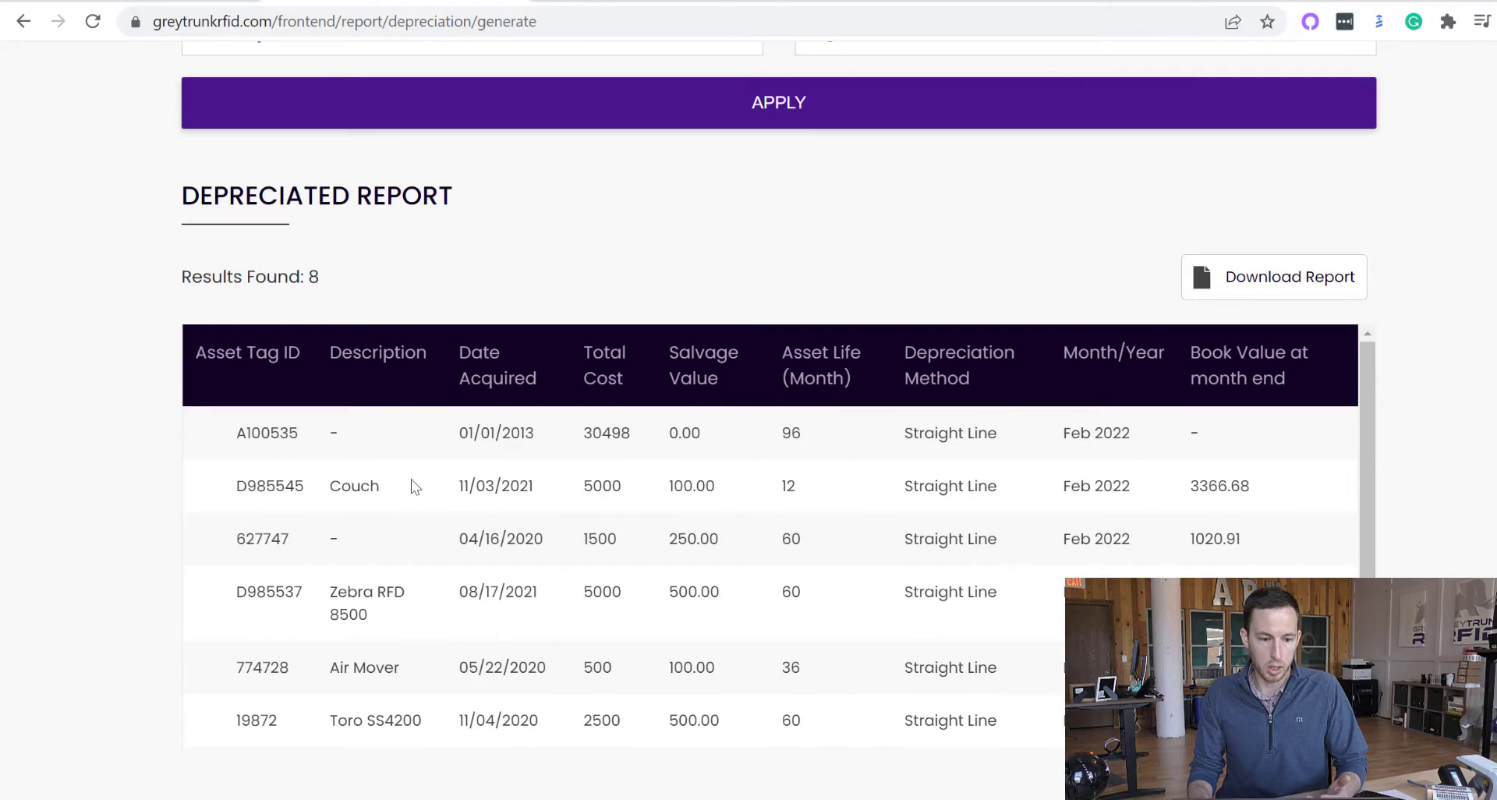
mouse_move(575, 480)
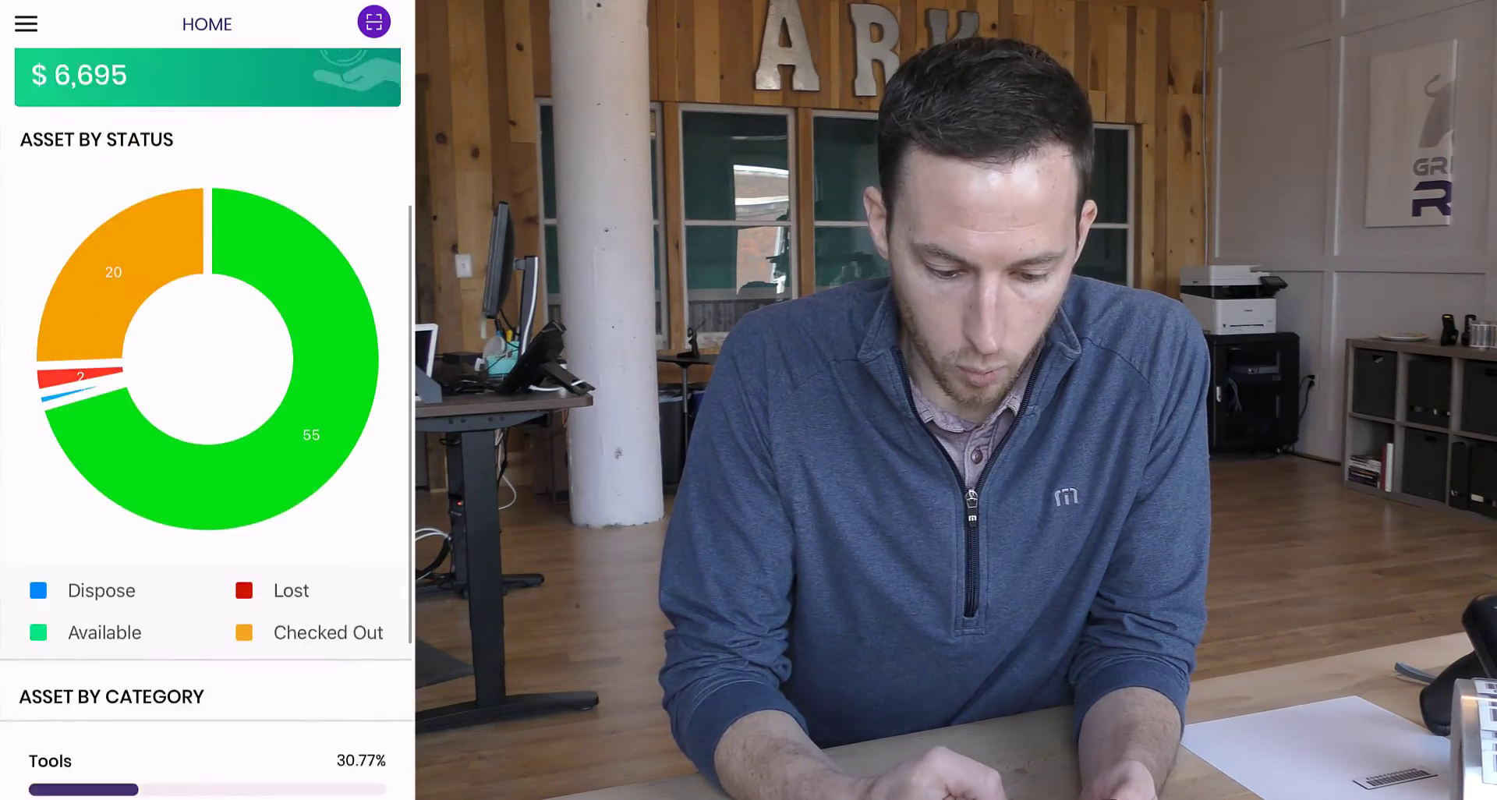
Step: Review asset 27870's details and start its check-in, return date 02/23/2022
scroll("down", 3)
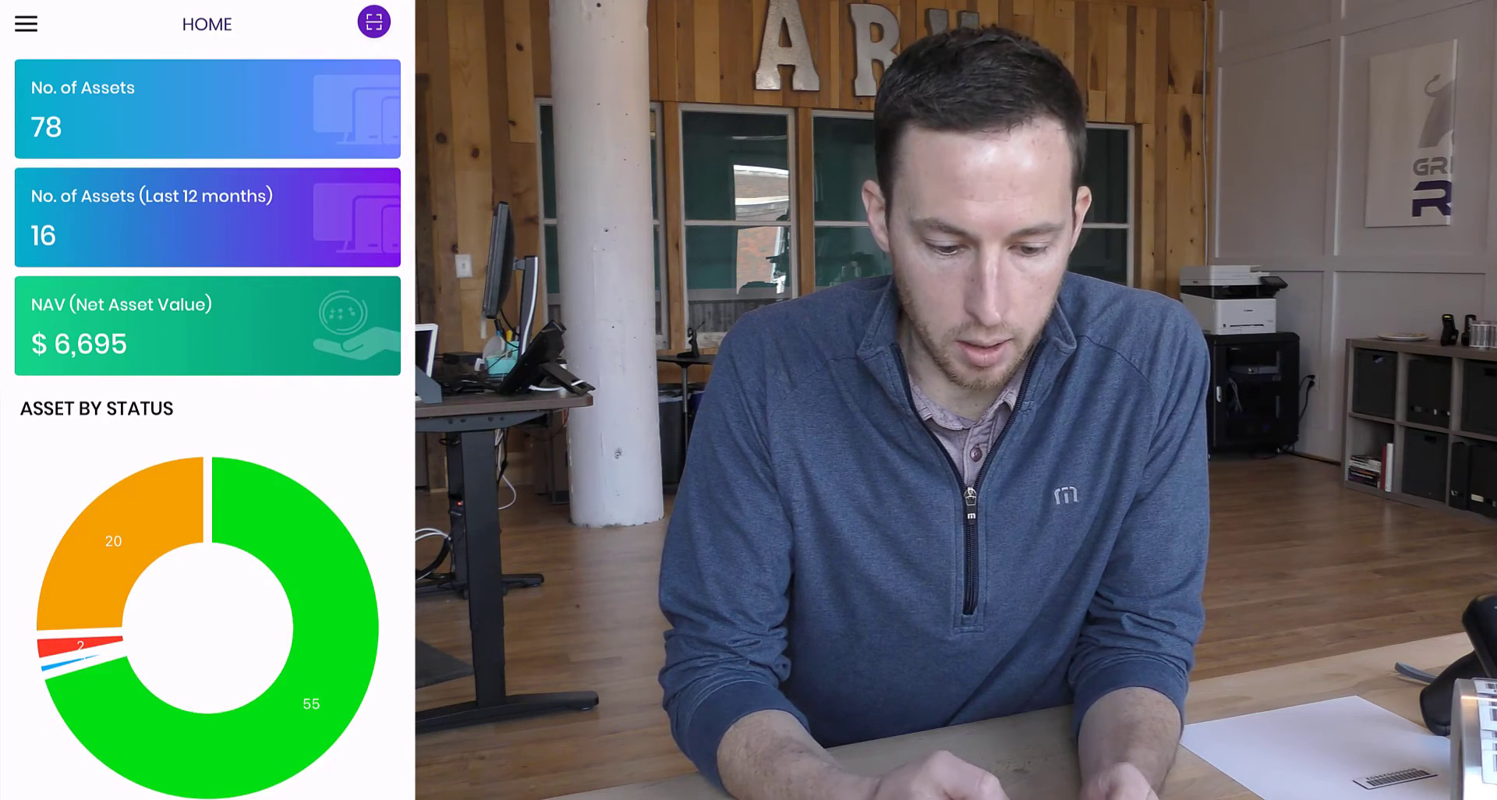
left_click(206, 107)
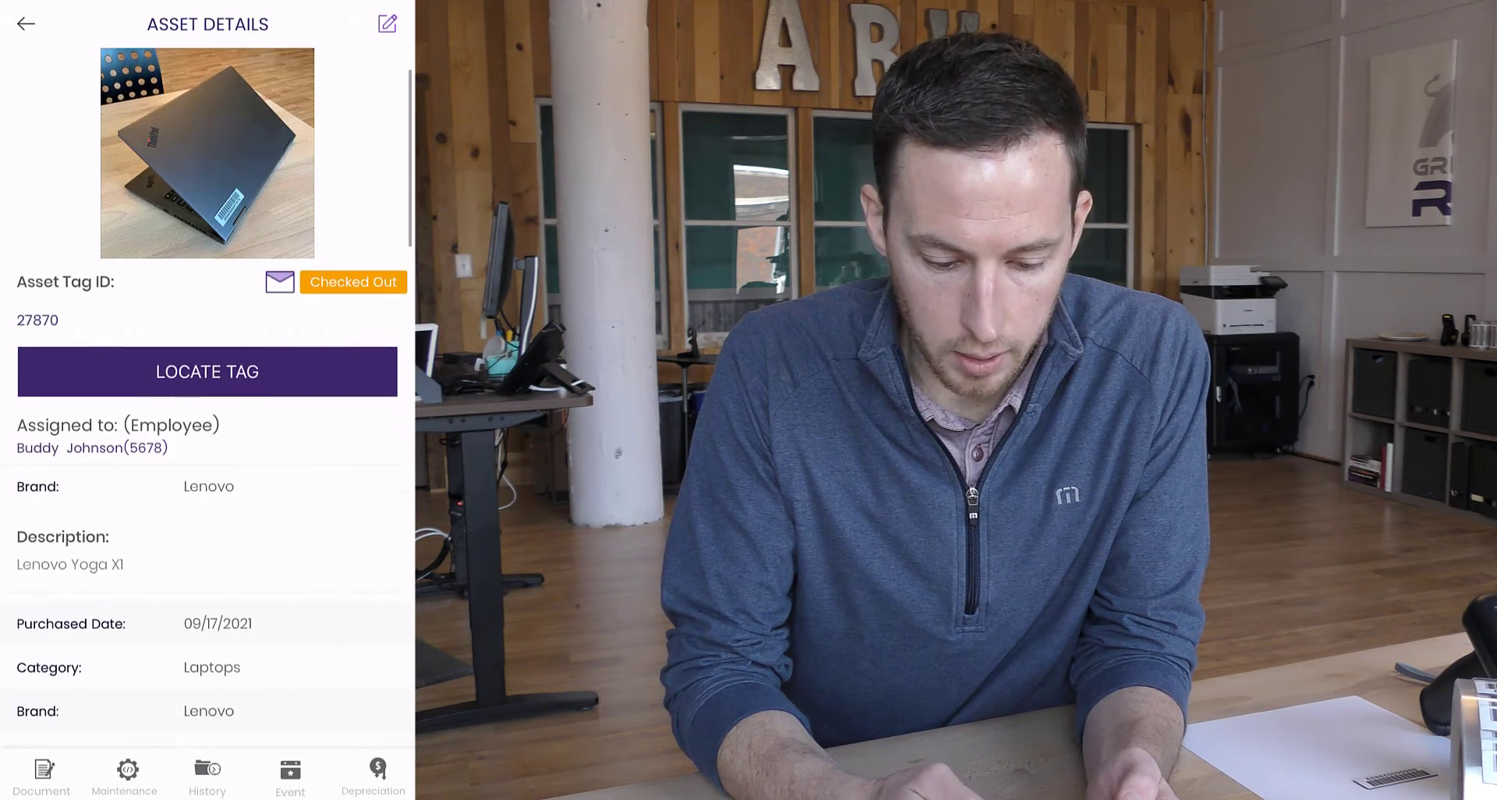
scroll("down", 3)
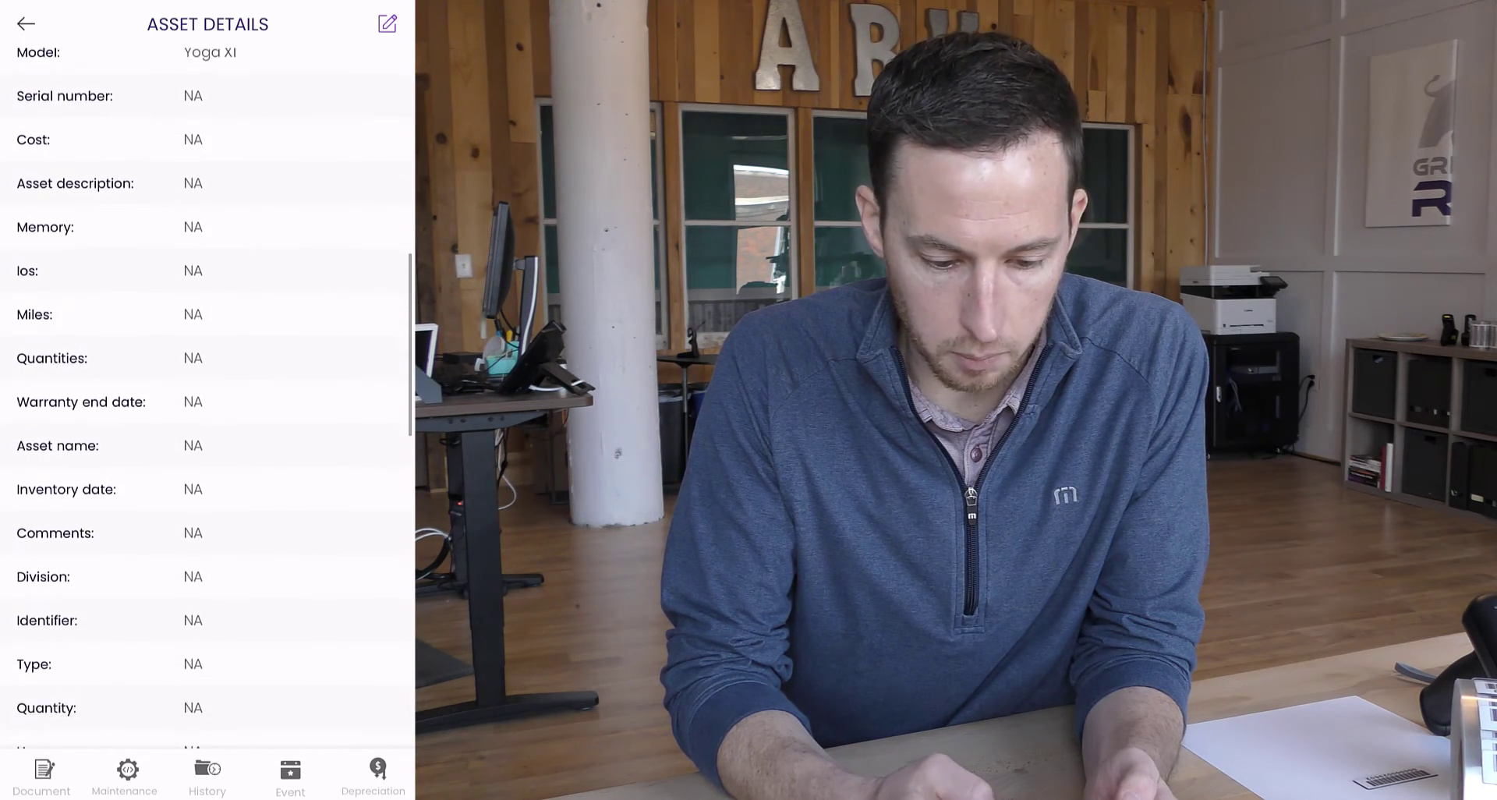
scroll("down", 3)
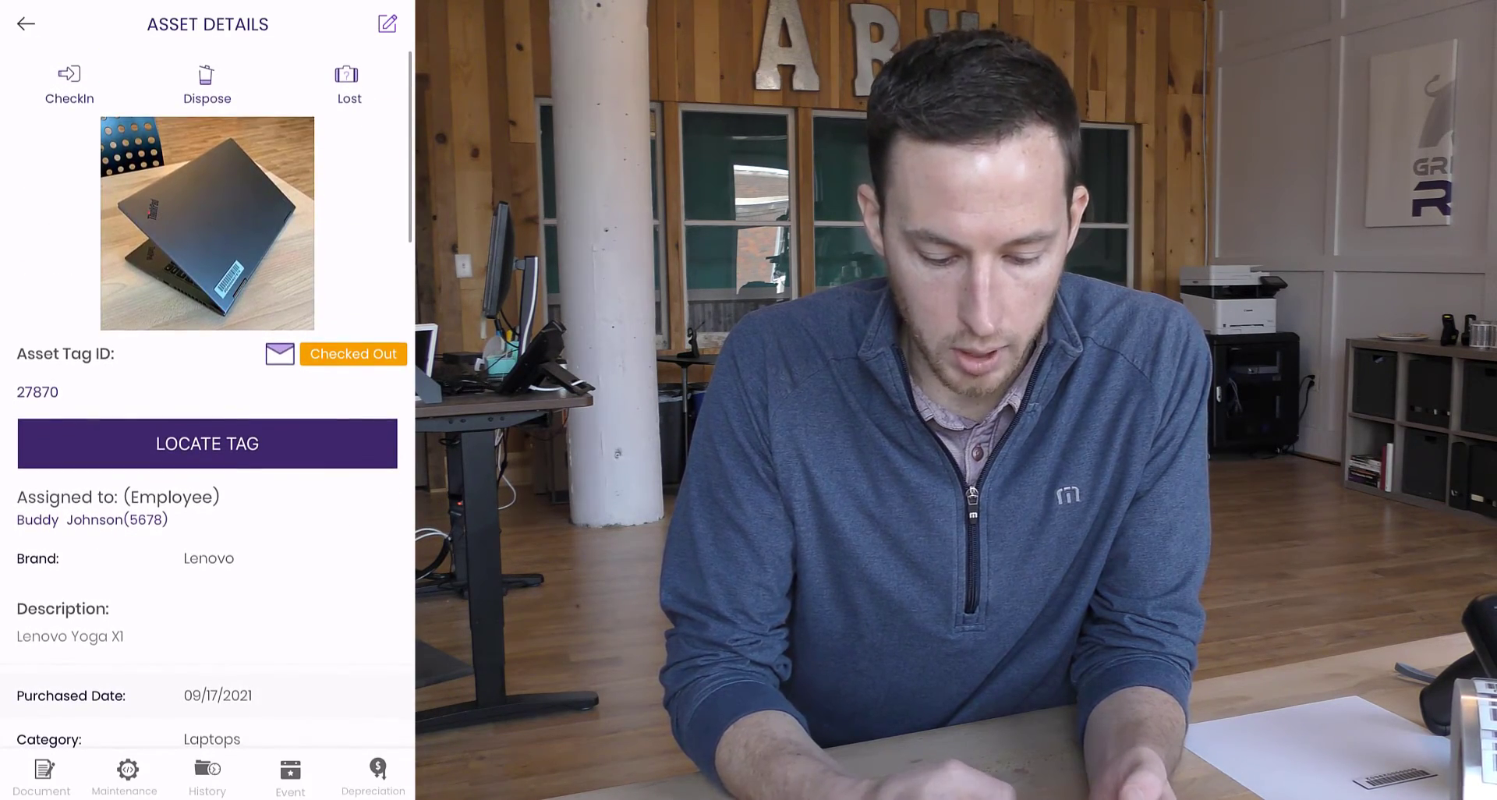
left_click(69, 81)
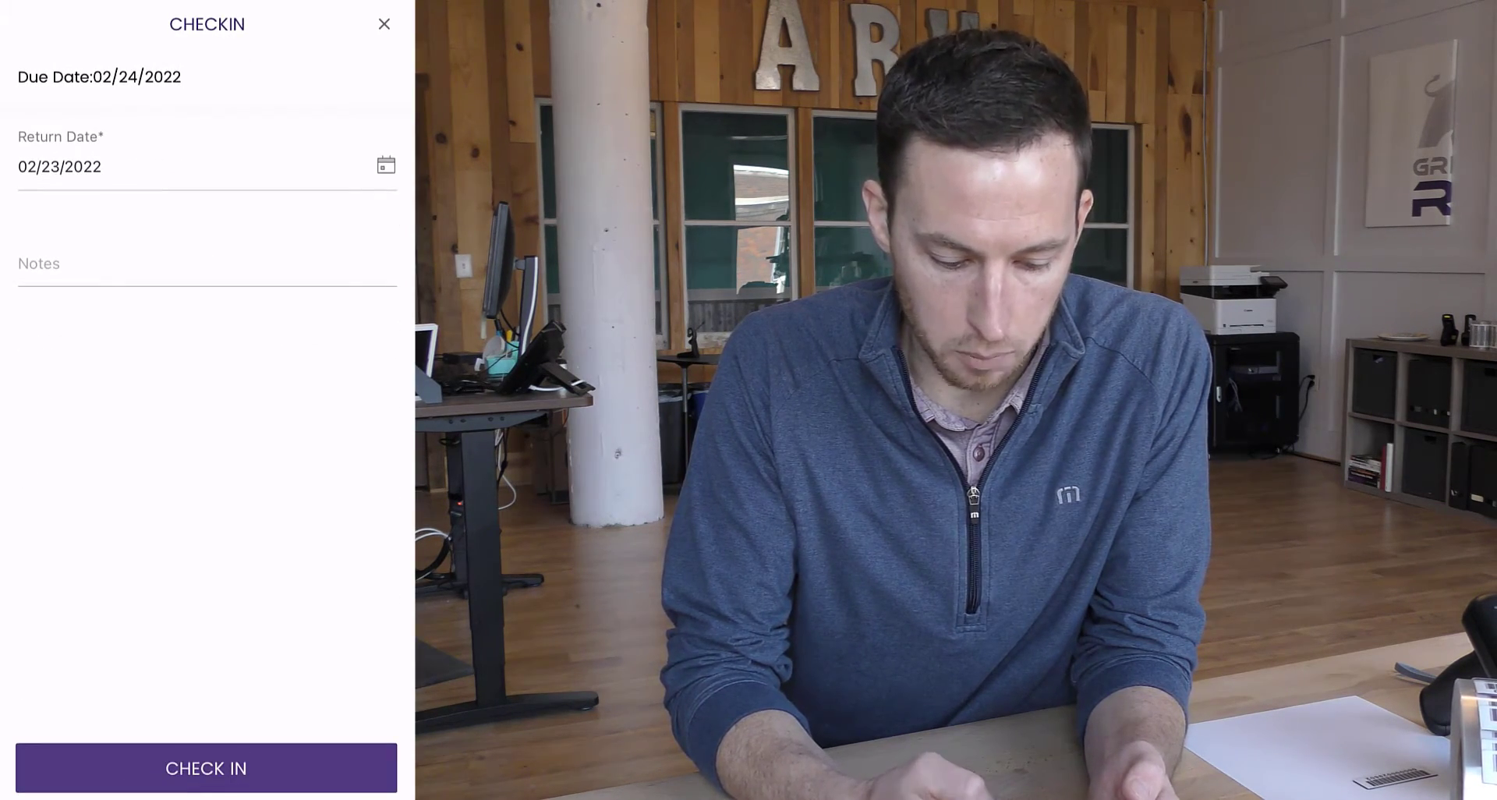
Step: Confirm the laptop check-in, then check it out to an employee with due date 02/25/2022
left_click(206, 767)
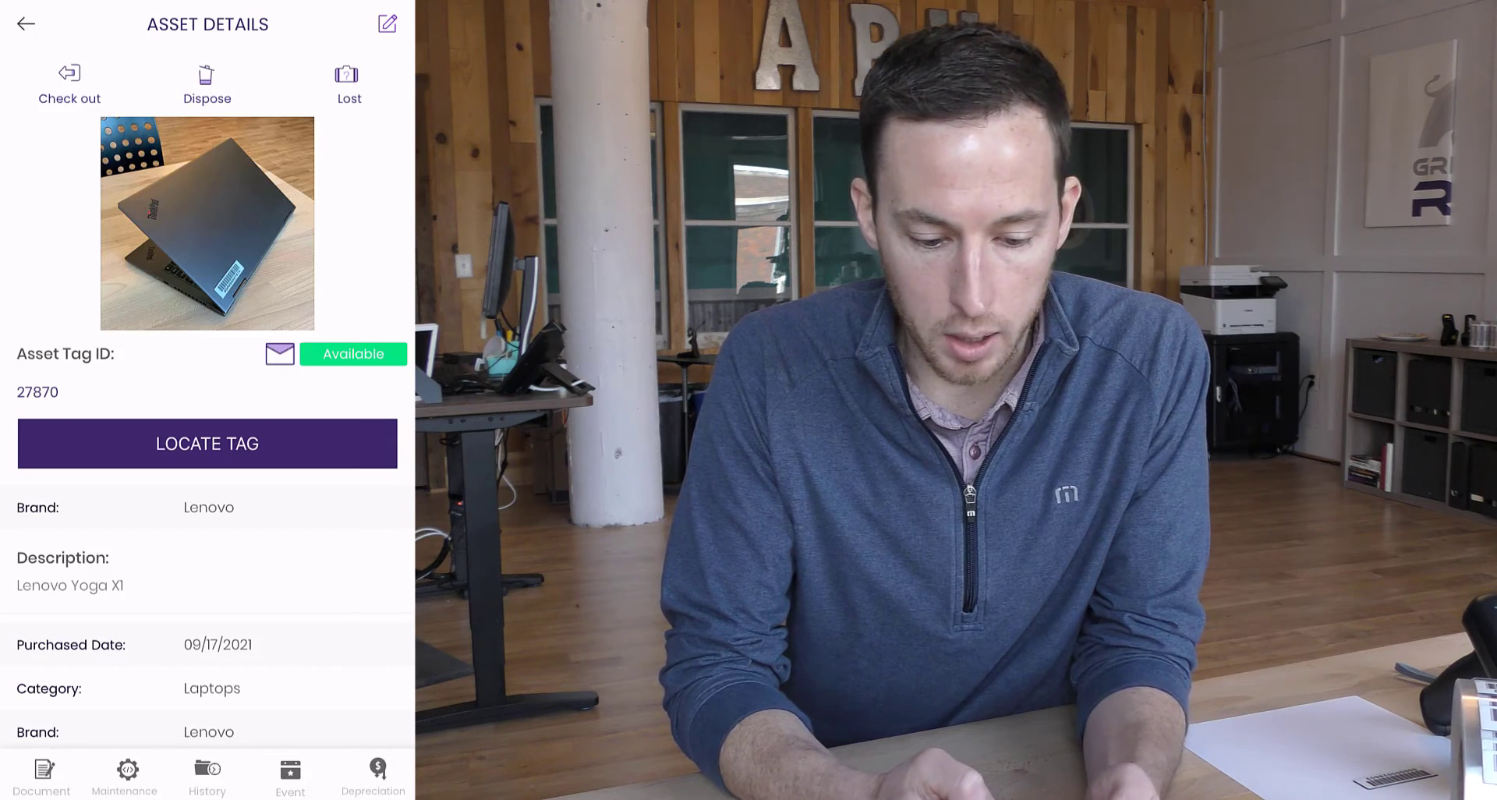
left_click(69, 81)
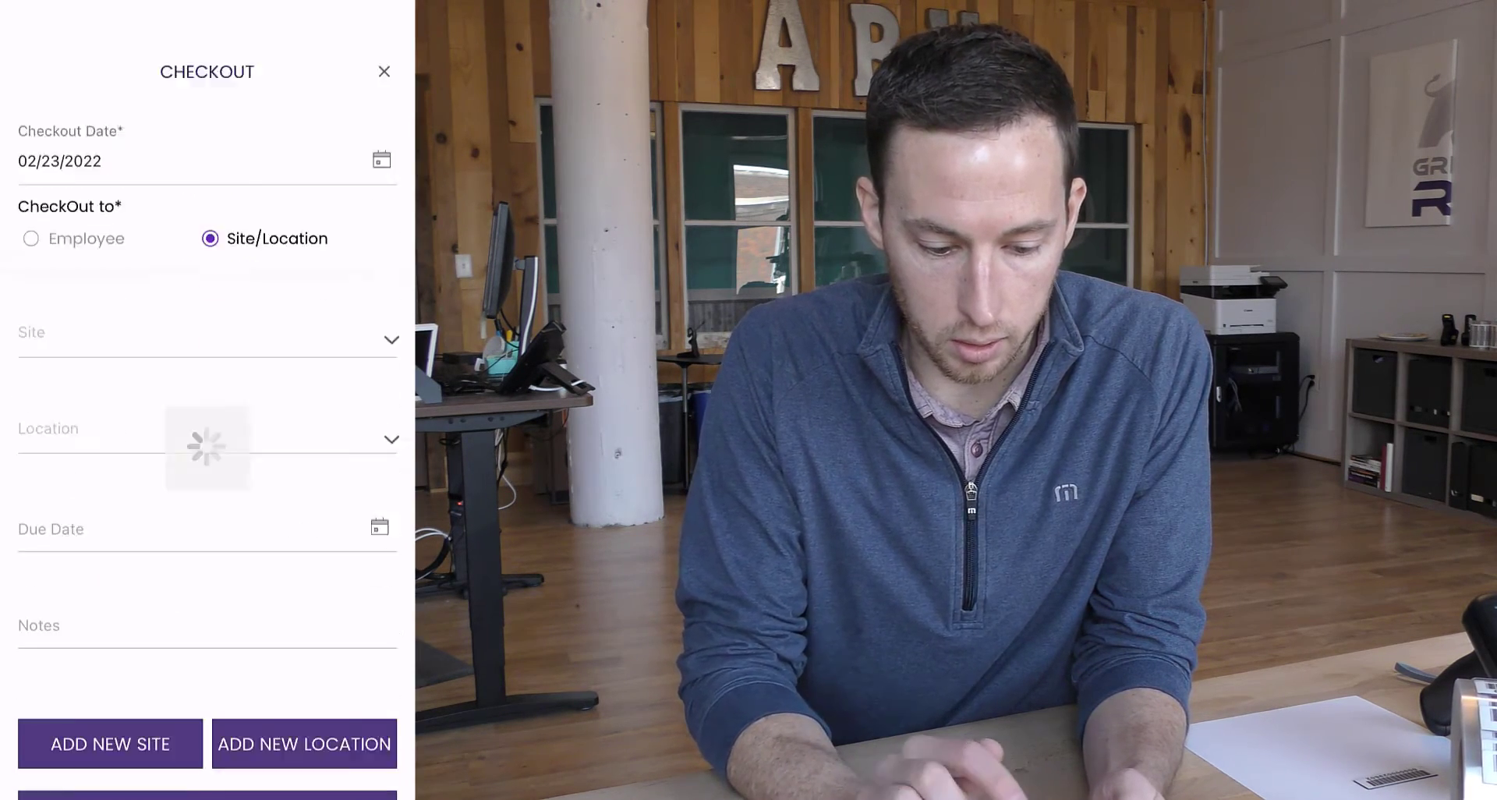
left_click(30, 190)
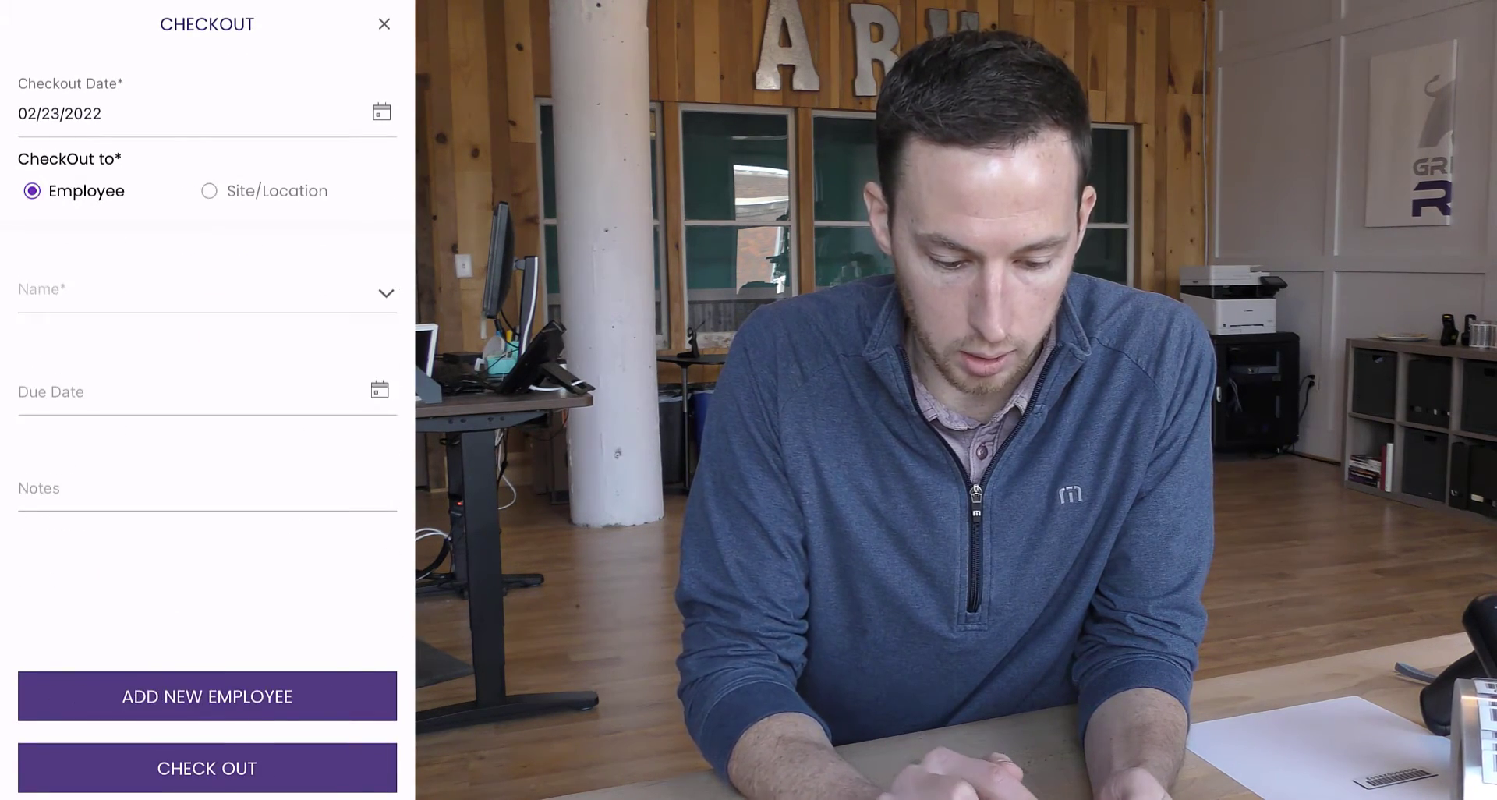
left_click(191, 289)
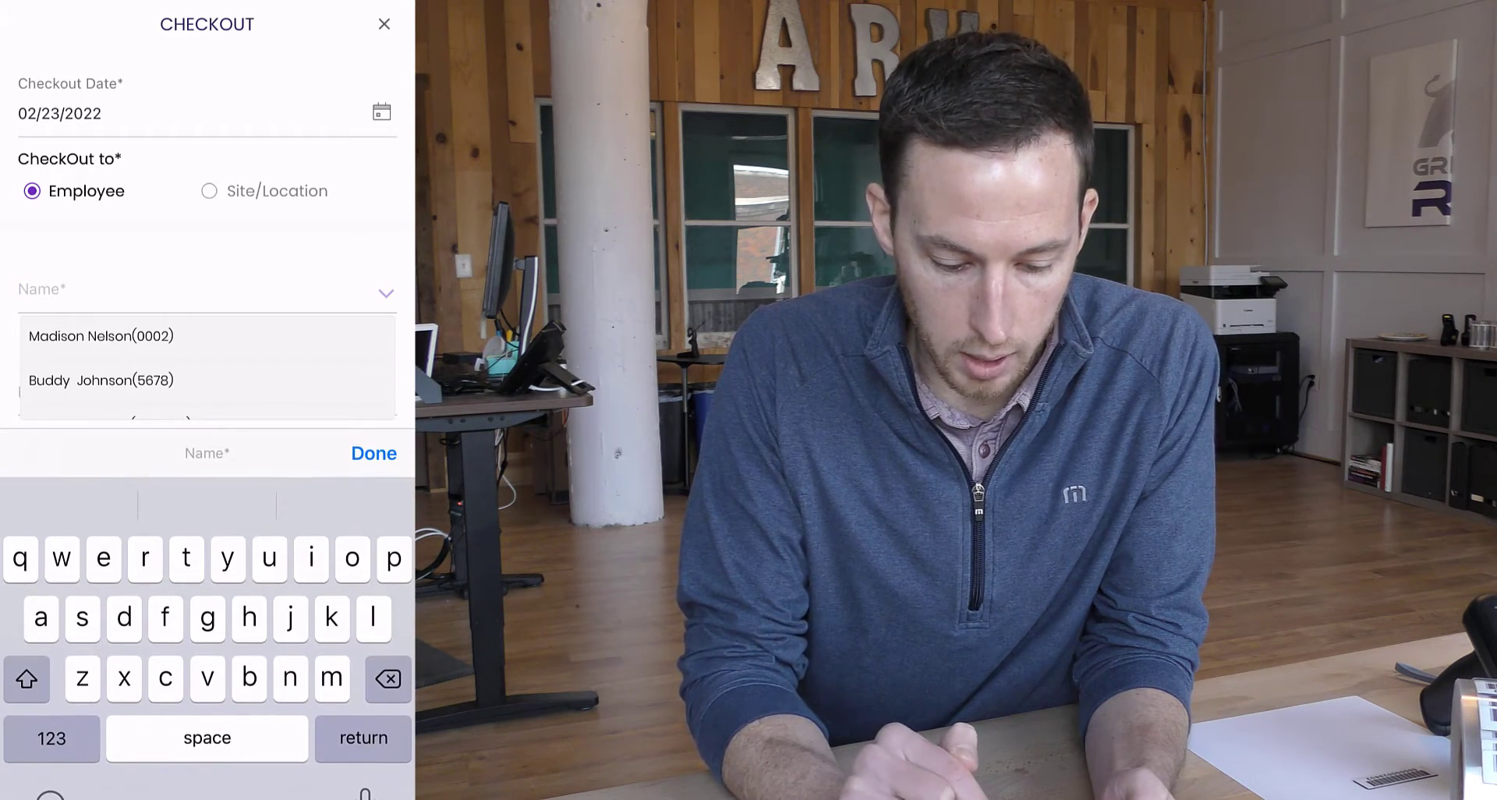
left_click(99, 379)
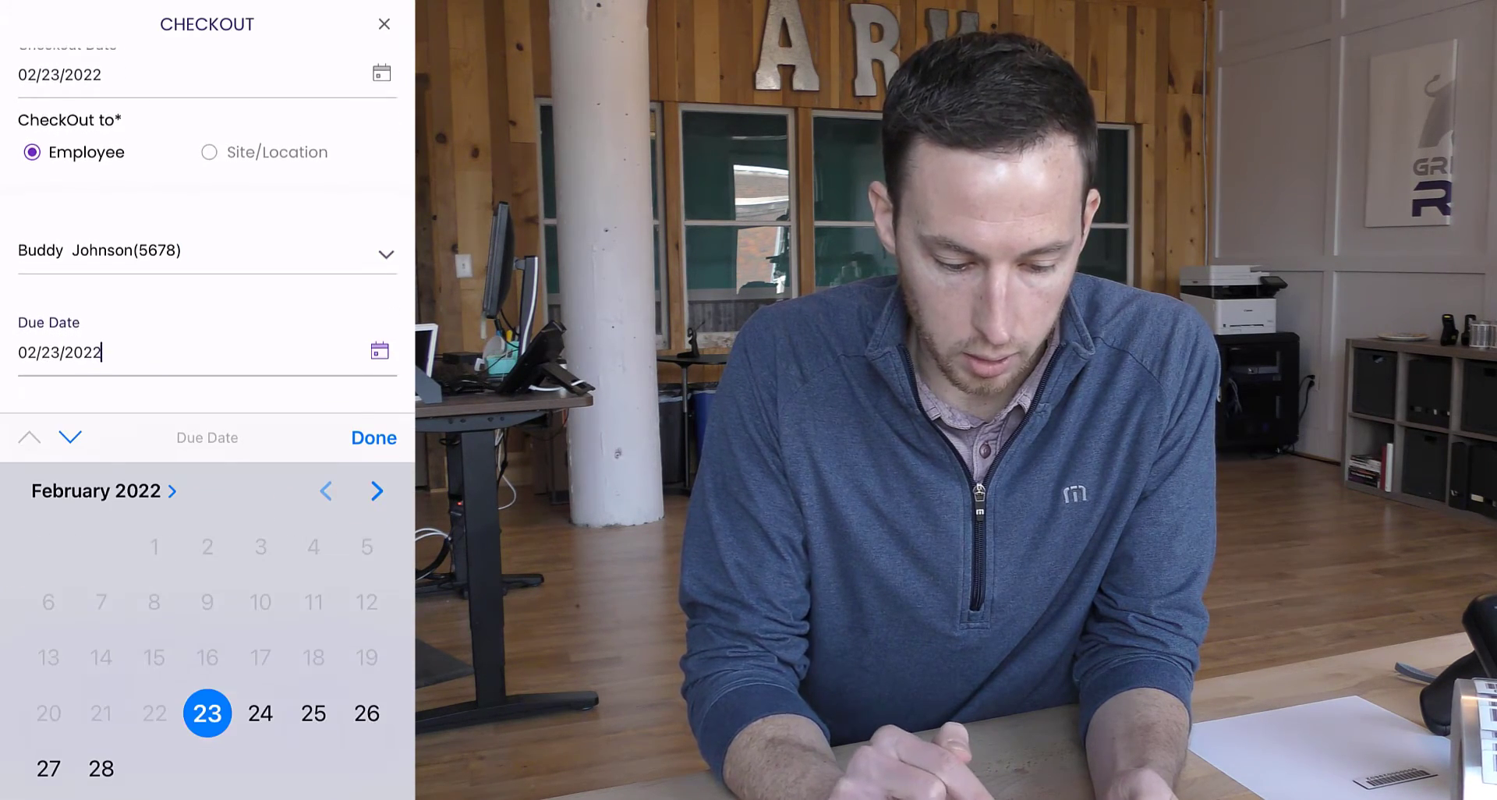
left_click(312, 712)
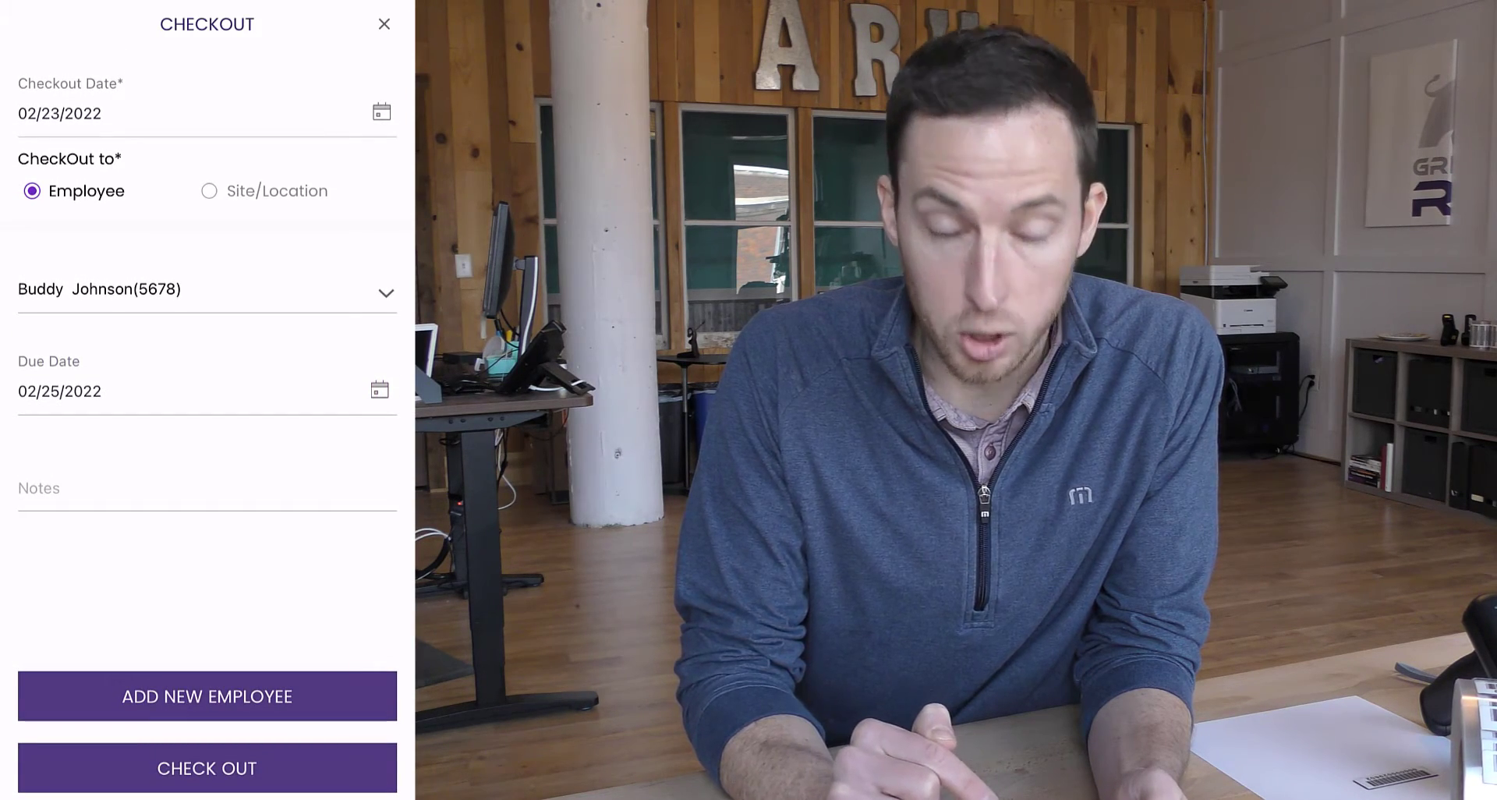
left_click(206, 767)
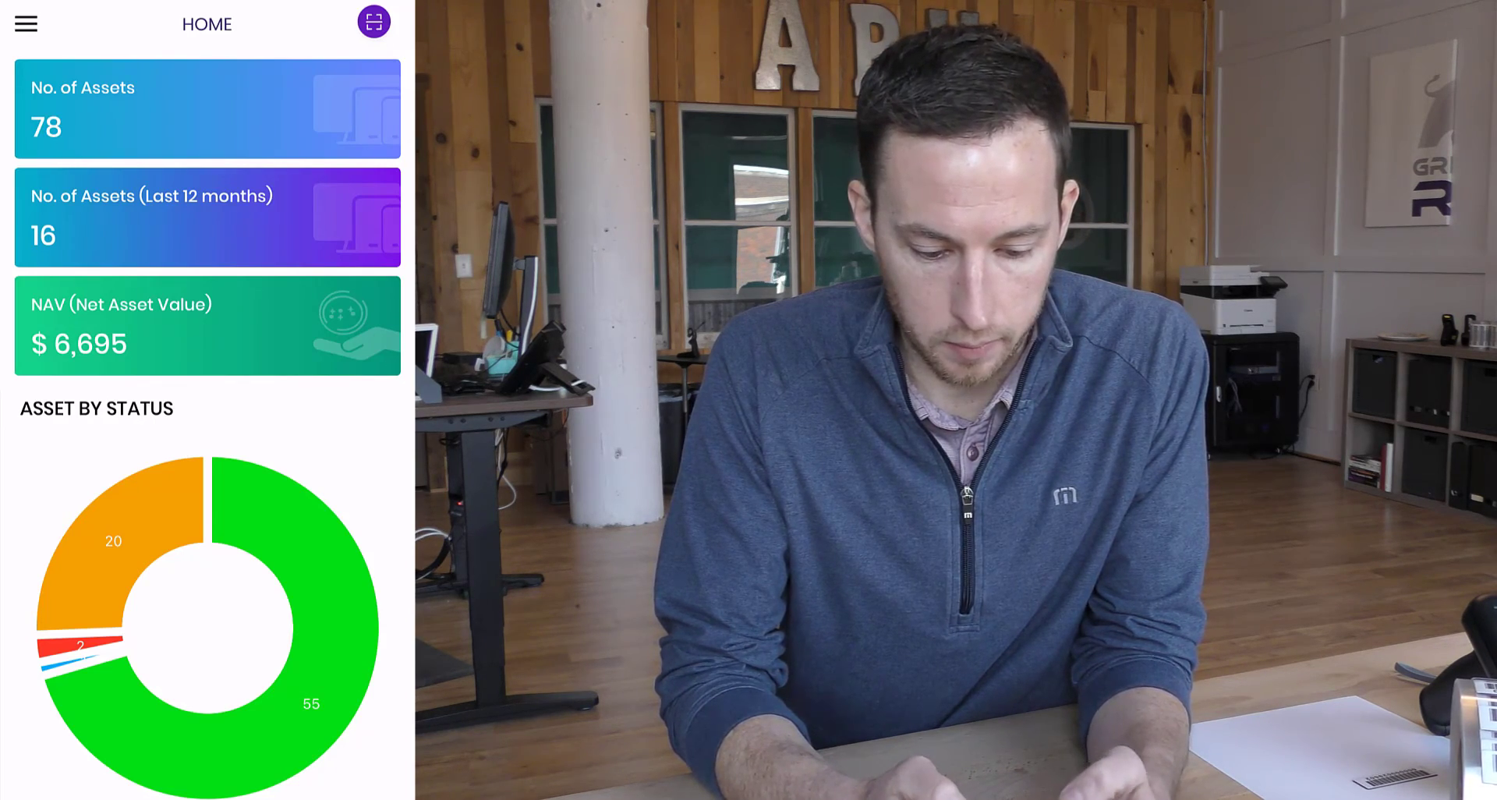
Step: Check the connected reader under My Devices, then go to Start Scan from the menu
left_click(25, 22)
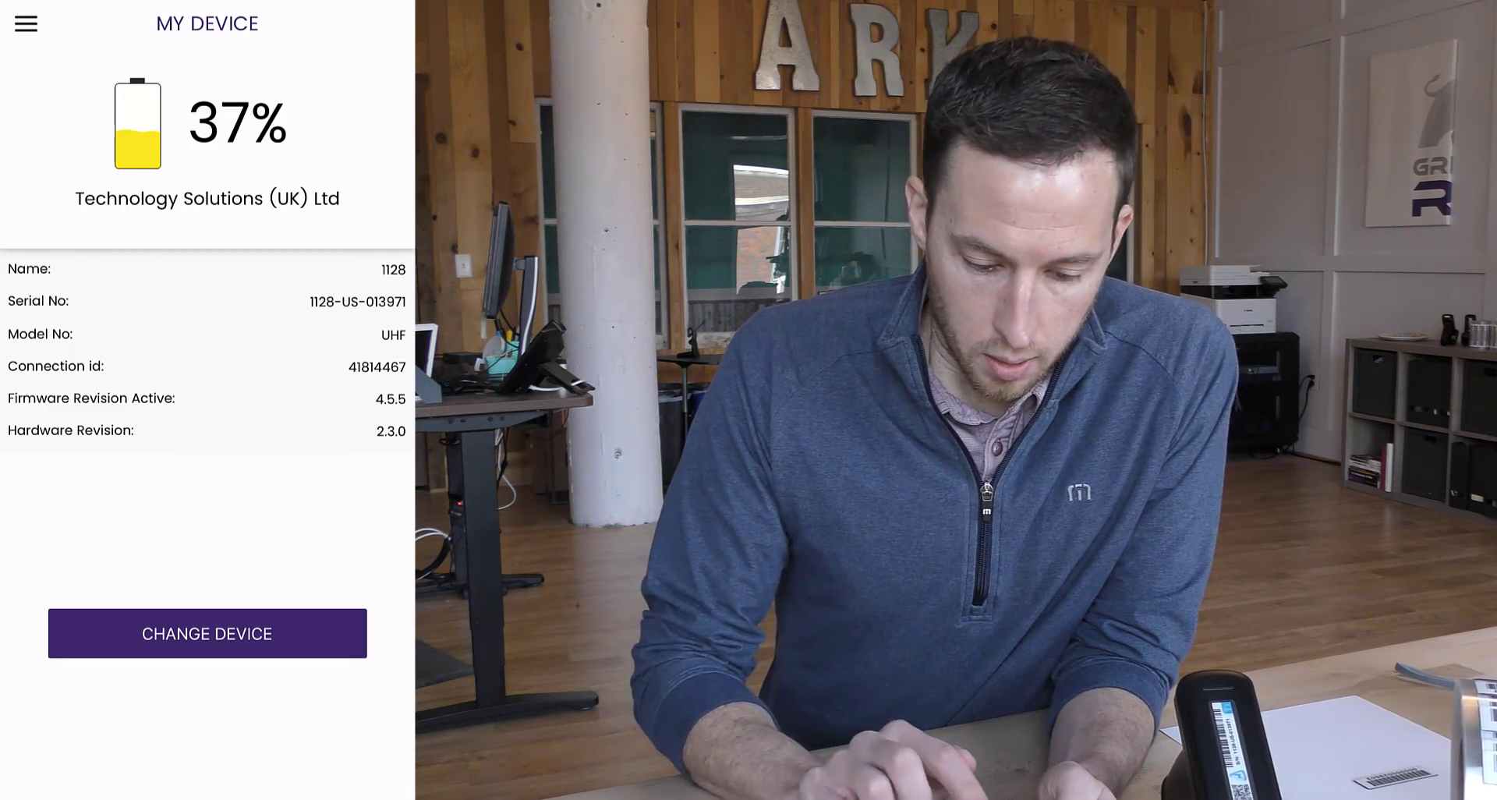
left_click(25, 22)
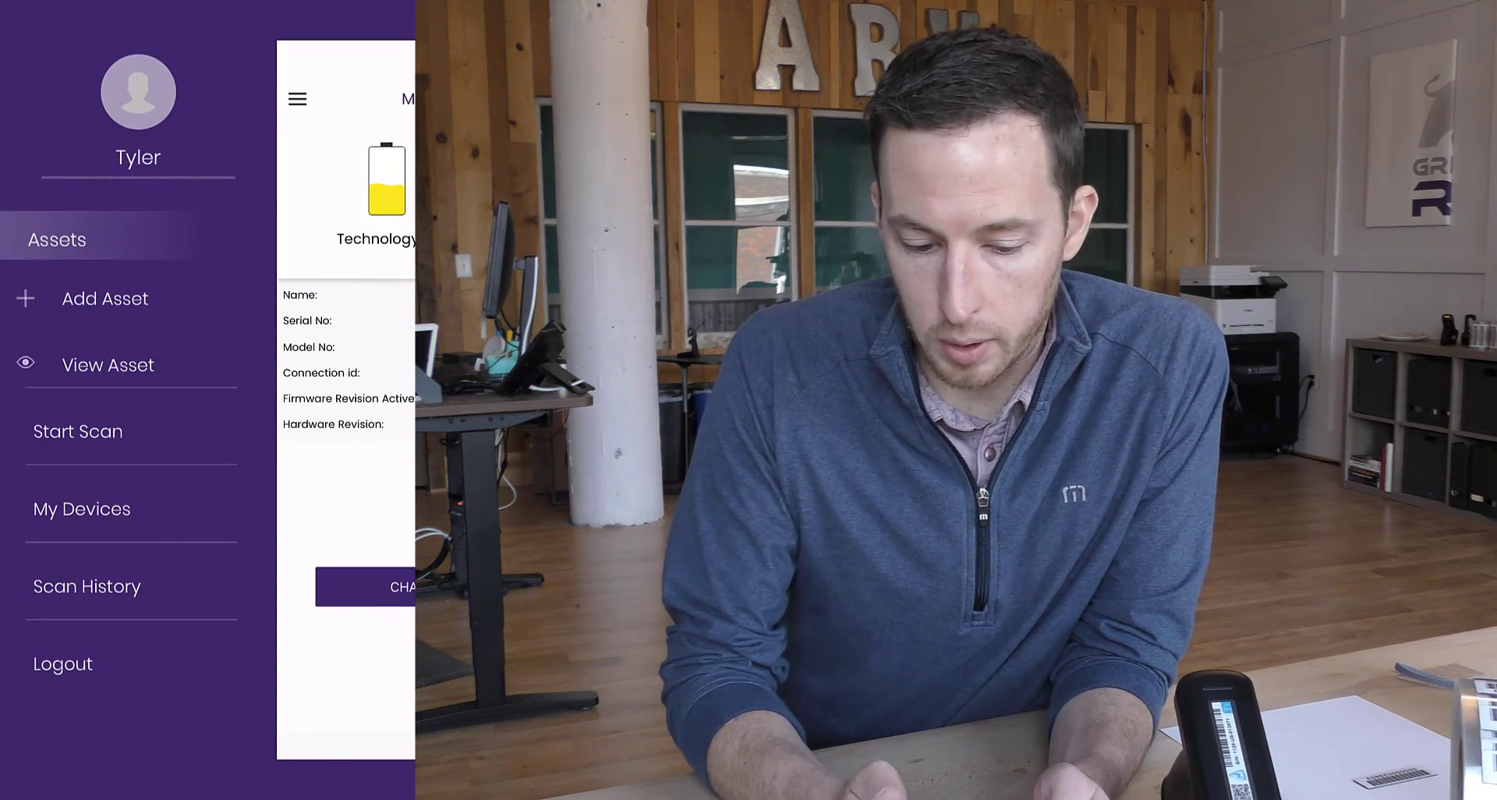
left_click(77, 430)
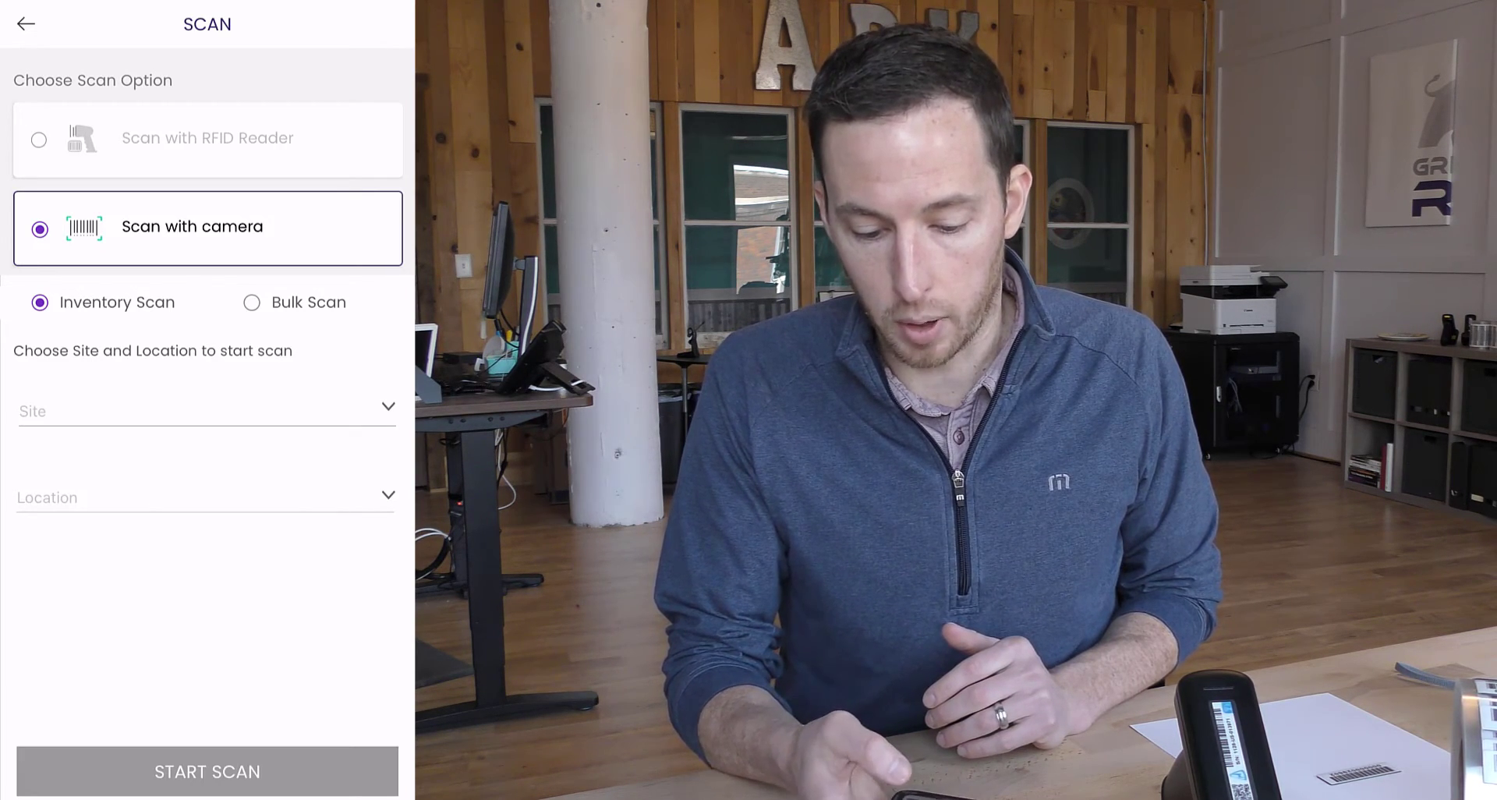
Step: Start an RFID-reader inventory scan at ARK Business Systems, Grey Trunk Office (0 of 50 found)
left_click(208, 139)
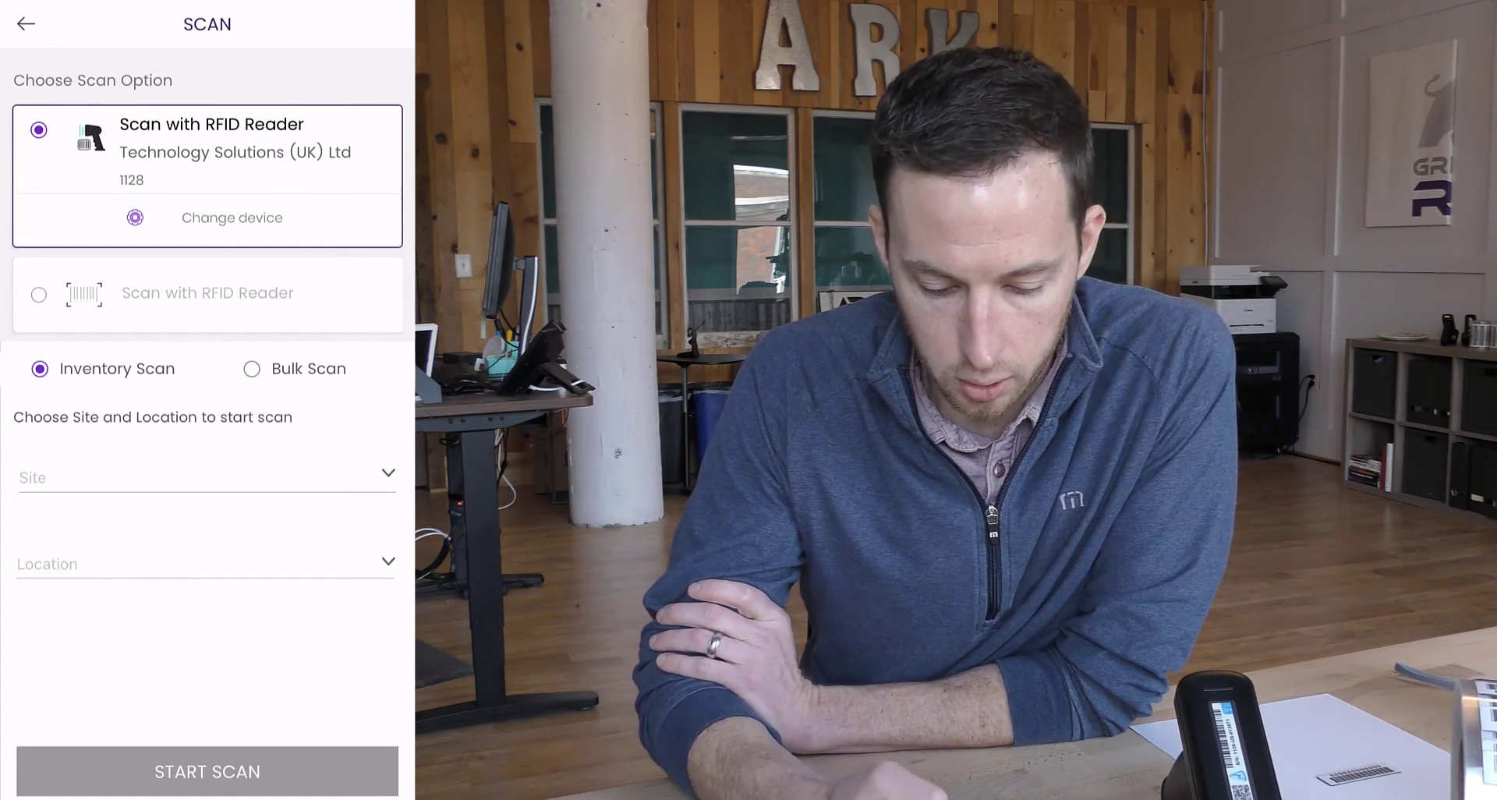
left_click(205, 477)
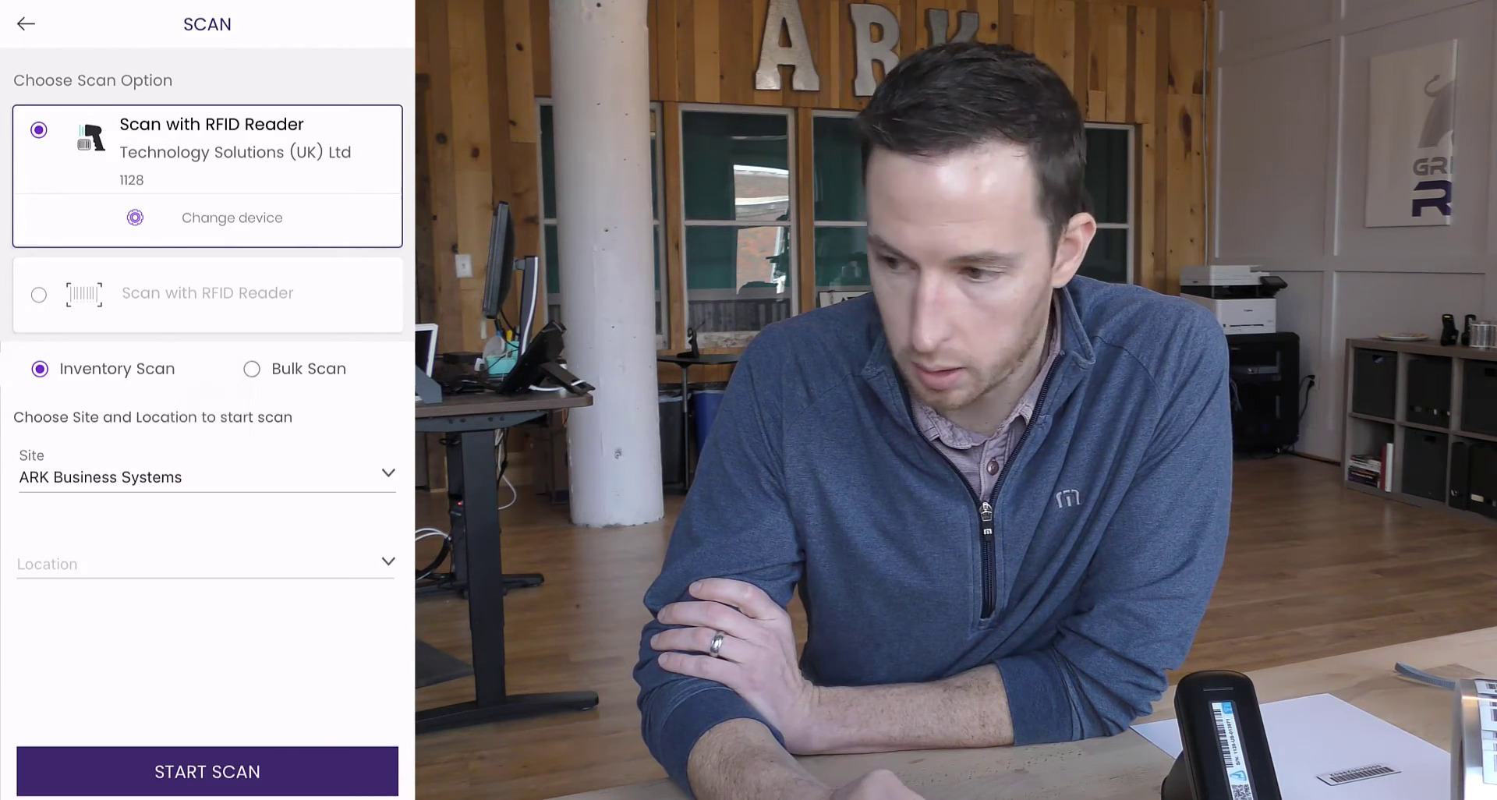
left_click(205, 563)
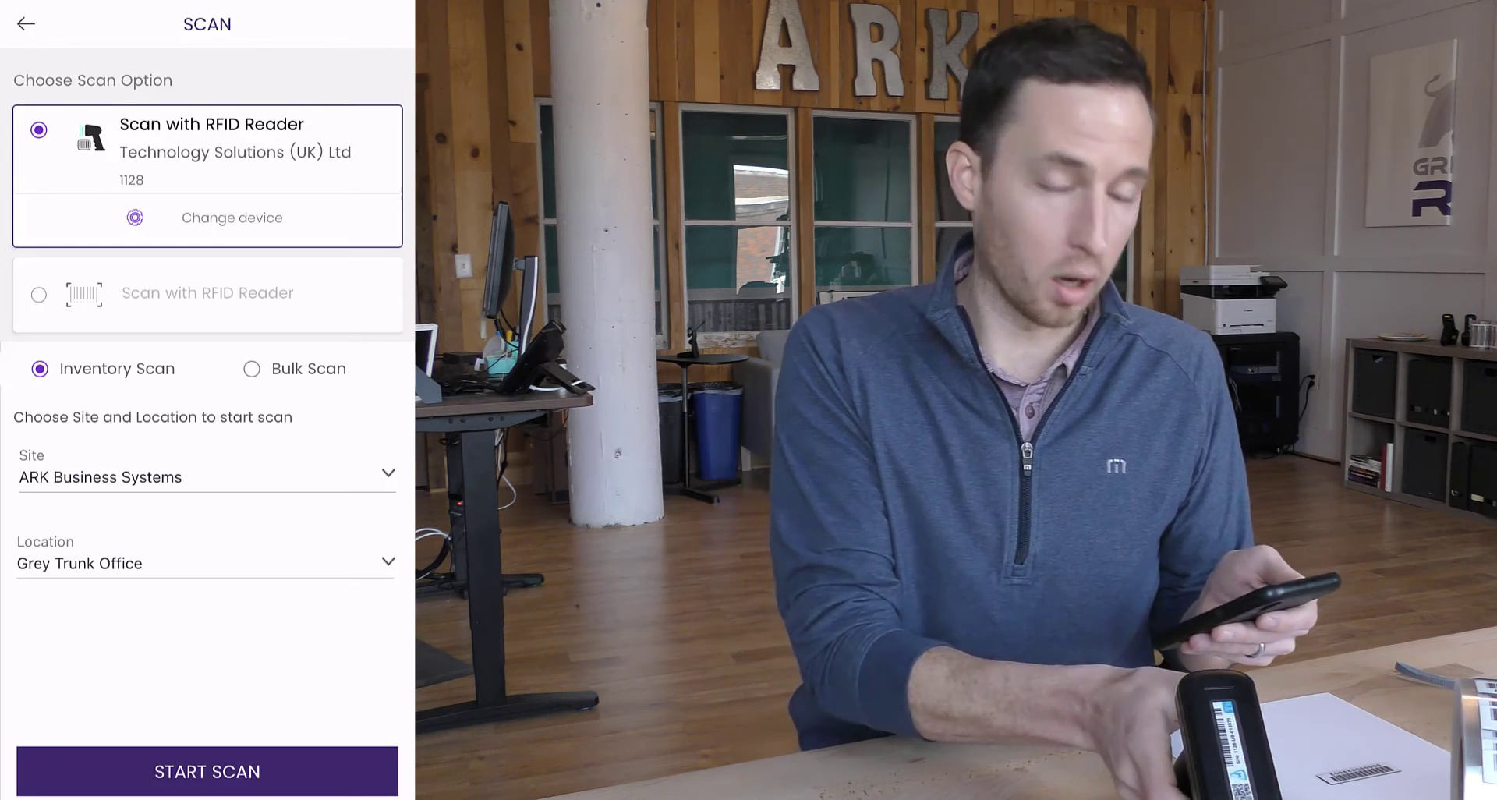
left_click(206, 771)
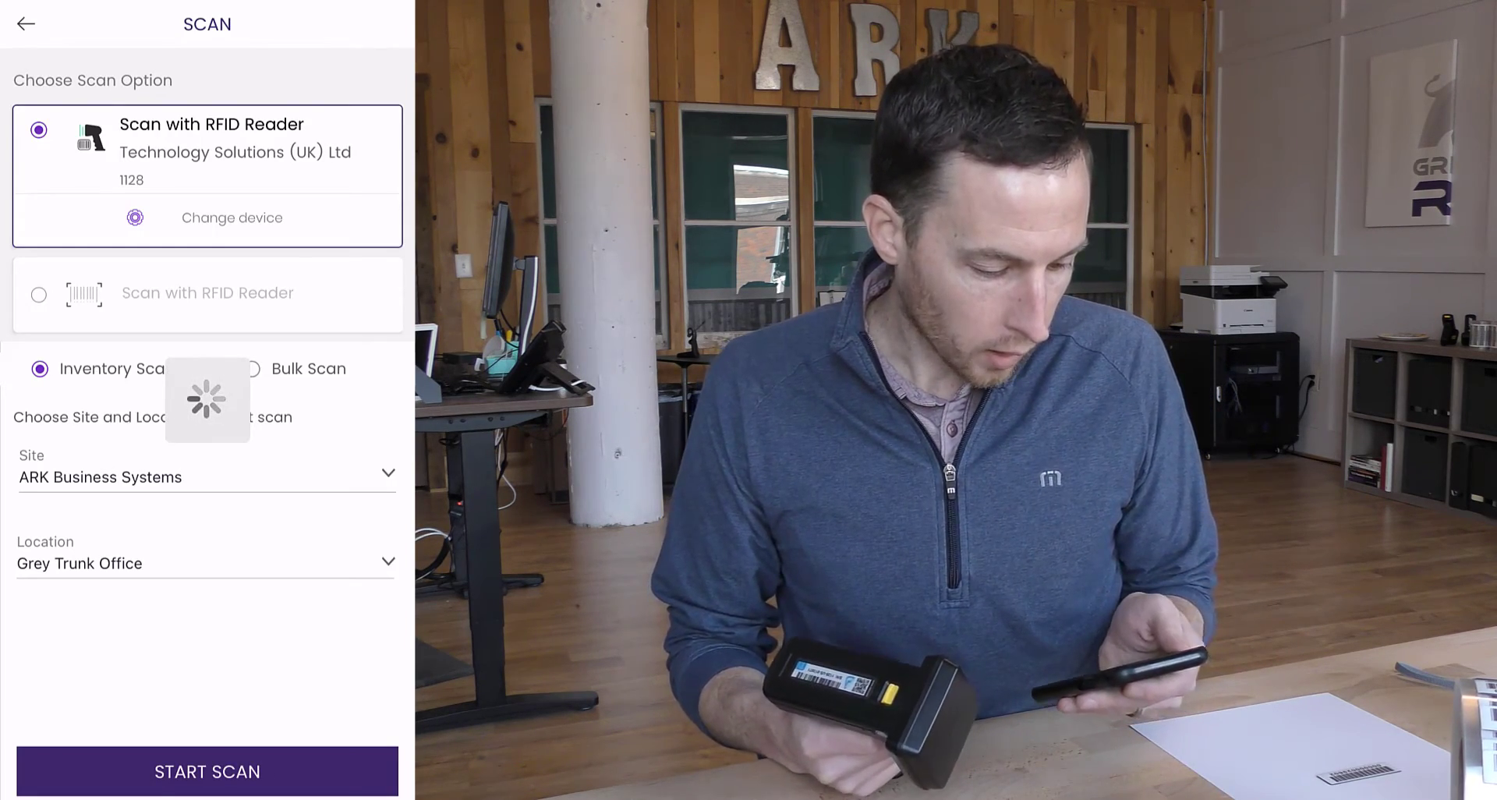
left_click(205, 771)
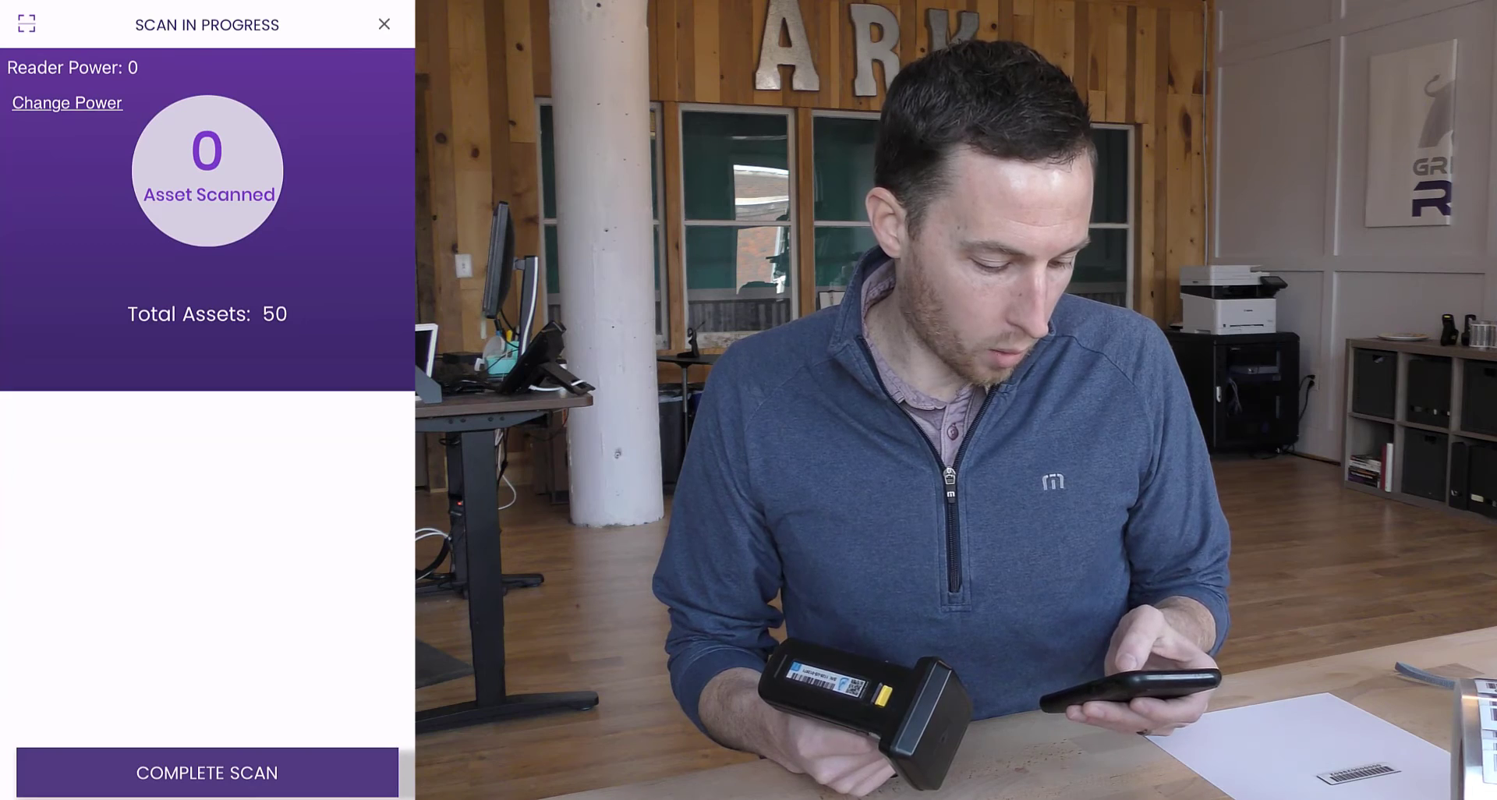
Step: Set transmit power to 30 dB, then adjust the power slider while the scan counts tags
left_click(67, 102)
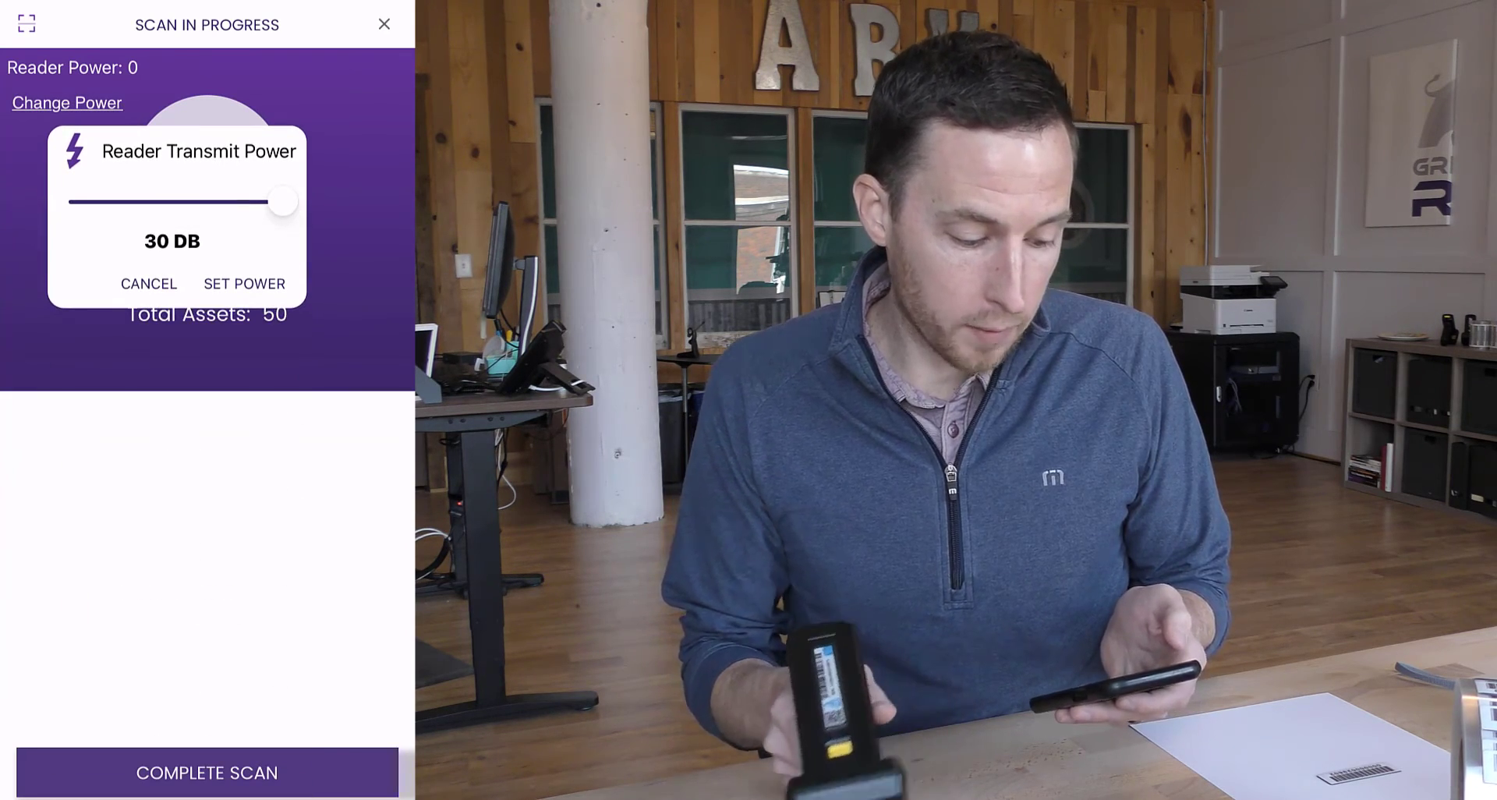
left_click(244, 284)
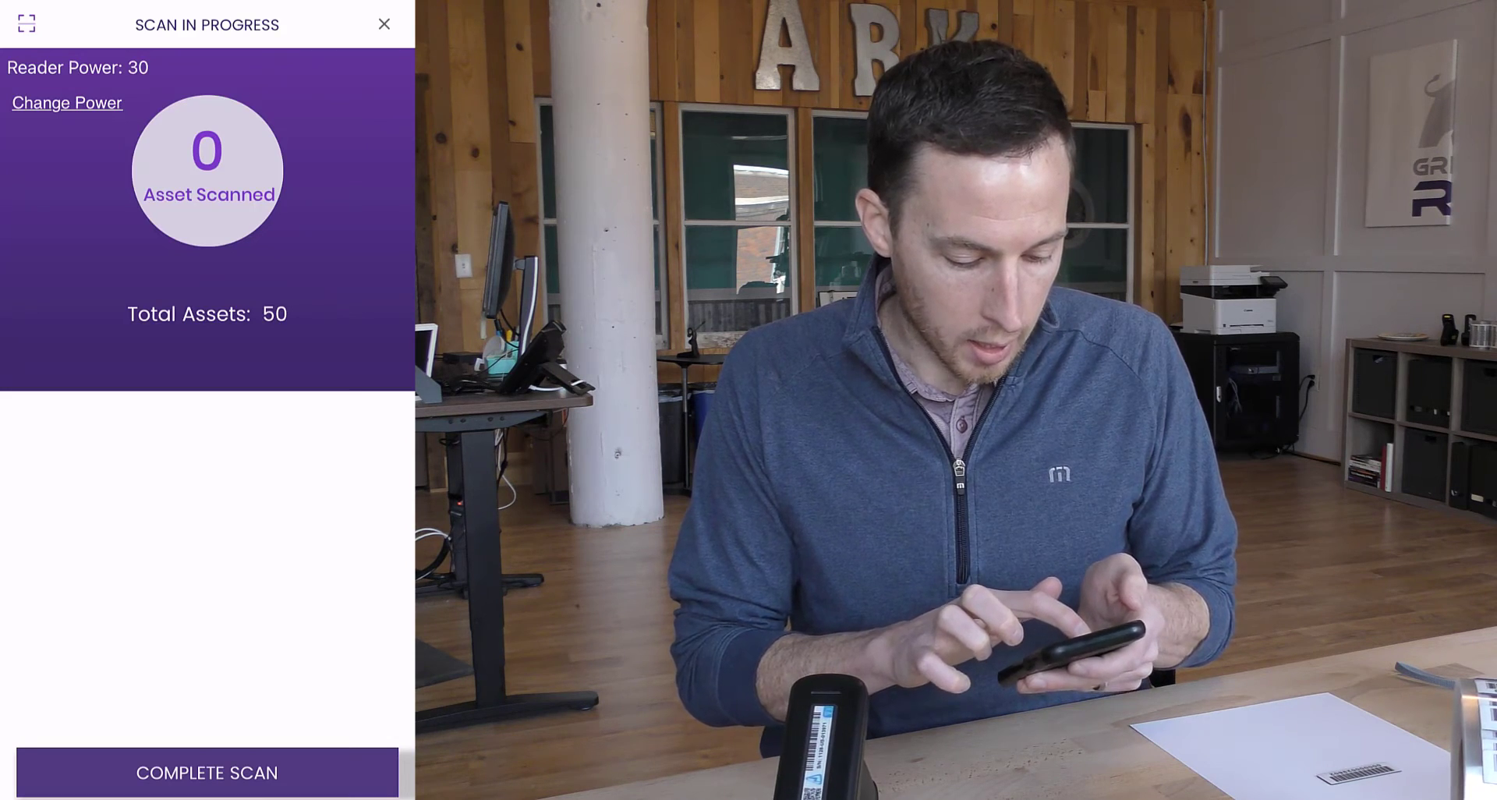
left_click(67, 102)
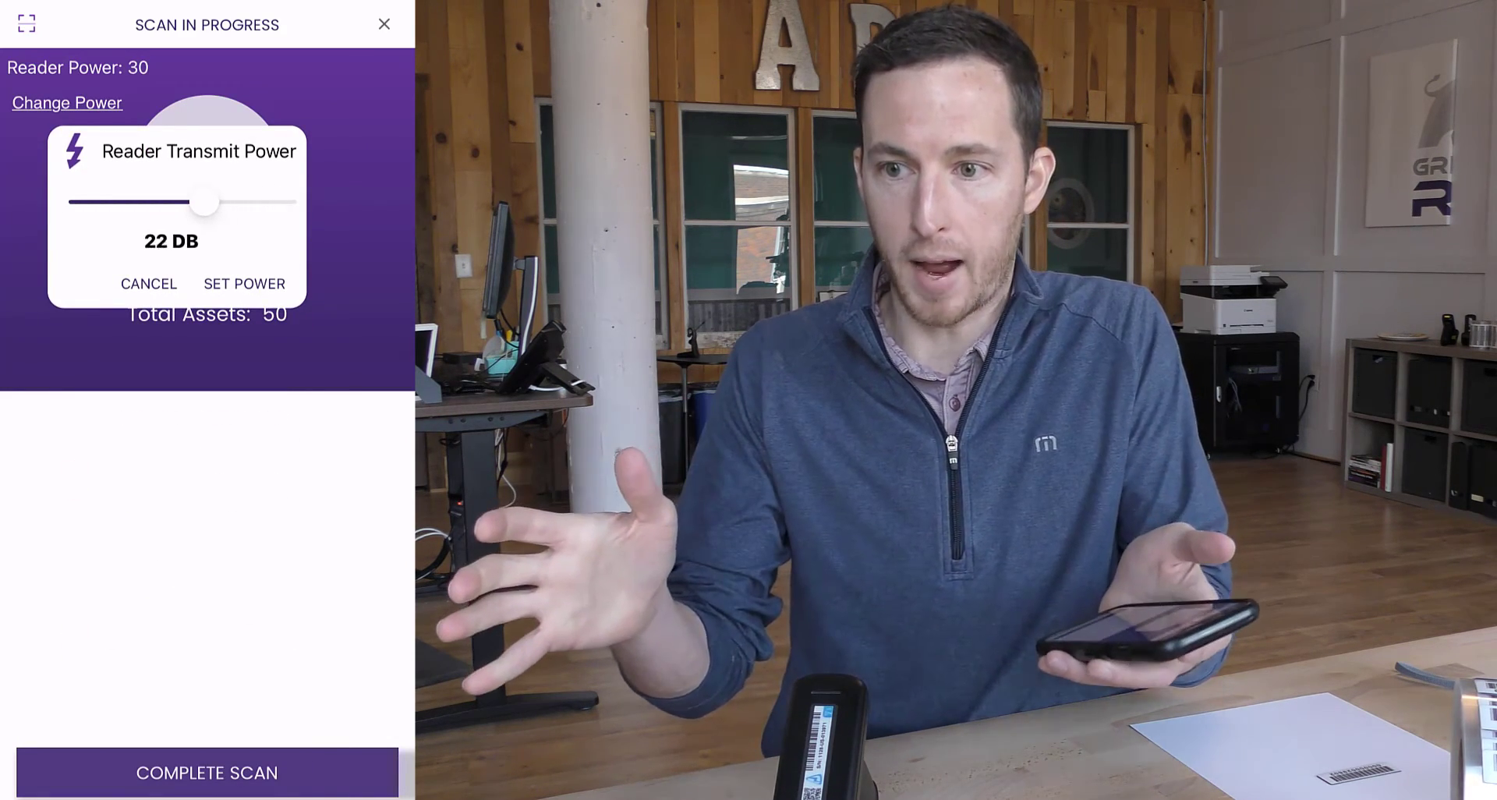
left_click_drag(203, 201, 141, 201)
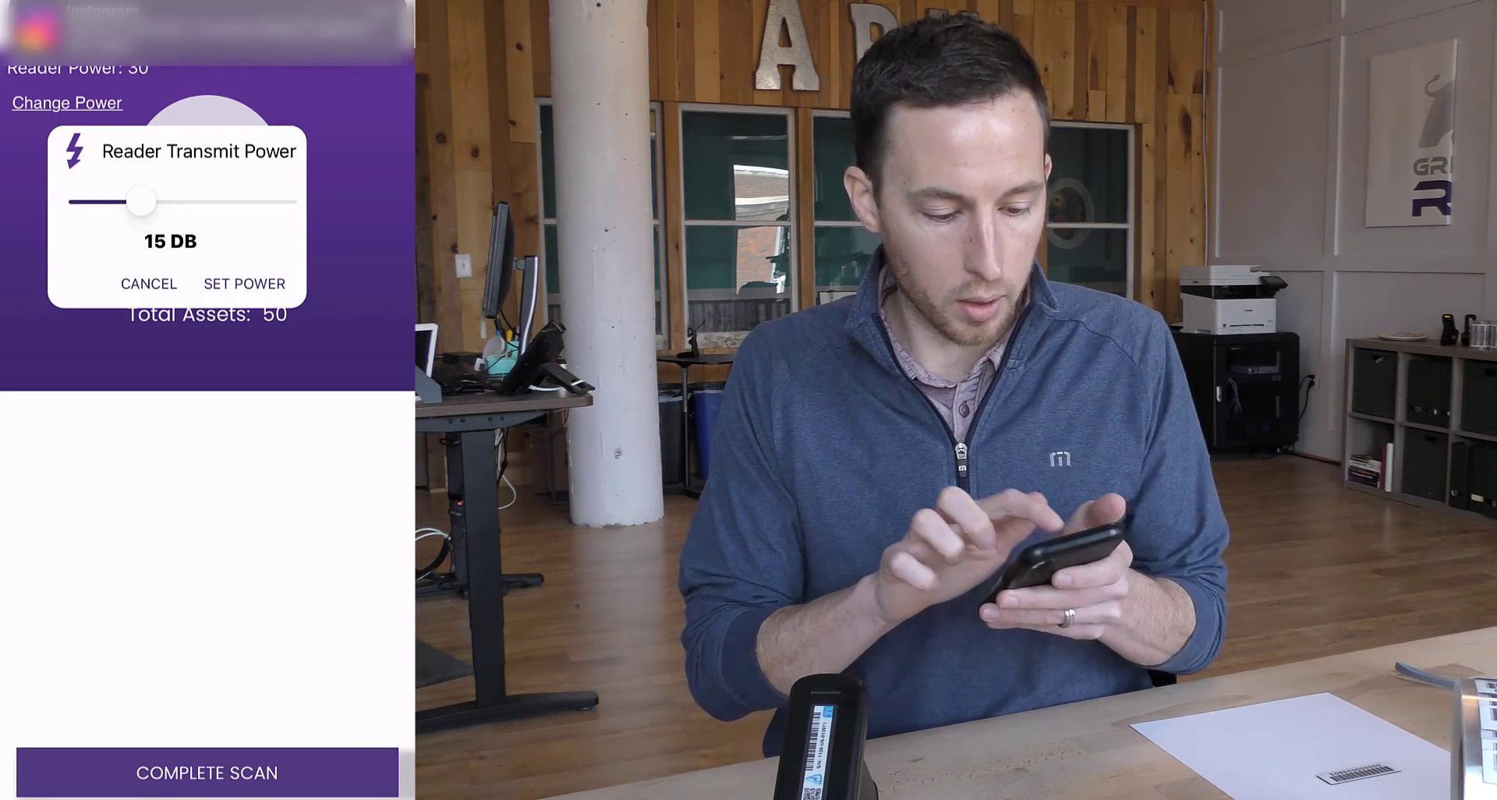
left_click_drag(141, 201, 127, 201)
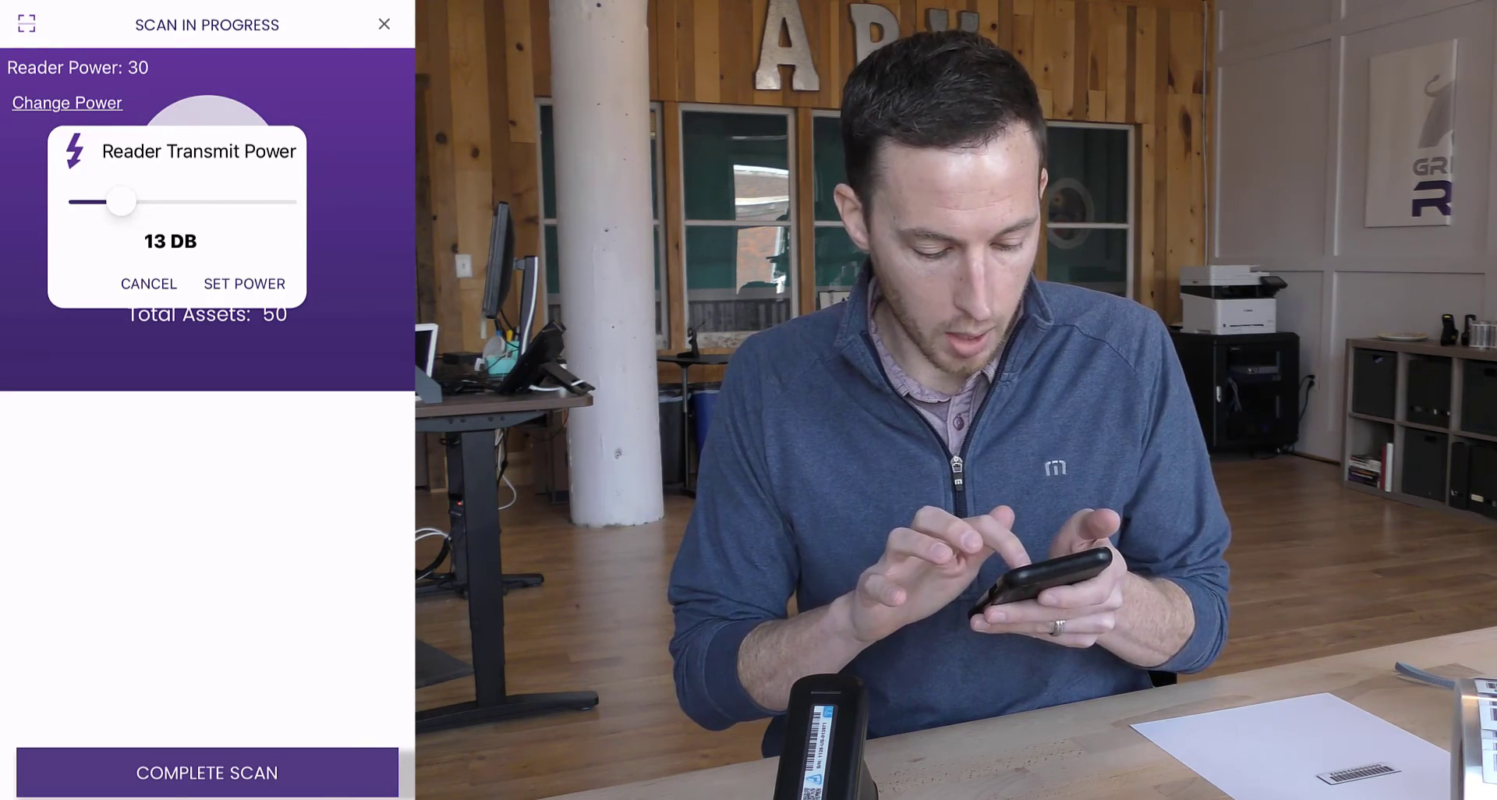
left_click_drag(120, 200, 282, 200)
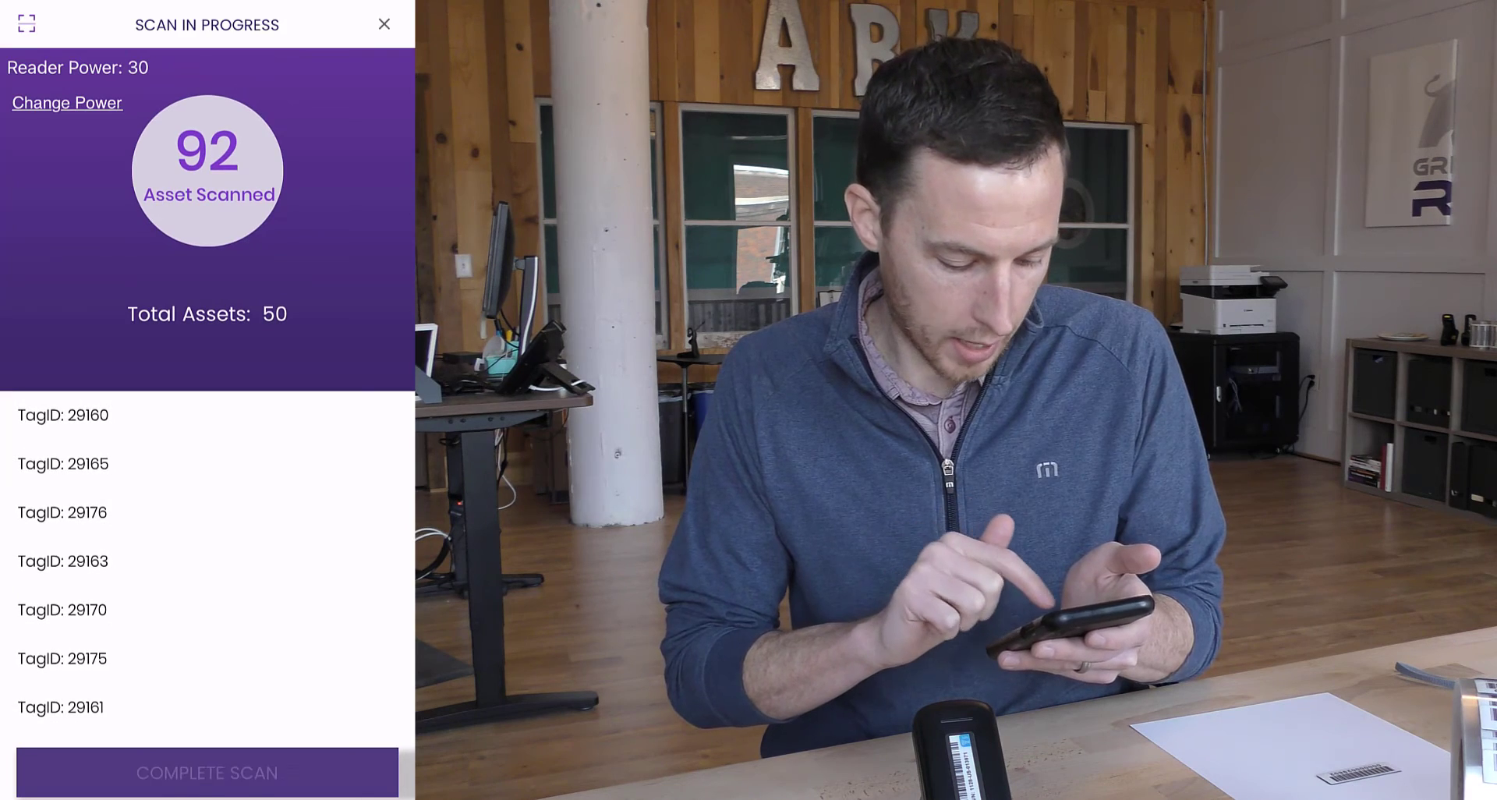
Step: Complete the scan, review the 91 new tags found, and go back to Home
left_click(206, 771)
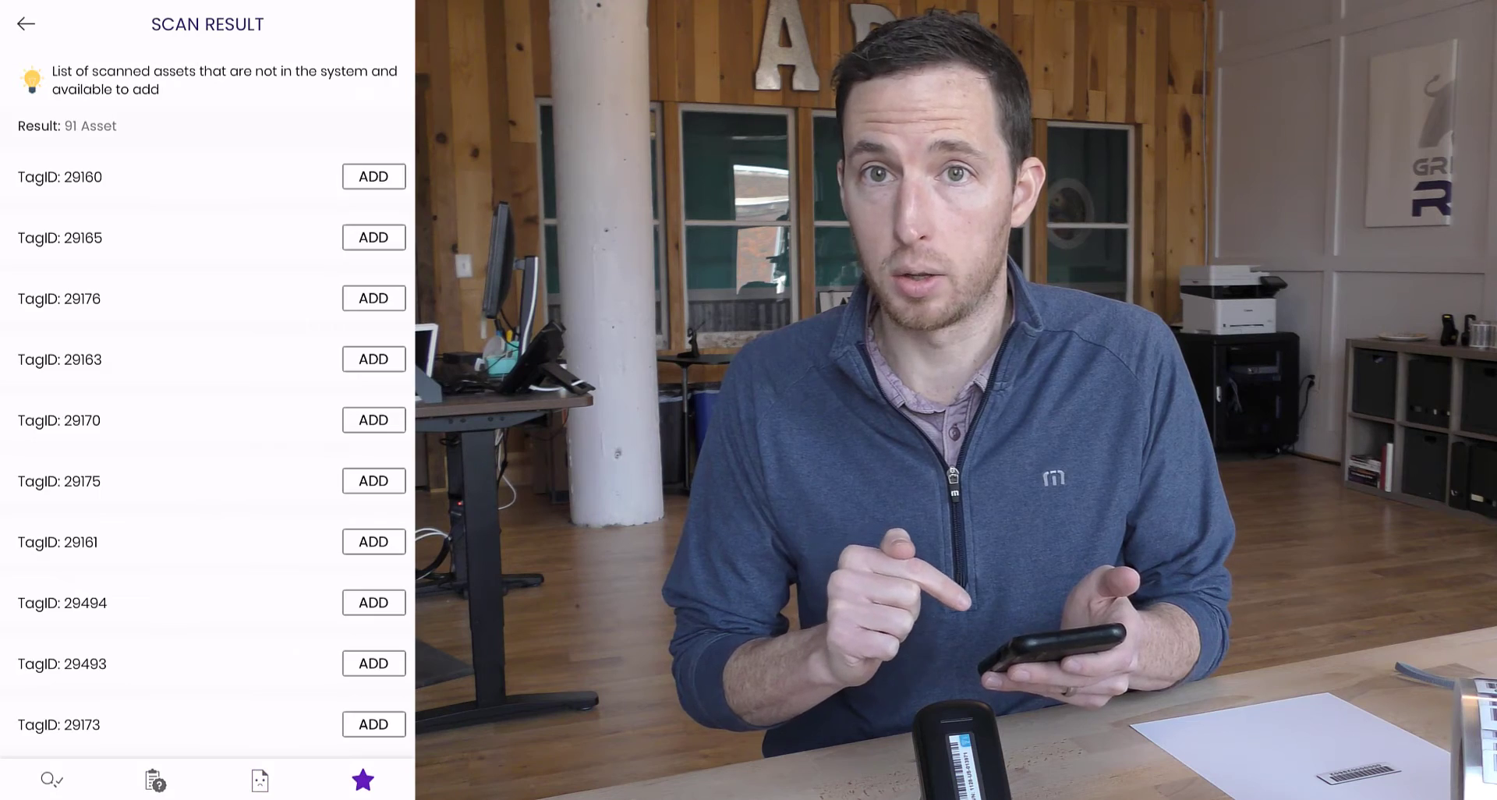
left_click(26, 23)
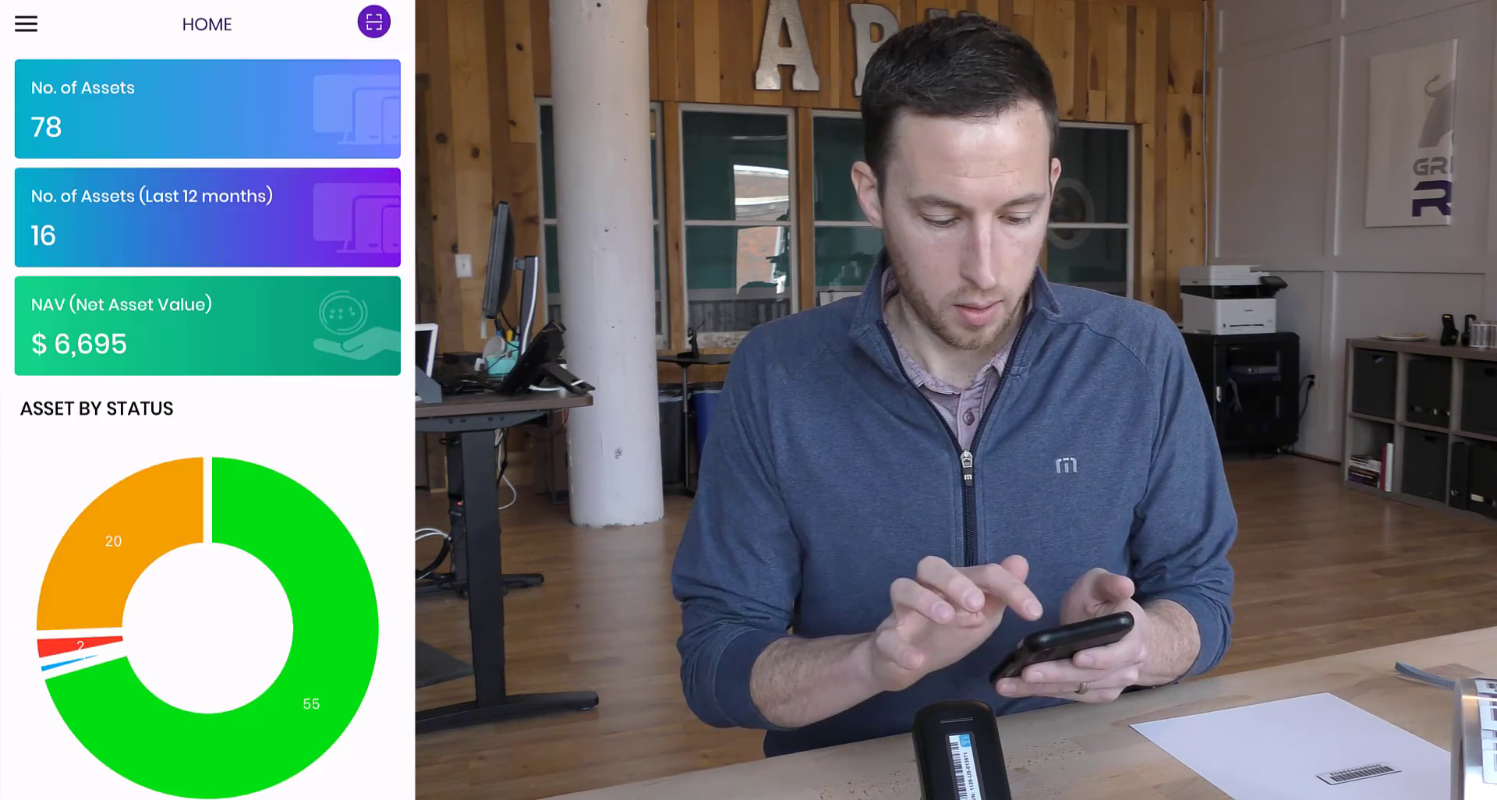